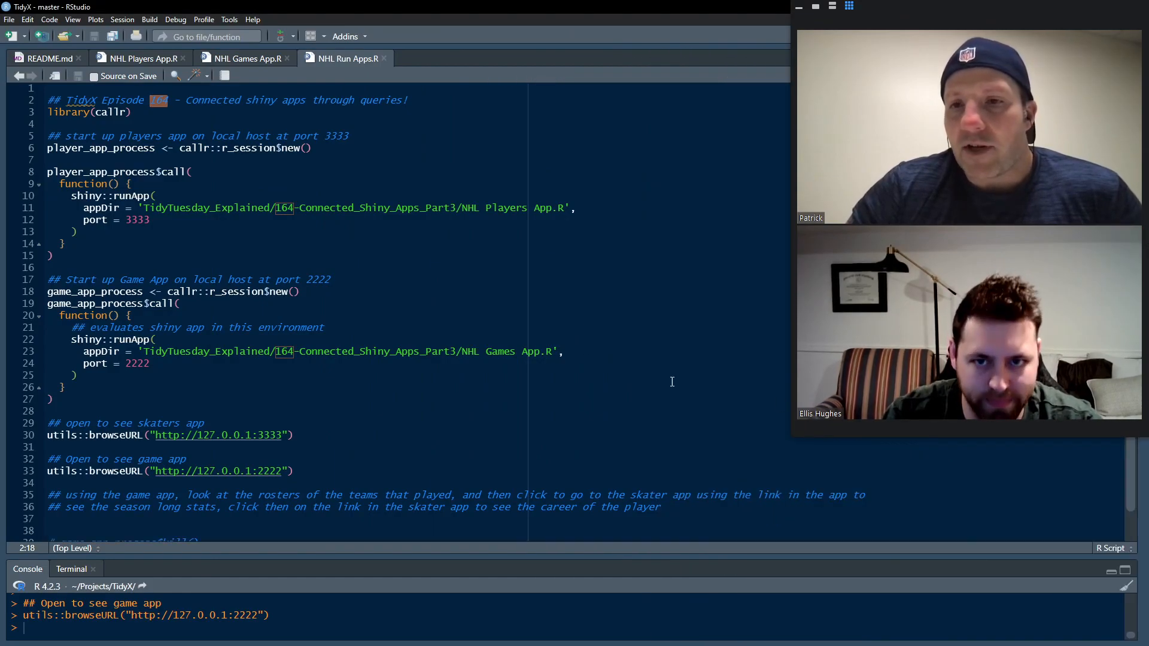
mouse_move(139, 58)
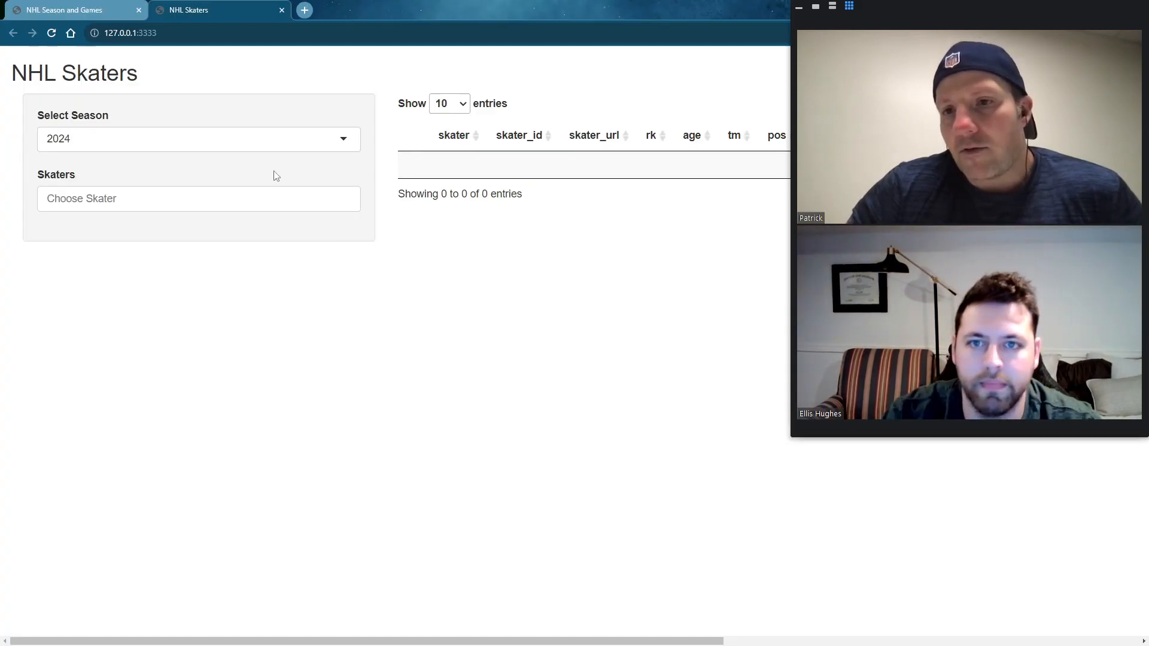
mouse_move(511, 355)
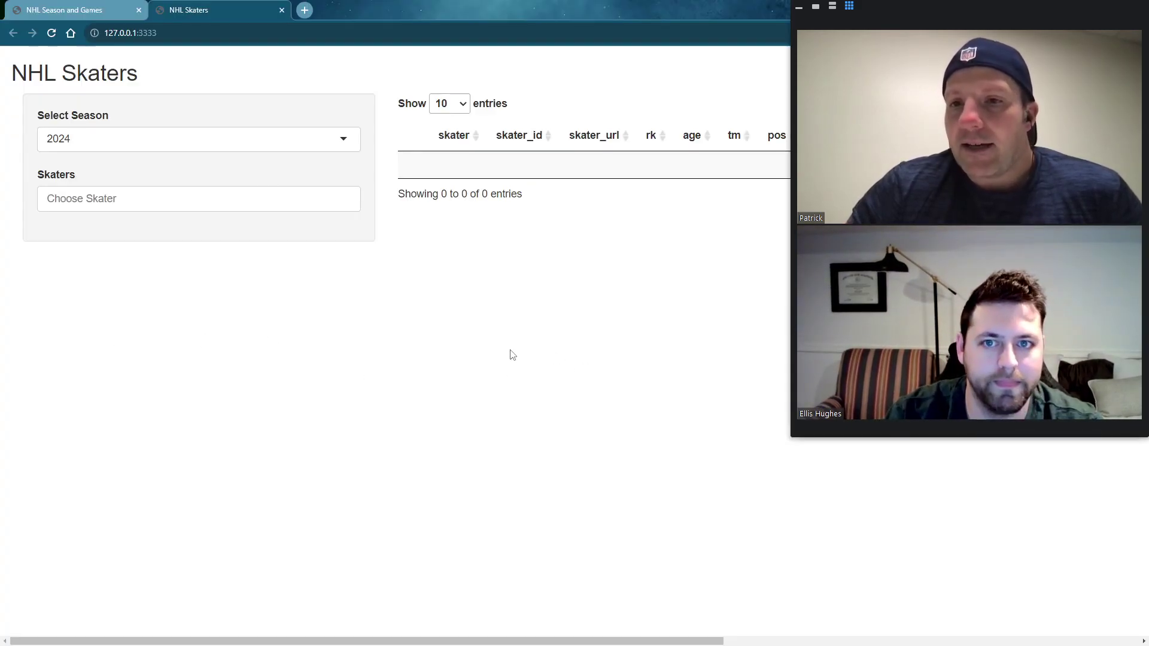
mouse_move(304, 286)
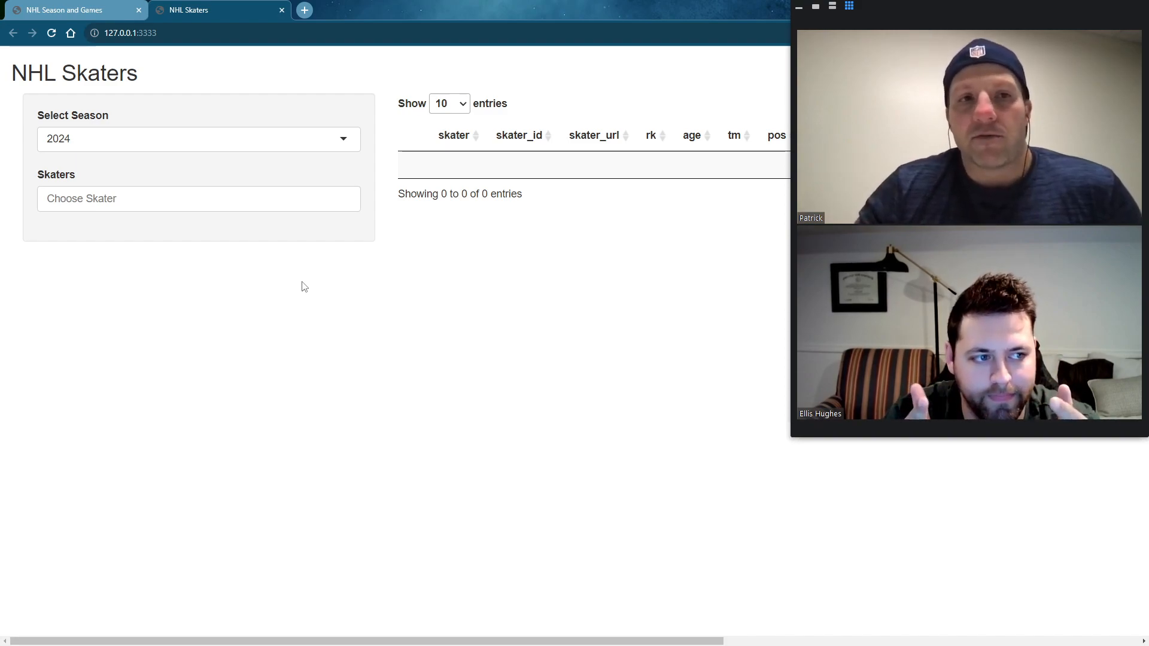
mouse_move(91, 100)
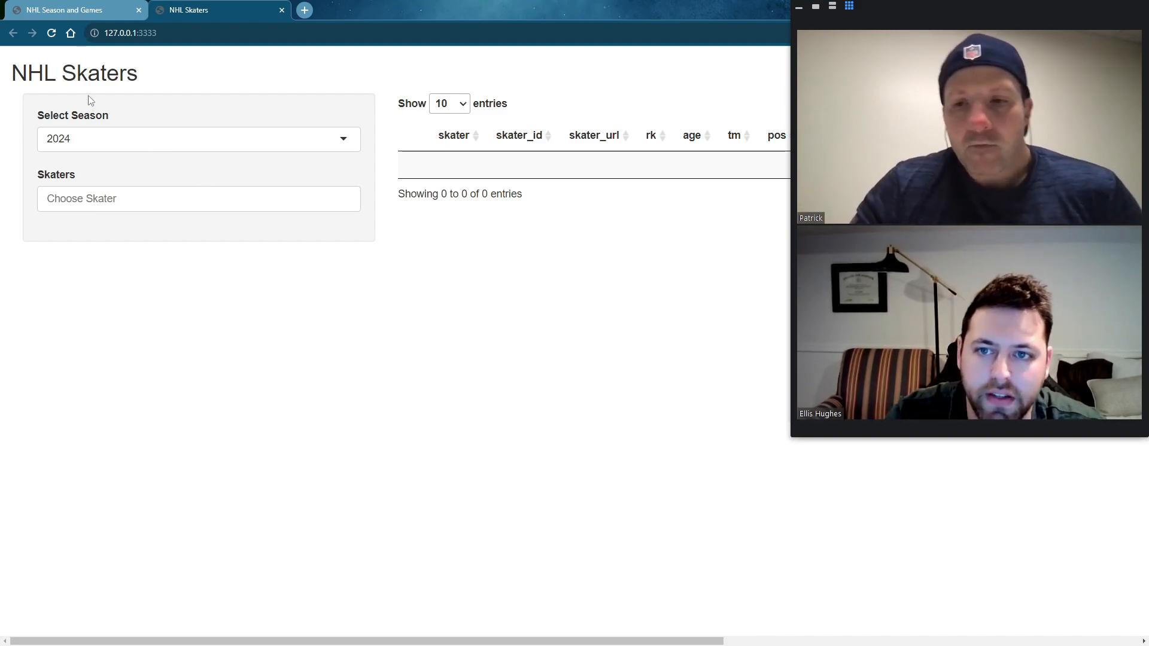
mouse_move(94, 63)
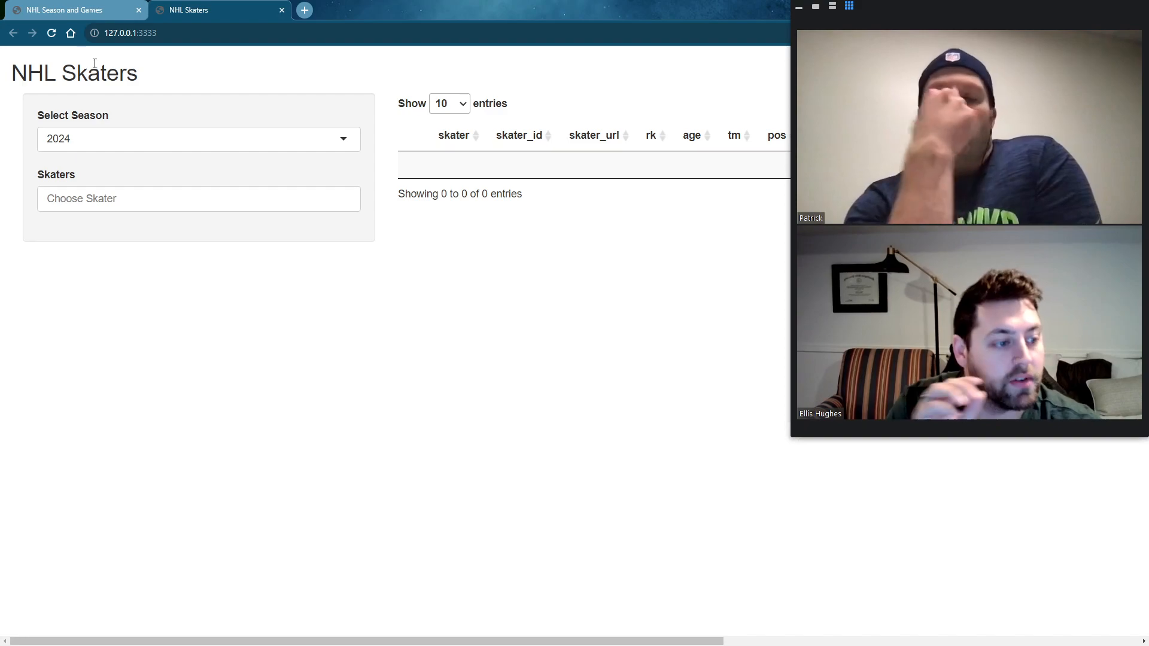
mouse_move(145, 156)
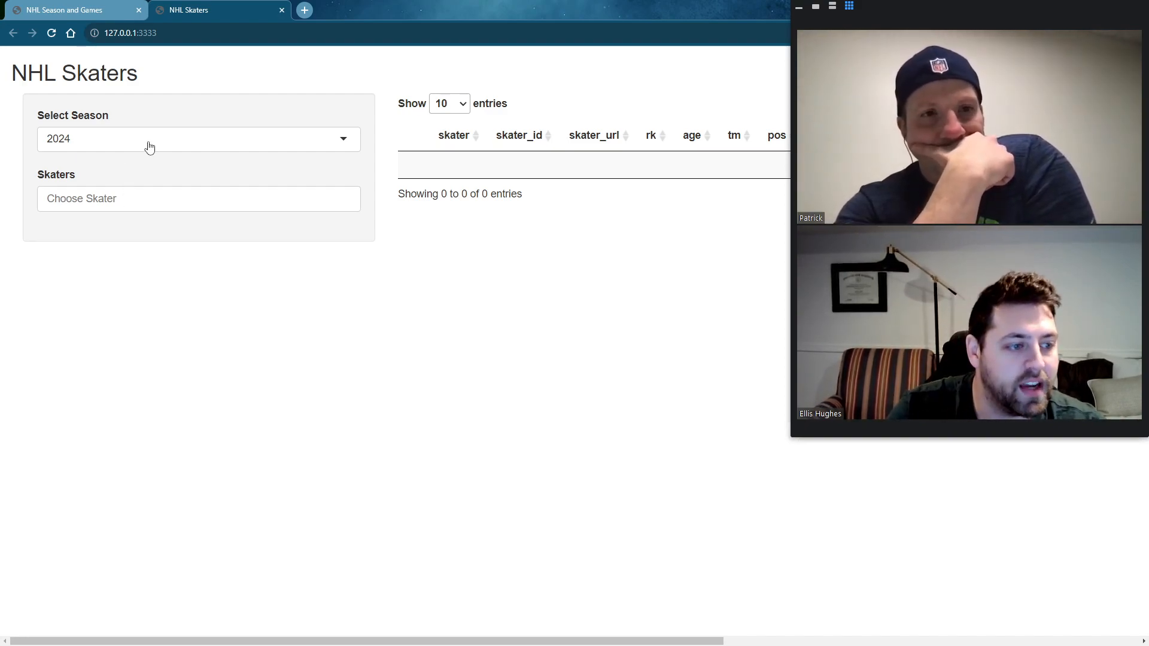
Step: Open the NHL Skaters season list to pick 2021 instead of 2024
left_click(198, 138)
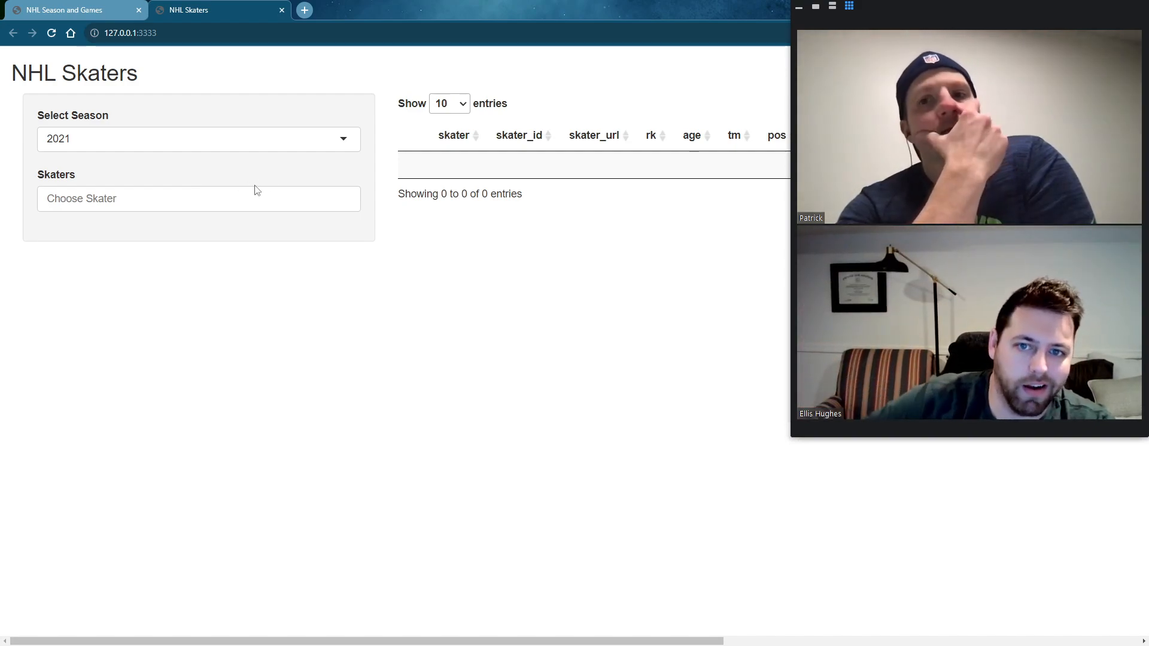
Step: Show Michael Amadio's 2021 stats, open his Hockey Reference page, and return to NHL Skaters
left_click(198, 198)
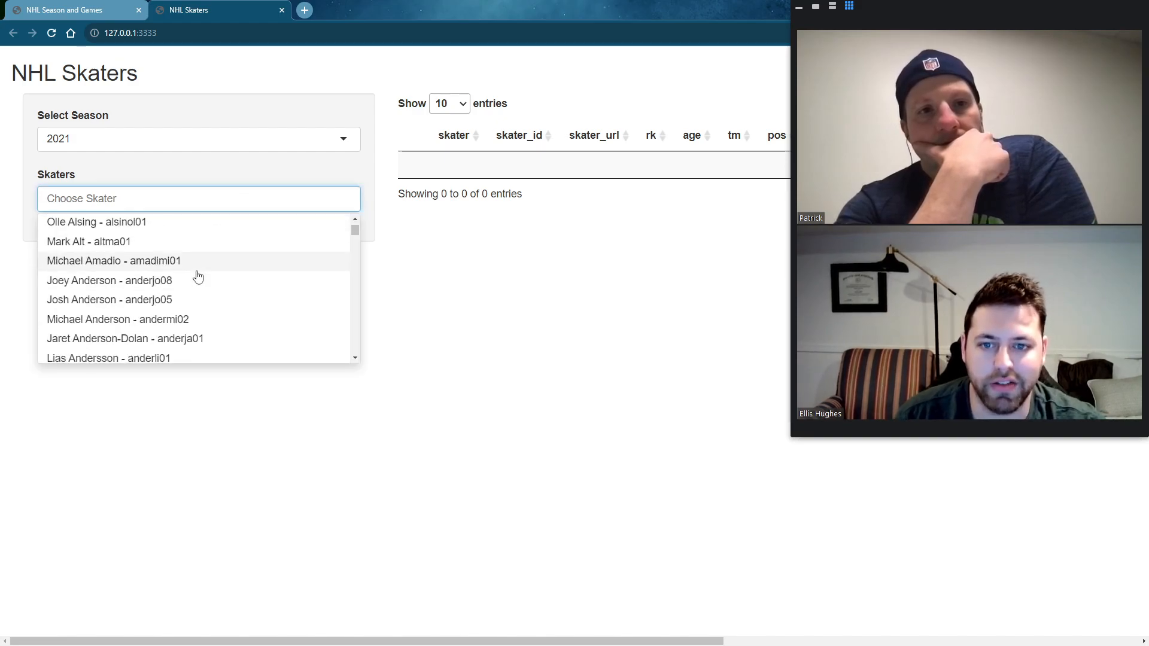
left_click(113, 260)
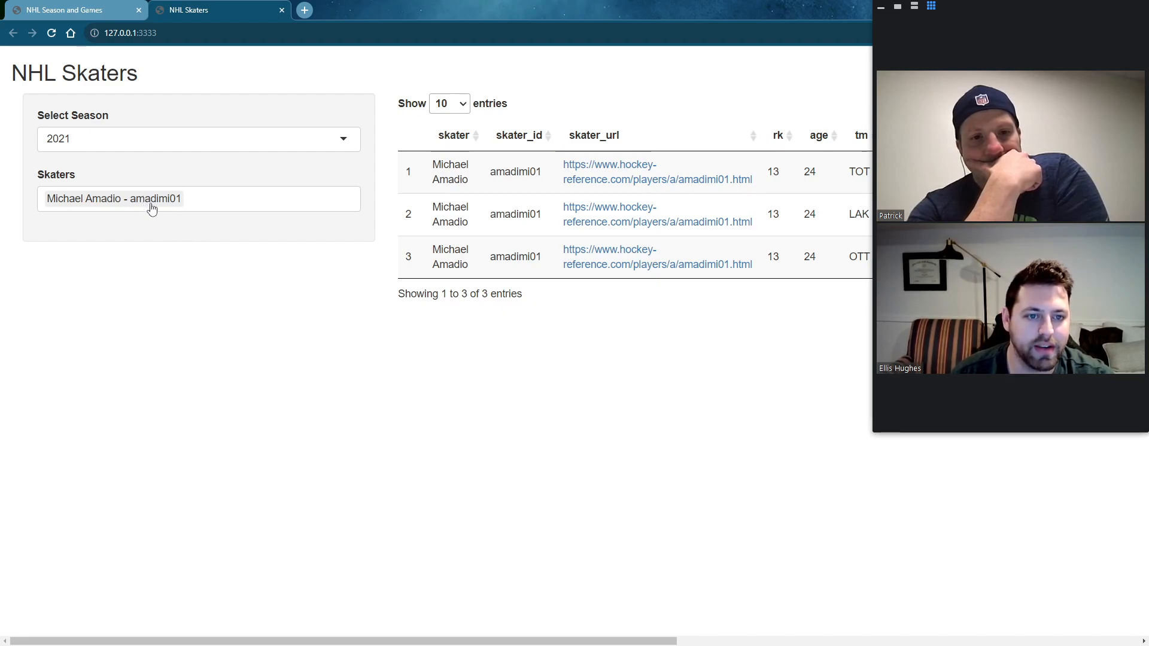
mouse_move(145, 268)
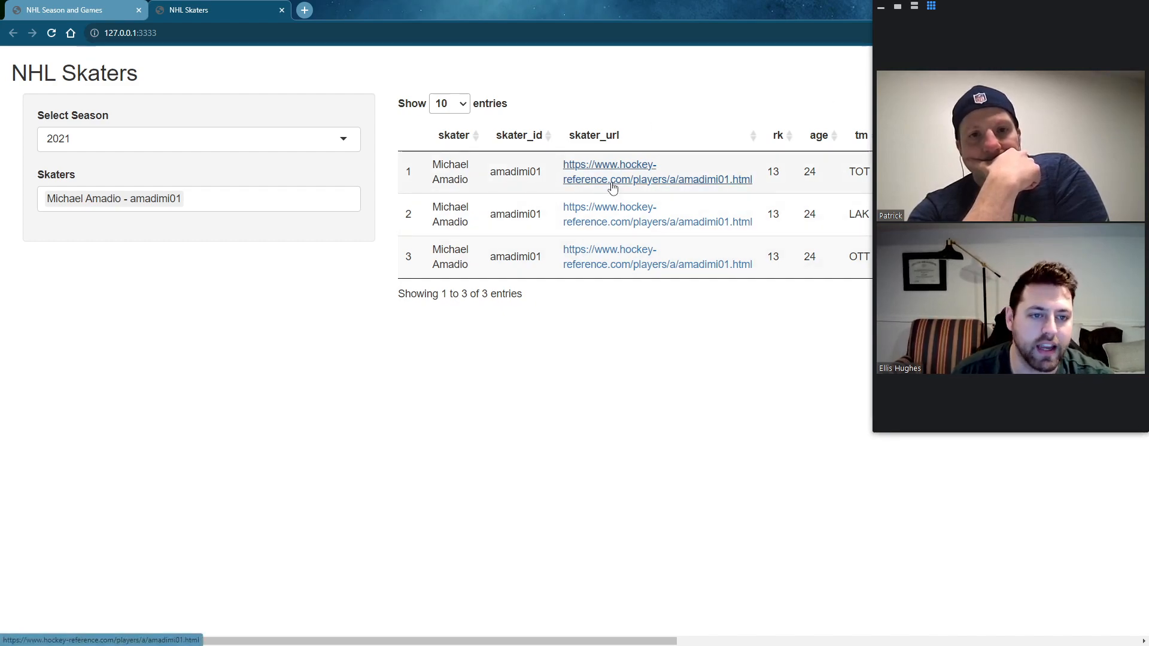
left_click(657, 172)
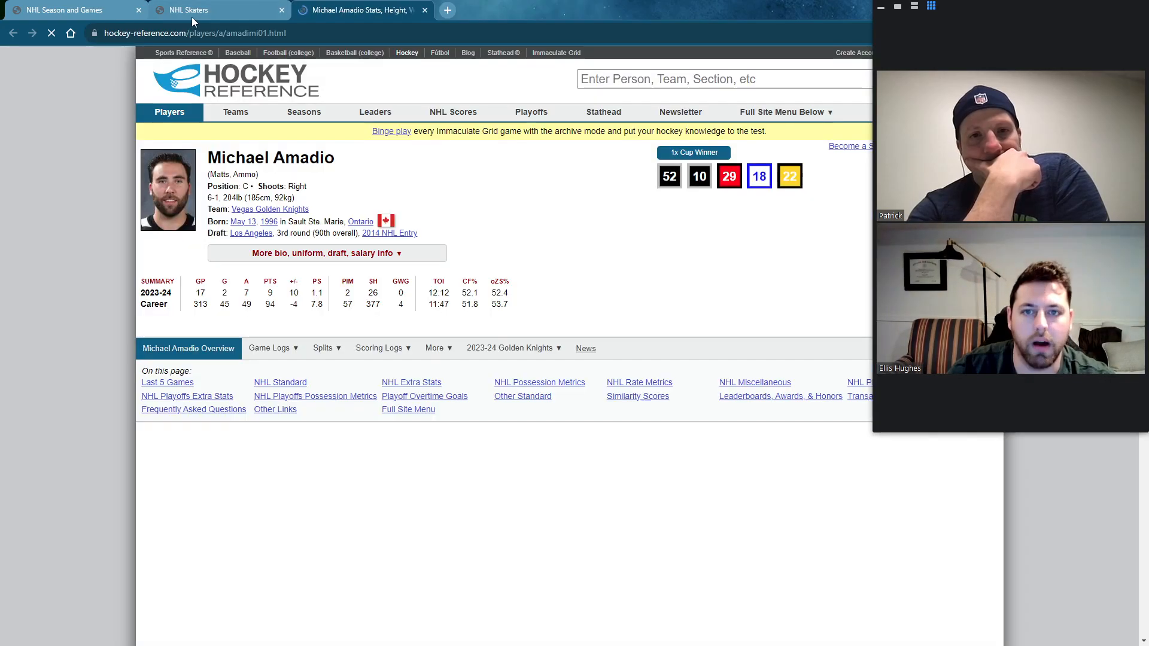
left_click(189, 9)
type("127.0.0.1:3333/")
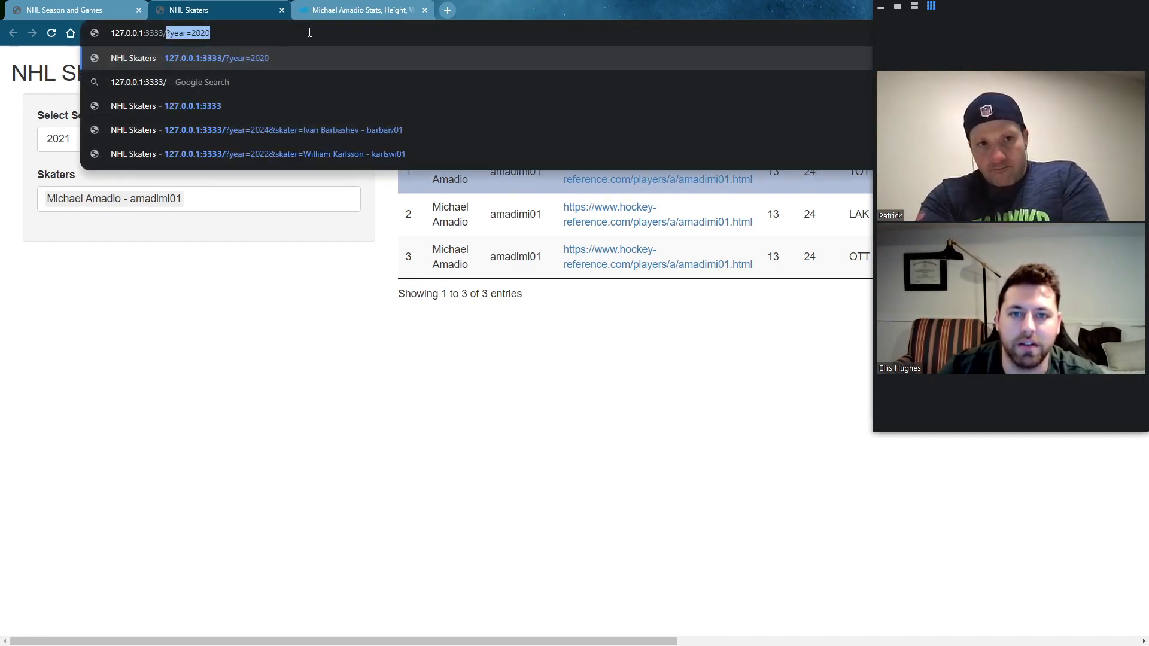
Step: Load ?year=2020, then the saved ?year=2024&skater=Ivan Barbashev - barbaiv01 query address
key("Return")
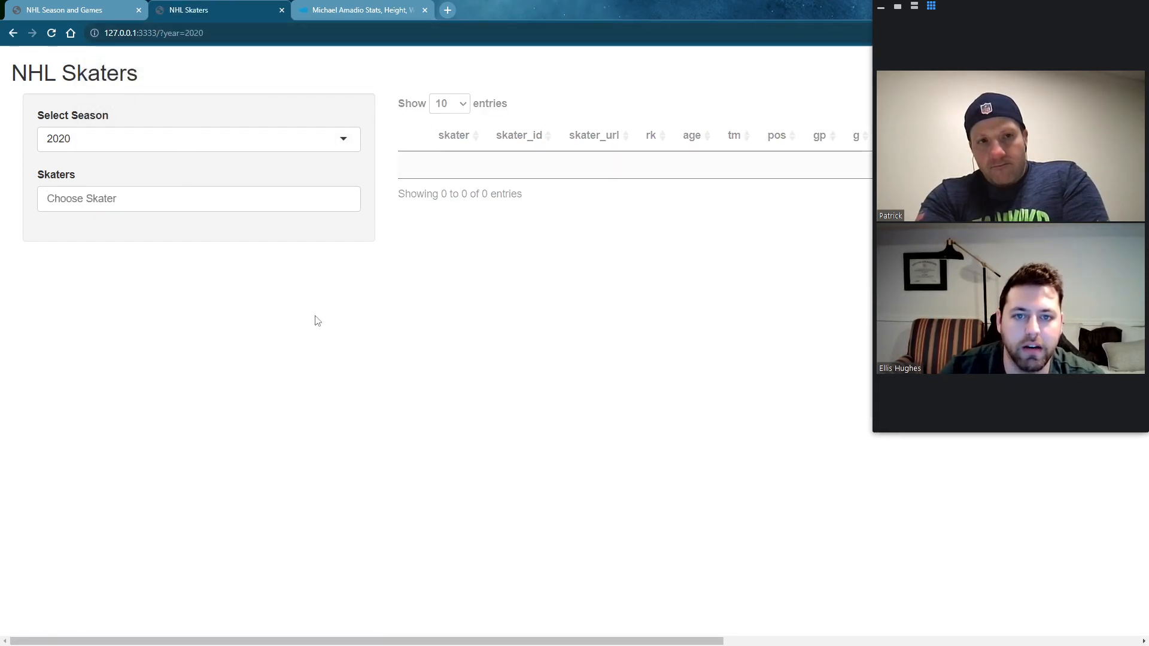
mouse_move(347, 531)
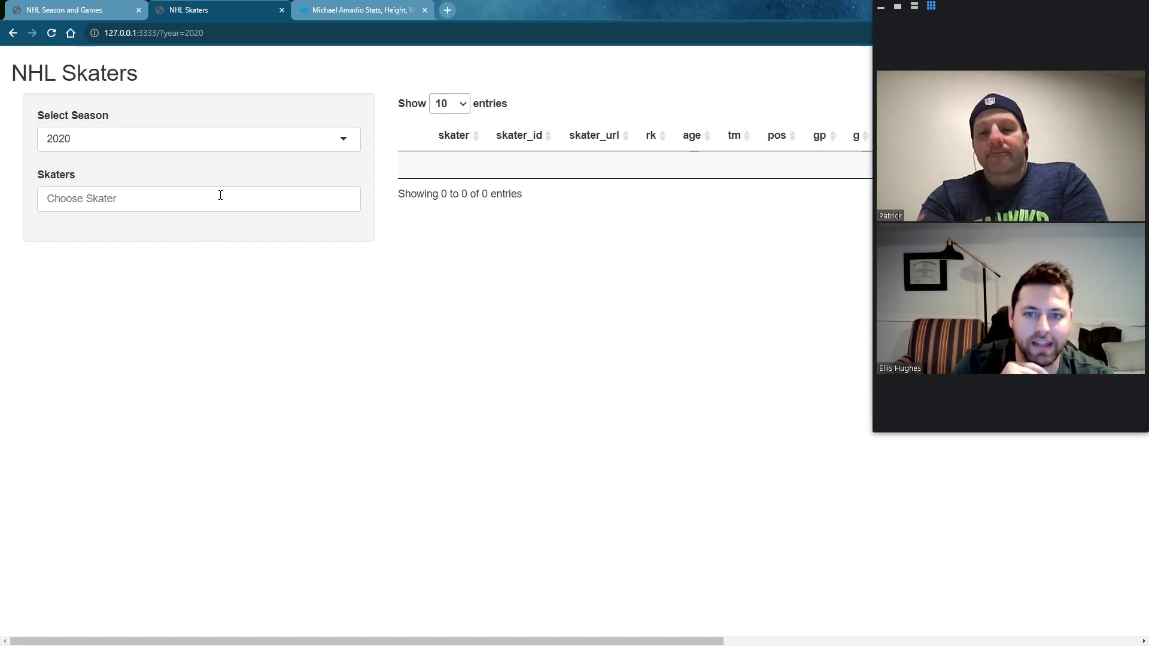
left_click(199, 198)
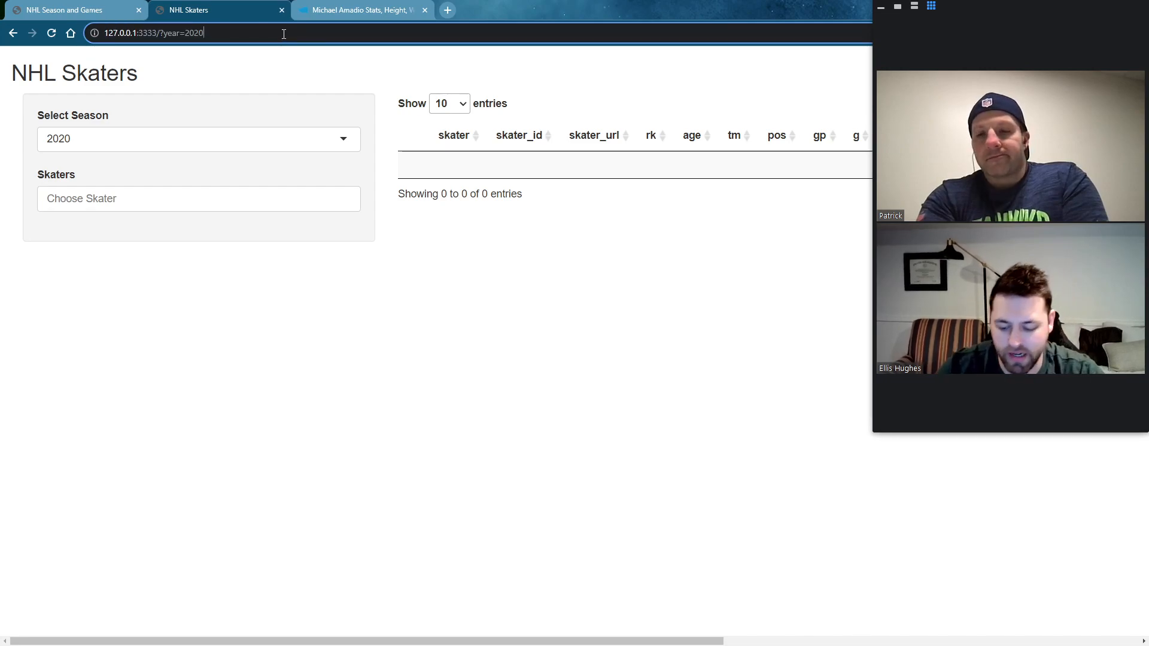
type("&")
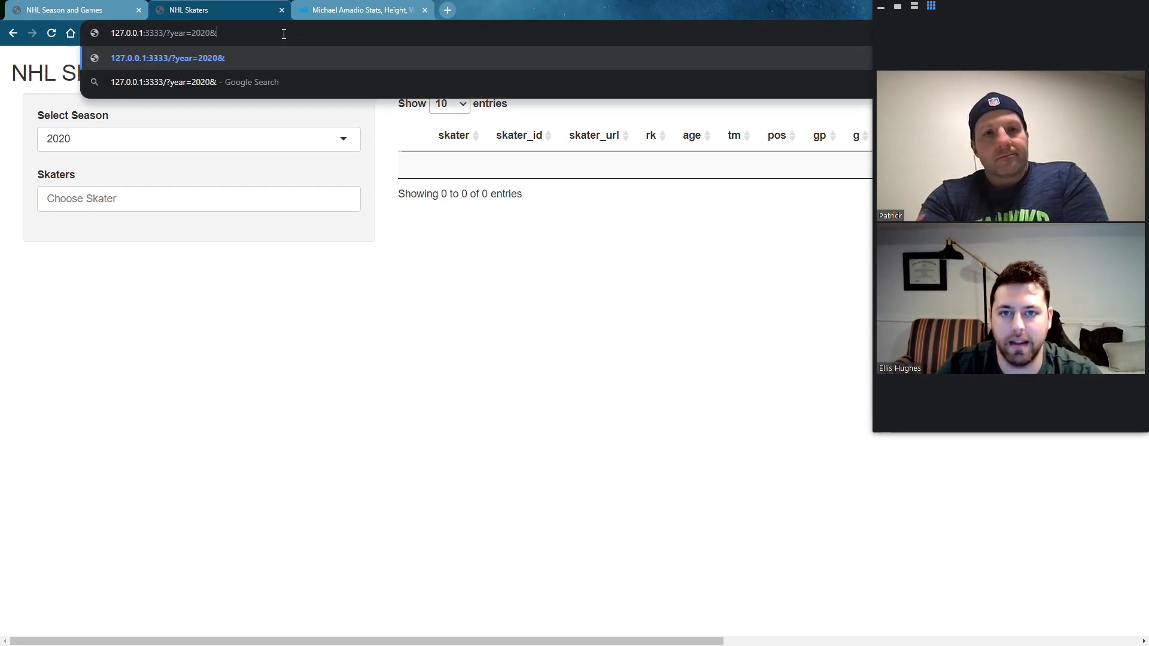
type("SKATE")
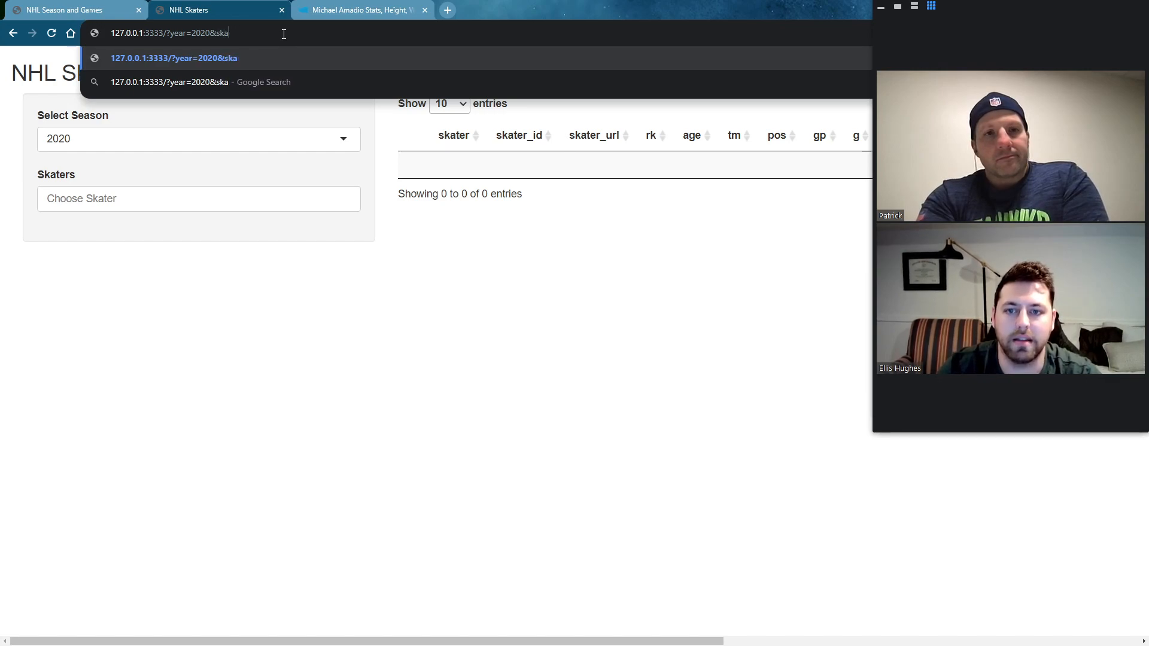
key("Backspace")
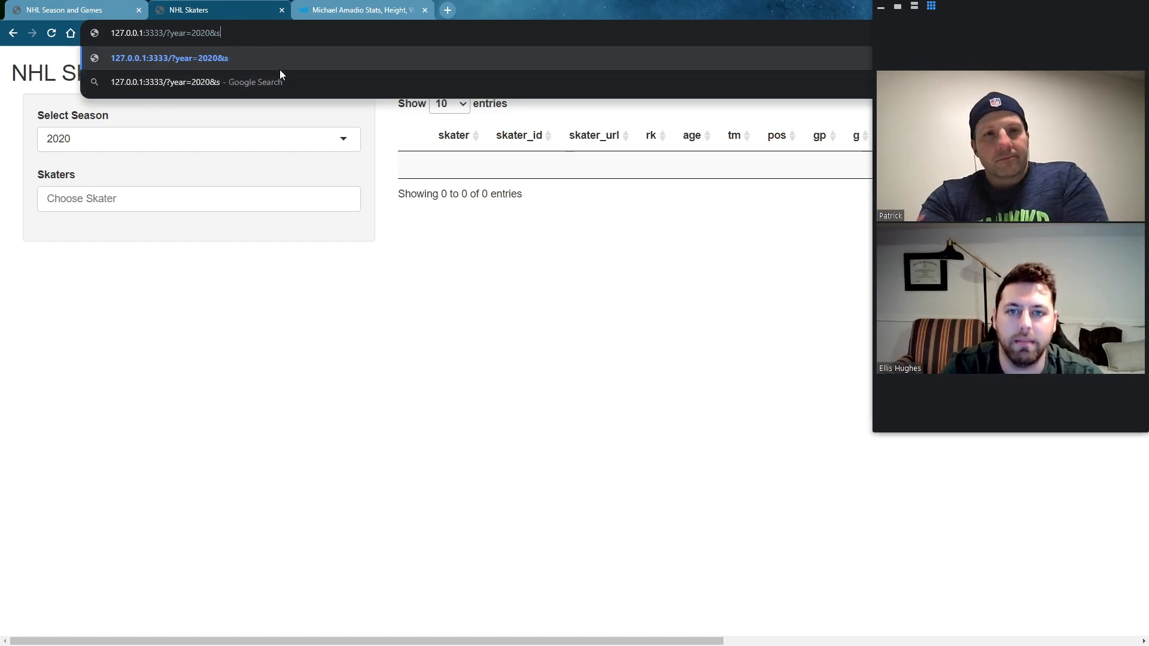
key("backspace")
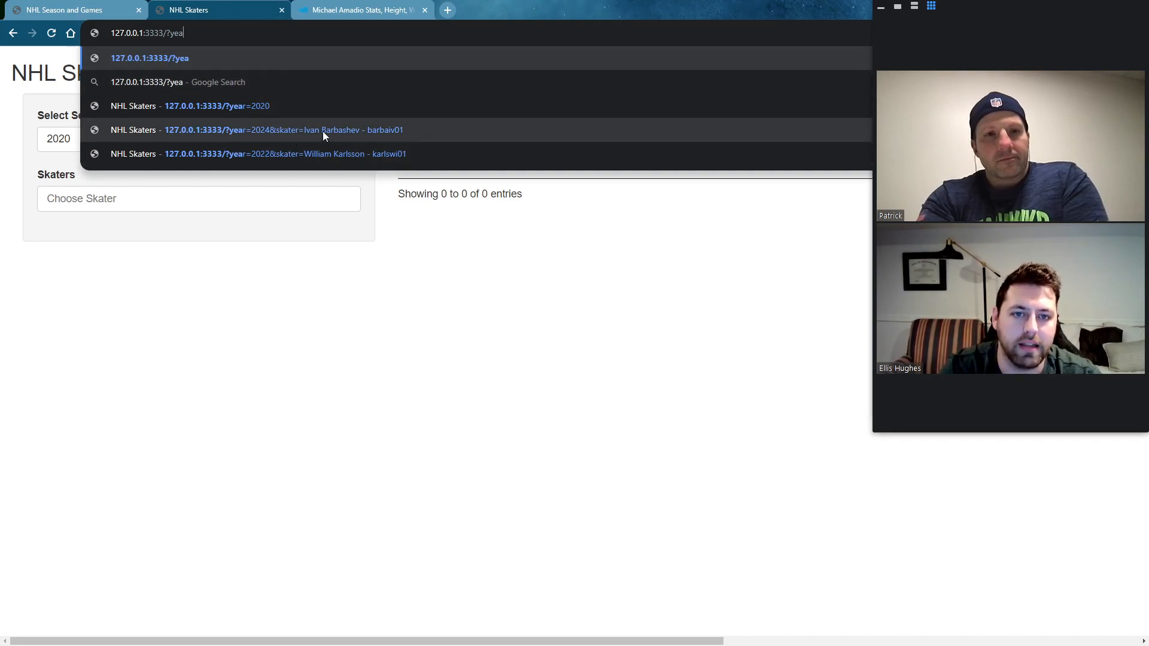
mouse_move(358, 141)
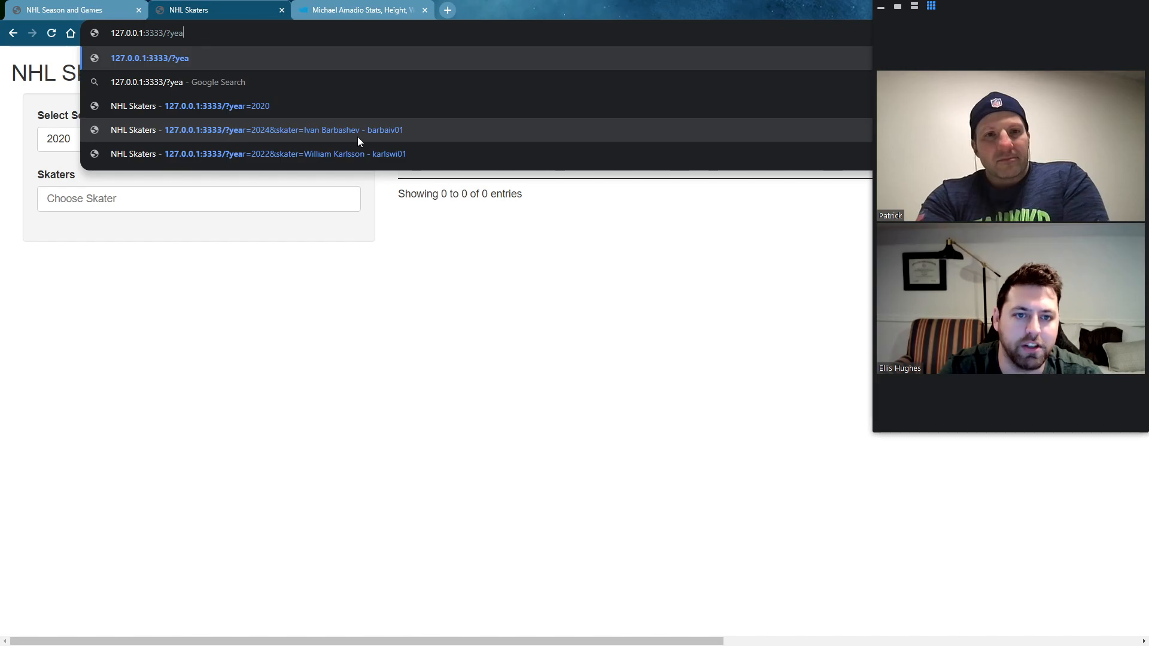
left_click(282, 130)
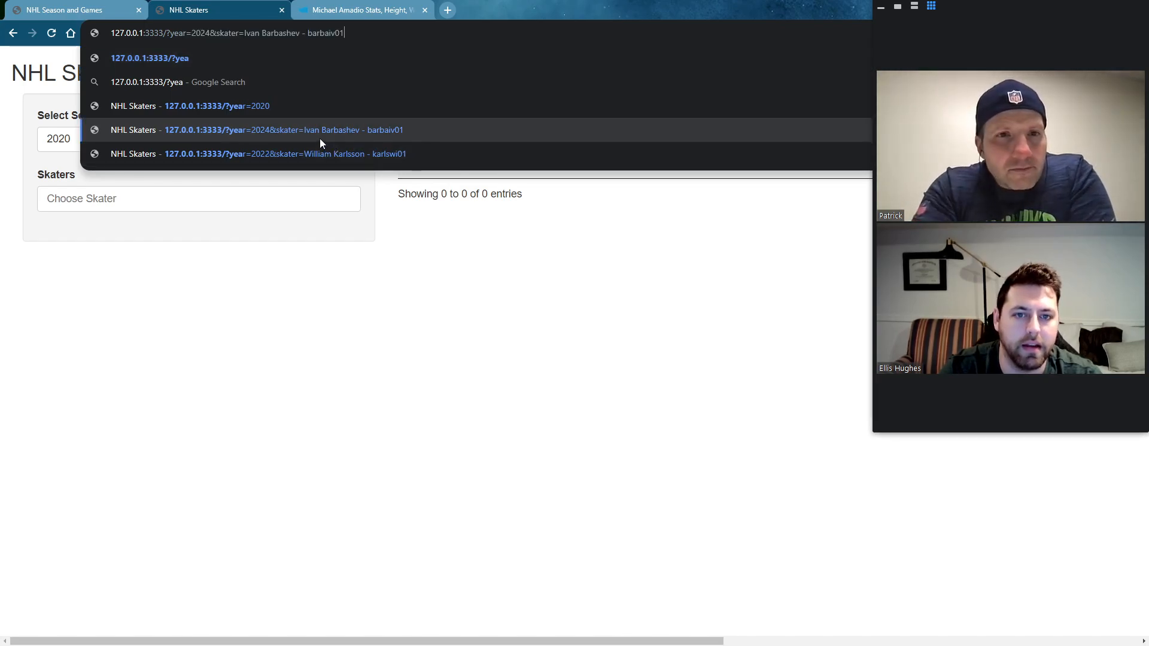
left_click(282, 130)
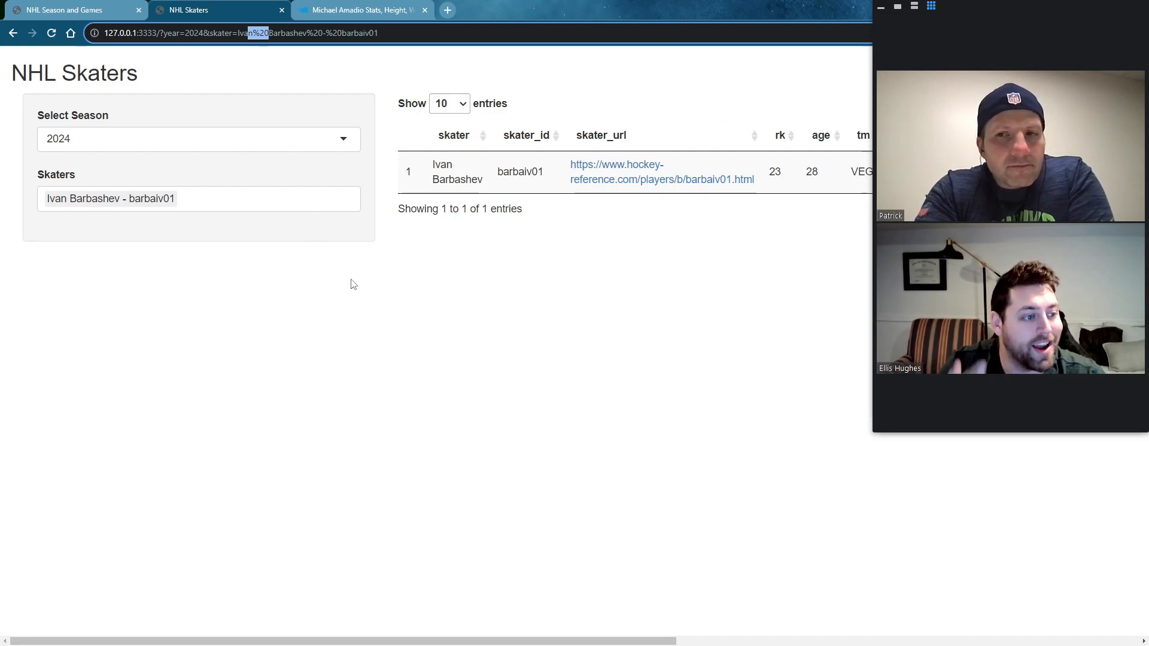
mouse_move(193, 19)
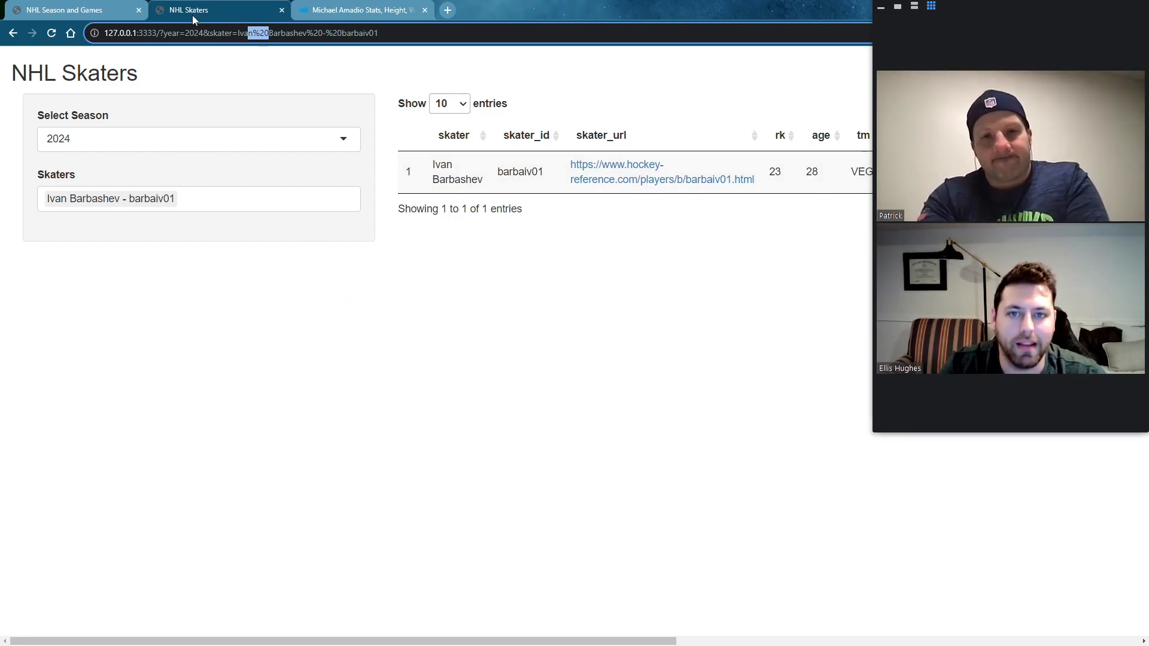
mouse_move(73, 217)
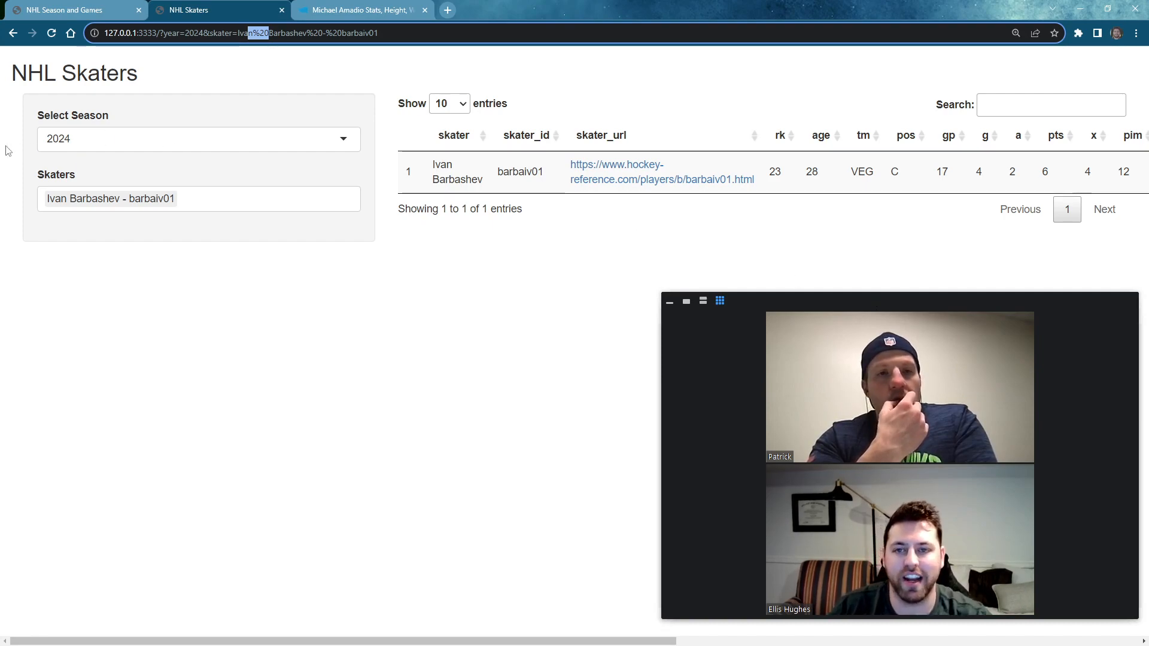
Step: Switch to the NHL Season and Games browser tab
left_click(70, 10)
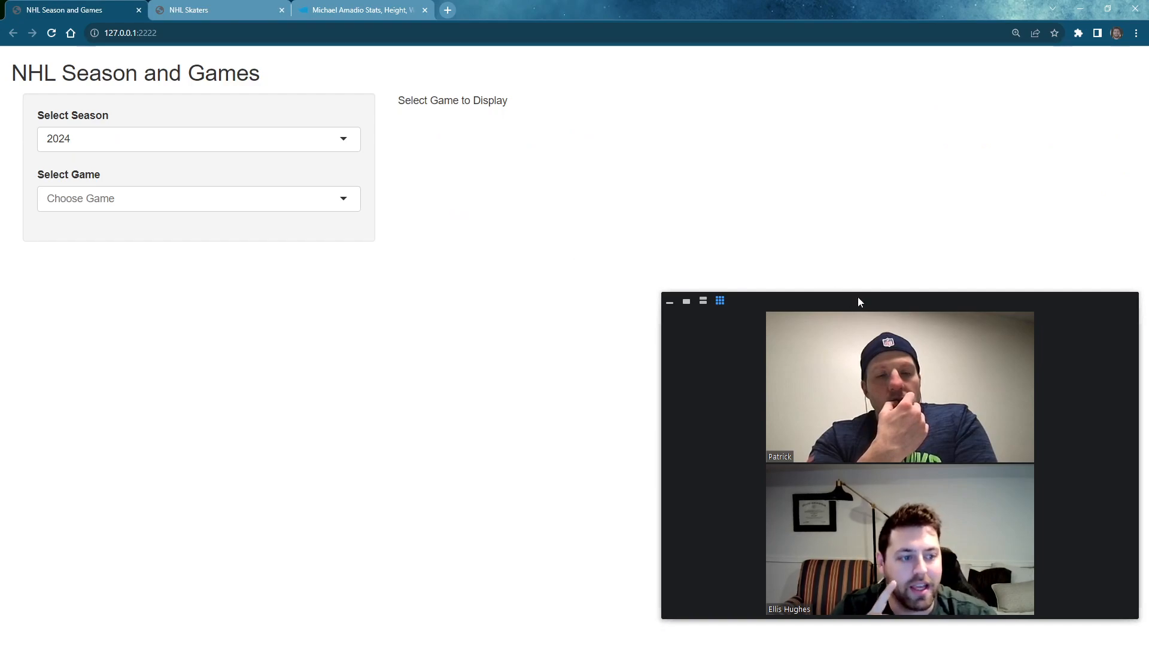
mouse_move(331, 286)
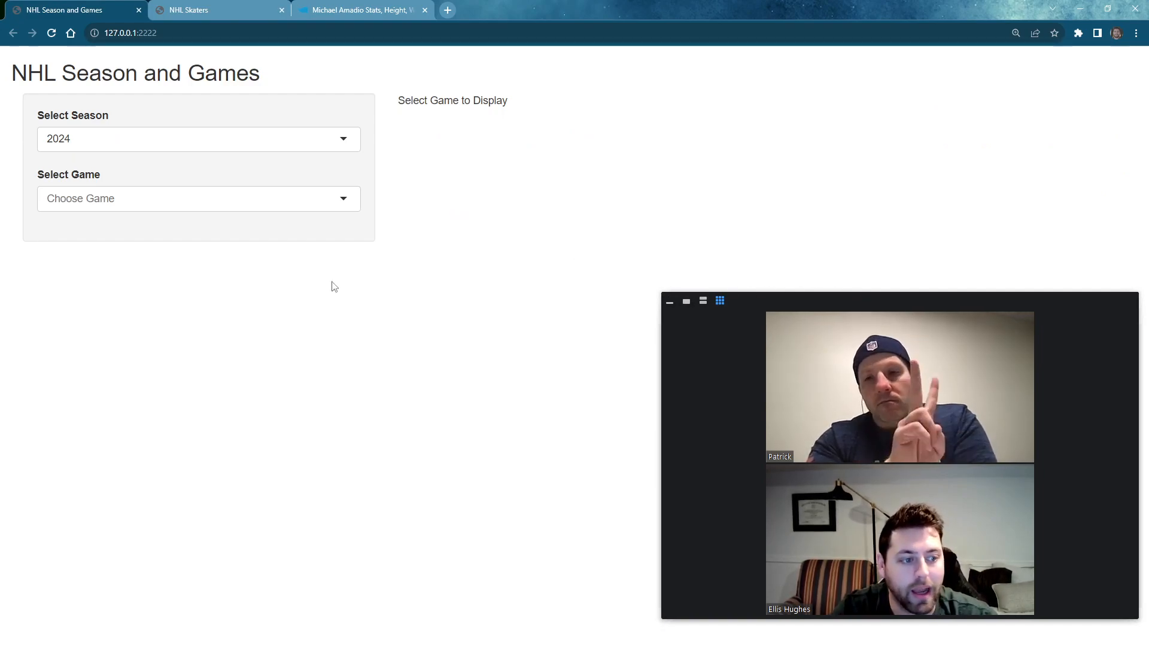
mouse_move(140, 143)
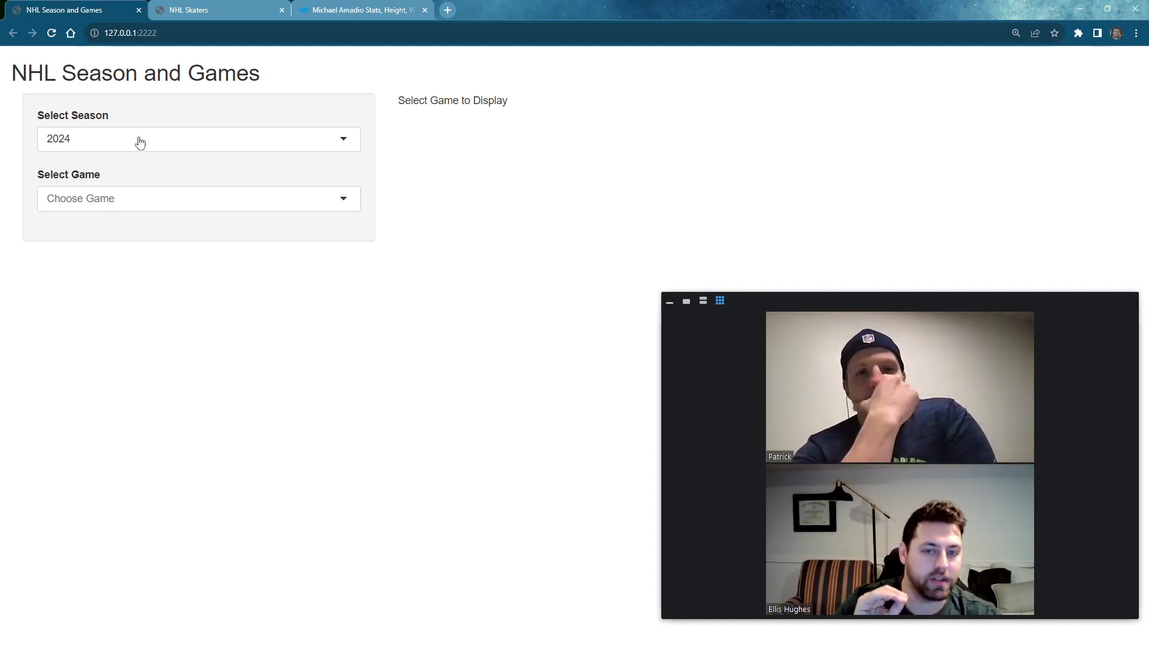
Step: Choose the 2023-10-10 Lightning–Predators game, open Calvin de Haan's skater link, then come back
left_click(198, 199)
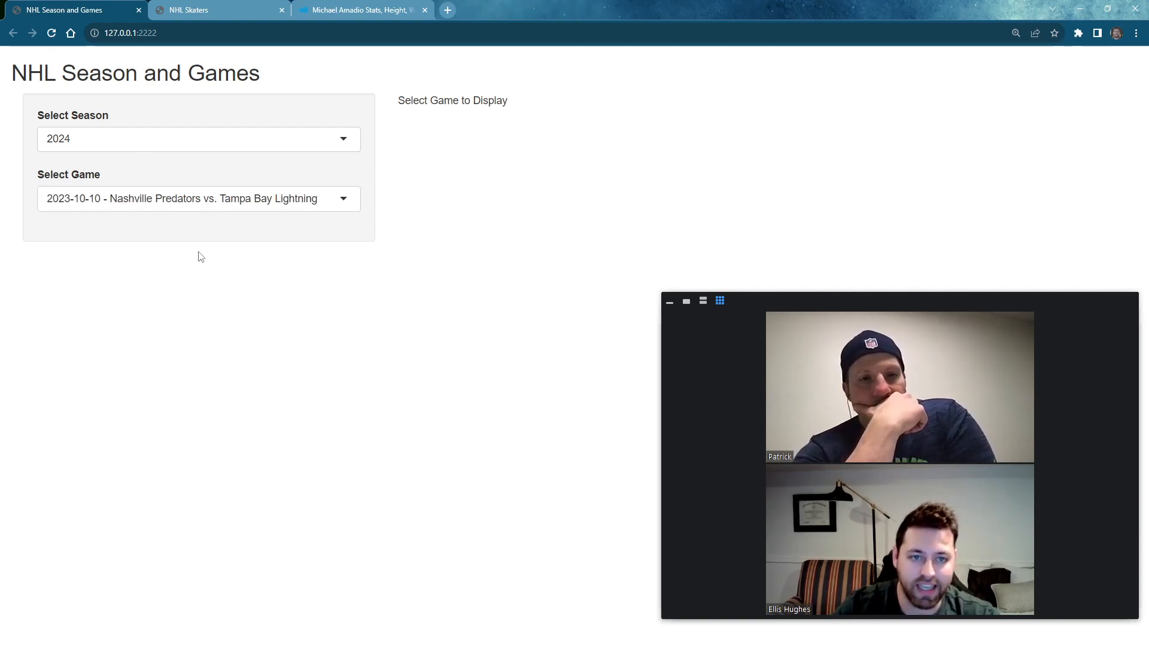
left_click(198, 199)
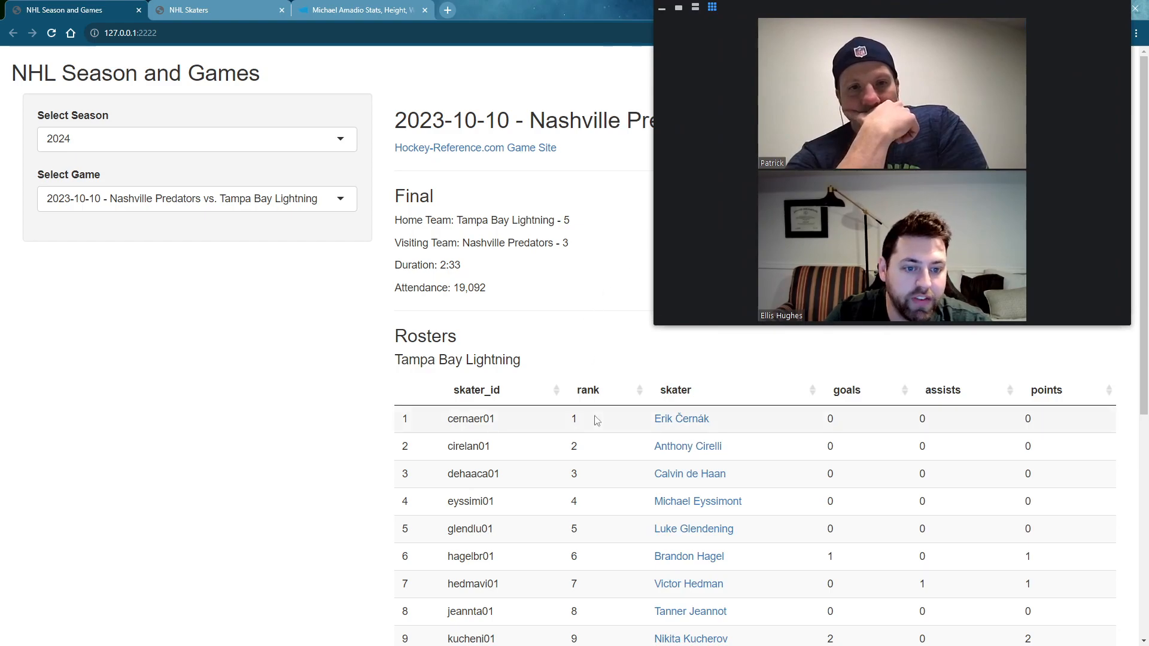
mouse_move(547, 513)
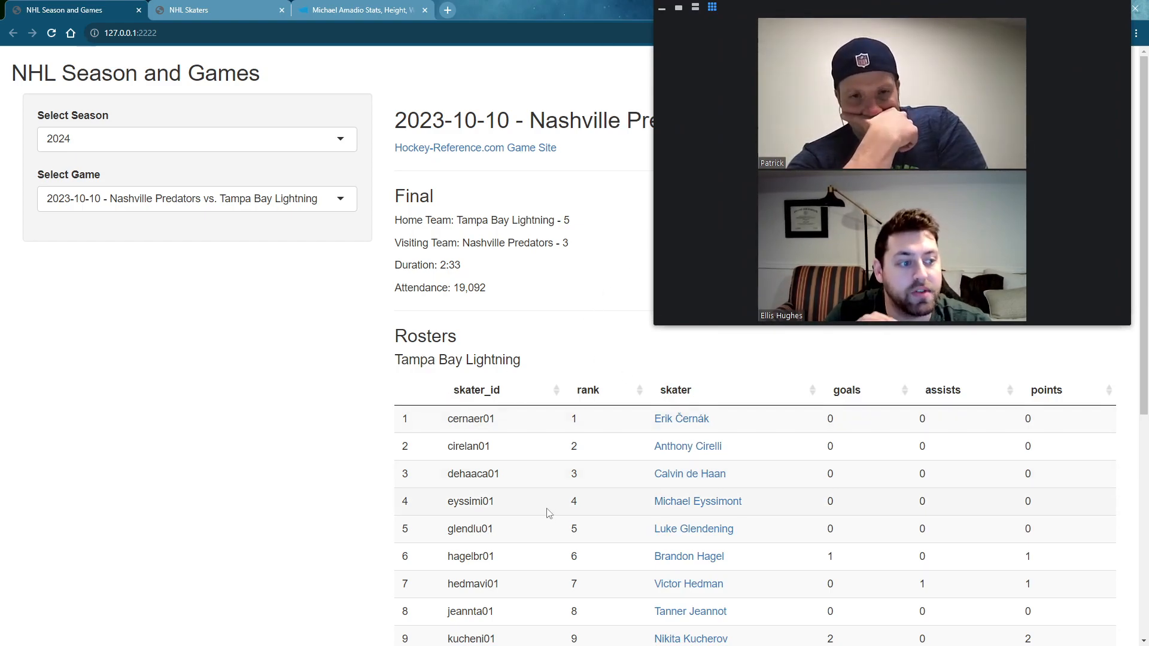
scroll("down", 3)
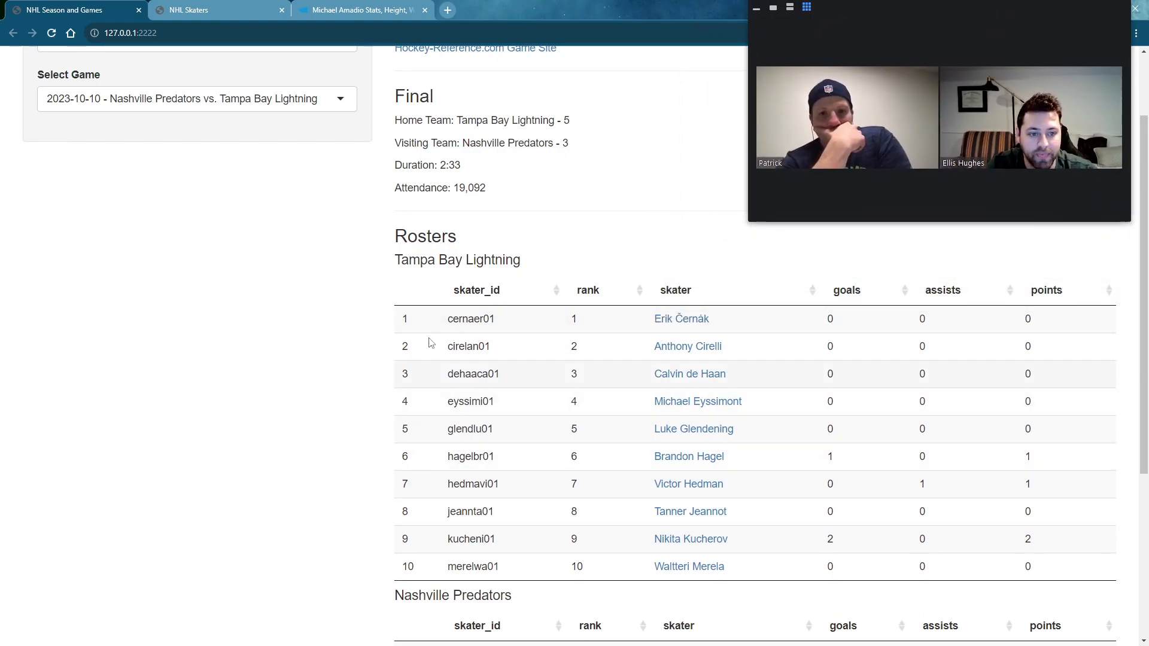
scroll("up", 3)
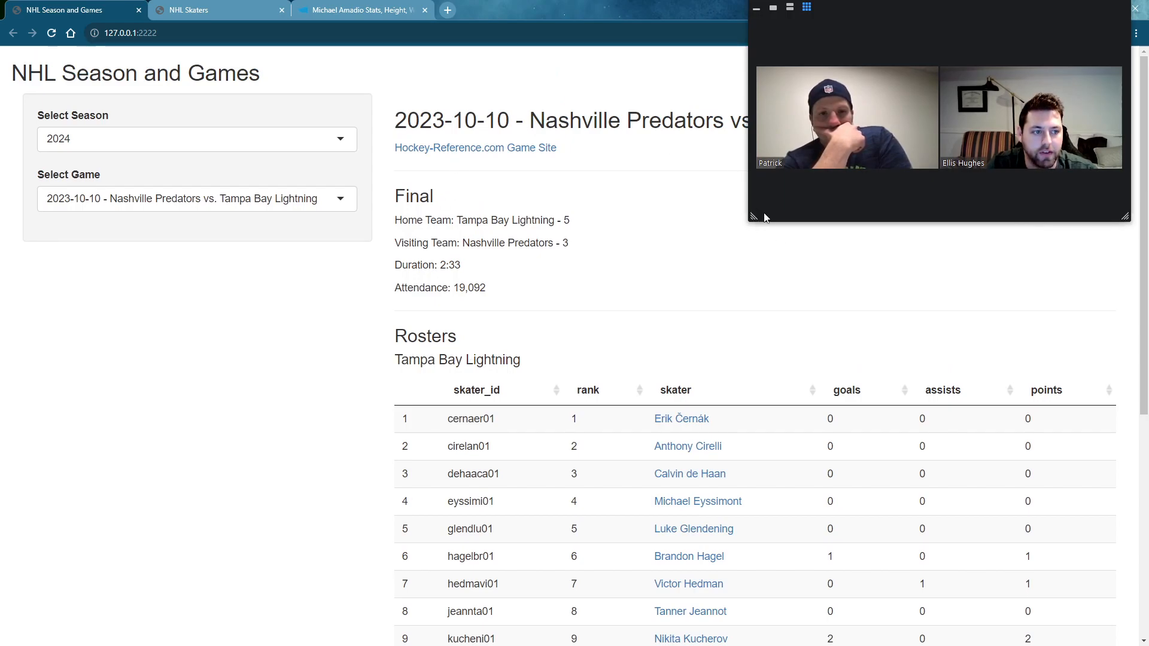
mouse_move(546, 391)
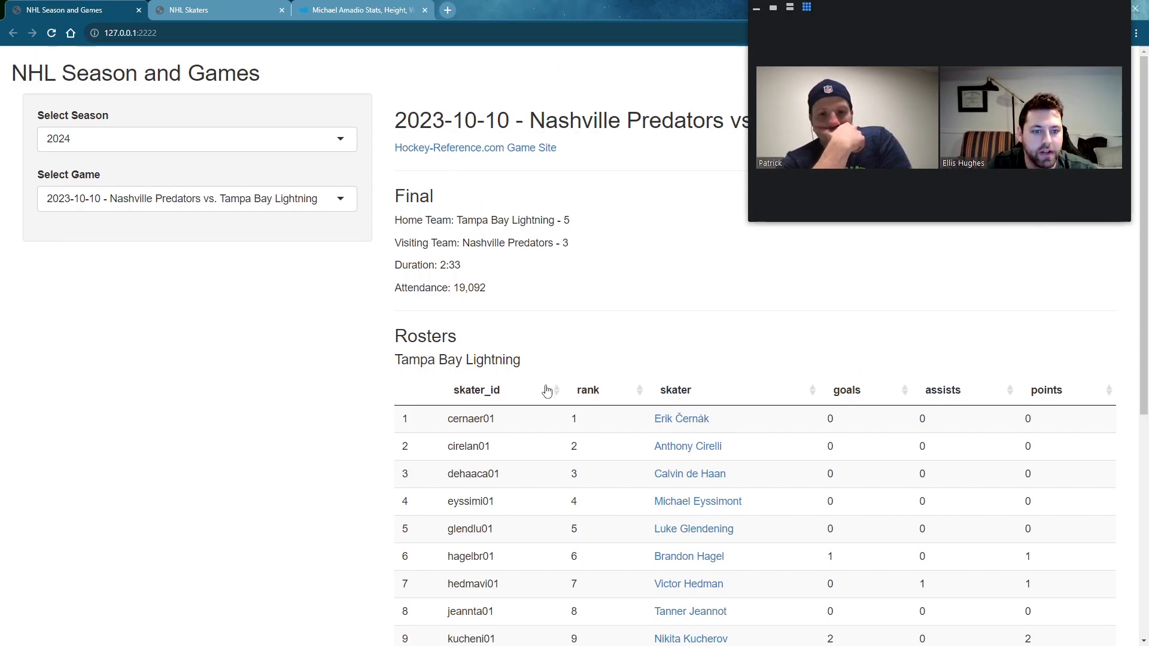
scroll("down", 3)
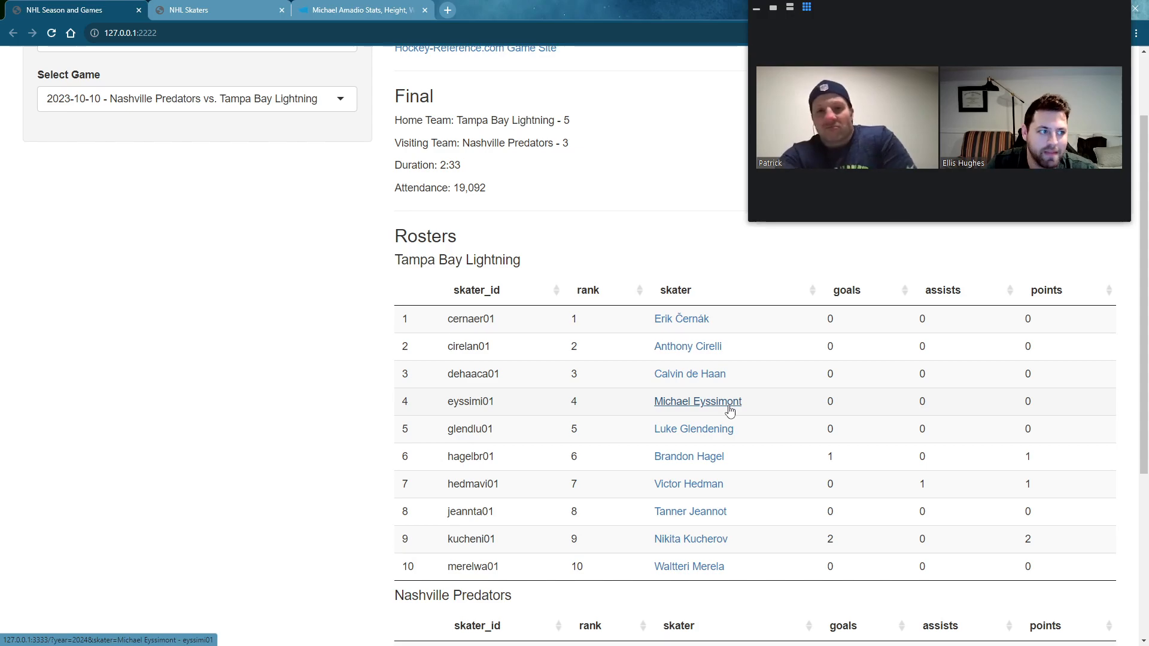
mouse_move(725, 442)
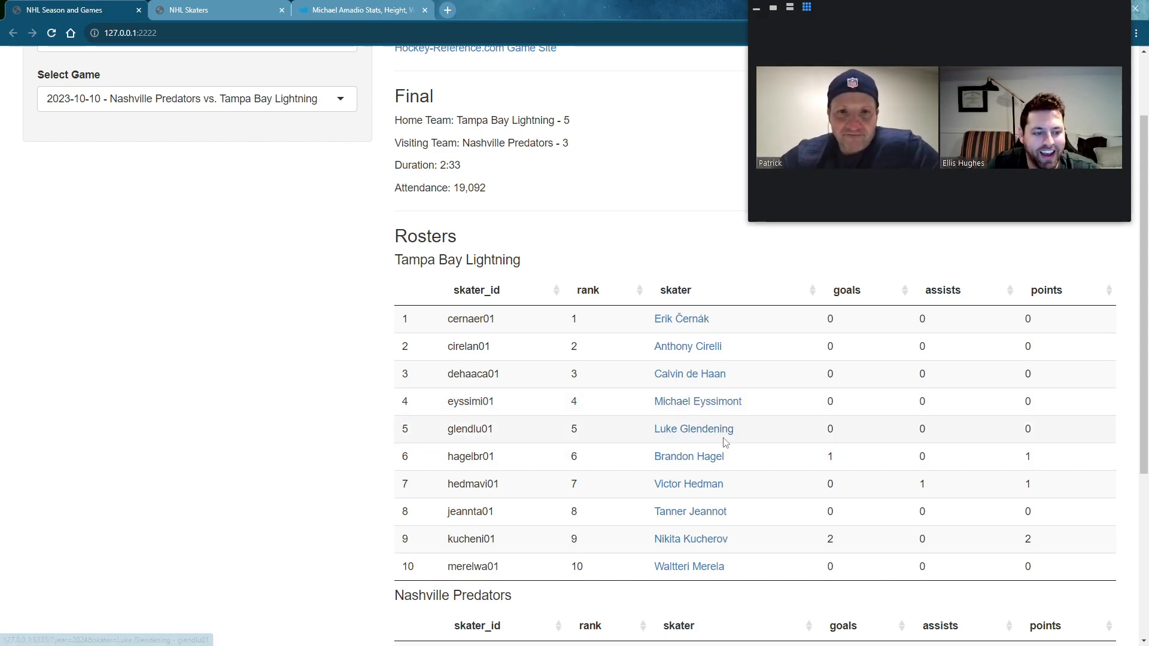
mouse_move(718, 503)
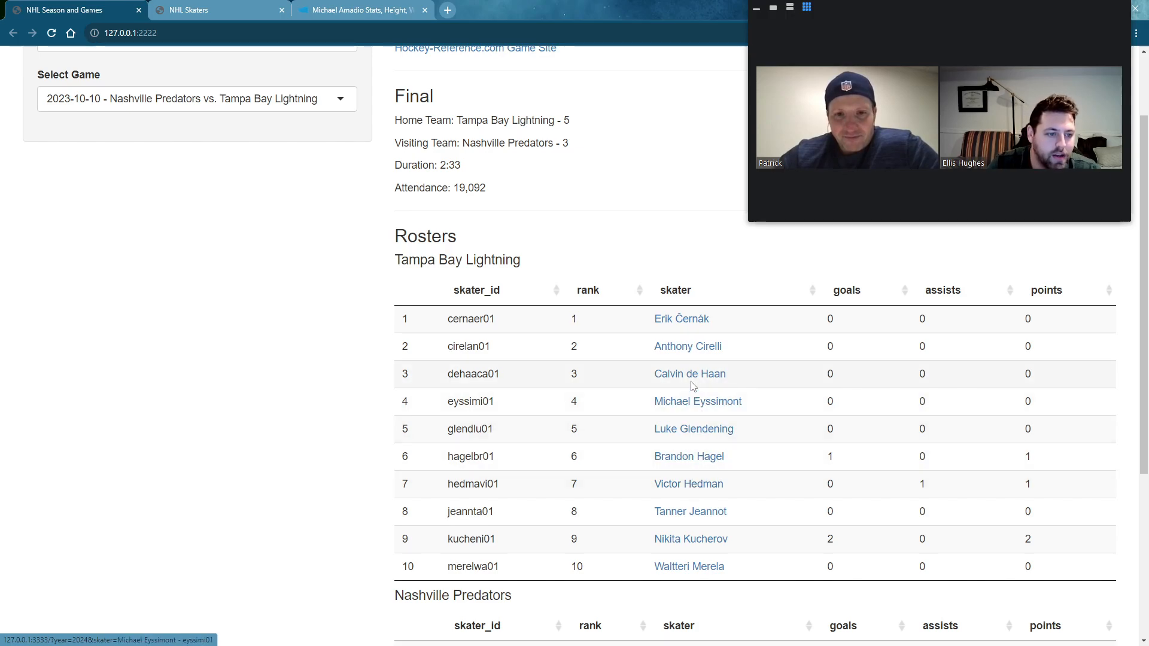
left_click(688, 374)
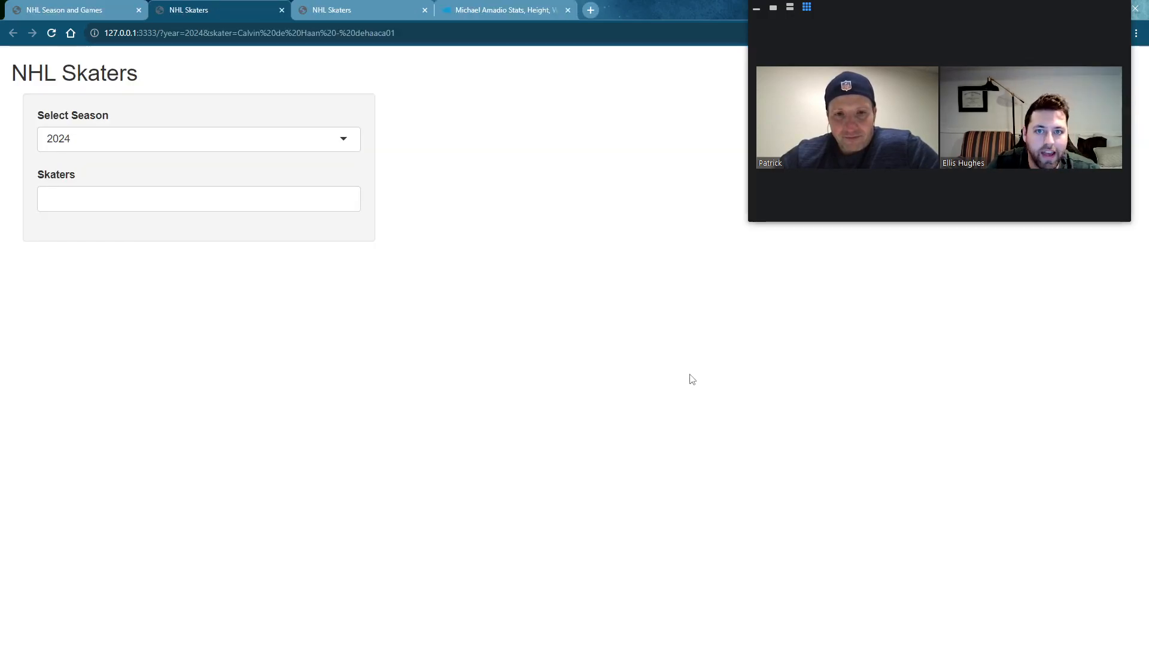
mouse_move(283, 127)
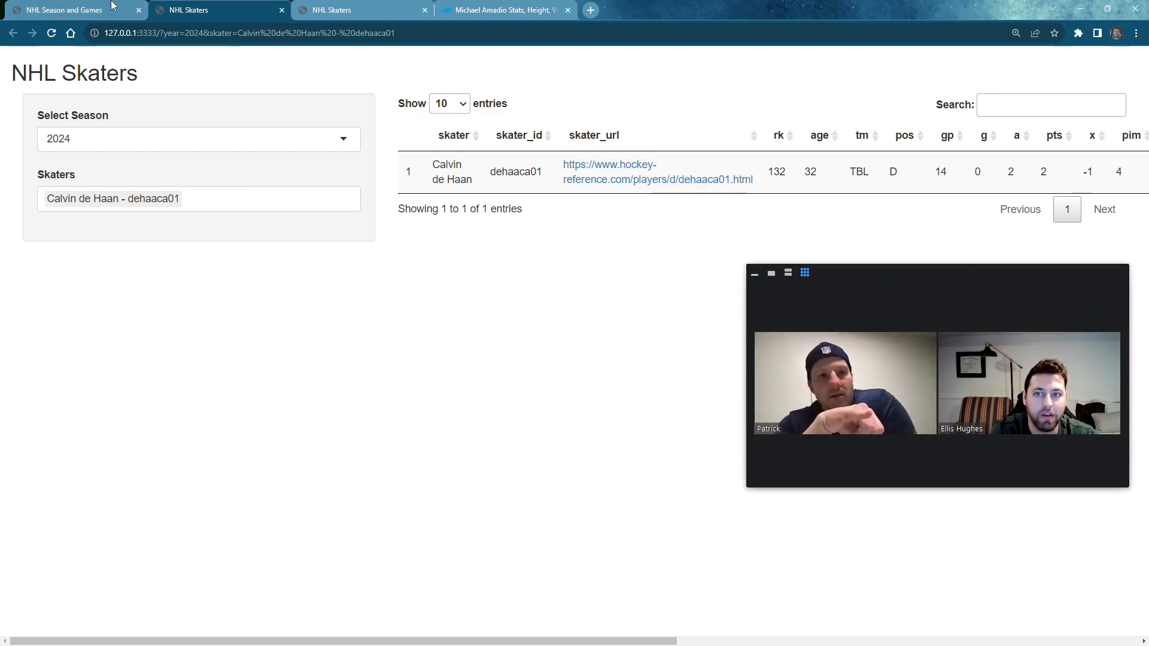
left_click(65, 9)
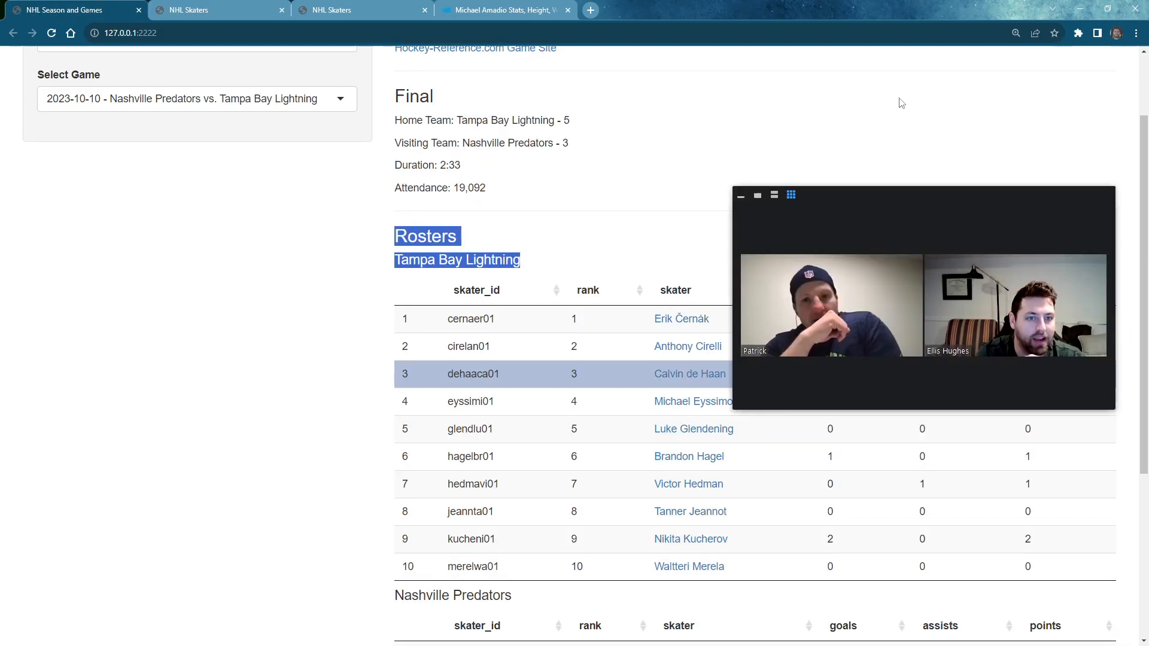
Step: Set season 2022, select the 2021-10-12 Kraken vs. Golden Knights game, and scroll to rosters
left_click(196, 138)
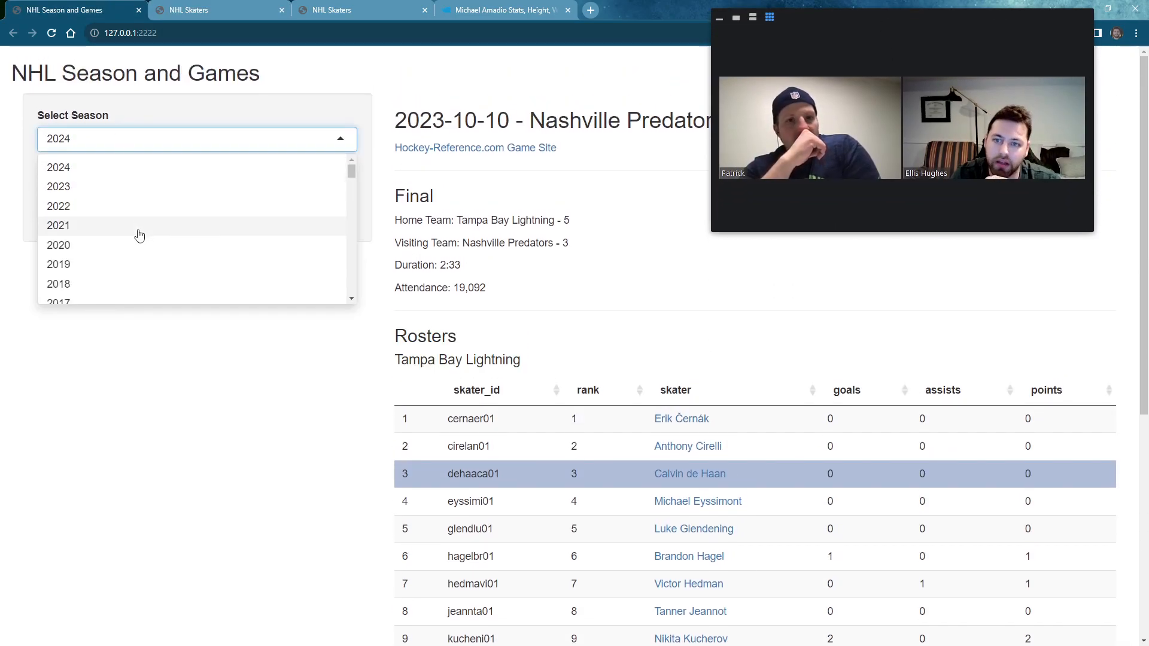
left_click(58, 206)
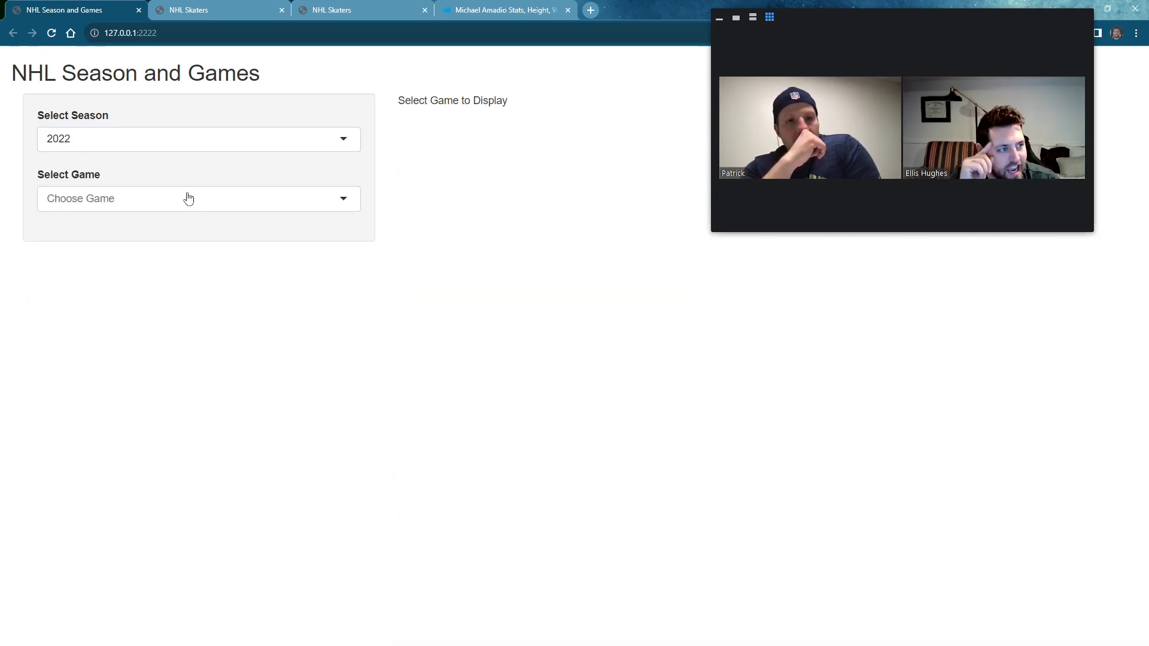
left_click(198, 199)
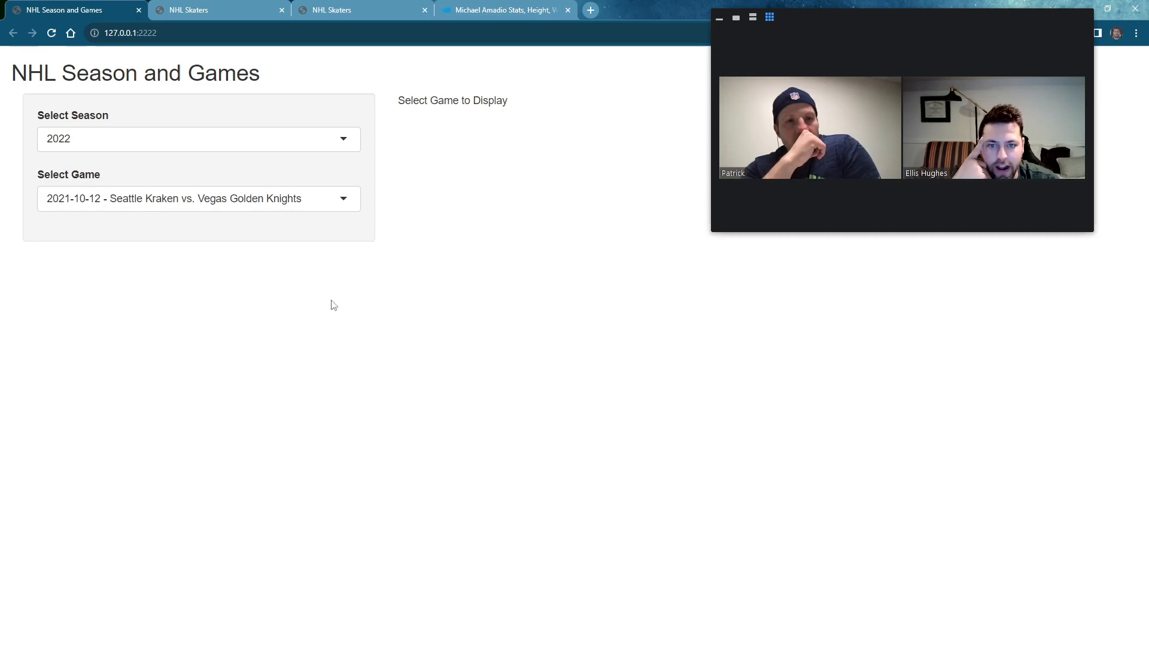
left_click(198, 199)
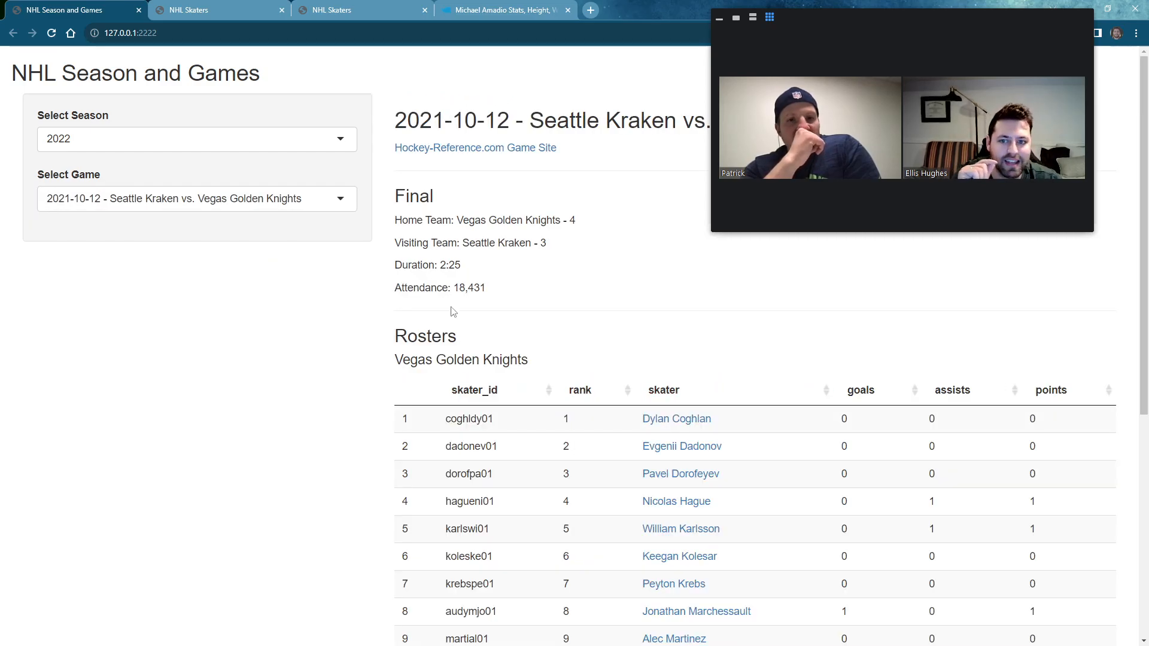
left_click(196, 199)
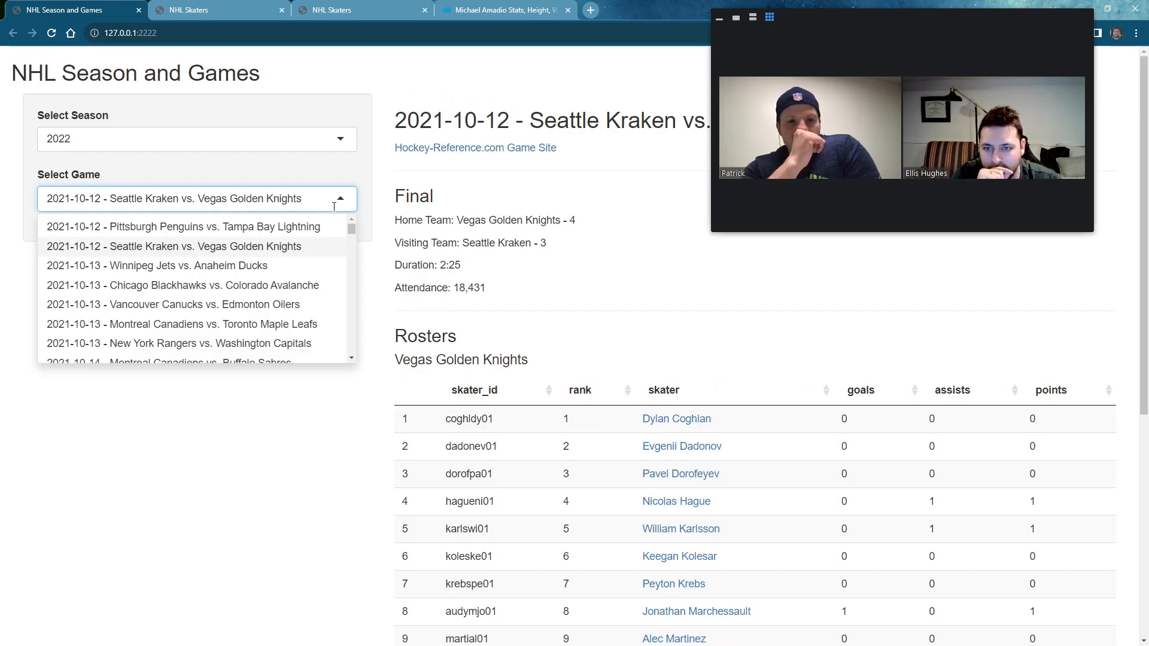
left_click(173, 246)
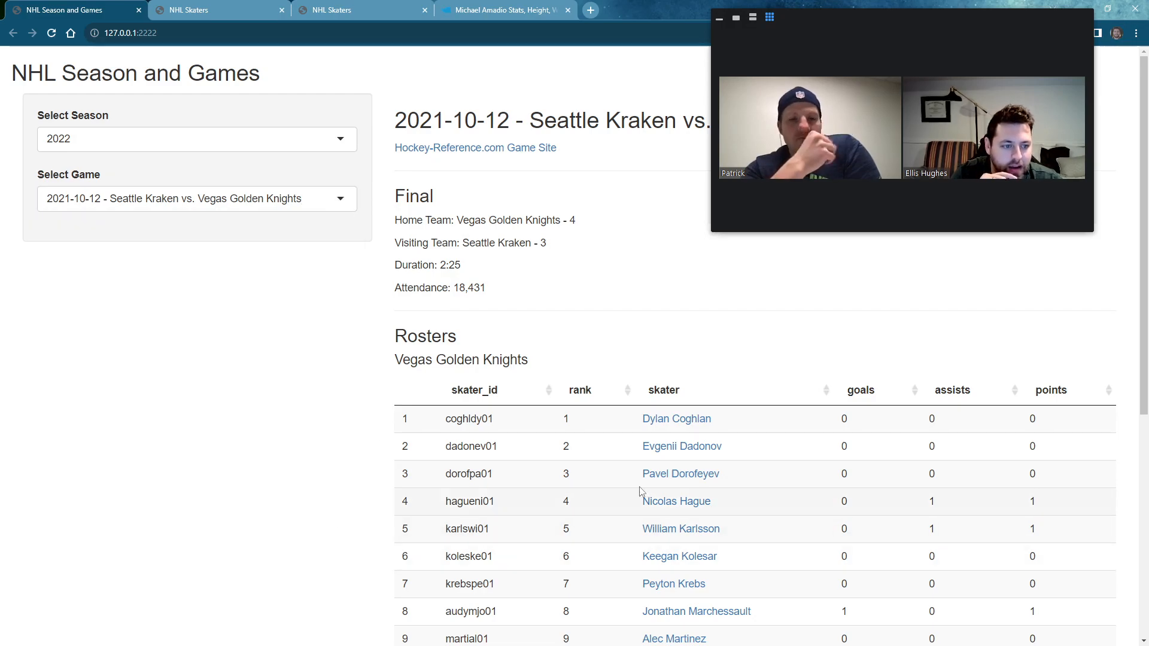
scroll("down", 3)
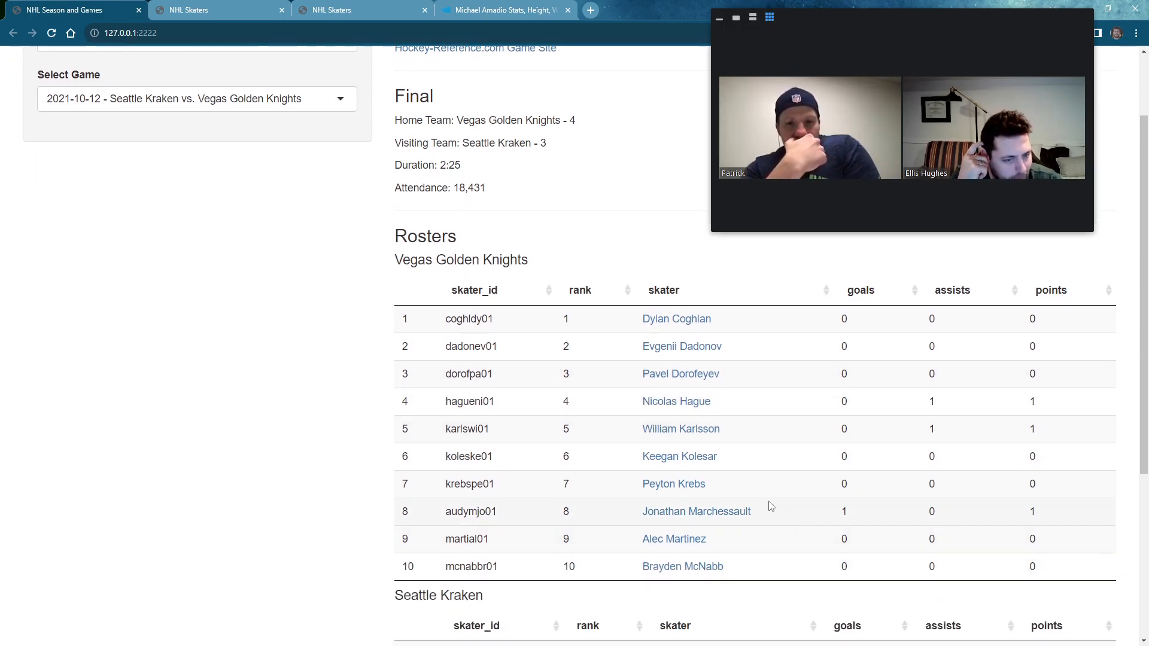
mouse_move(673, 483)
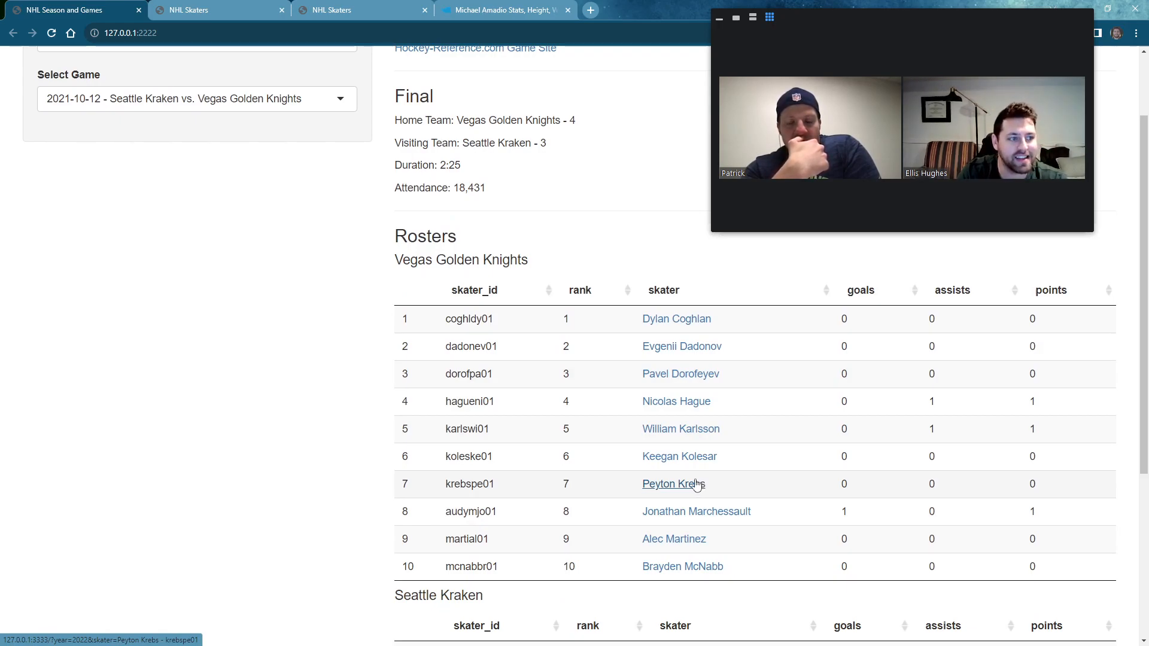
Step: Open Peyton Krebs from the Vegas roster and scroll across his TOT, BUF and VEG stat columns
left_click(672, 484)
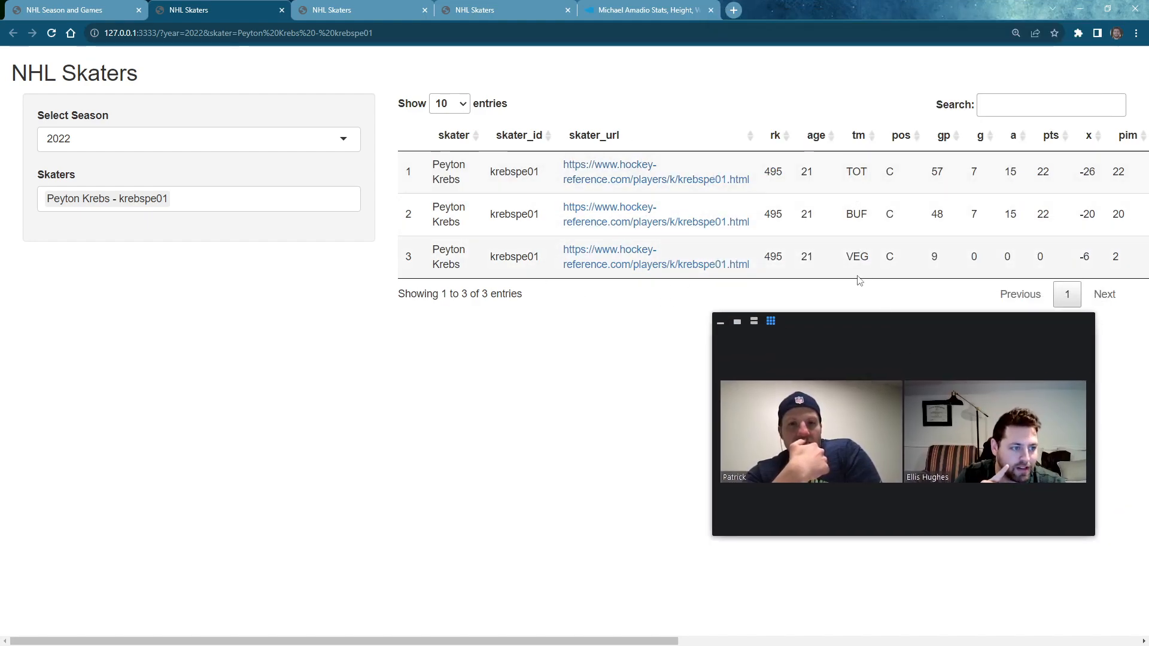
mouse_move(876, 169)
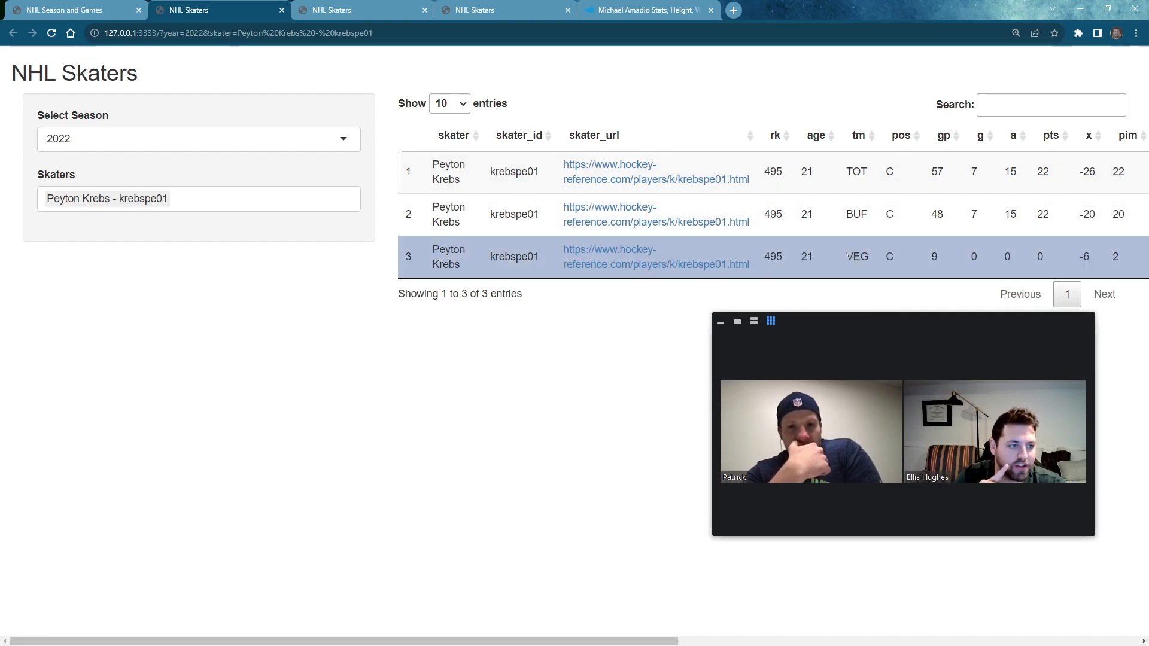
mouse_move(545, 431)
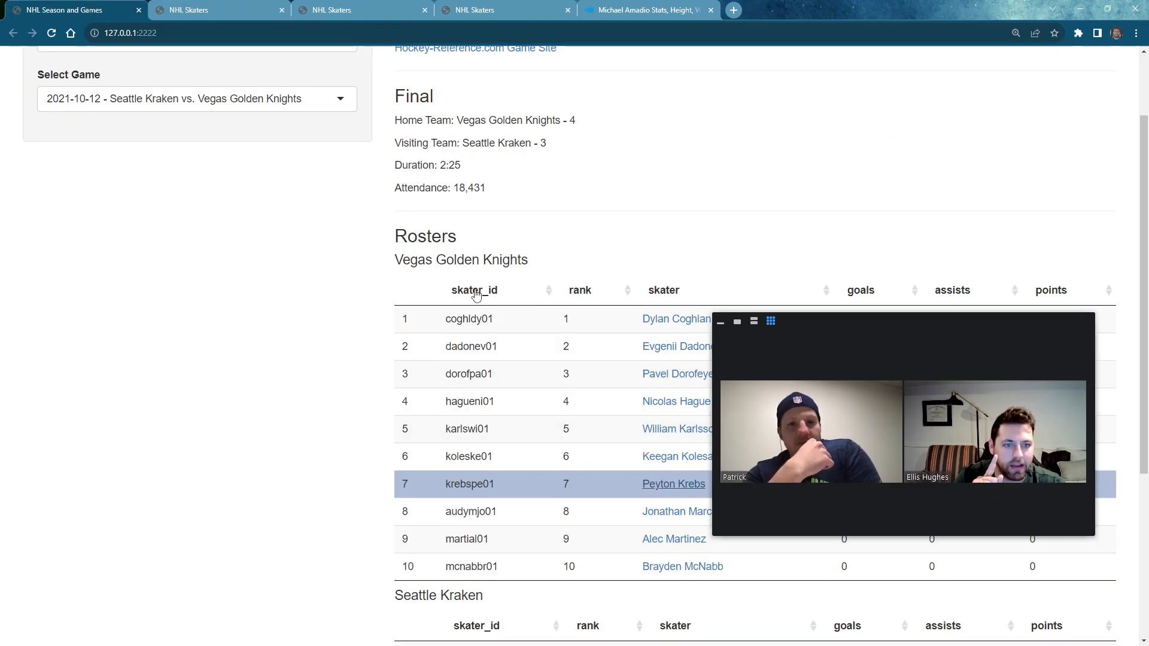
left_click(329, 10)
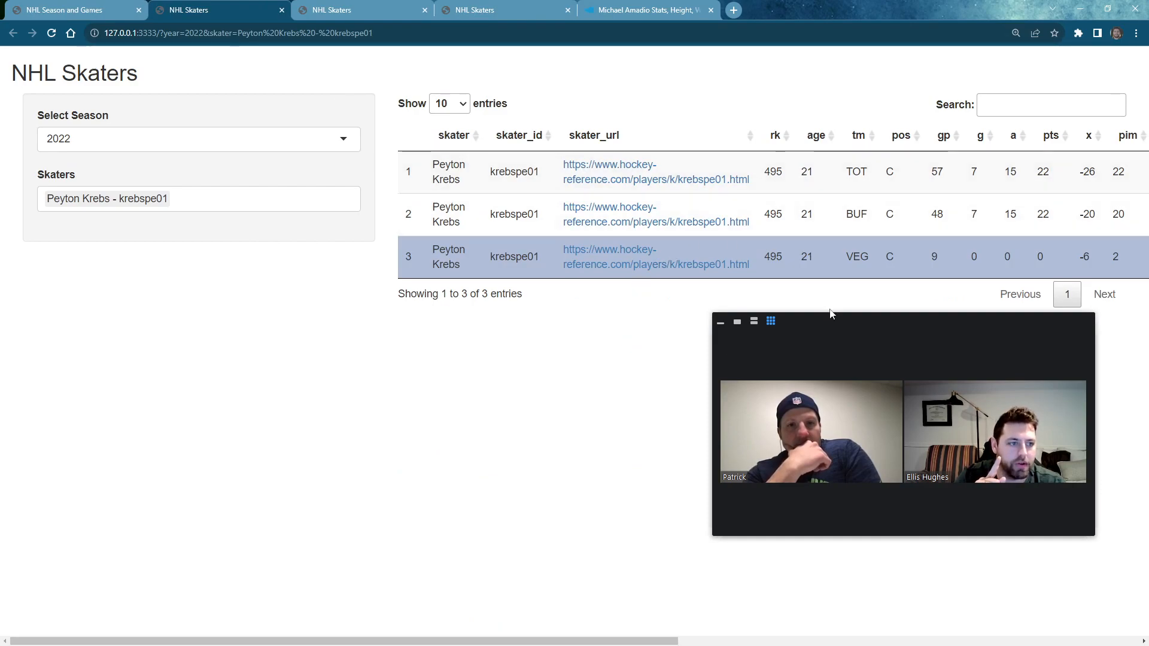
mouse_move(563, 424)
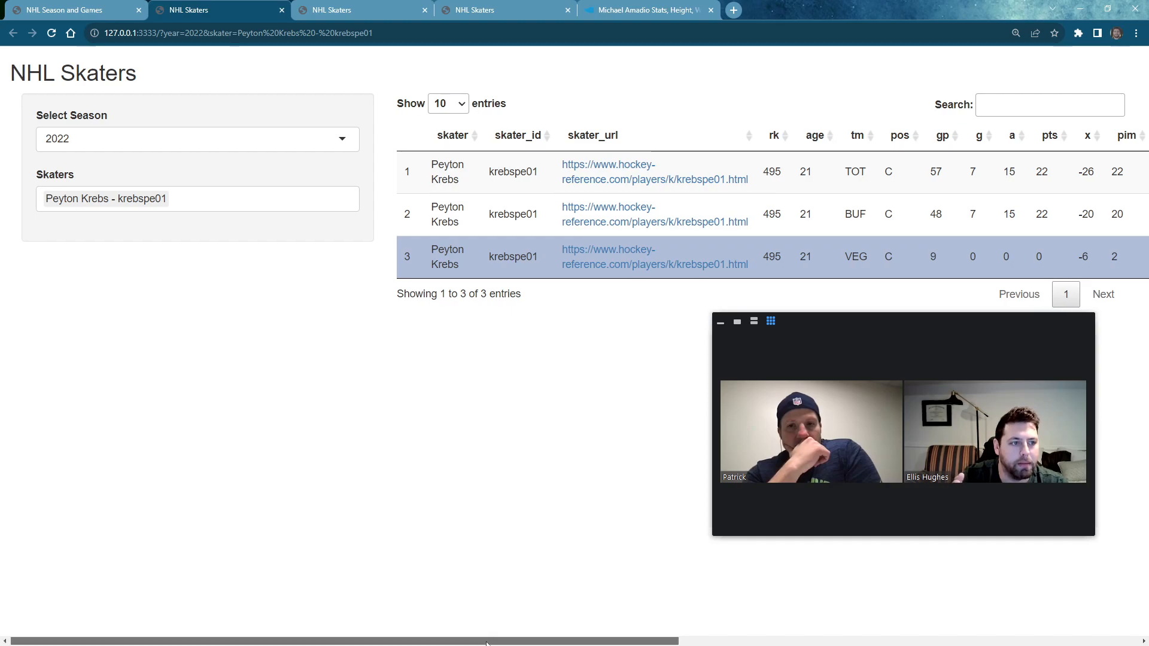
scroll("right", 3)
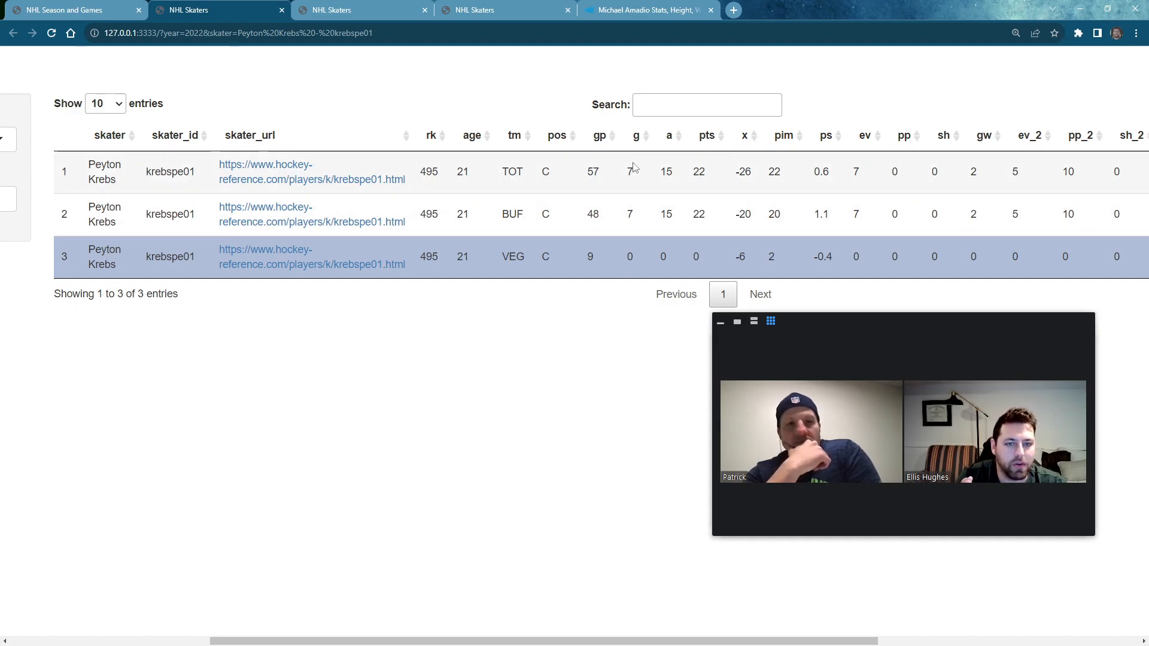
mouse_move(523, 173)
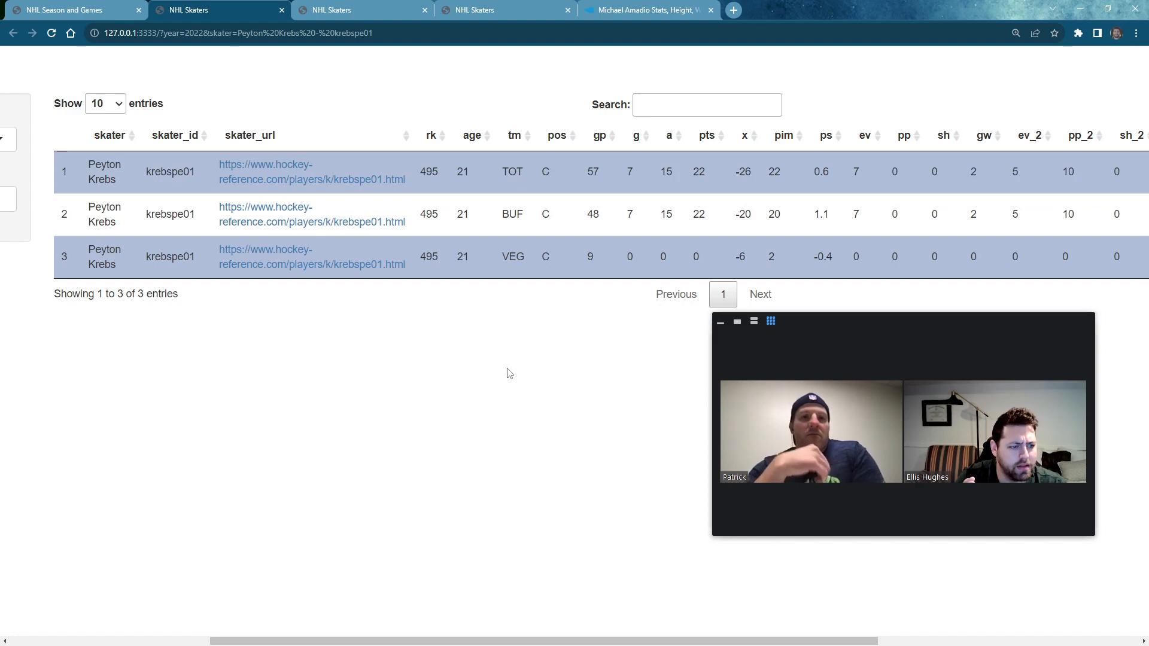
scroll("right", 3)
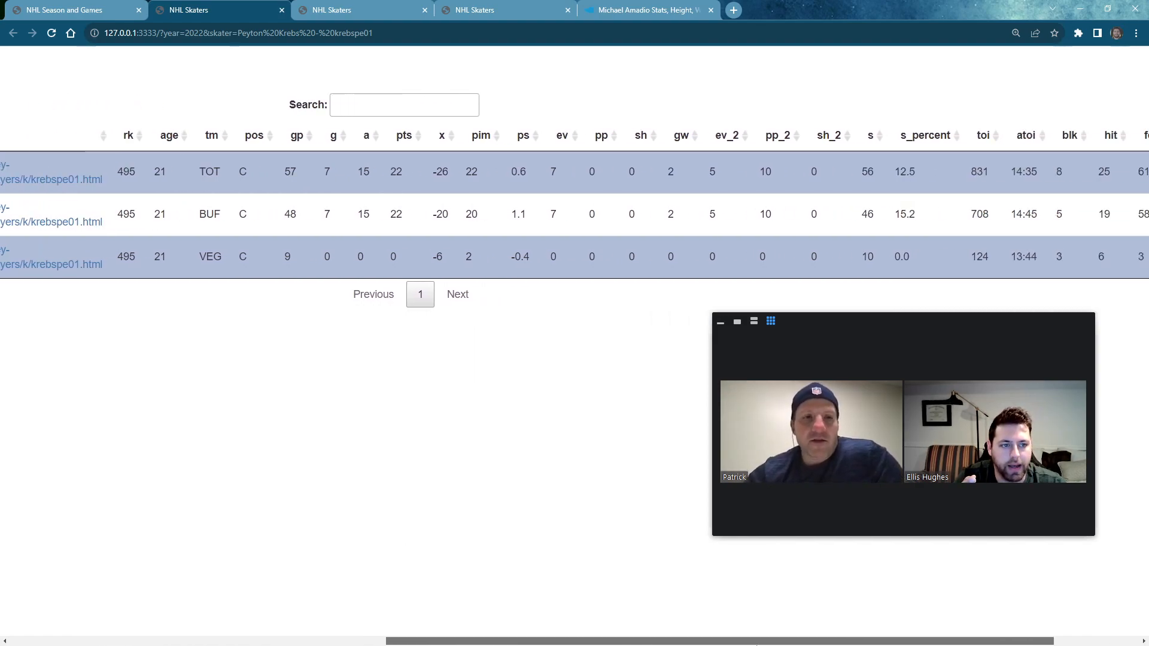
scroll("left", 3)
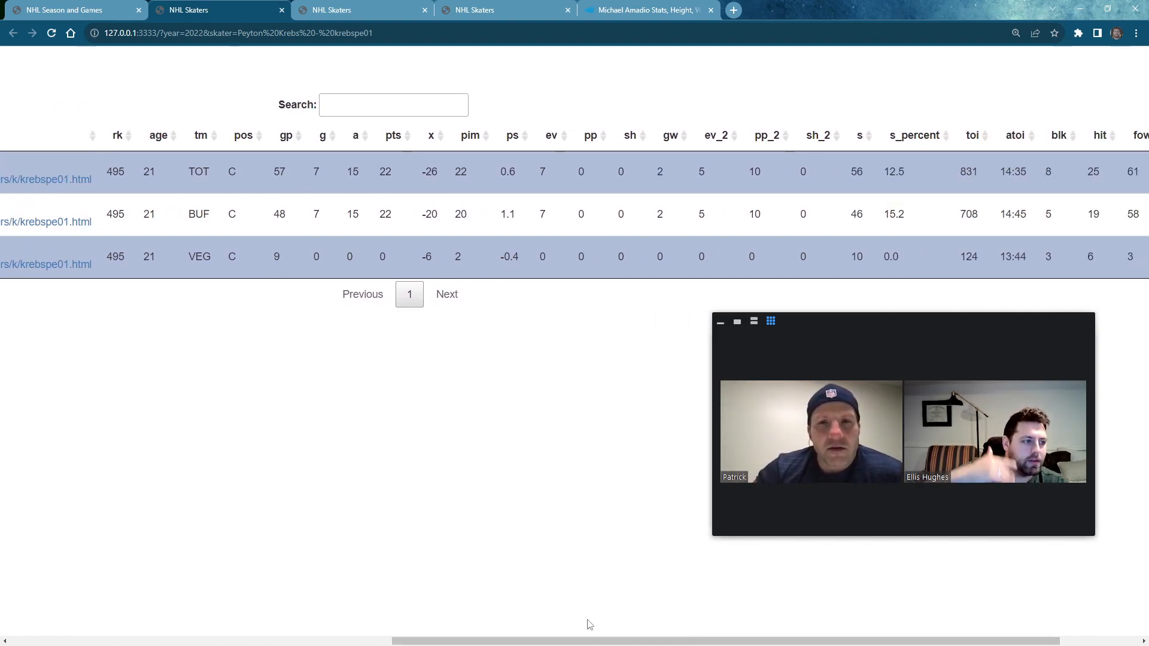
scroll("left", 3)
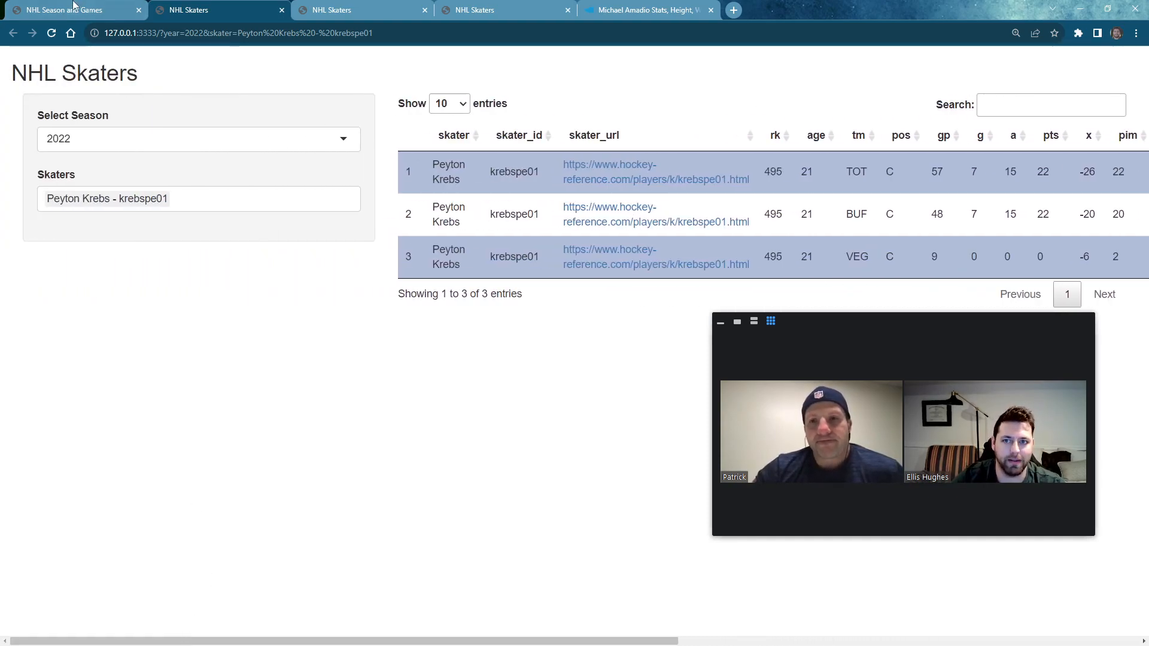
left_click(73, 9)
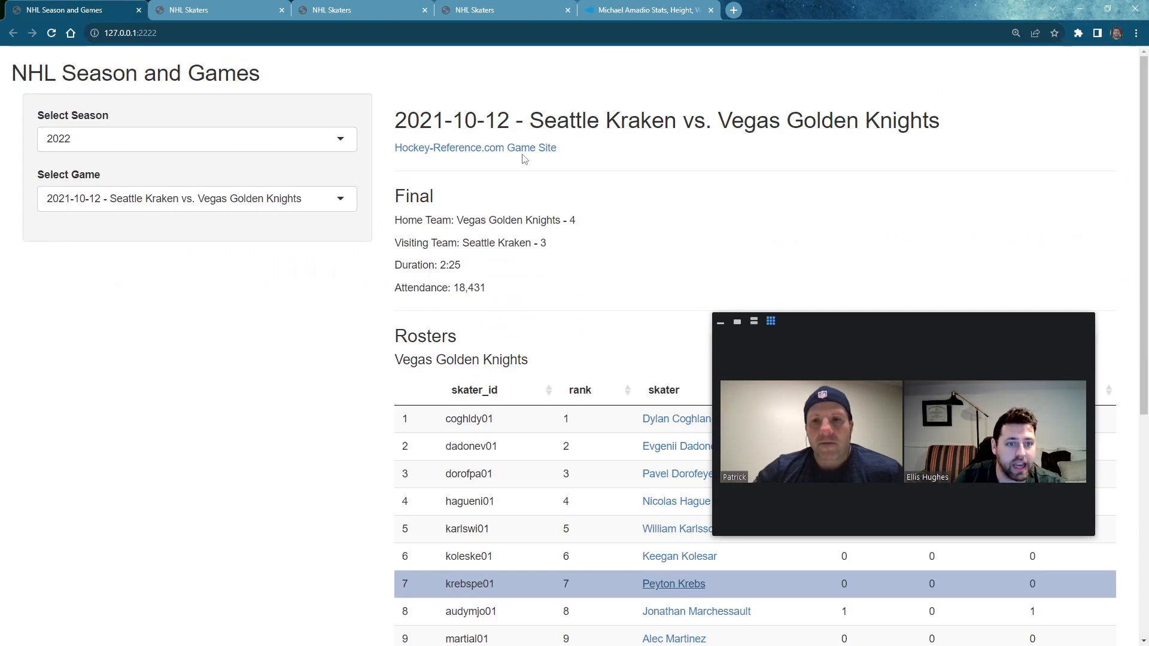
left_click(474, 147)
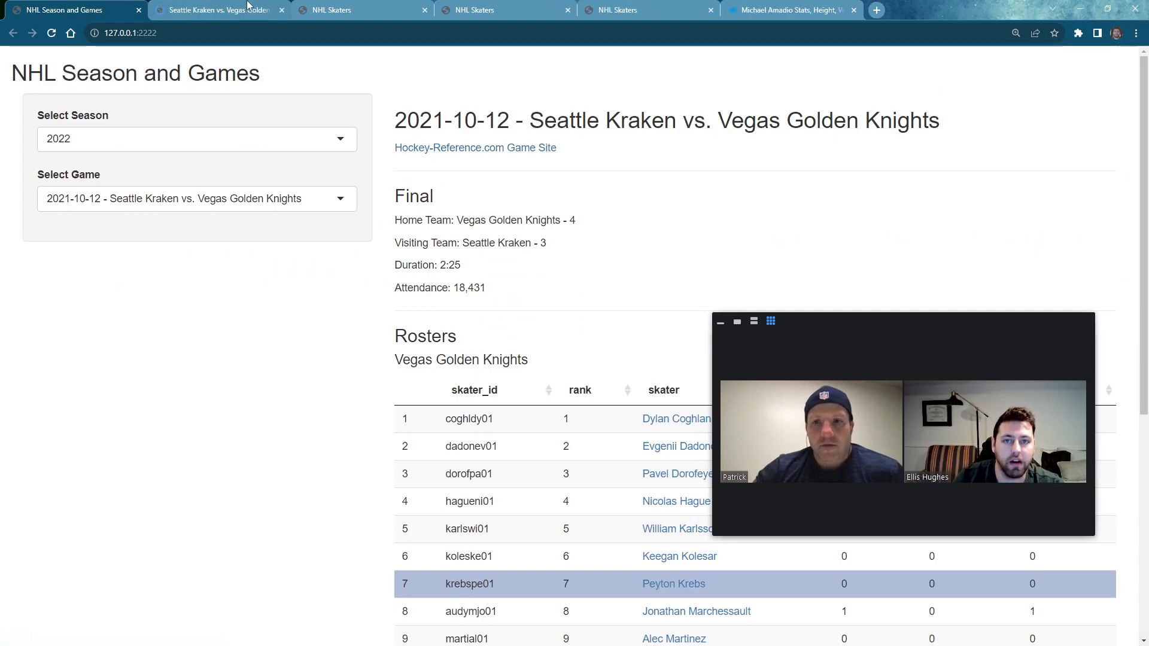
left_click(474, 147)
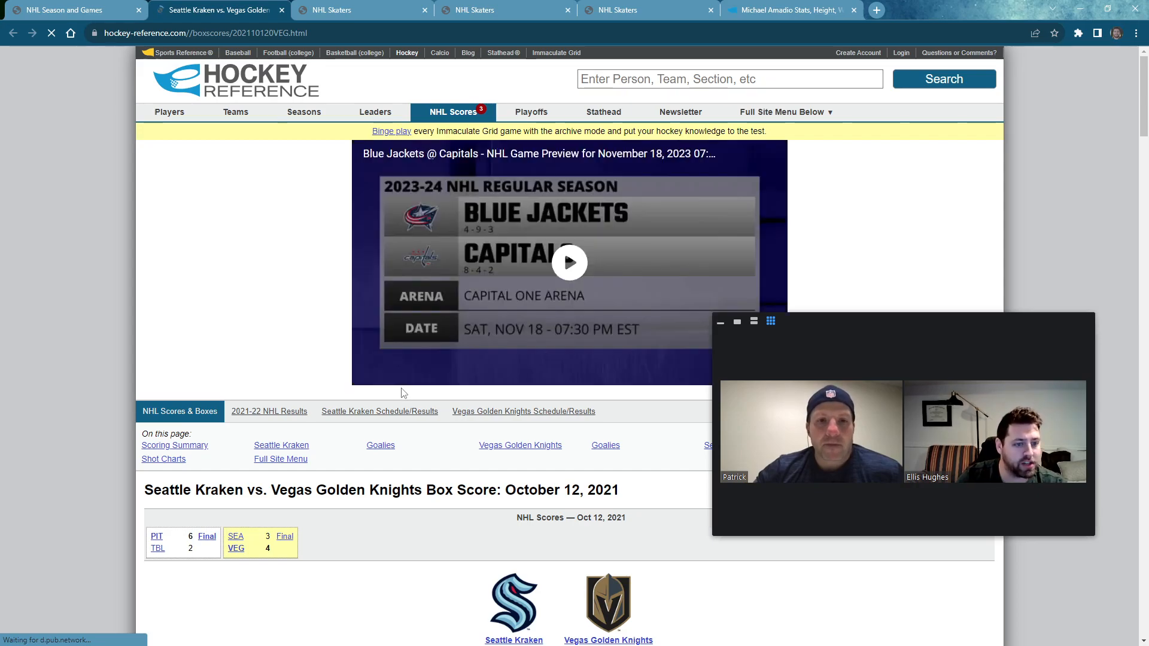
scroll("down", 3)
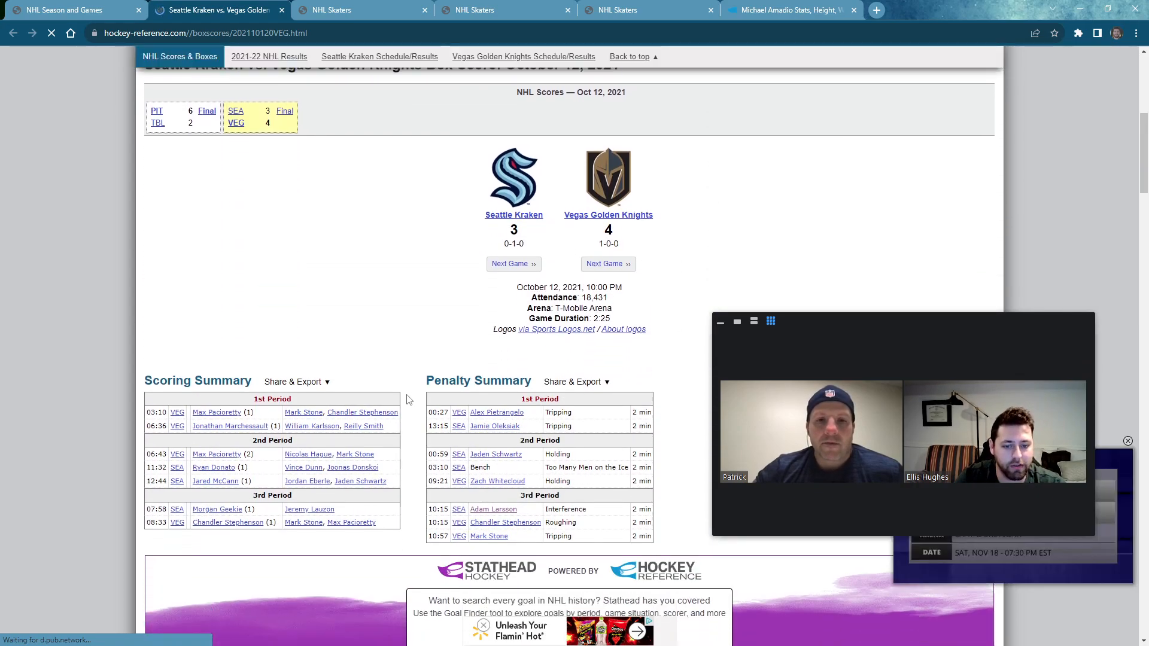
scroll("down", 3)
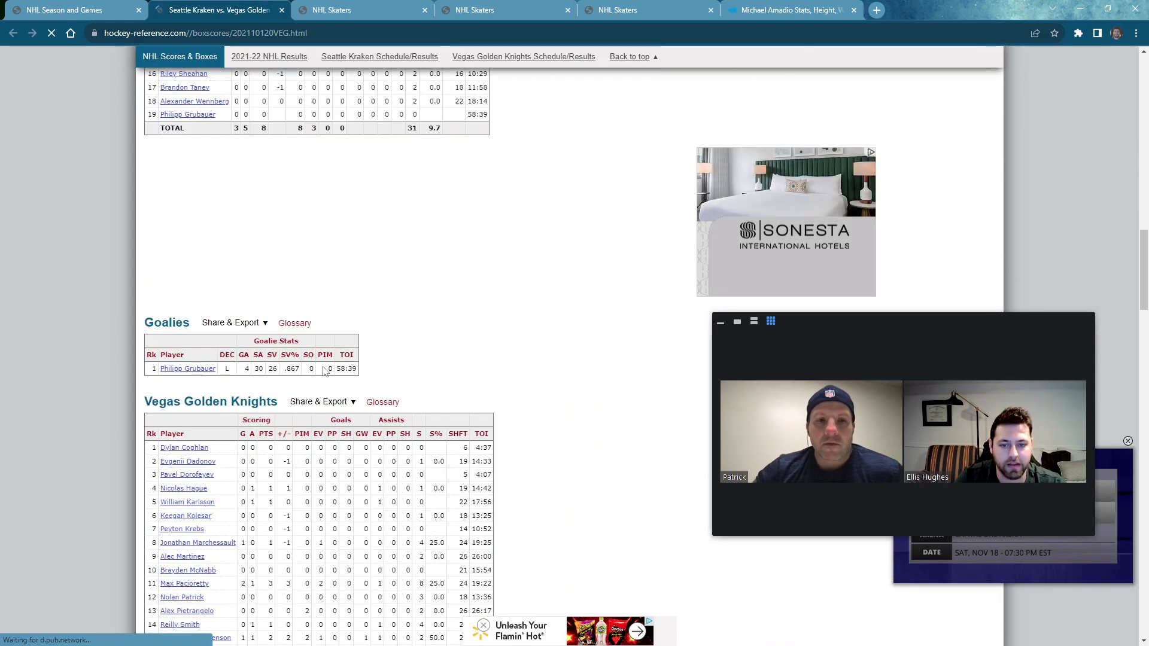
scroll("down", 3)
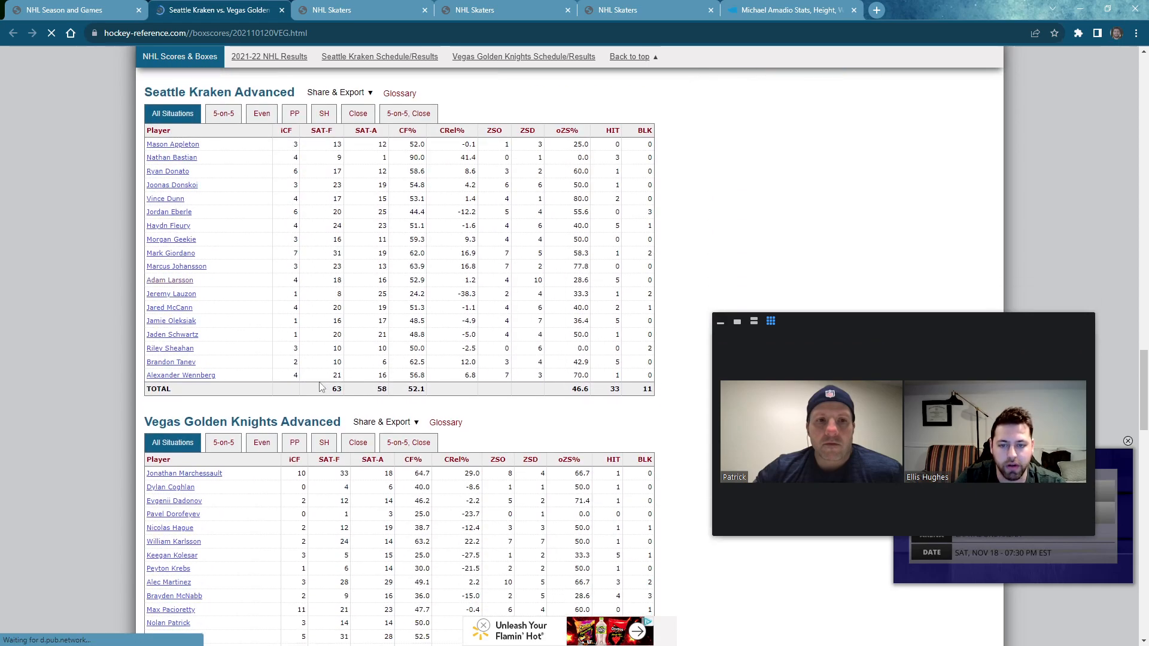
scroll("down", 3)
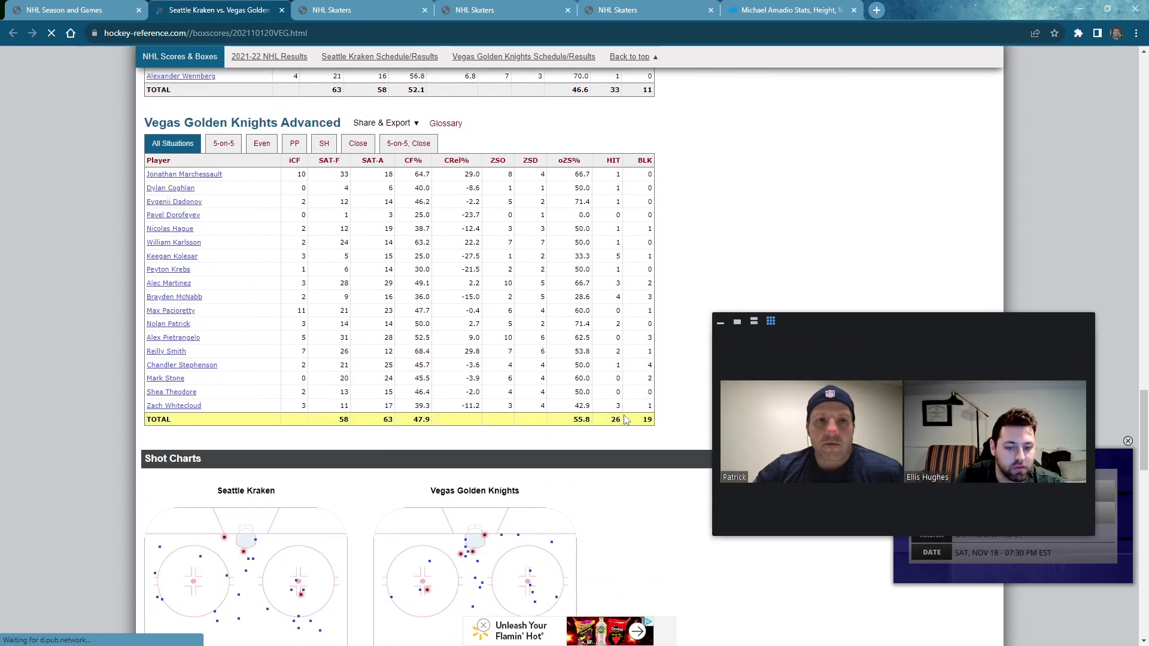
scroll("down", 3)
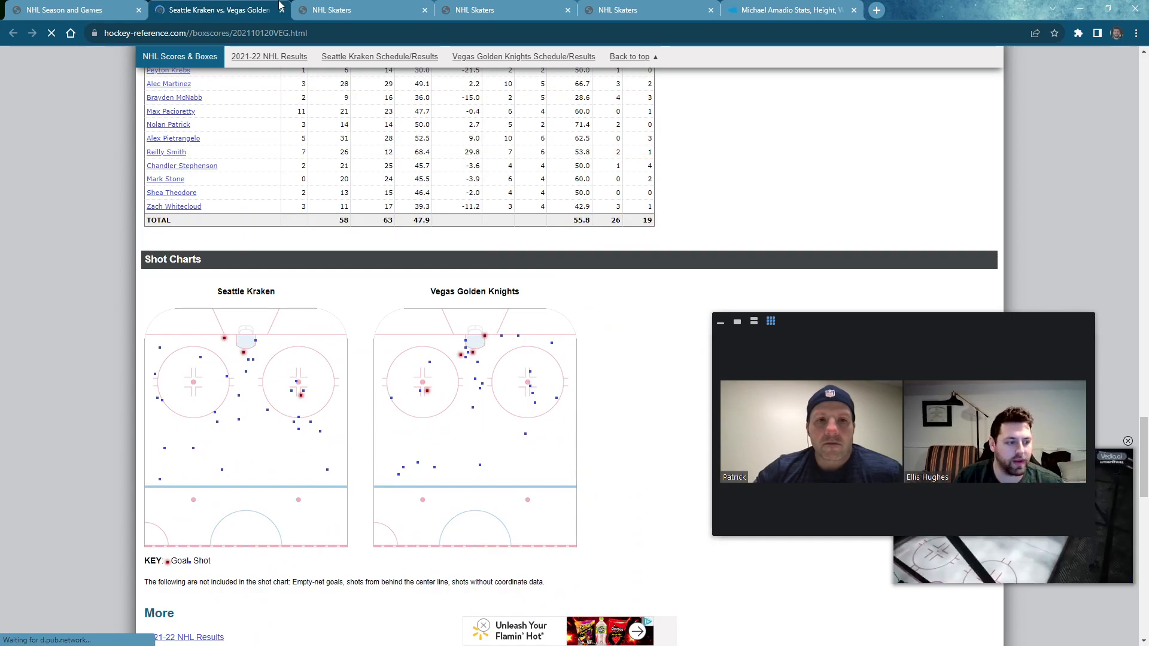
mouse_move(919, 344)
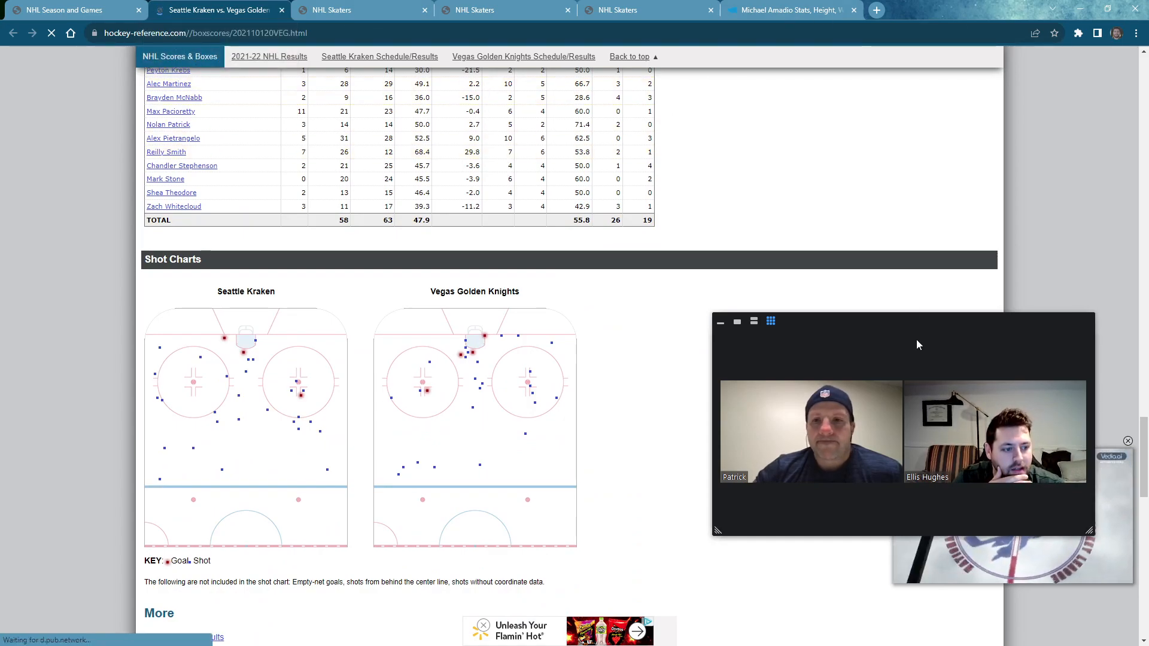
mouse_move(1001, 182)
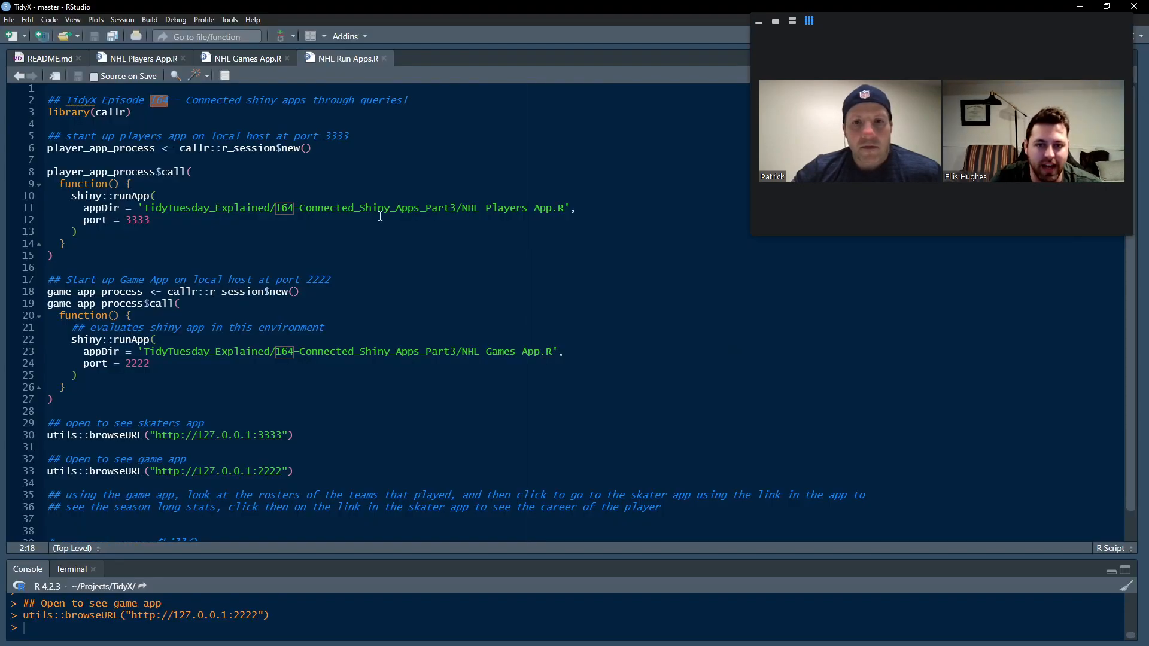
Step: Switch to NHL Players App.R and scroll through nhl_skaters down to the Shiny UI code
left_click(247, 58)
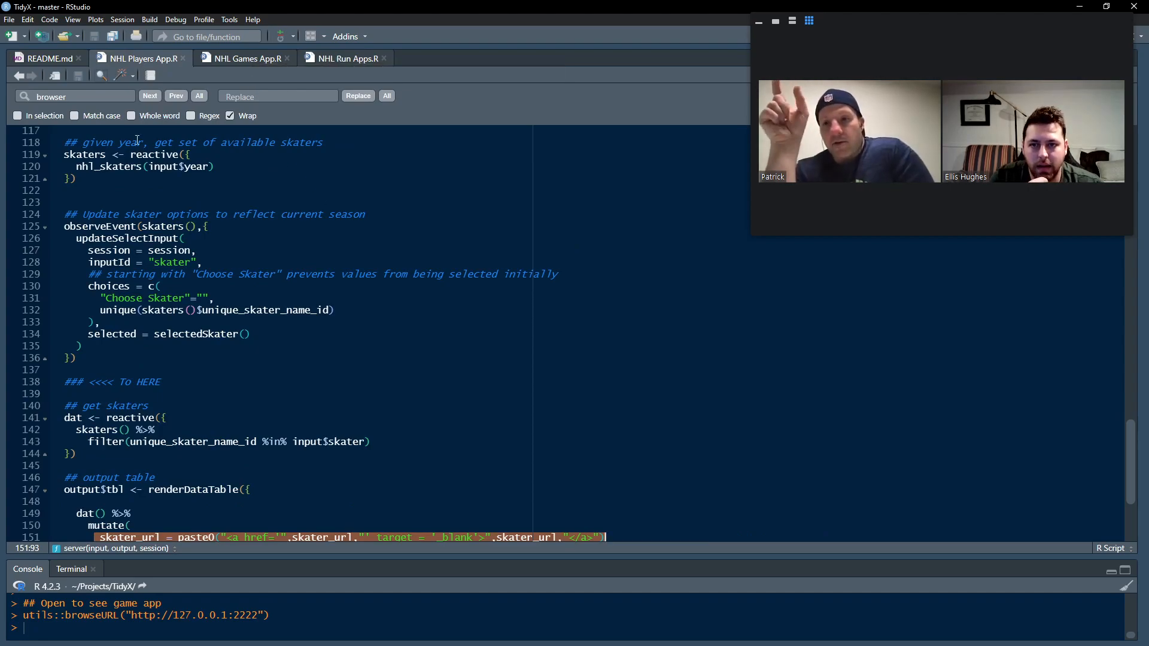
mouse_move(754, 231)
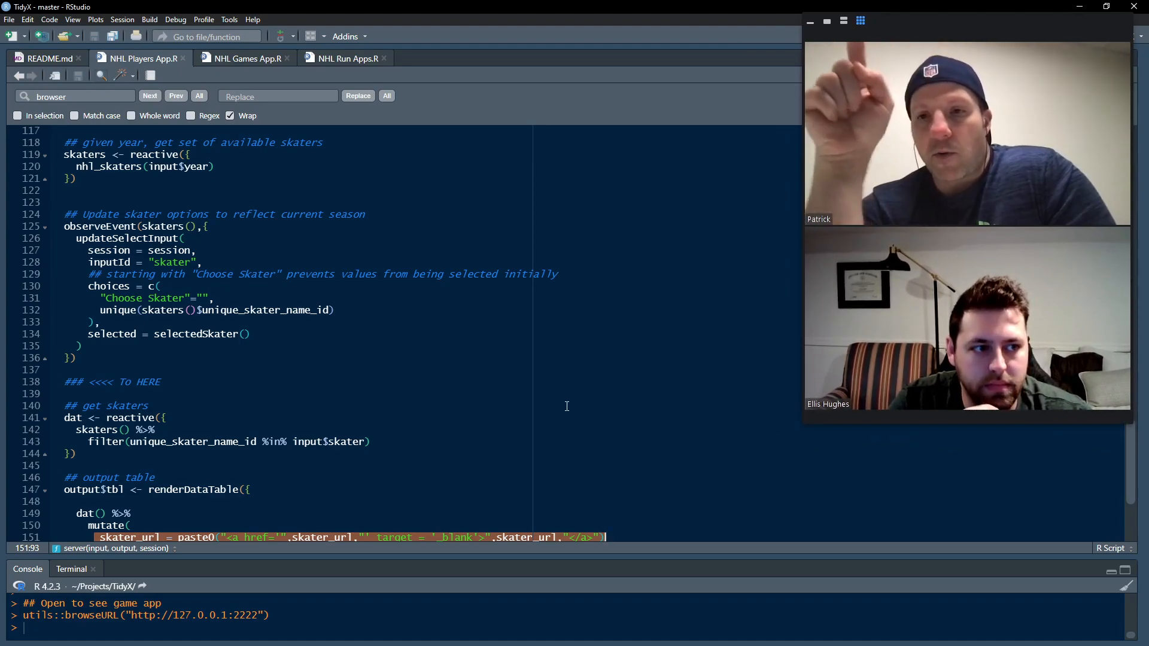
mouse_move(519, 391)
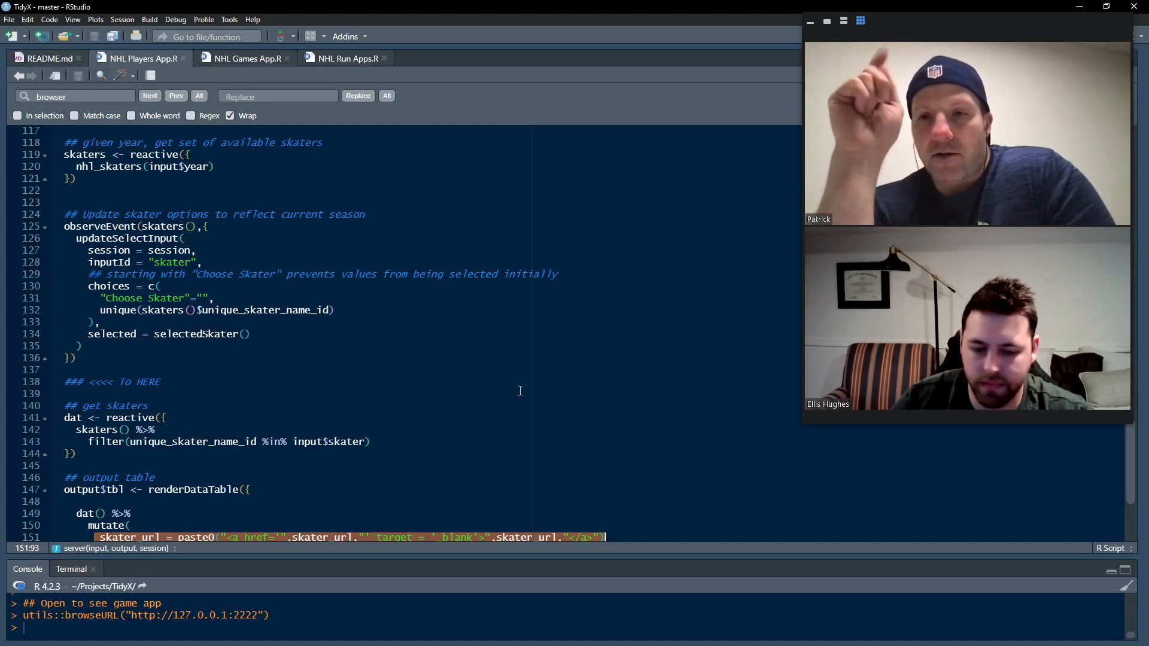
scroll("up", 3)
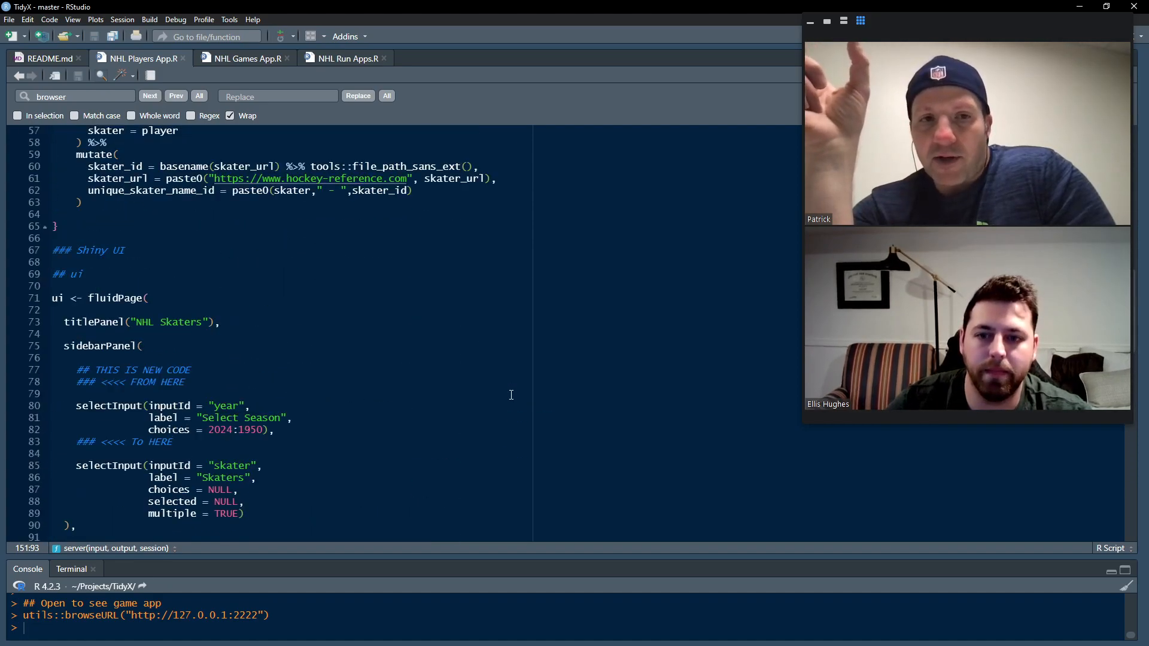
scroll("up", 3)
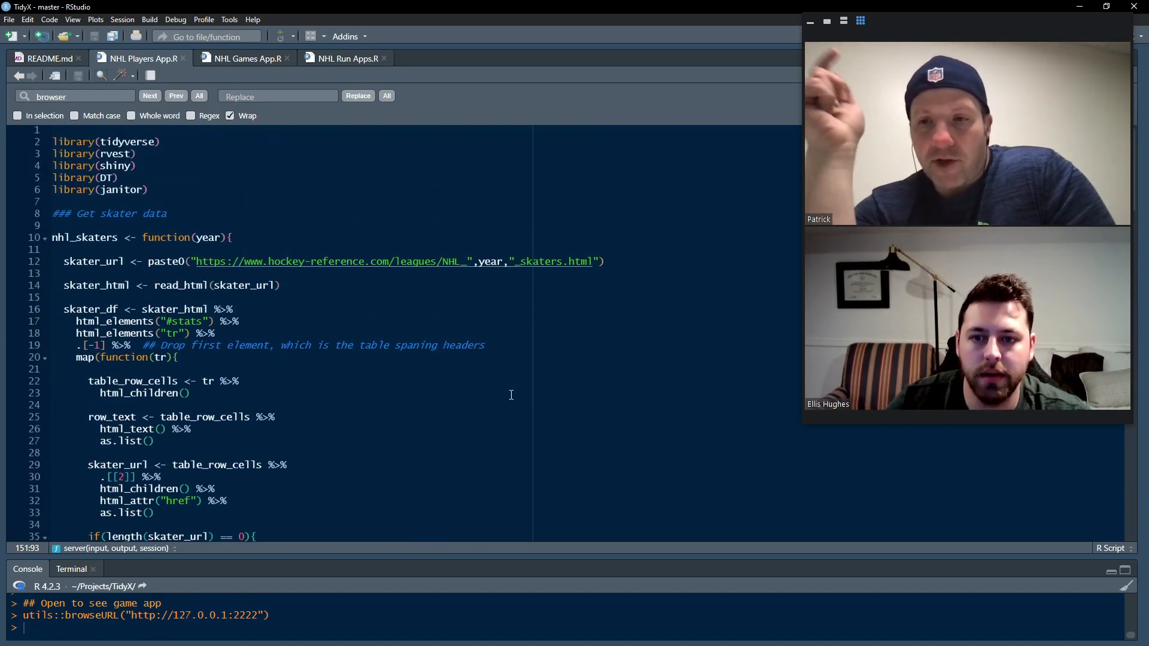
mouse_move(510, 396)
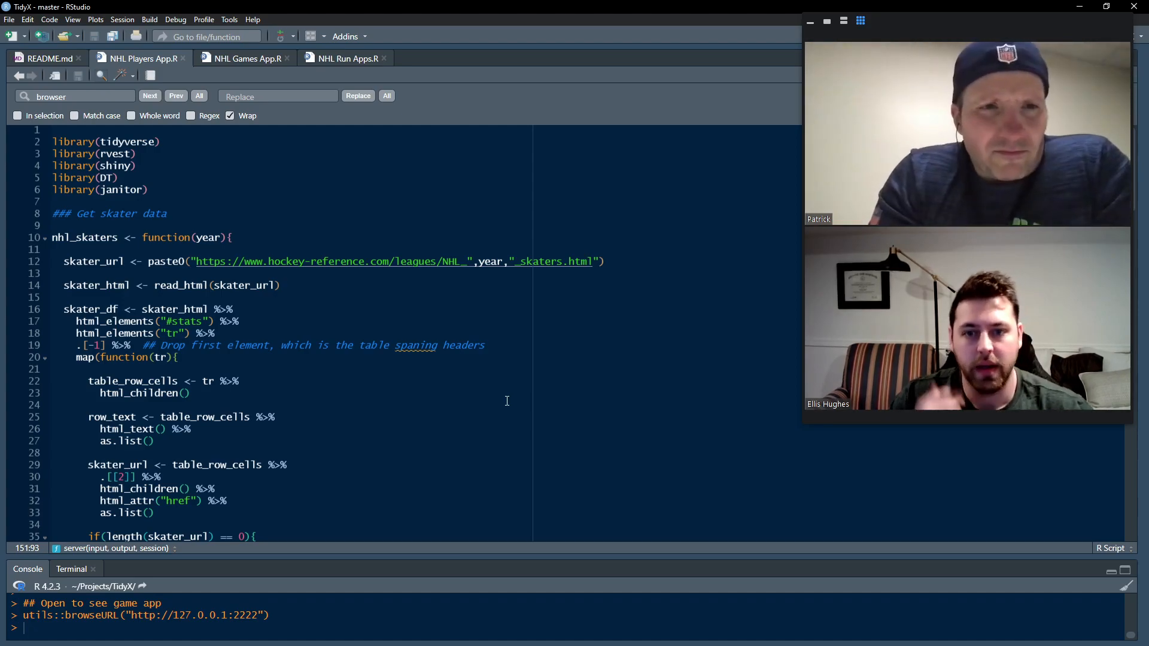
mouse_move(150, 75)
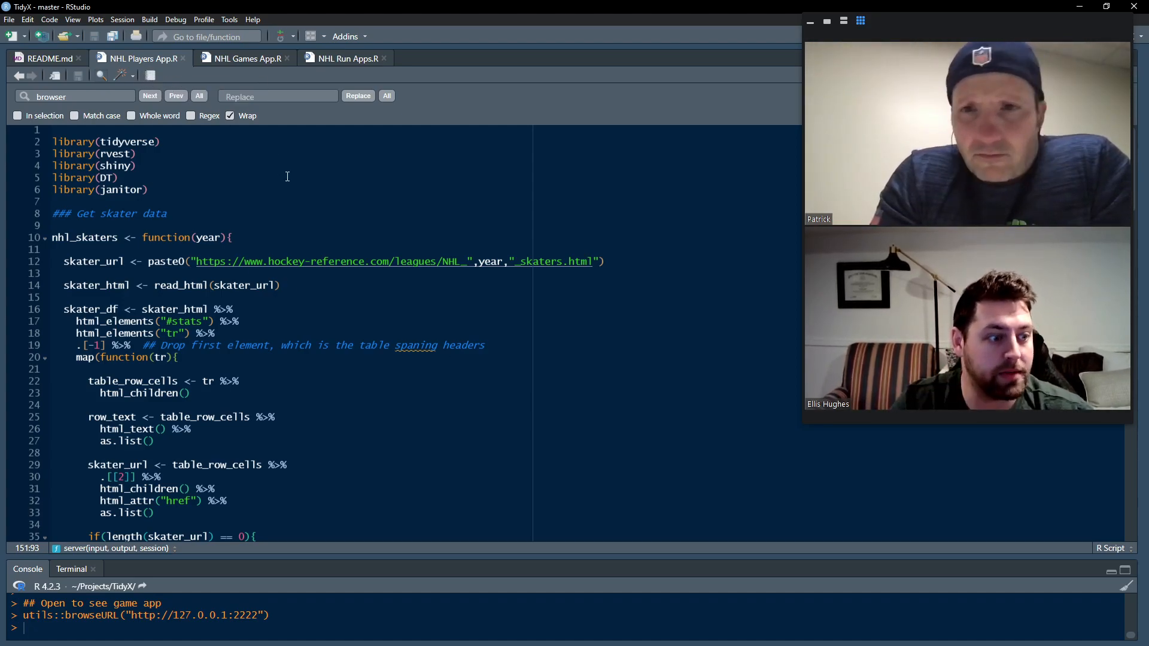
mouse_move(406, 318)
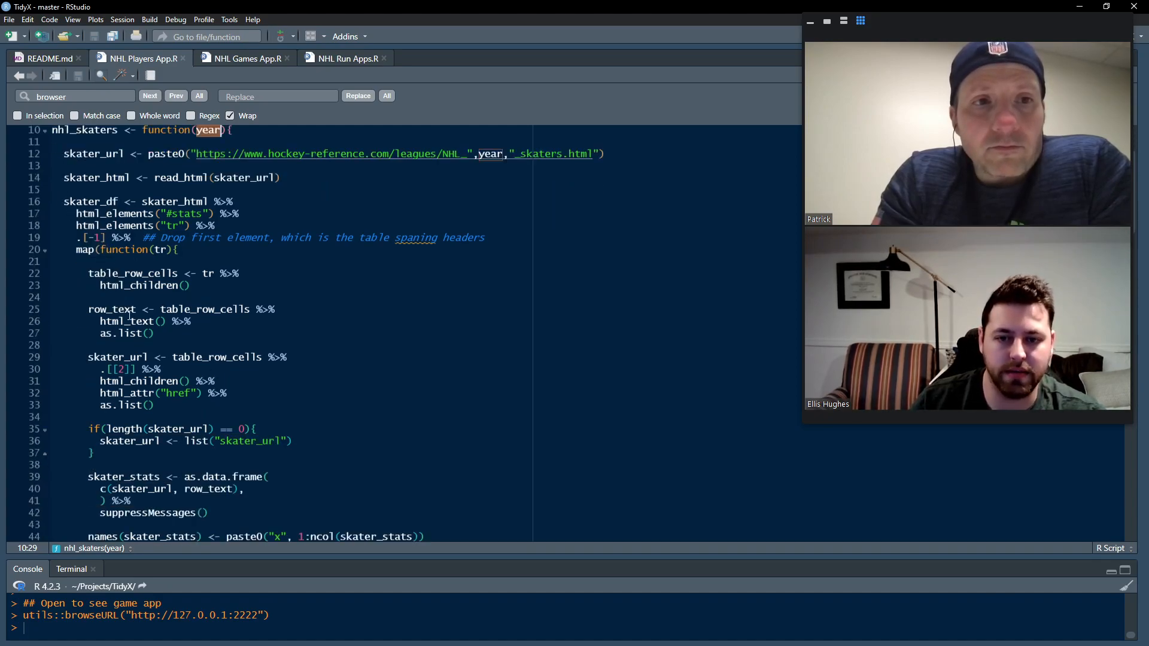
scroll("down", 3)
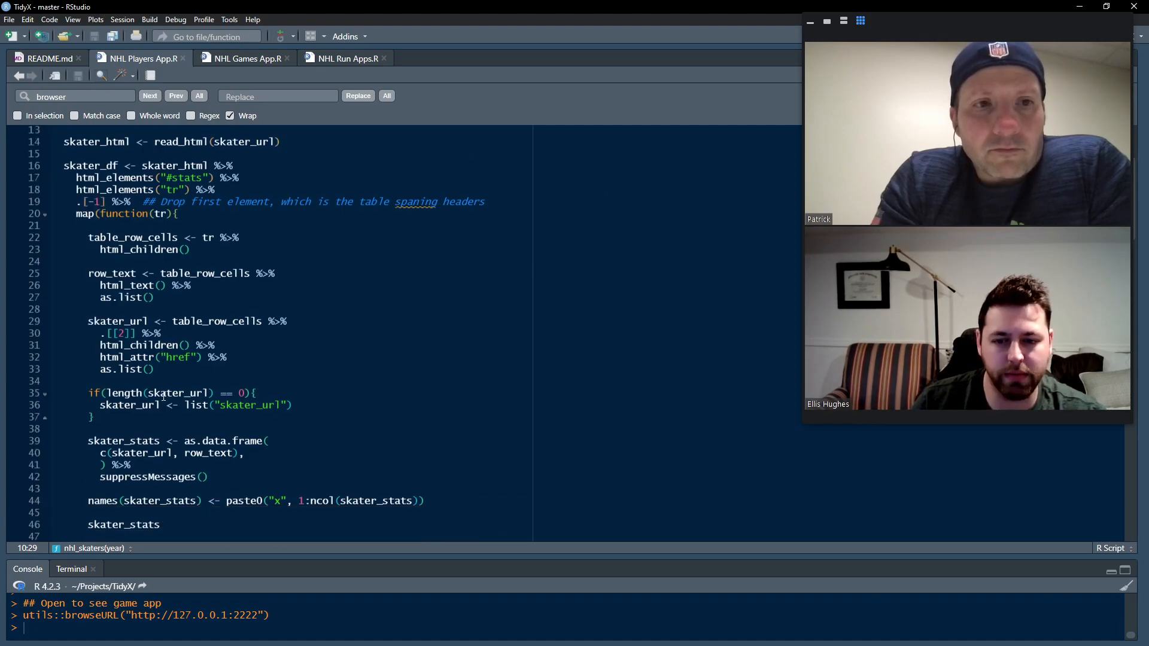
scroll("down", 3)
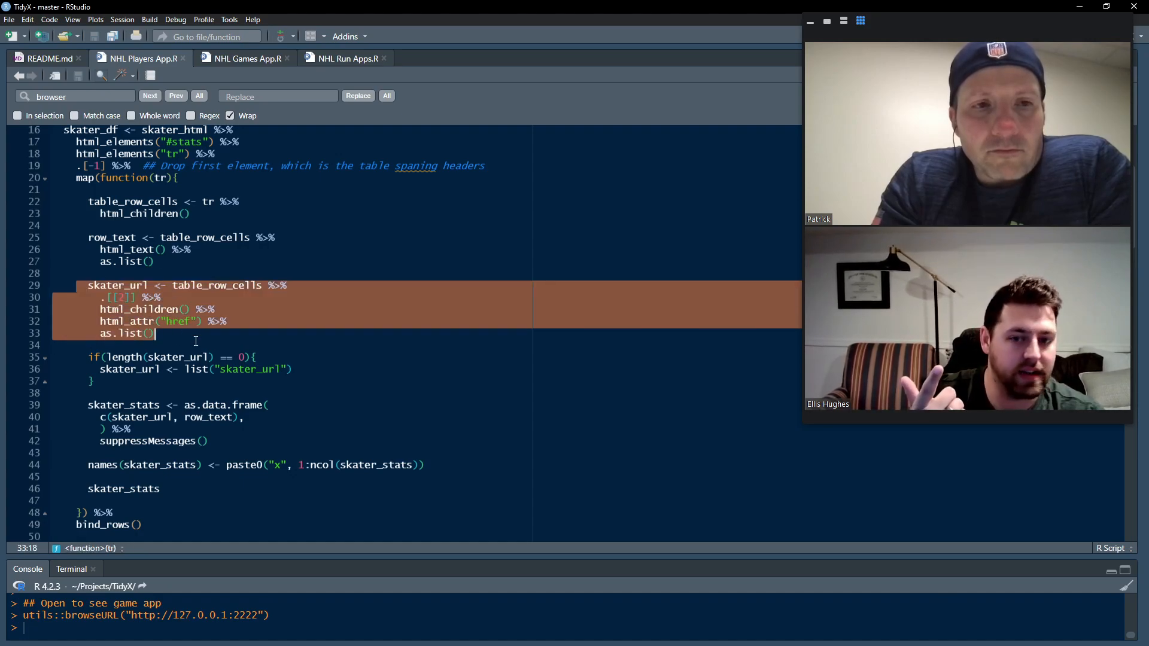
scroll("down", 3)
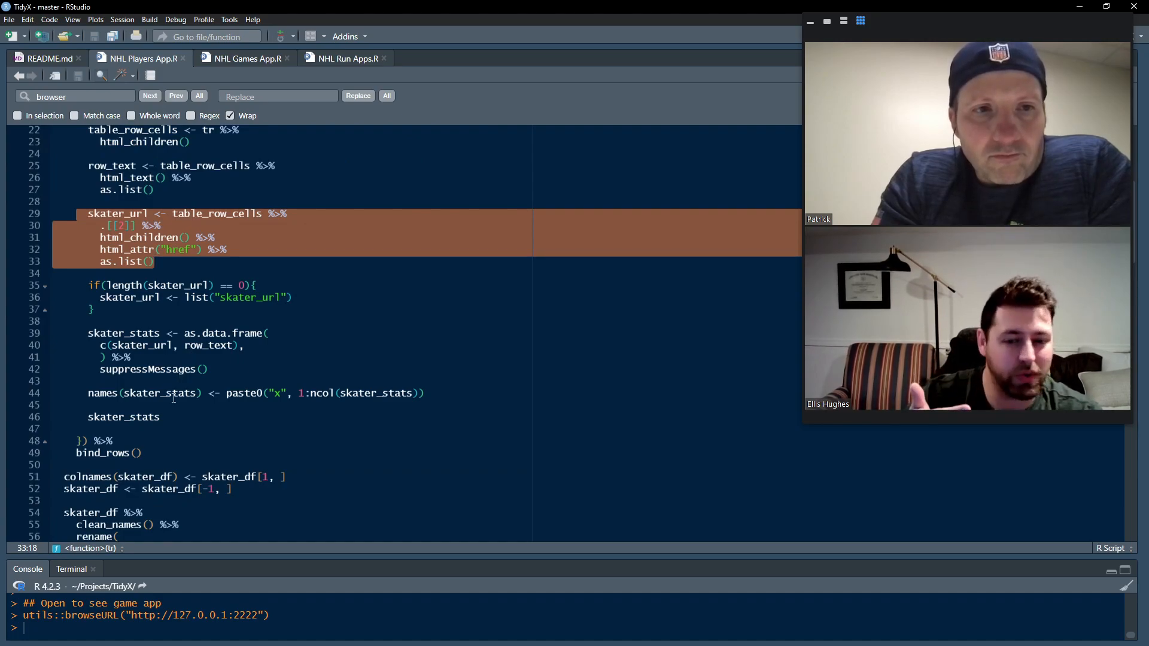
scroll("down", 3)
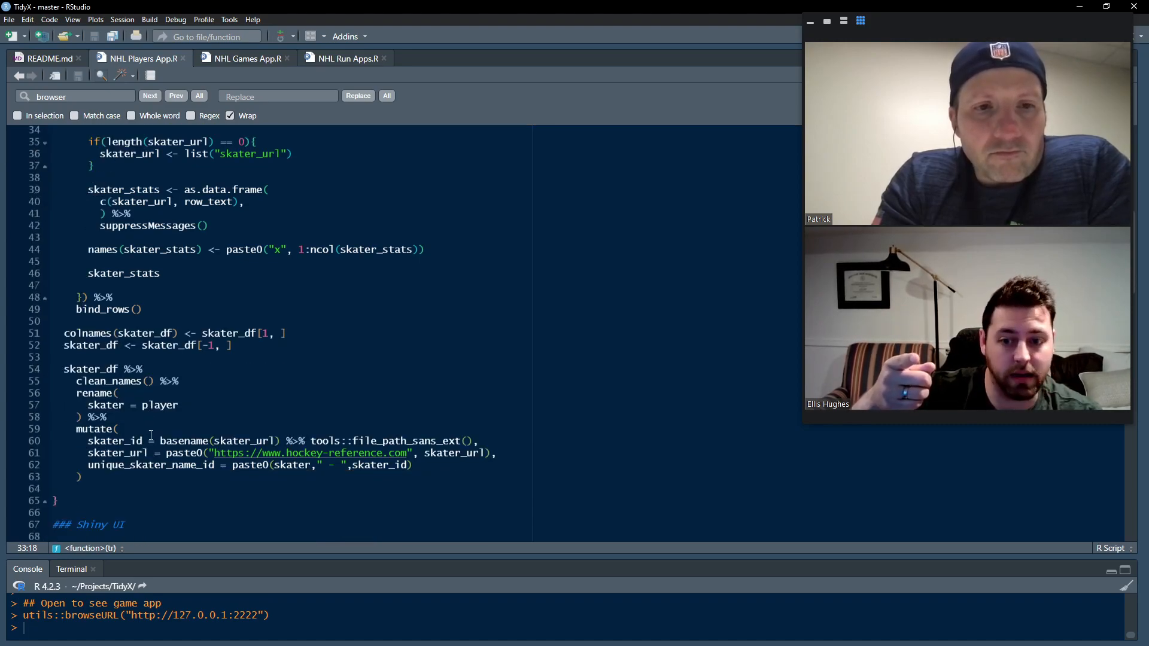
scroll("down", 3)
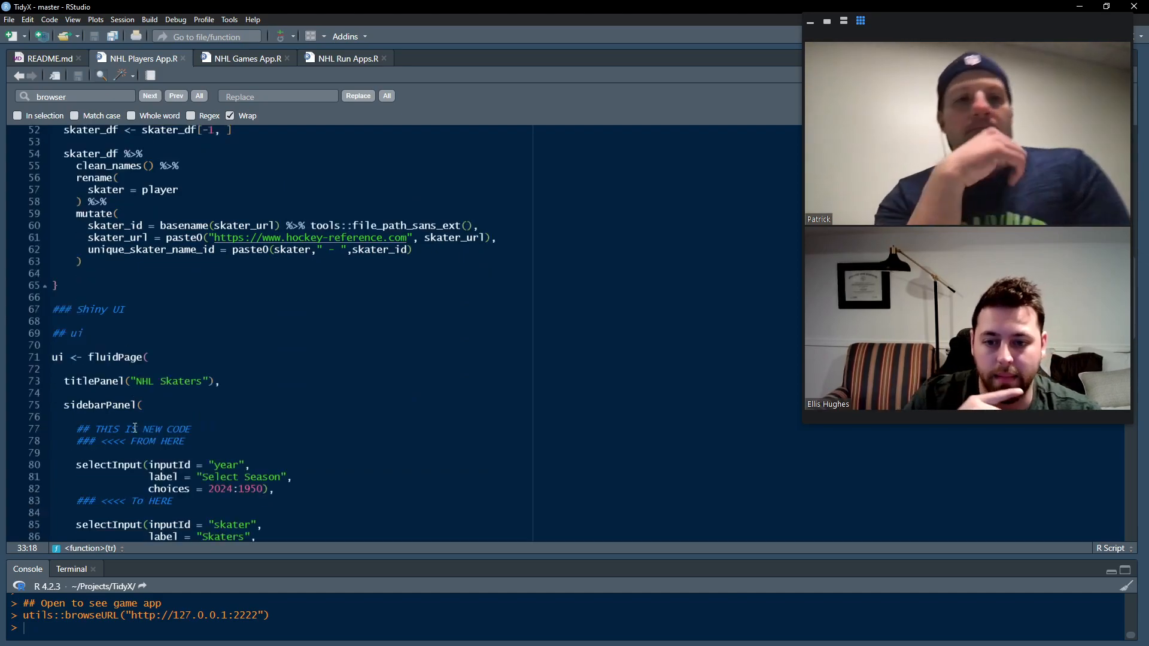
scroll("down", 3)
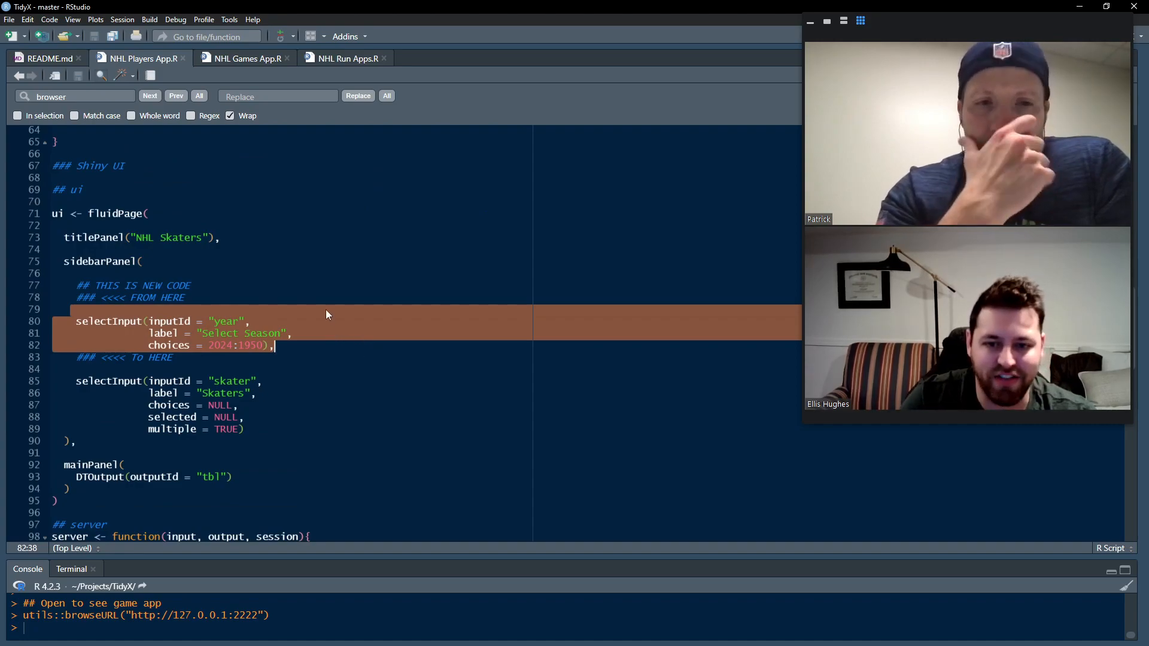
mouse_move(324, 336)
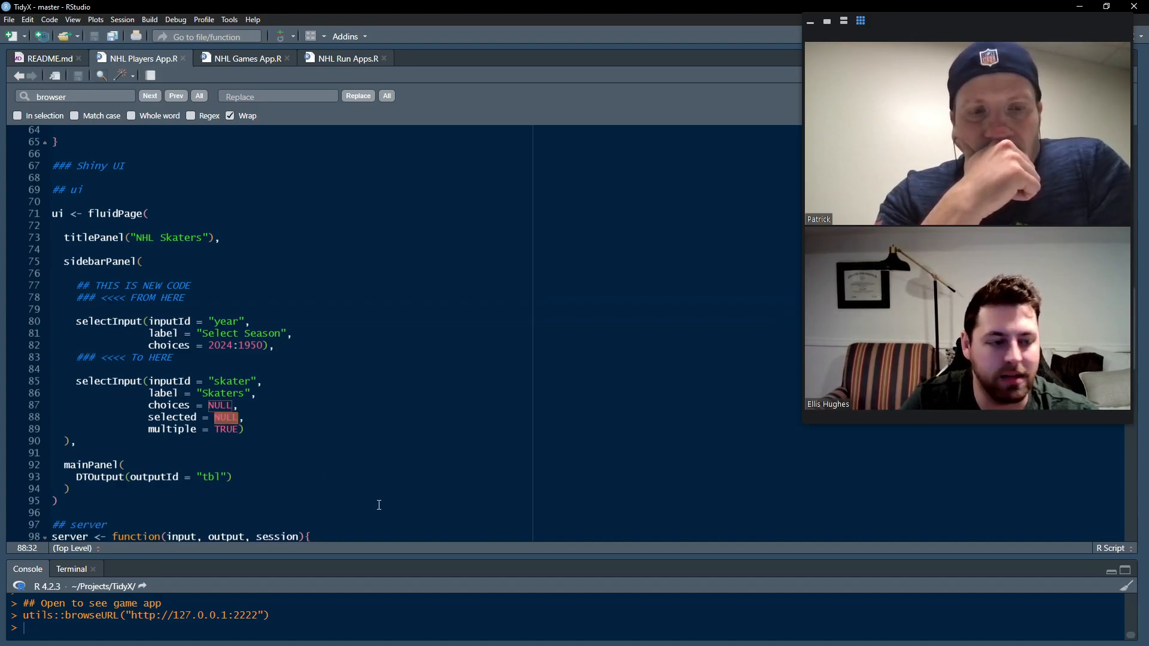
mouse_move(386, 577)
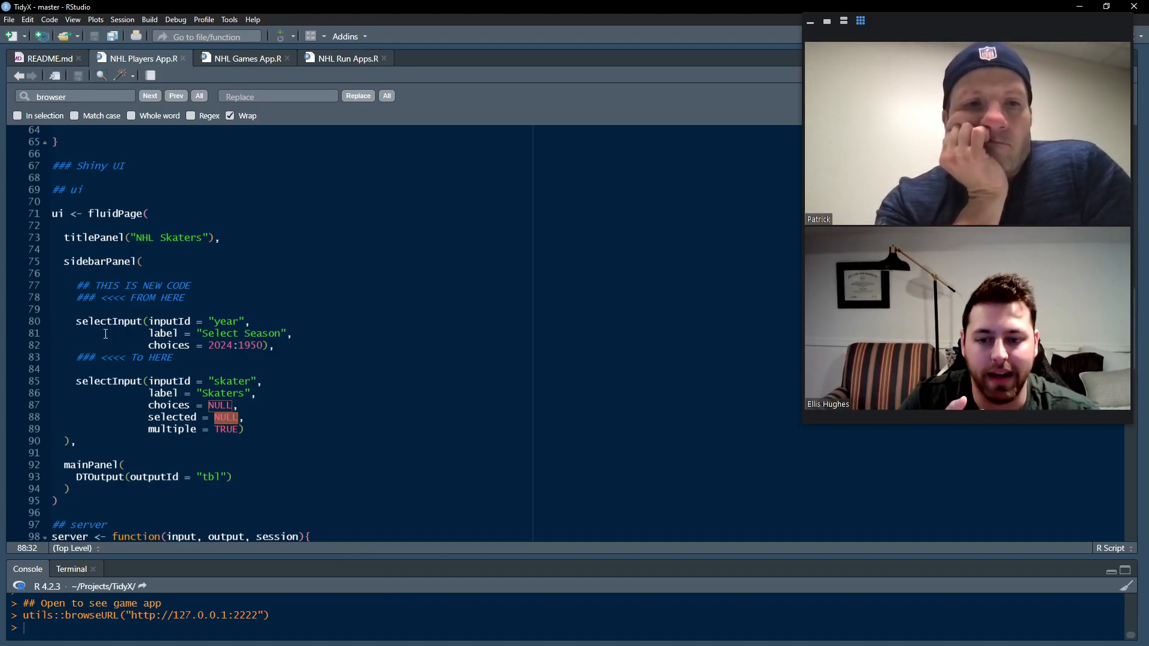
scroll("down", 3)
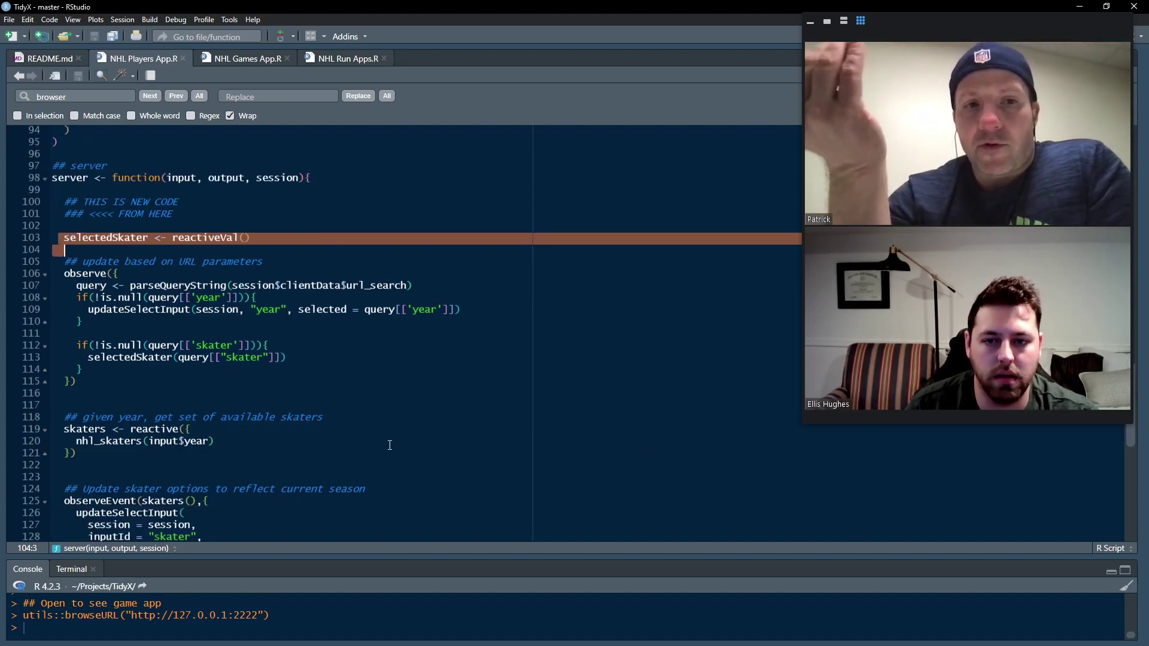
scroll("down", 3)
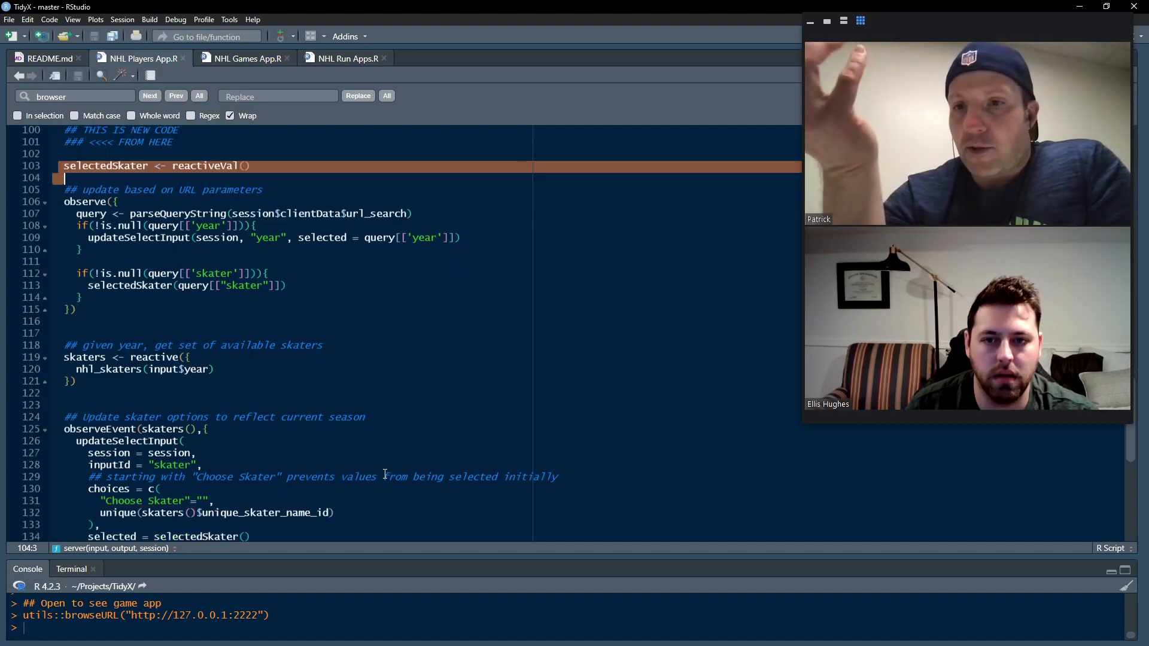
mouse_move(376, 450)
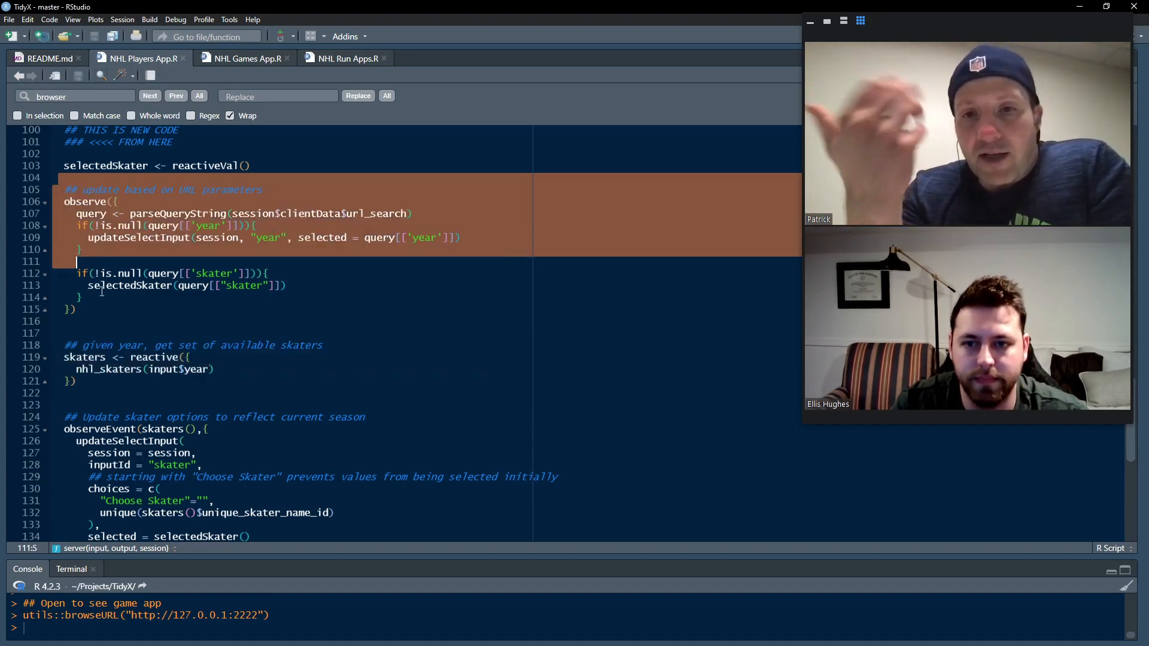
left_click(113, 315)
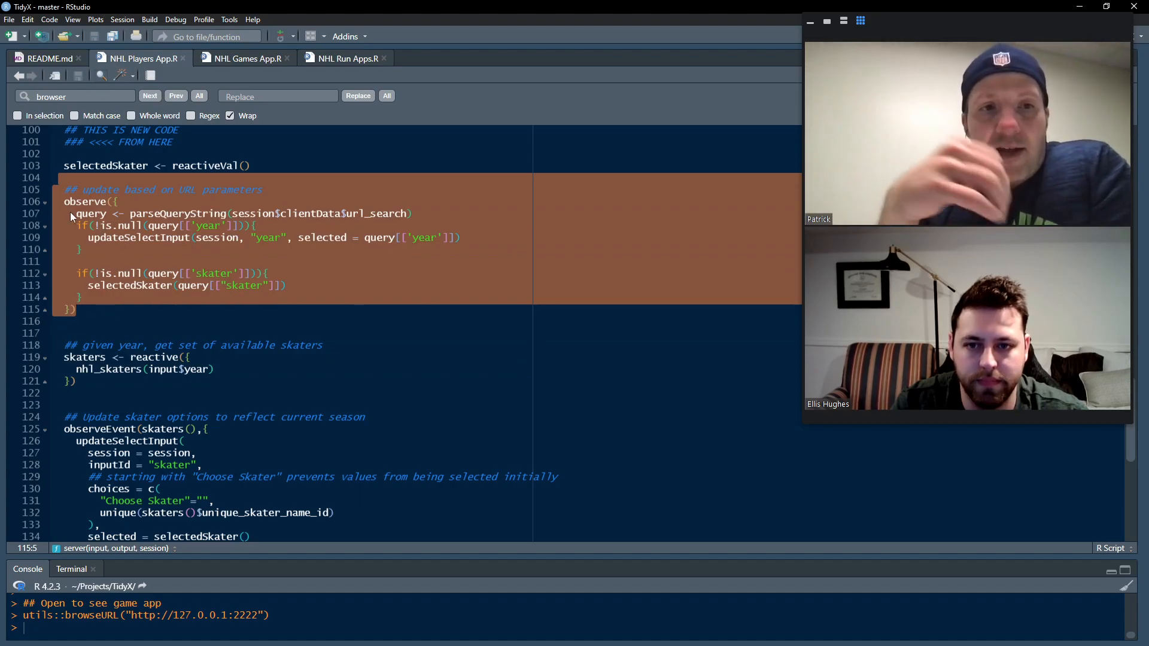
left_click(412, 213)
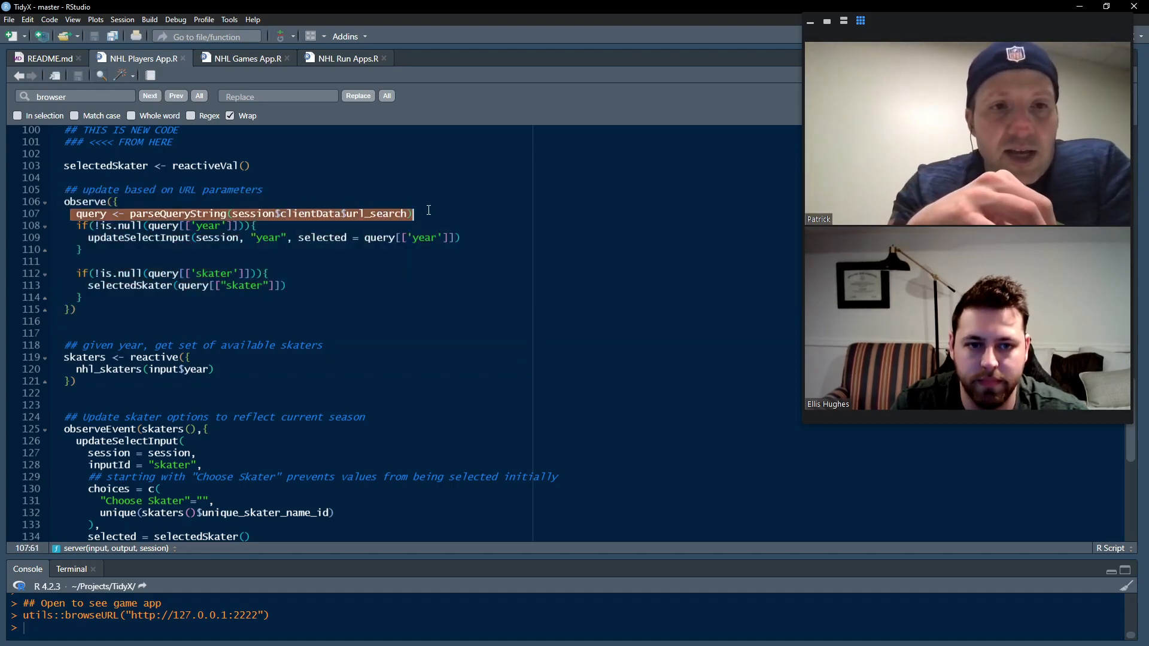
left_click(420, 213)
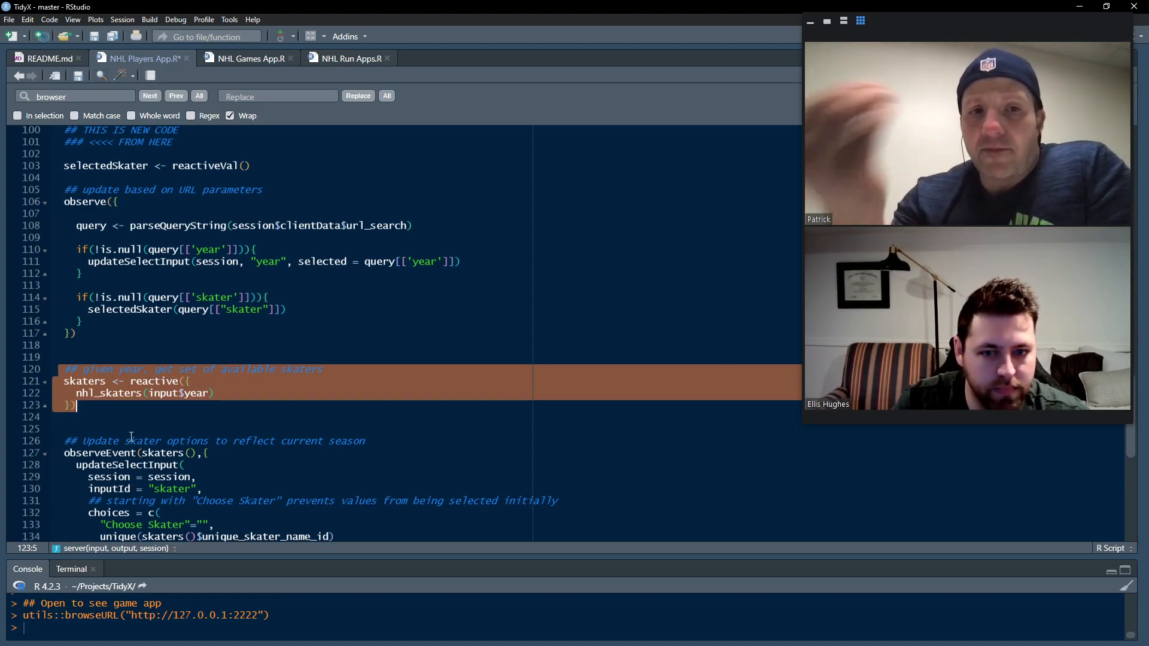
scroll("down", 3)
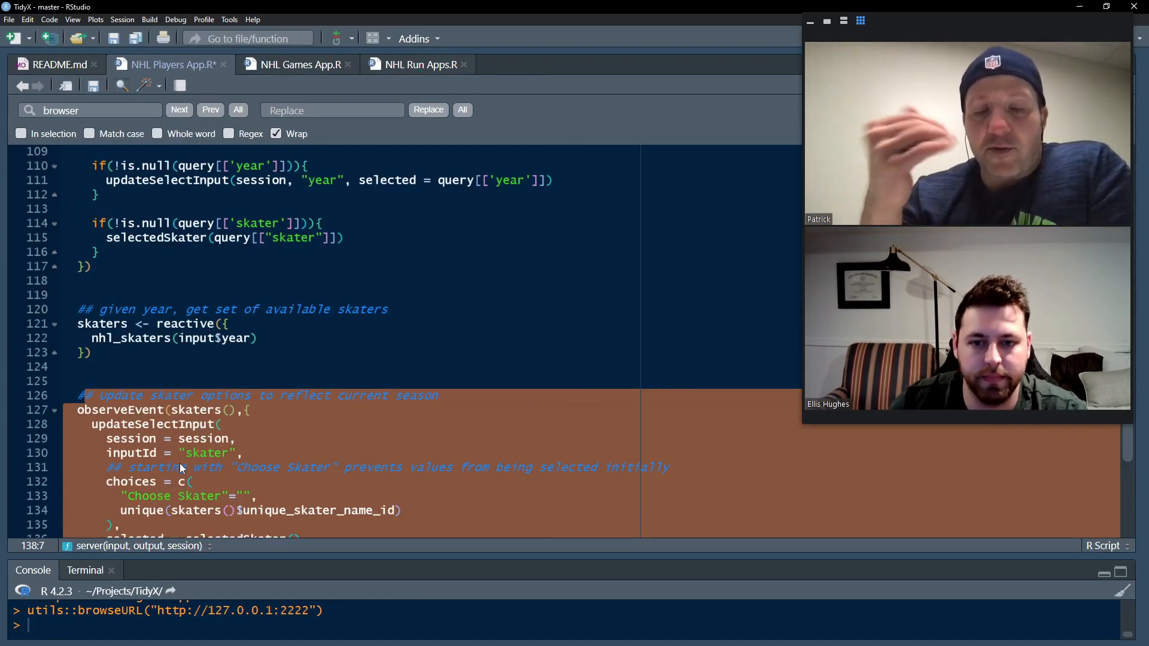
scroll("down", 3)
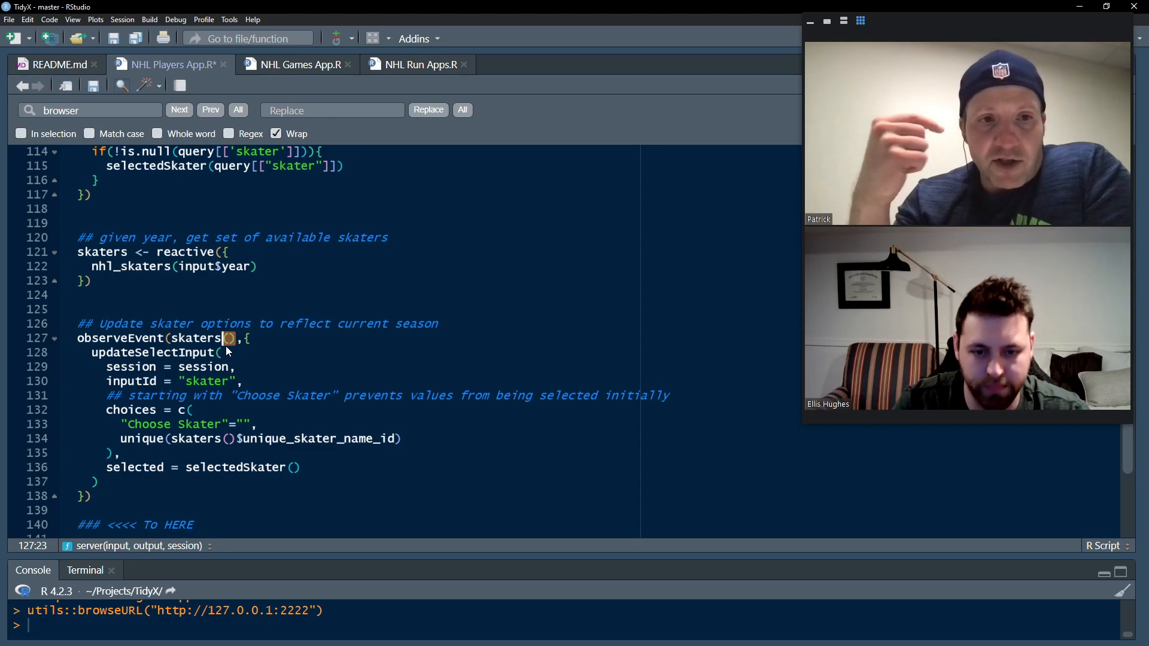
mouse_move(287, 347)
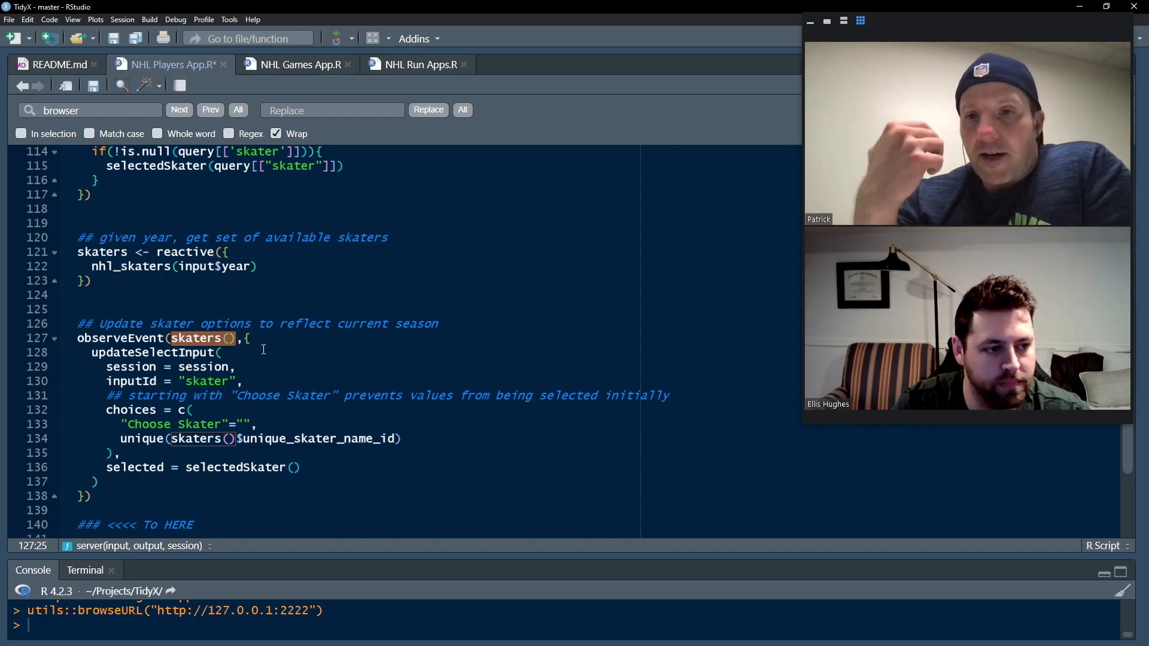
scroll("down", 3)
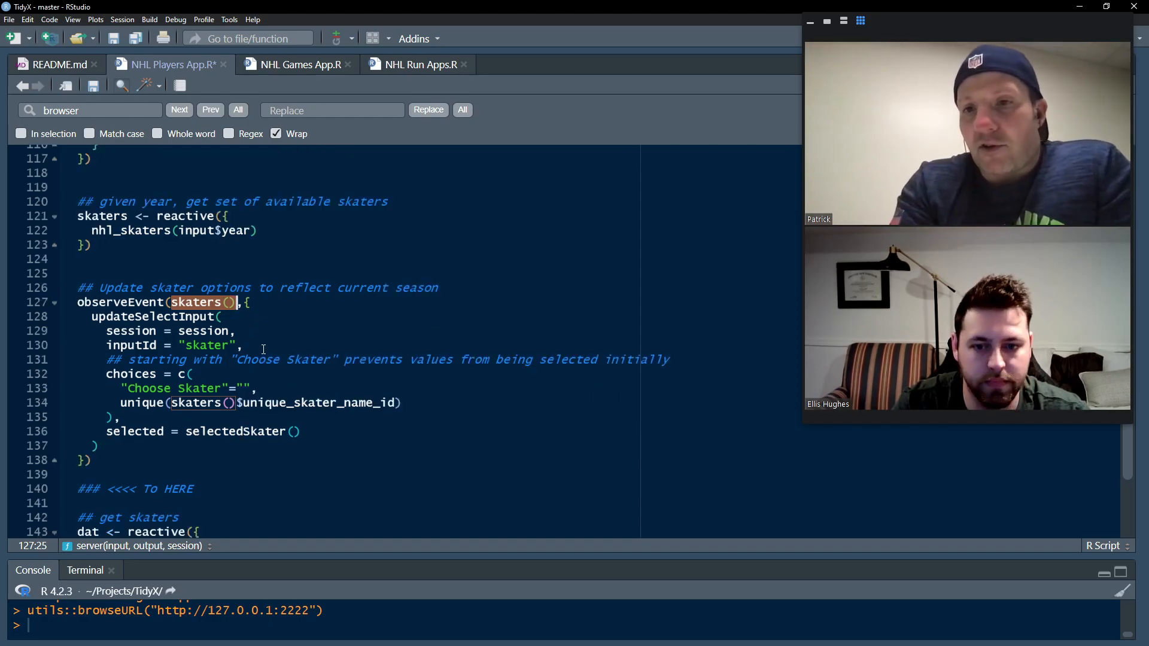
scroll("down", 3)
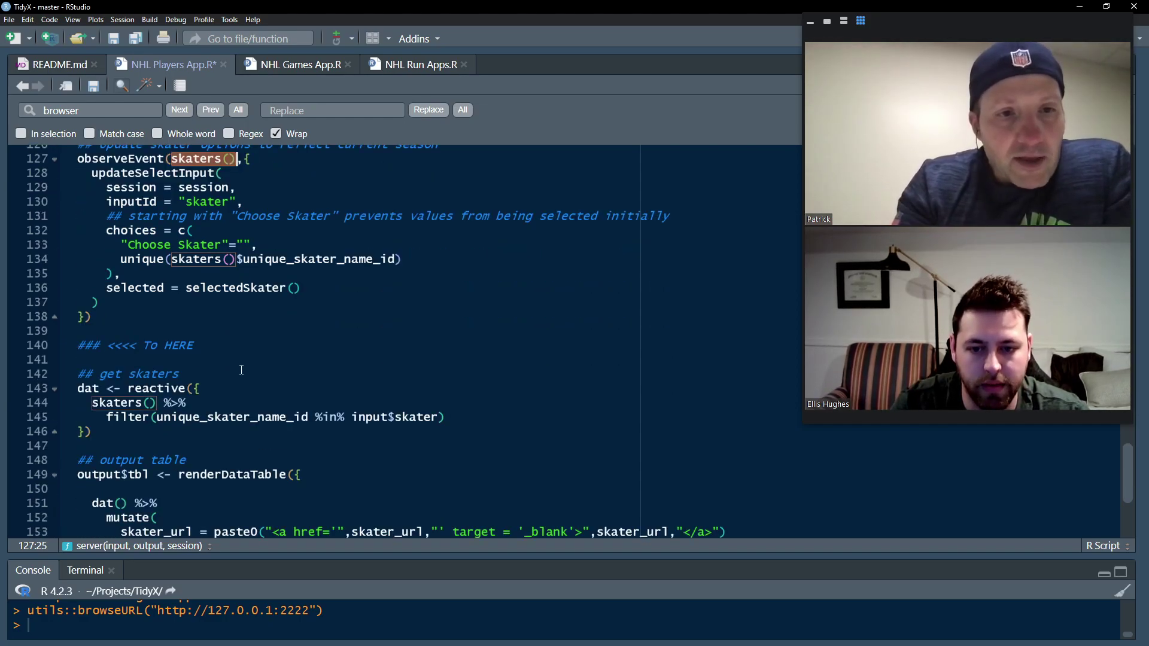
Step: Highlight the skater data, table pipeline and skater-link code, then save NHL Players App.R
scroll("down", 3)
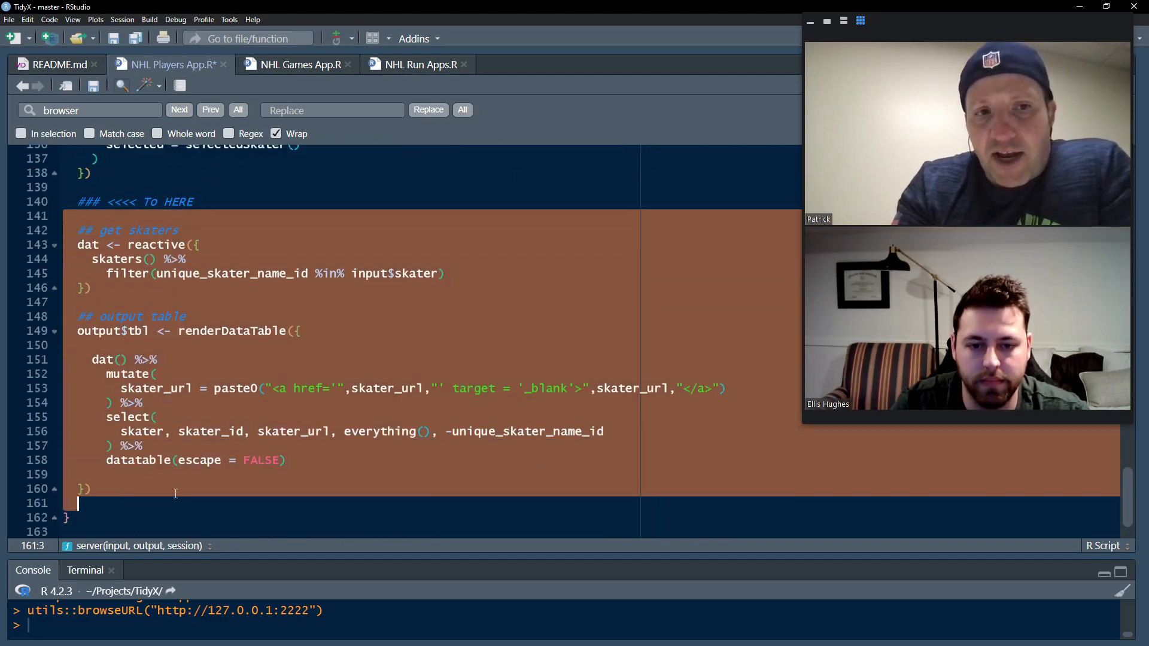
left_click(181, 489)
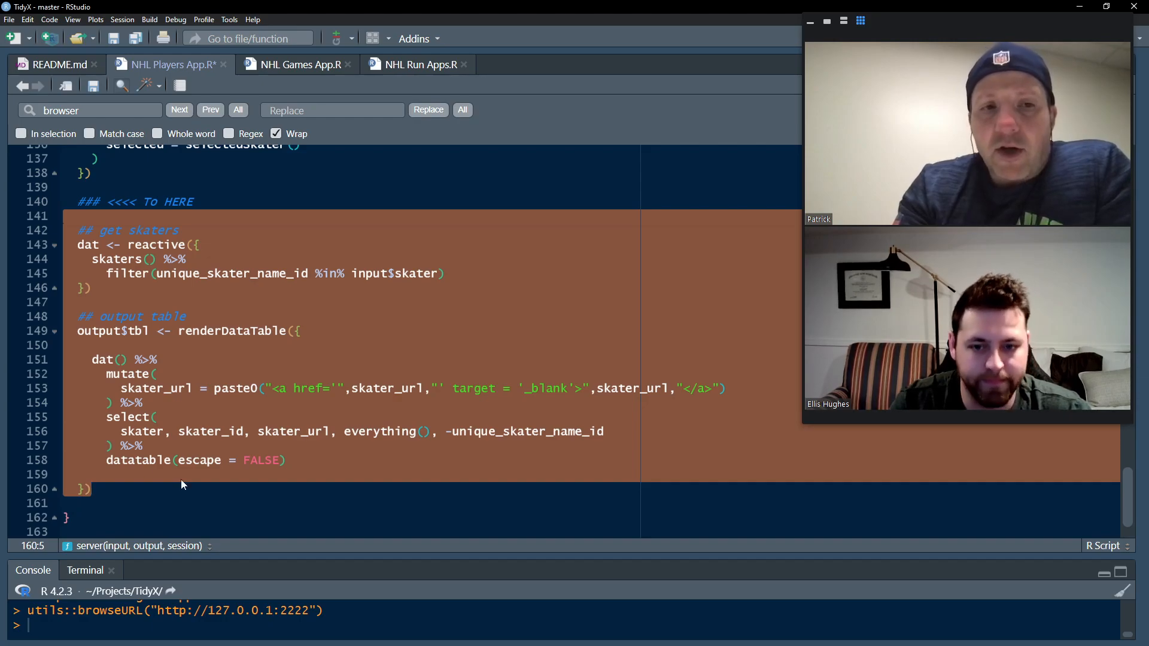
left_click(114, 244)
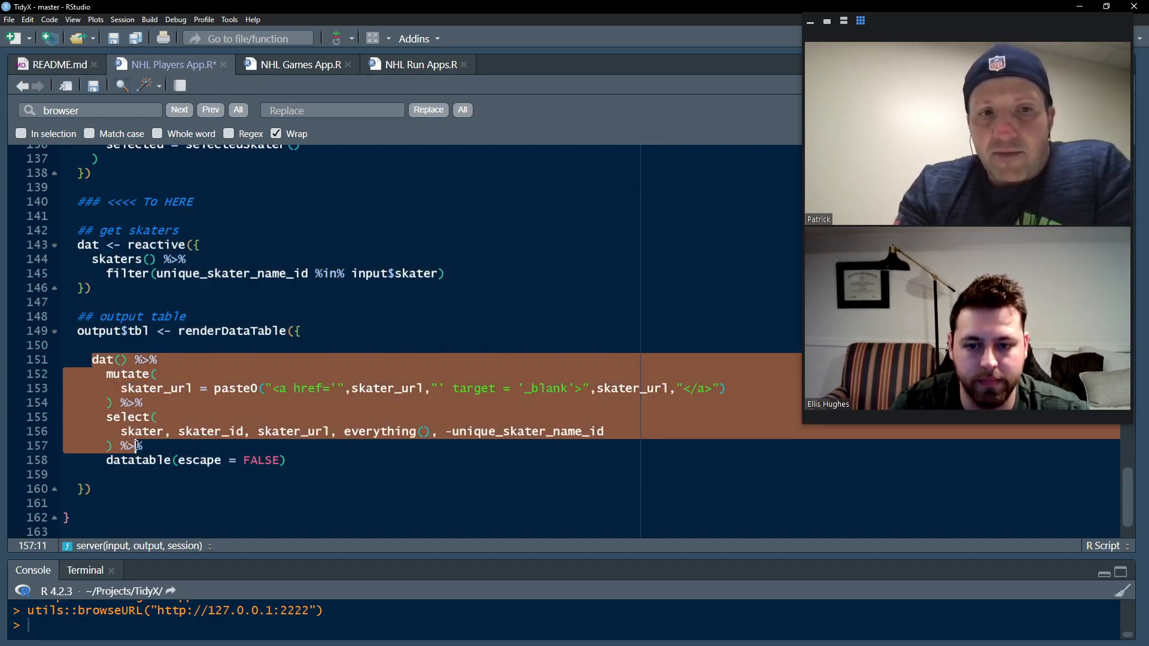
left_click(131, 445)
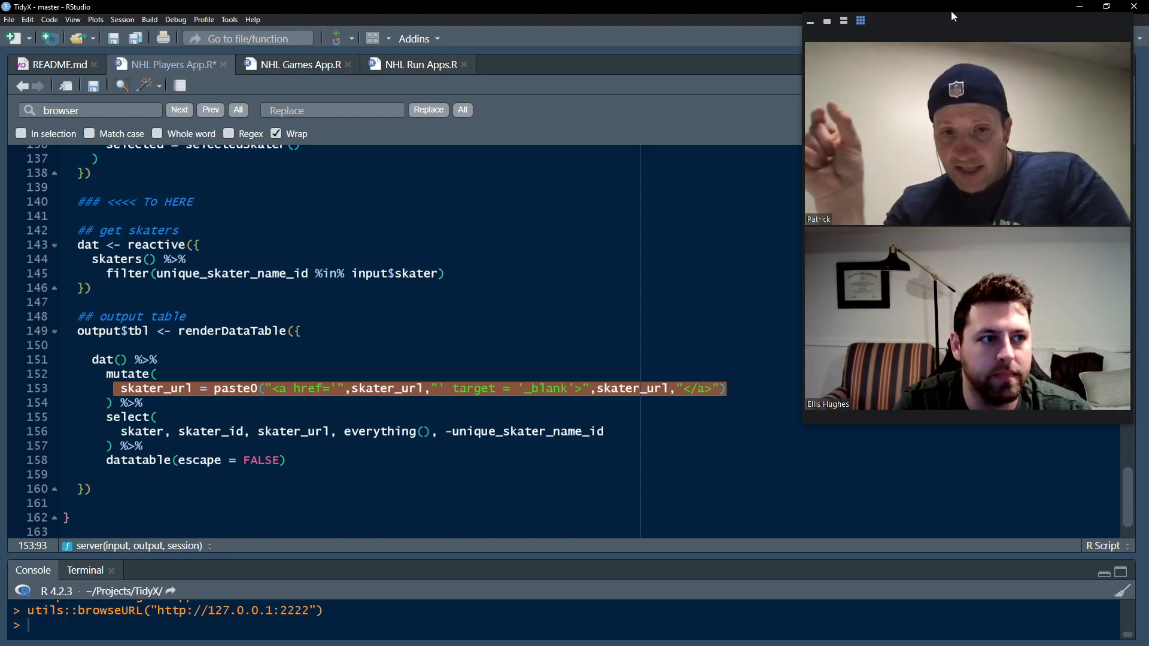
mouse_move(960, 27)
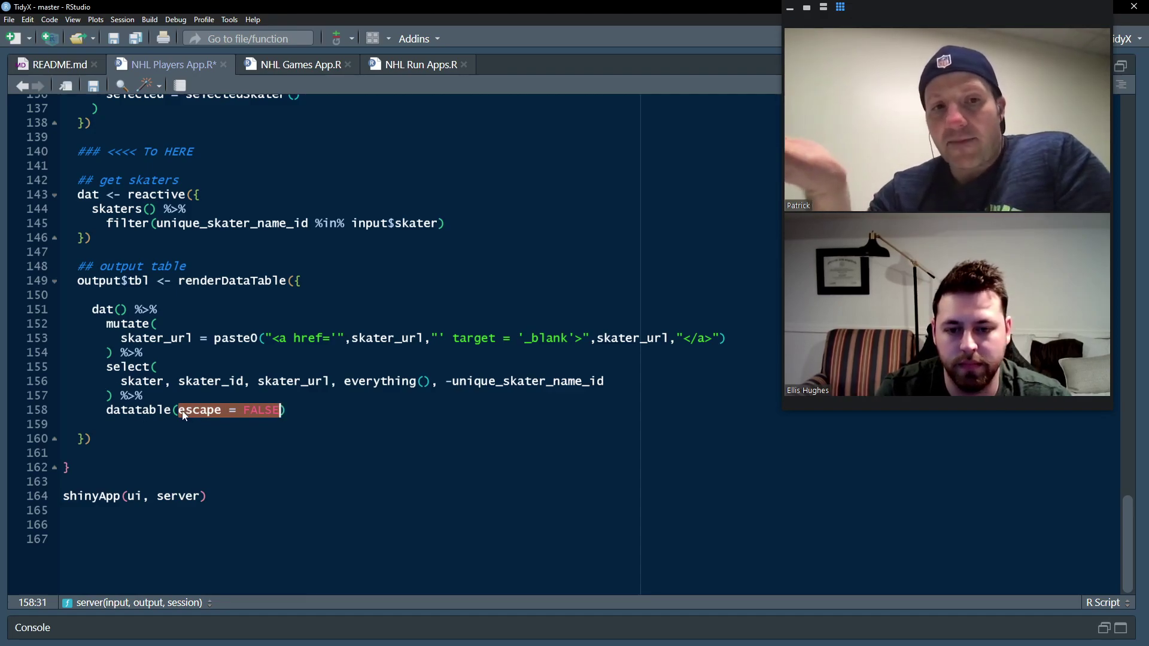
key("Return")
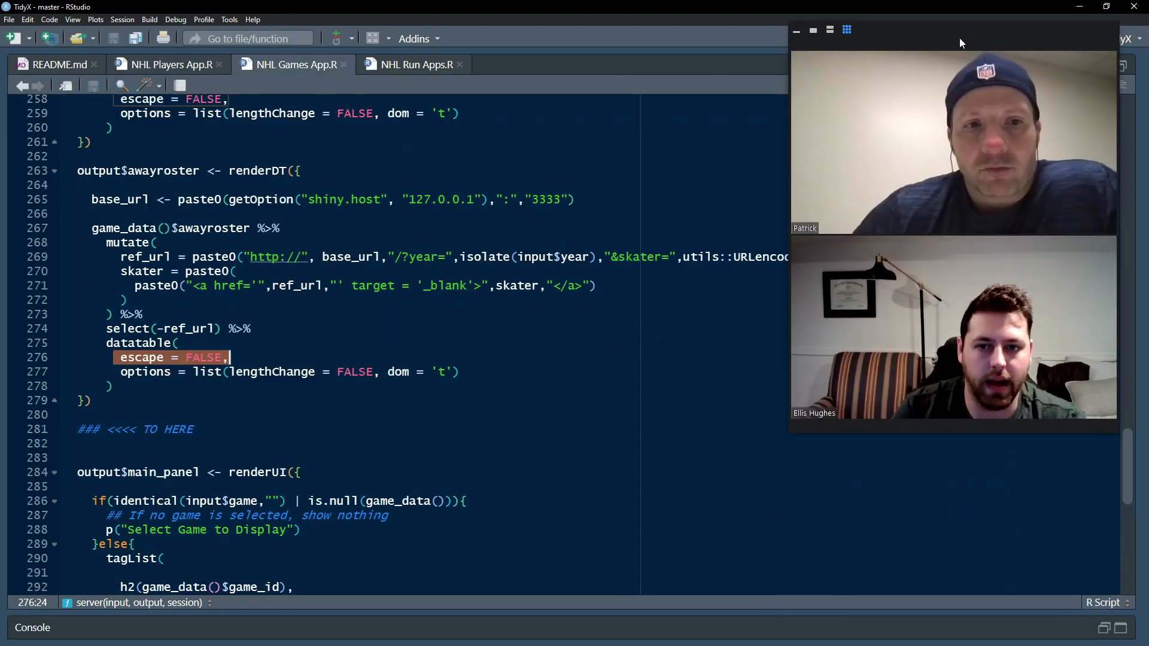
scroll("up", 3)
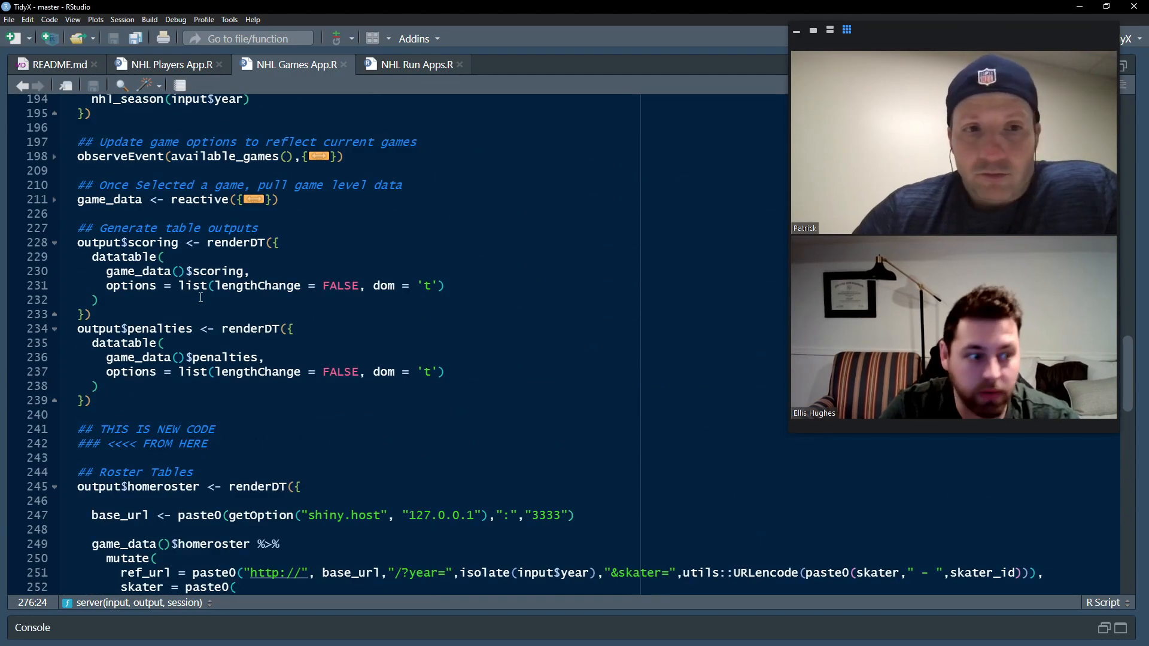
scroll("up", 3)
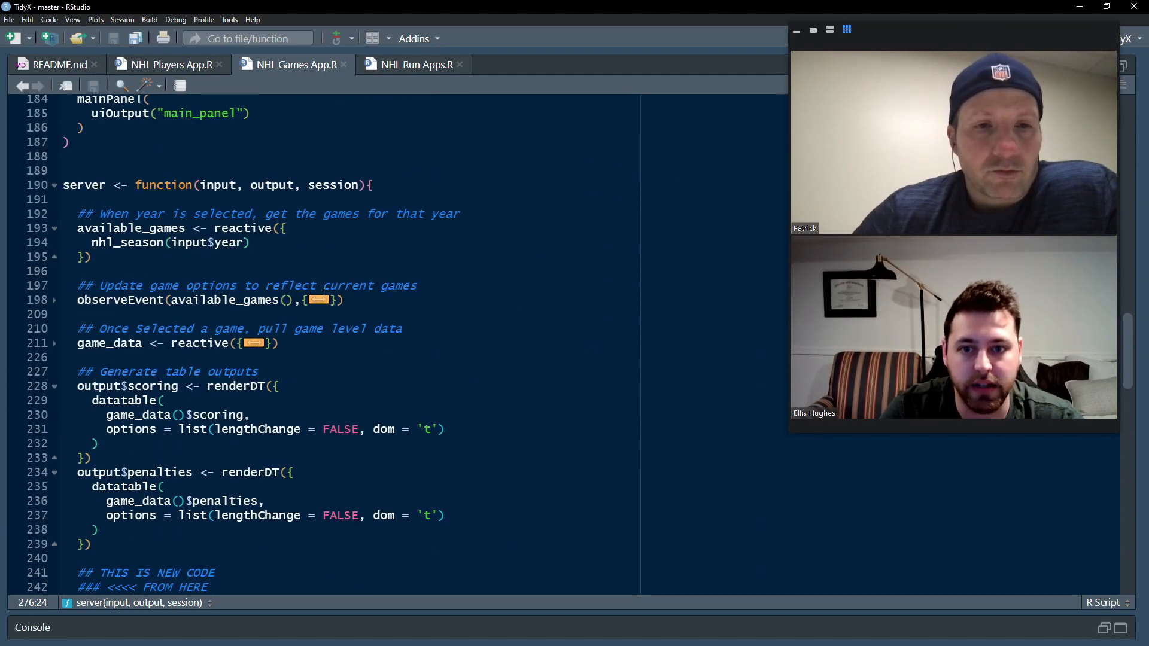
scroll("up", 3)
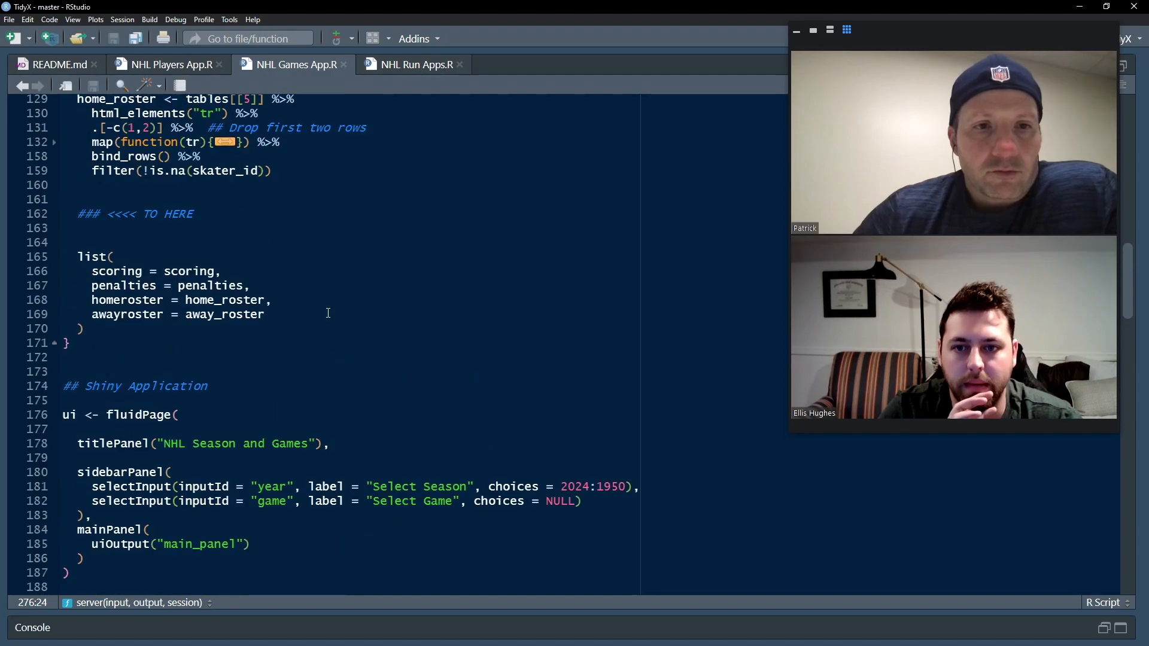
scroll("up", 3)
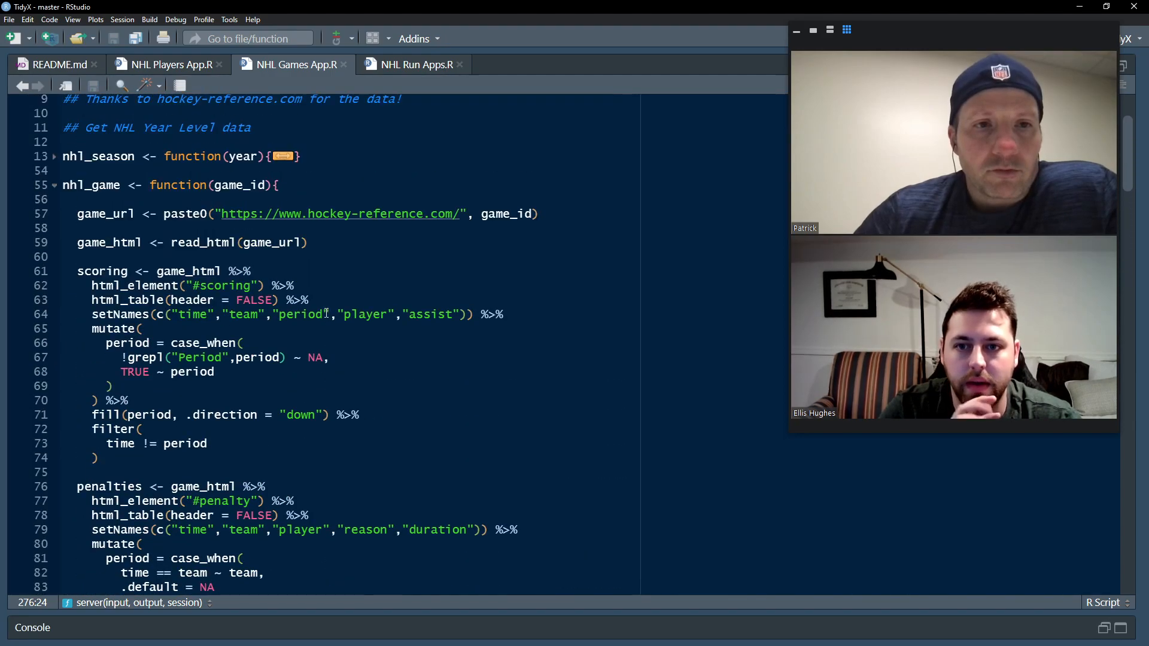
mouse_move(182, 249)
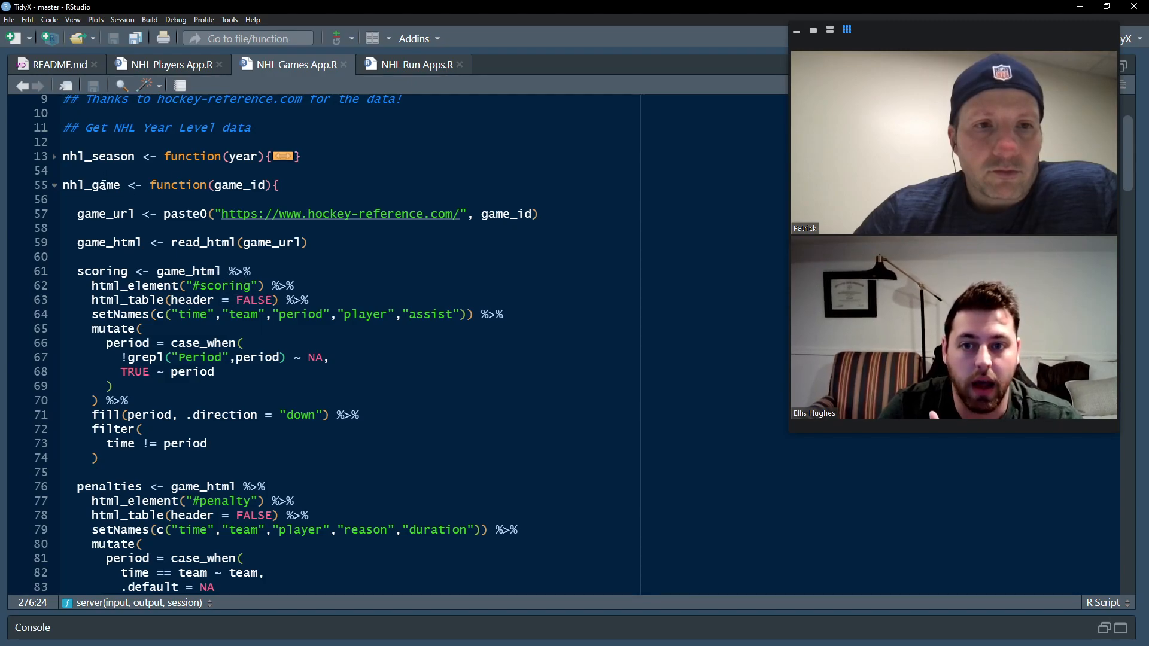
double_click(91, 185)
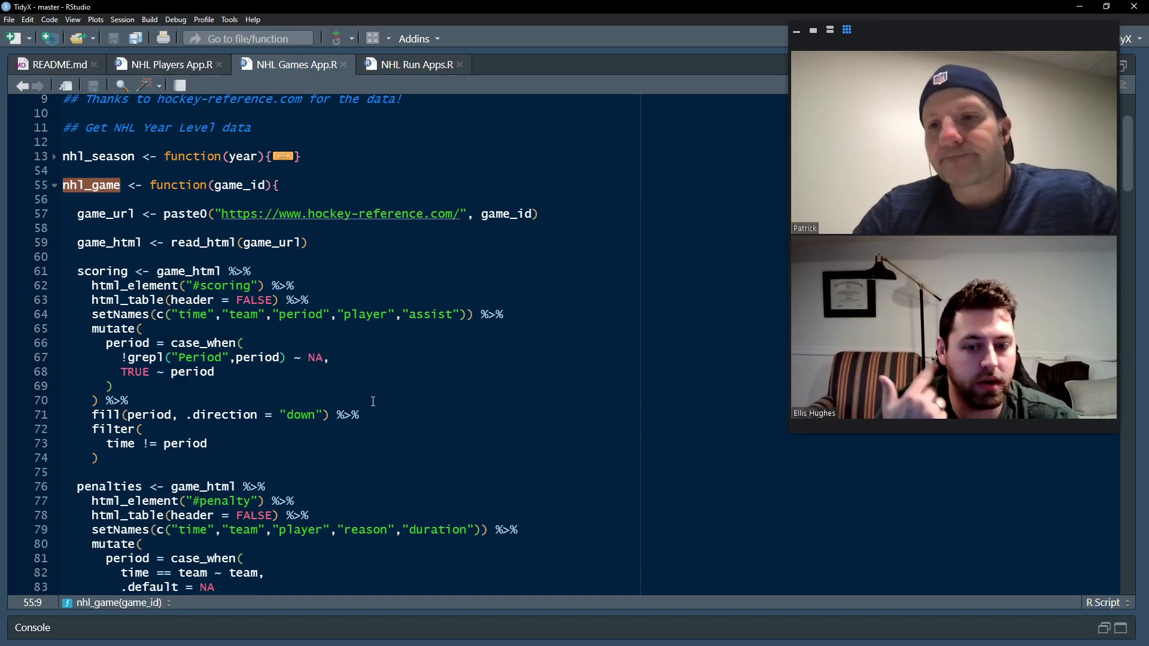
scroll("down", 3)
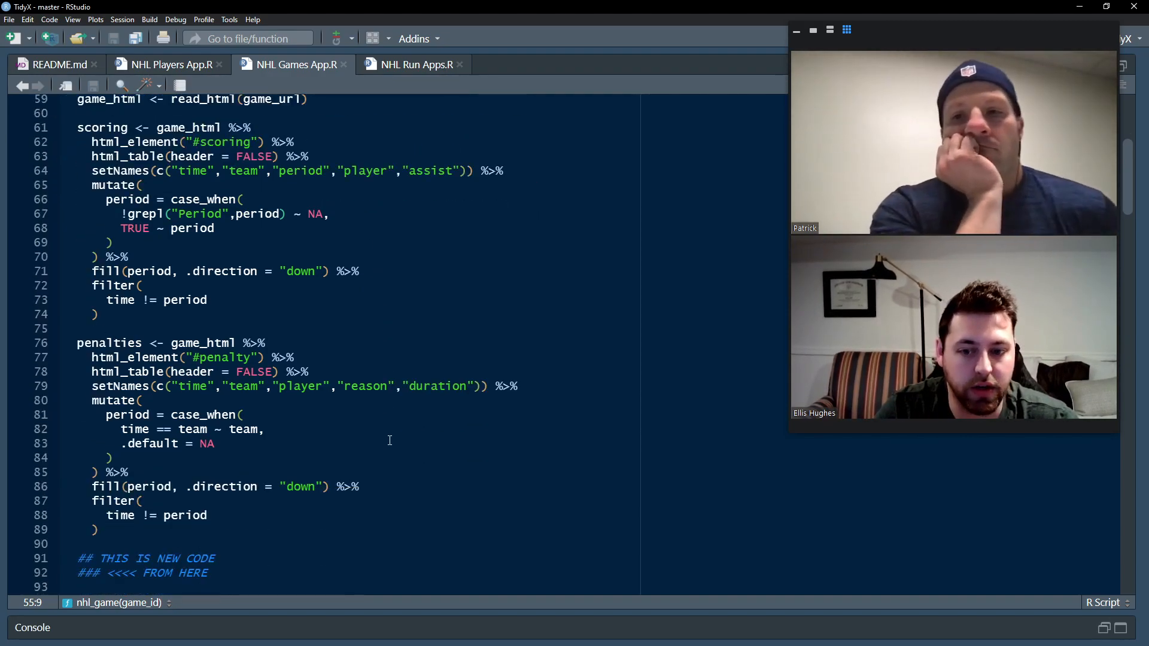
scroll("down", 3)
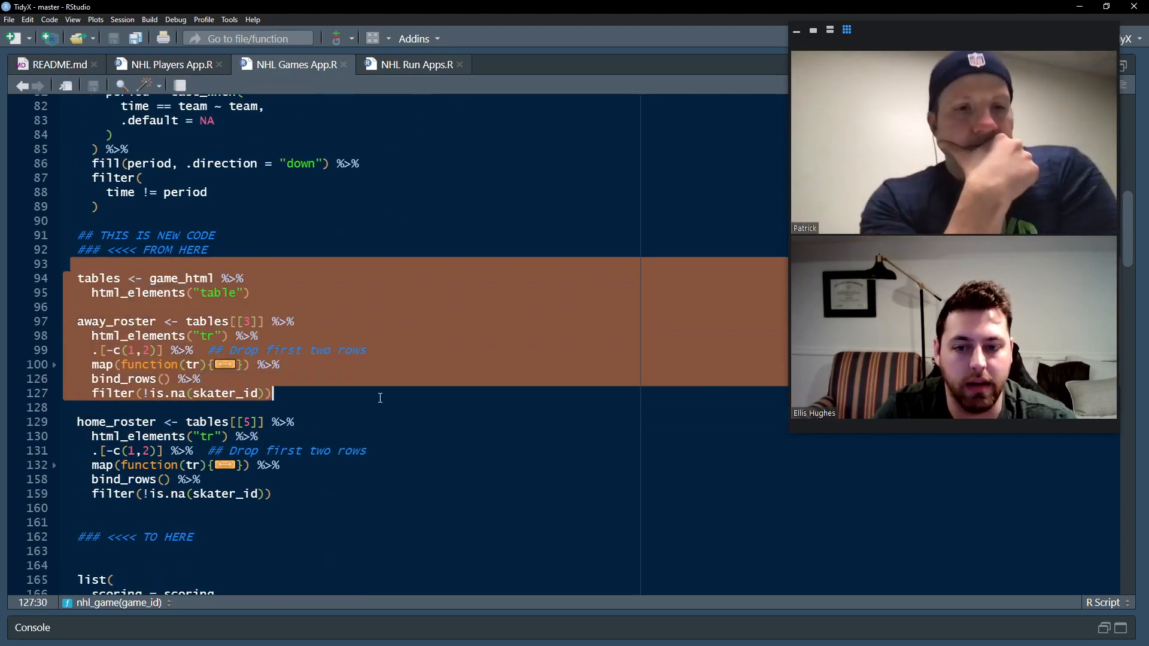
left_click(187, 279)
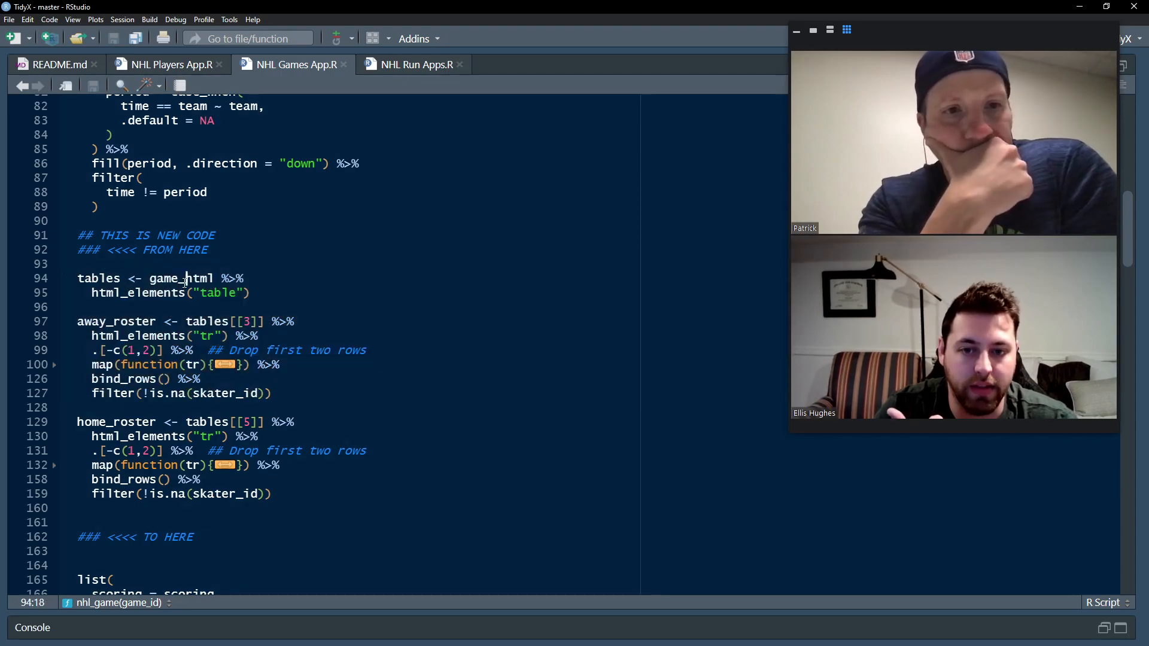
double_click(218, 293)
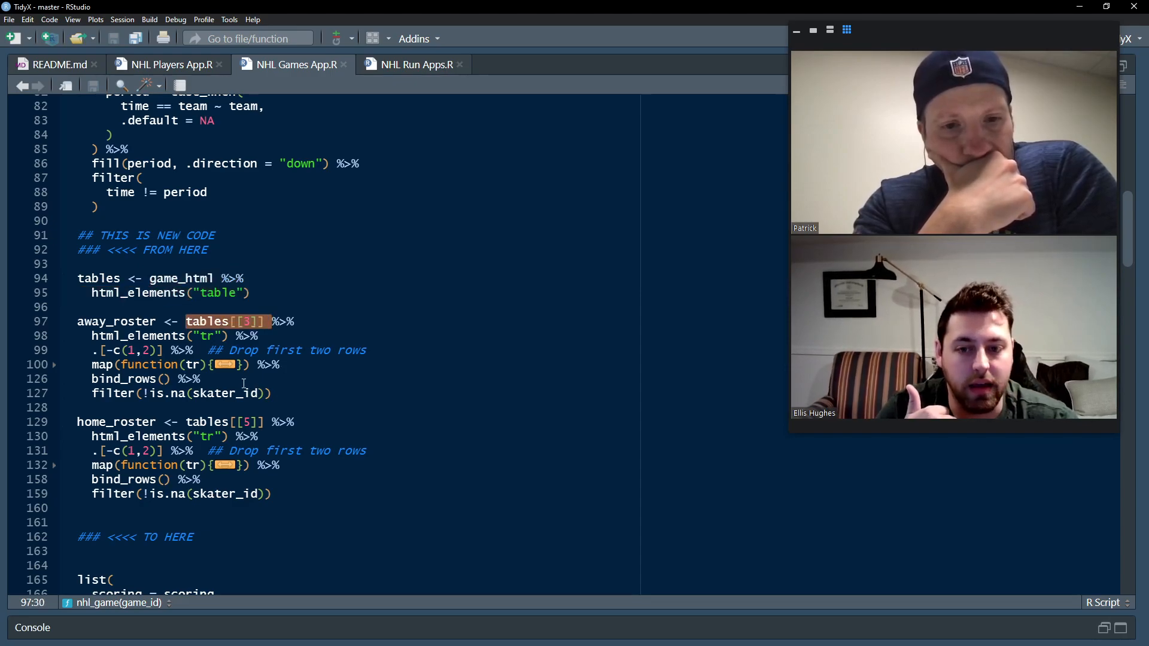
mouse_move(223, 365)
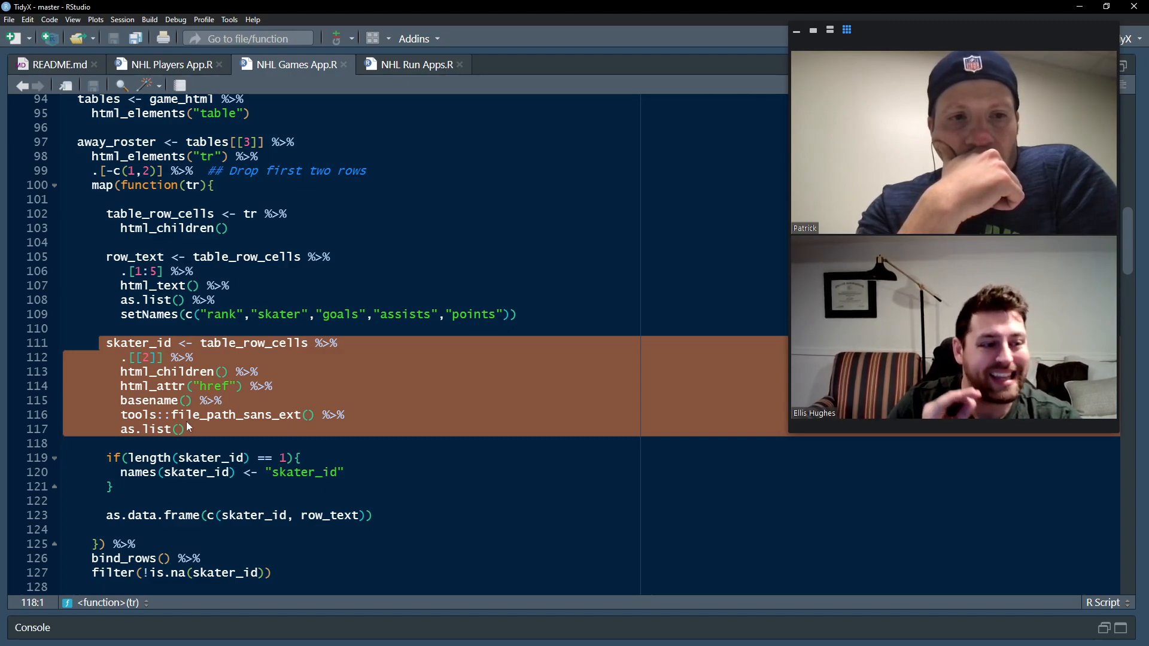
scroll("down", 3)
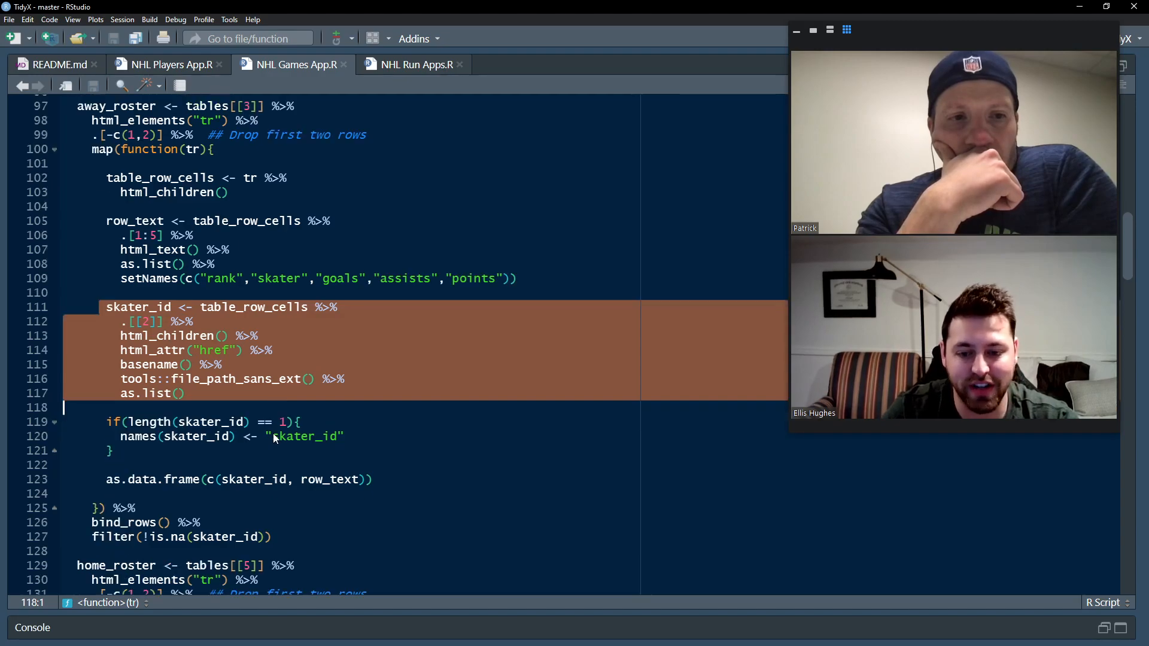
scroll("up", 3)
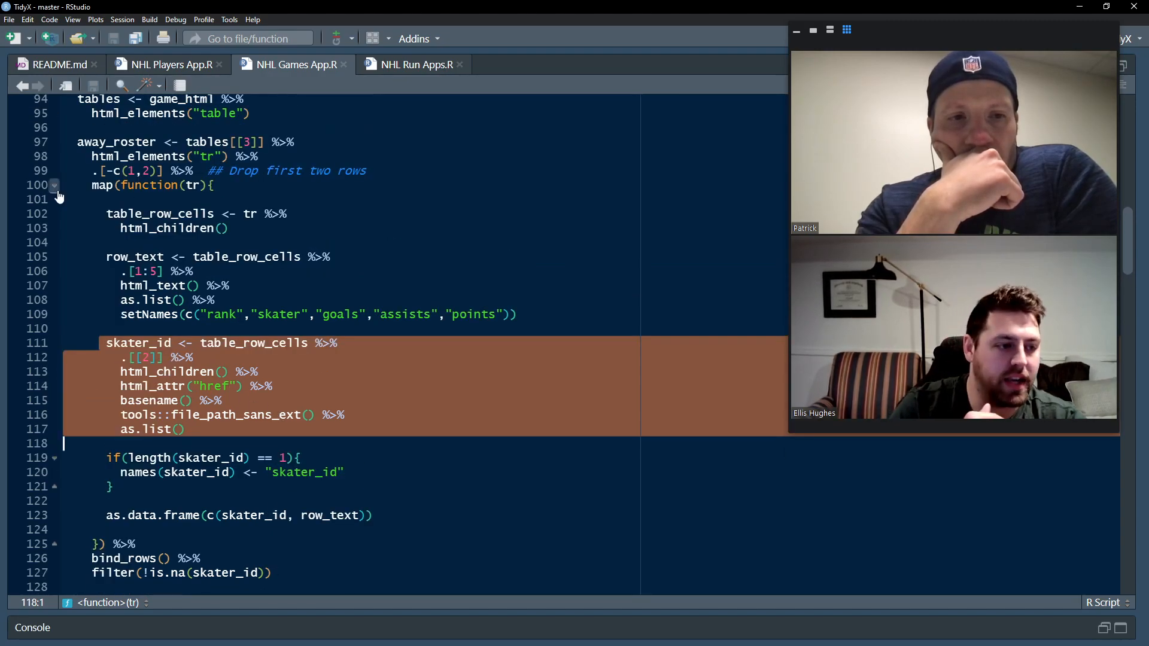
left_click(53, 185)
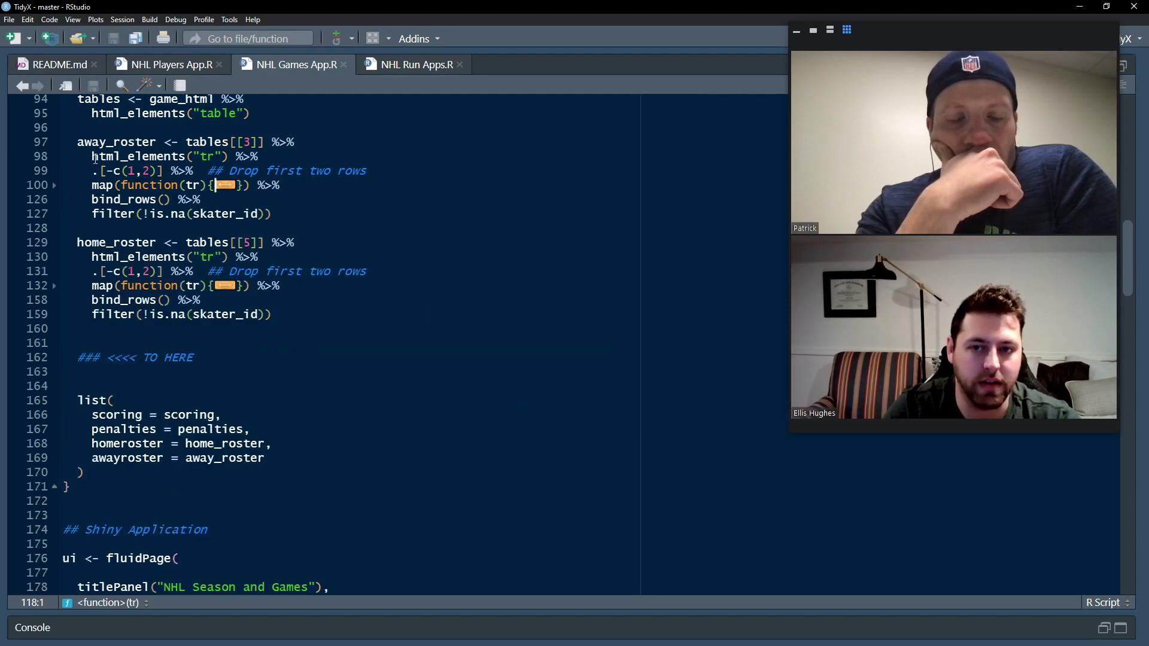
double_click(115, 142)
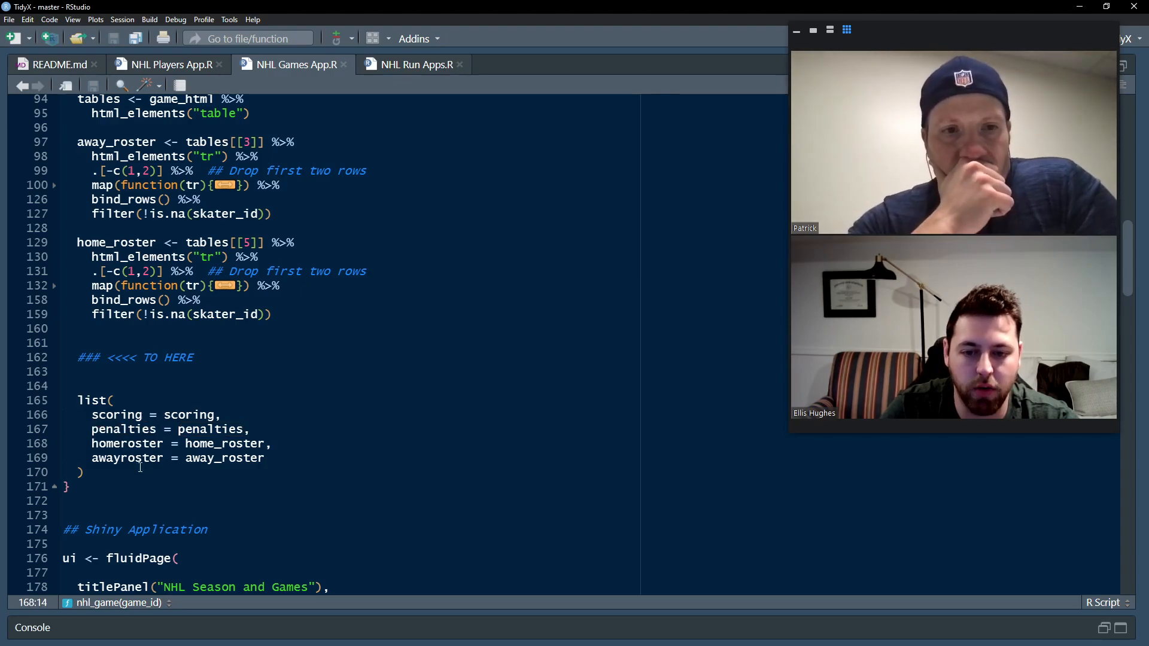
Step: Fold nhl_game at line 55 and scroll down to the home-roster renderDT code
scroll("up", 3)
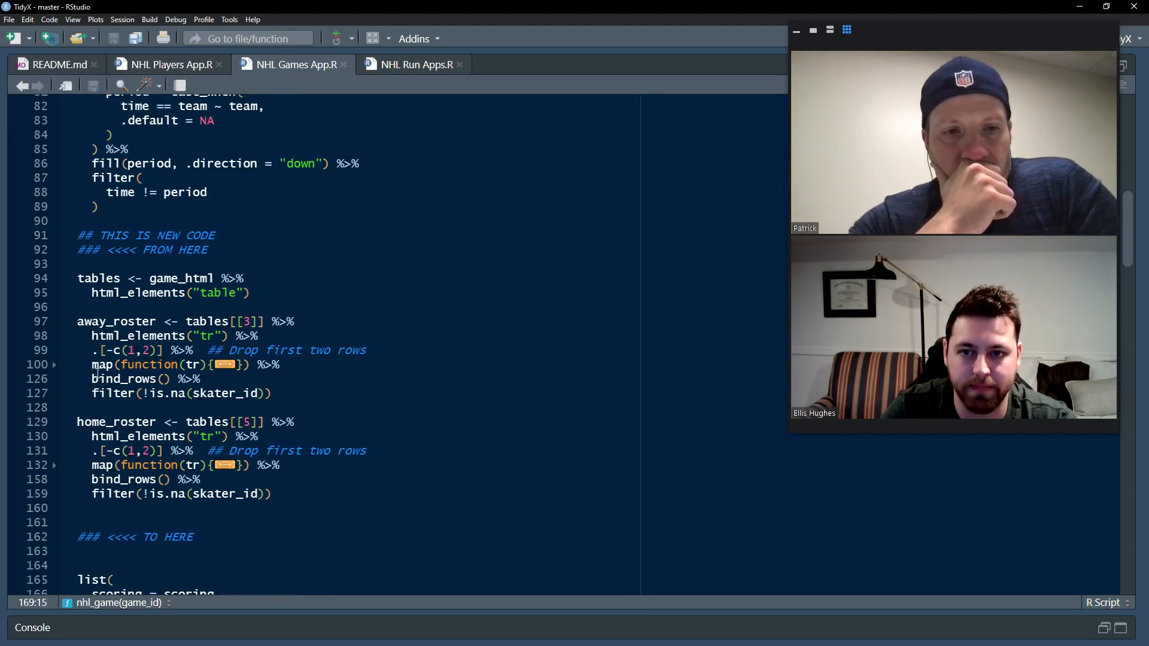
scroll("up", 3)
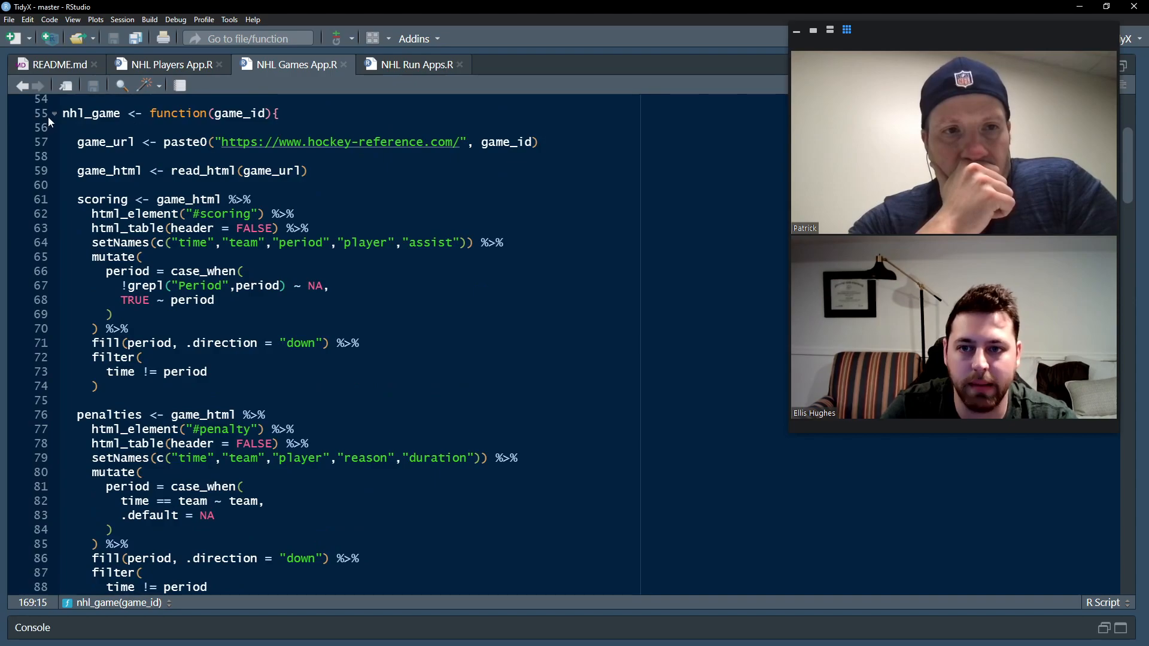
left_click(53, 114)
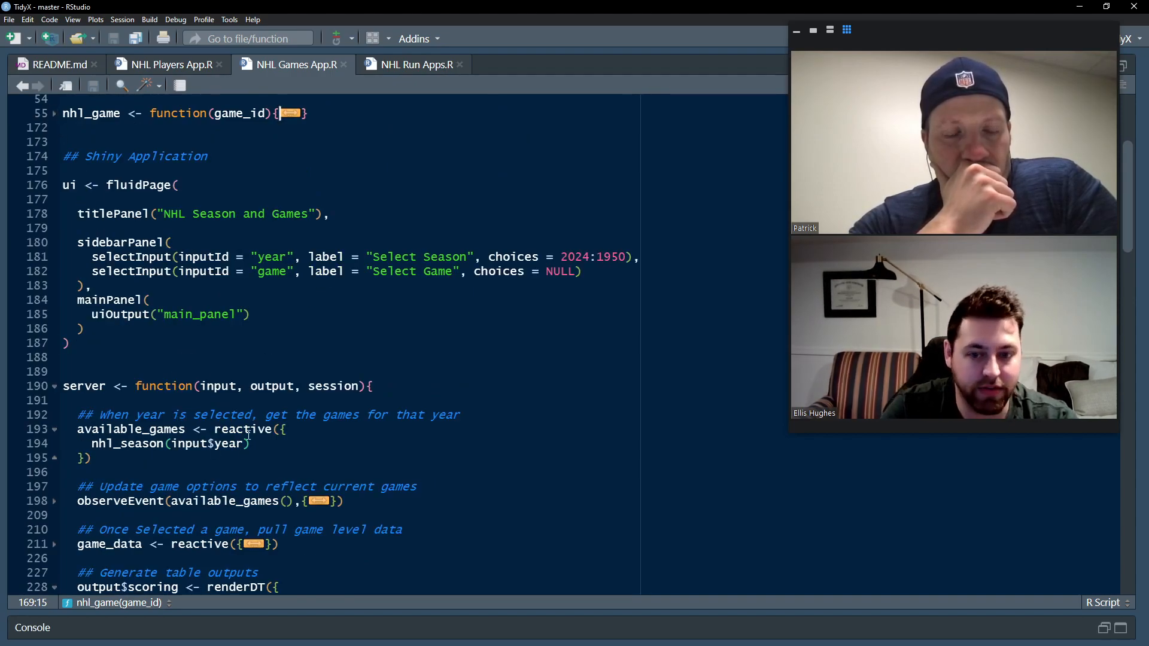
scroll("down", 3)
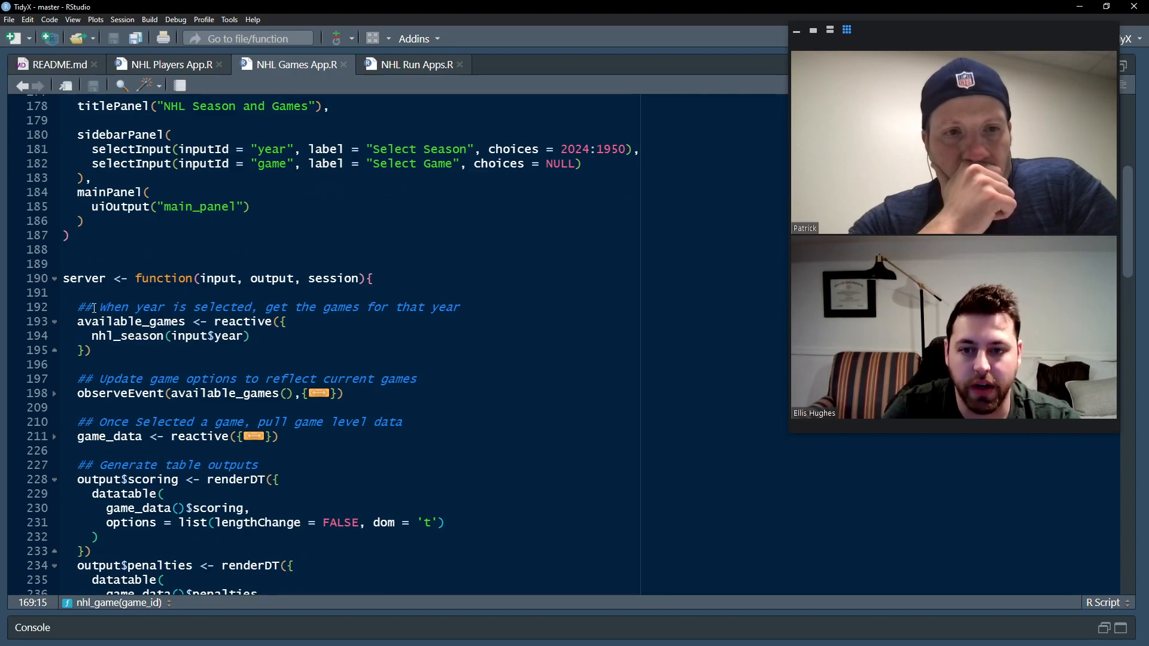
scroll("up", 3)
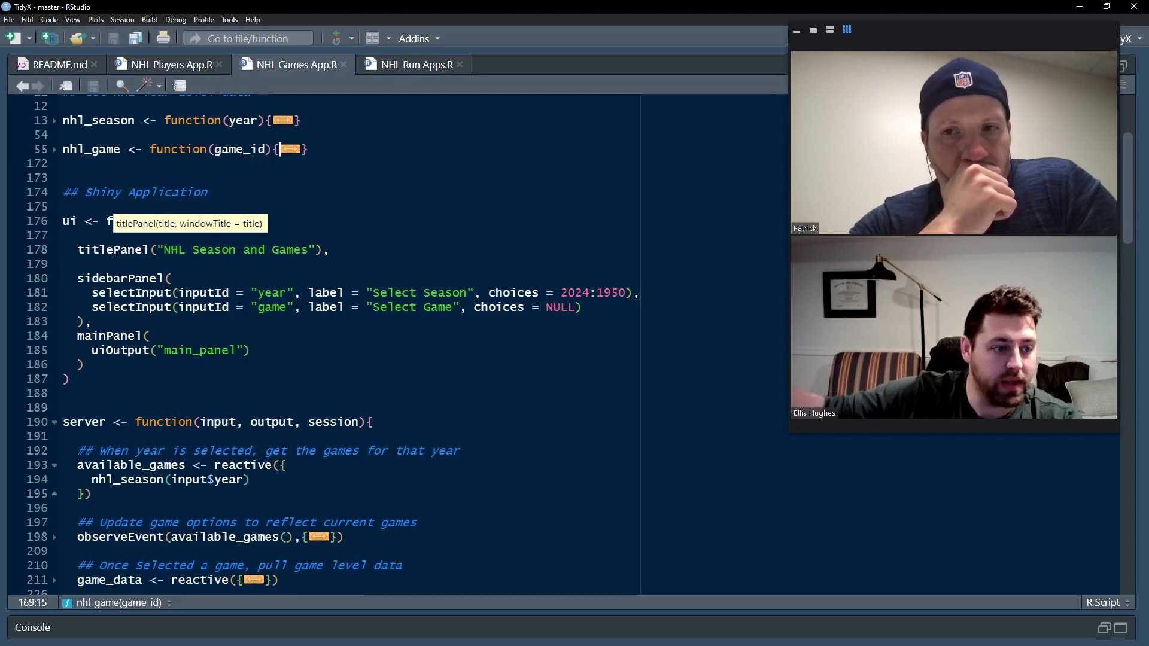
left_click(222, 339)
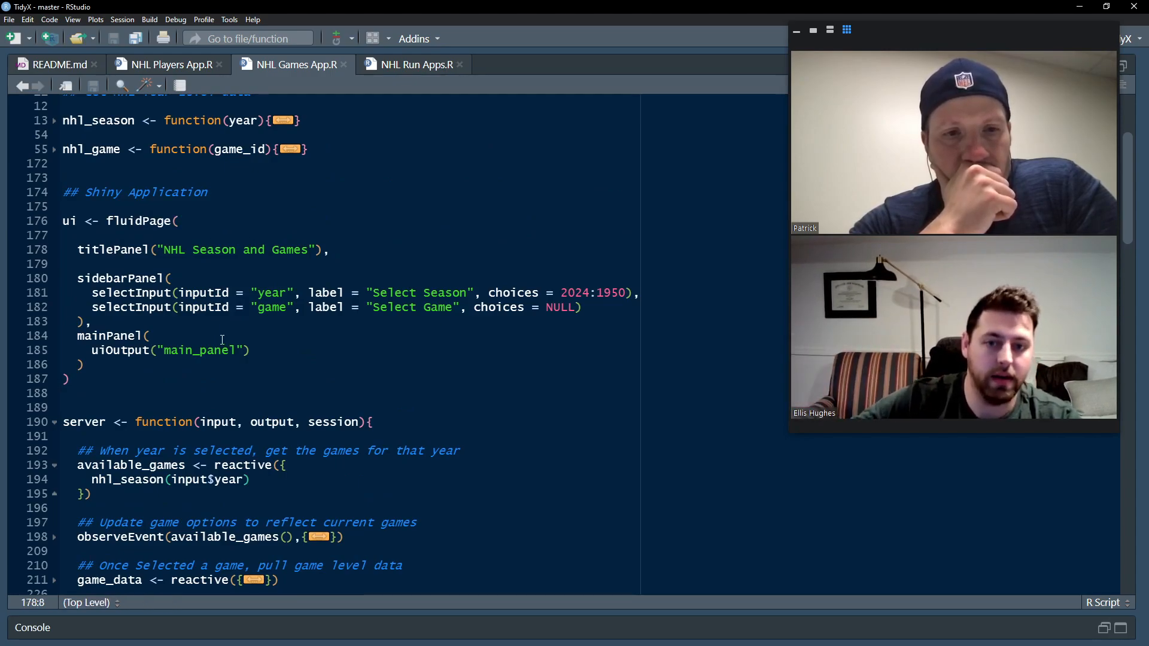
scroll("down", 3)
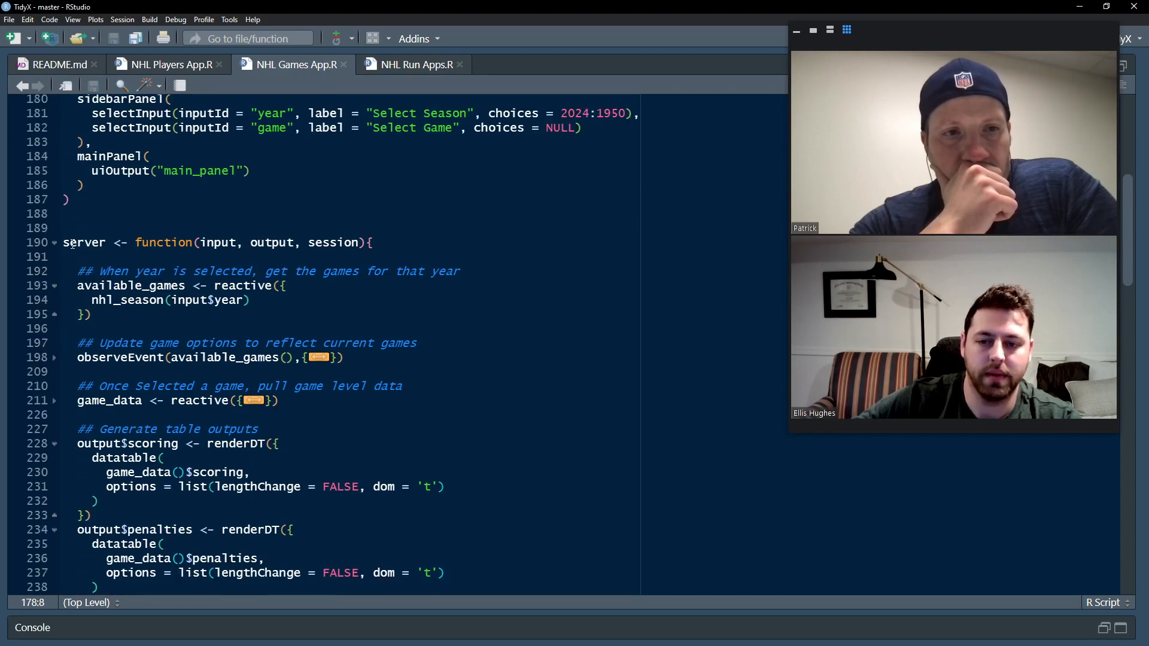
scroll("down", 3)
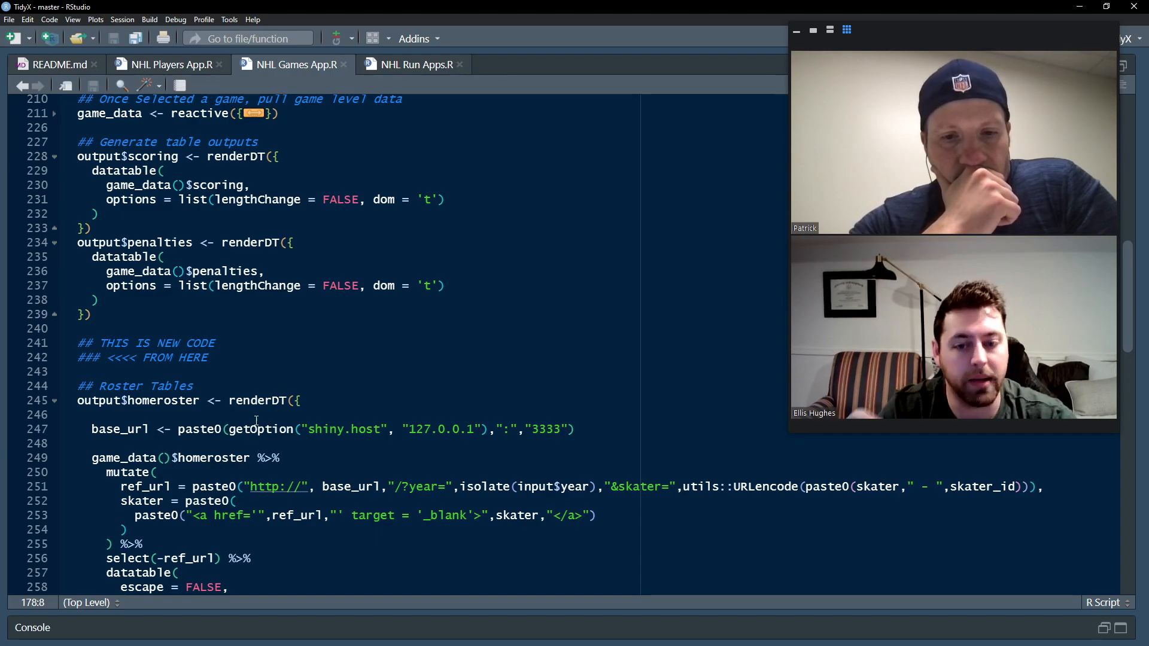
Step: Fold the away roster renderDT block and select the home roster base URL line
scroll("down", 3)
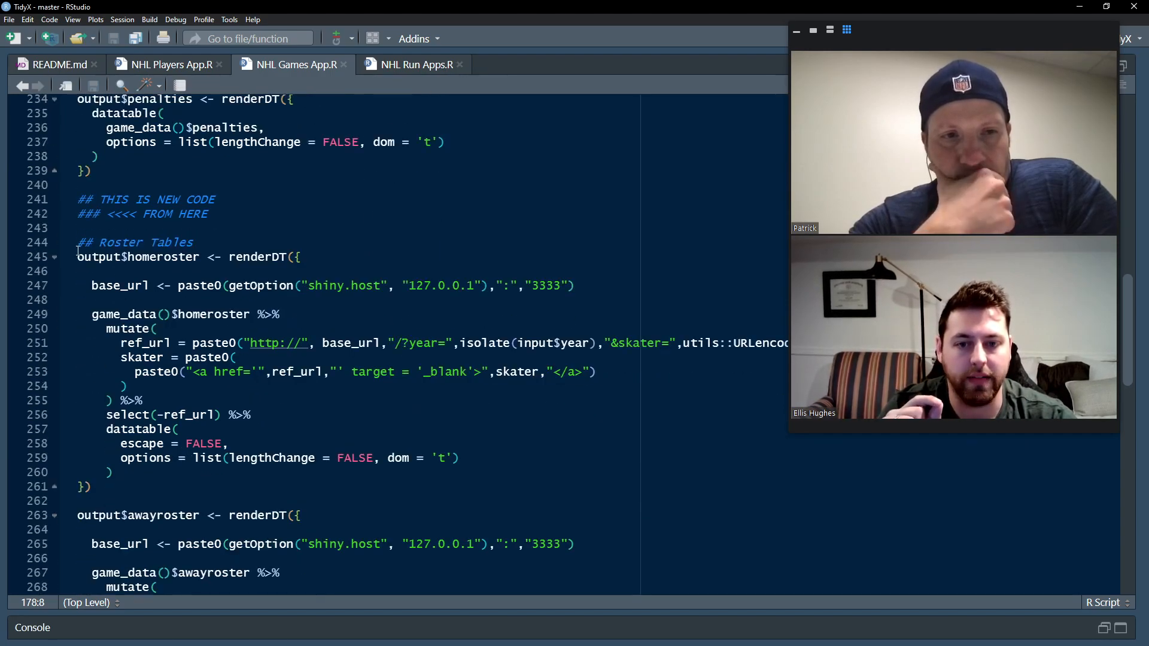
left_click(85, 486)
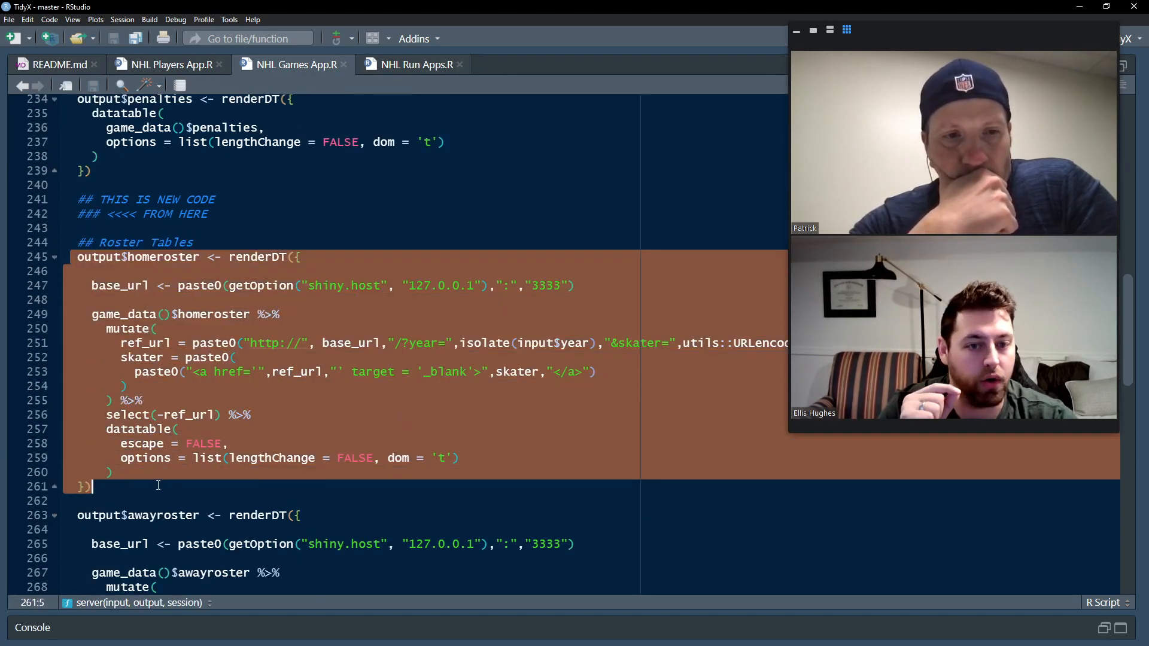
scroll("down", 3)
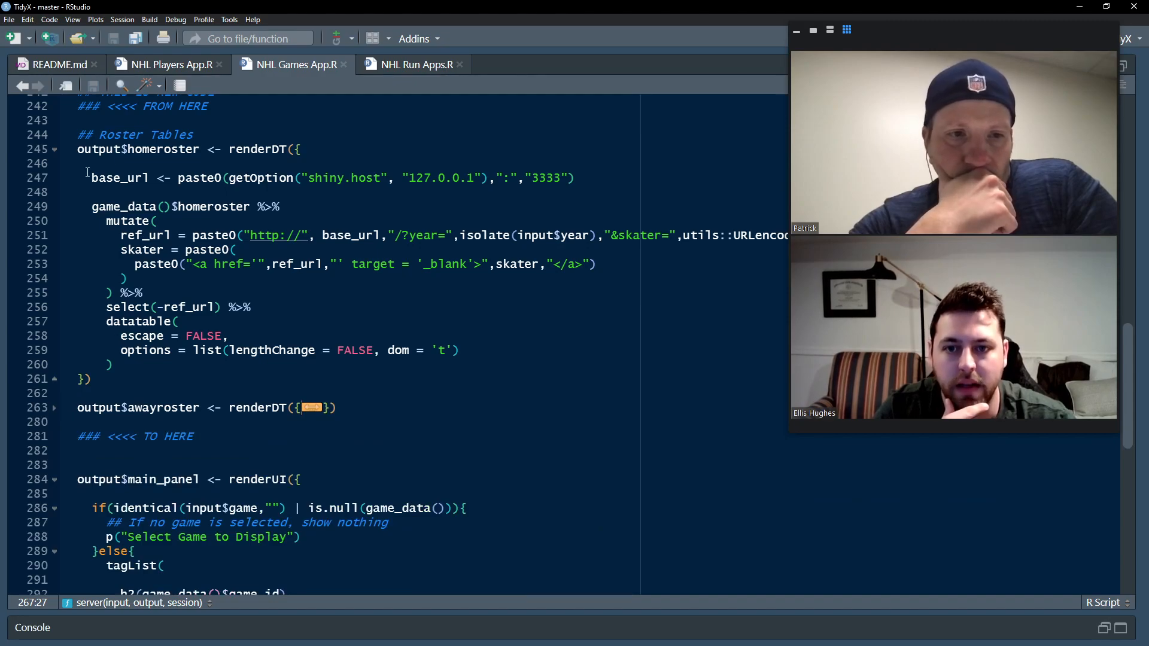
triple_click(329, 177)
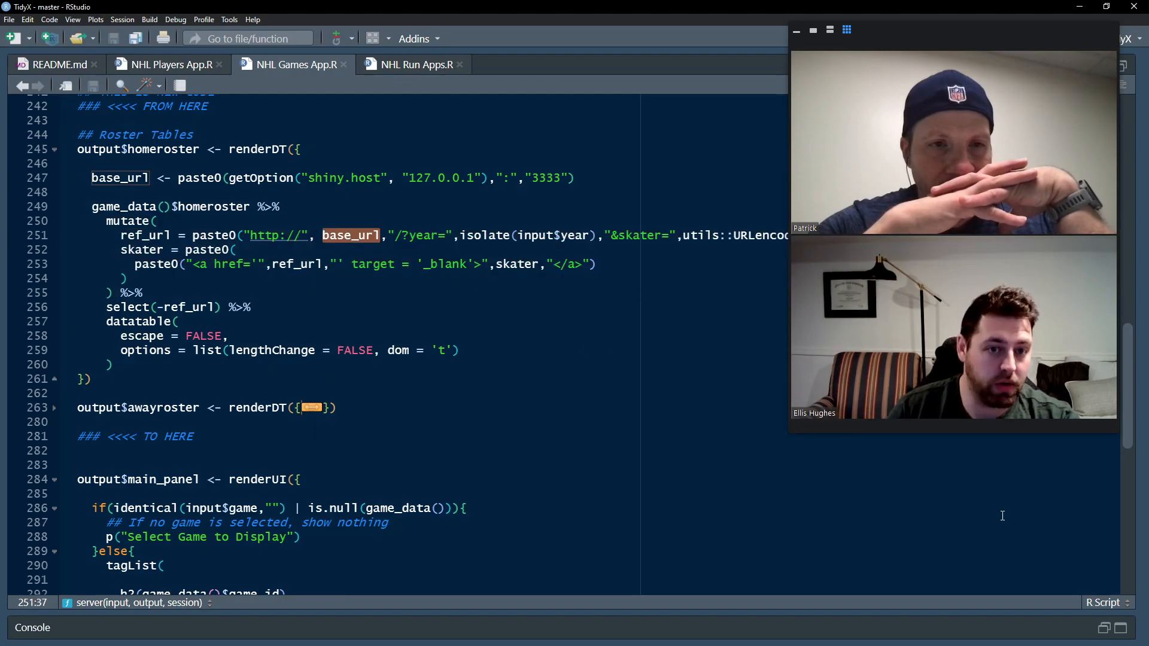
mouse_move(510, 261)
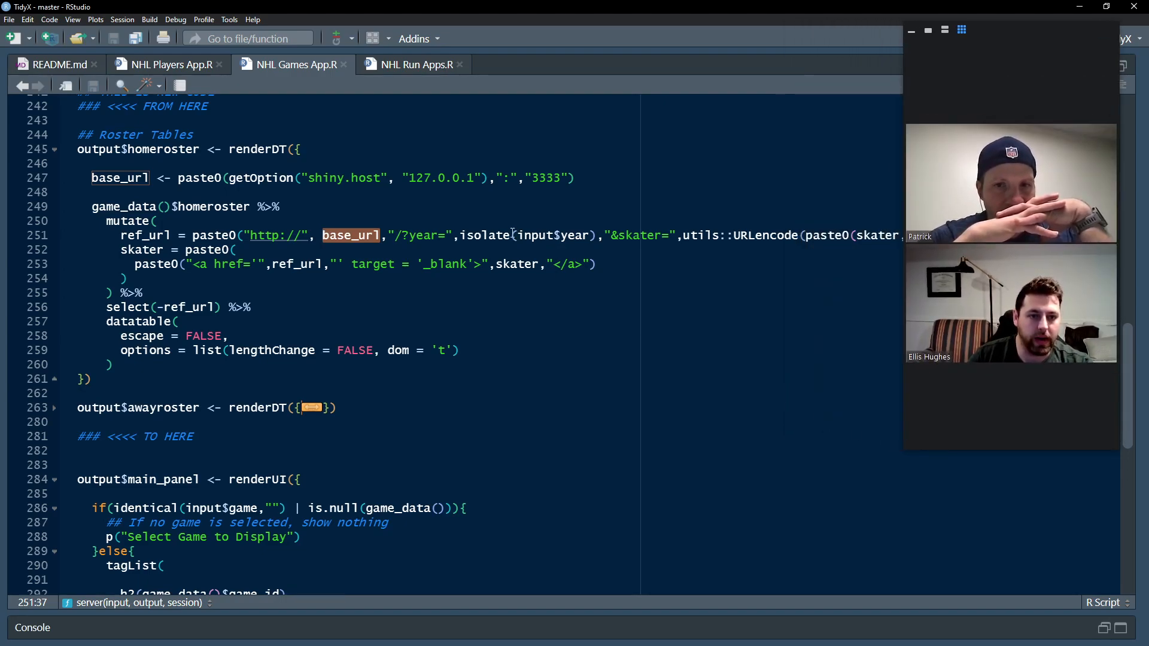
Step: Join the home-roster skater link into one paste0 line and review the datatable options
double_click(526, 235)
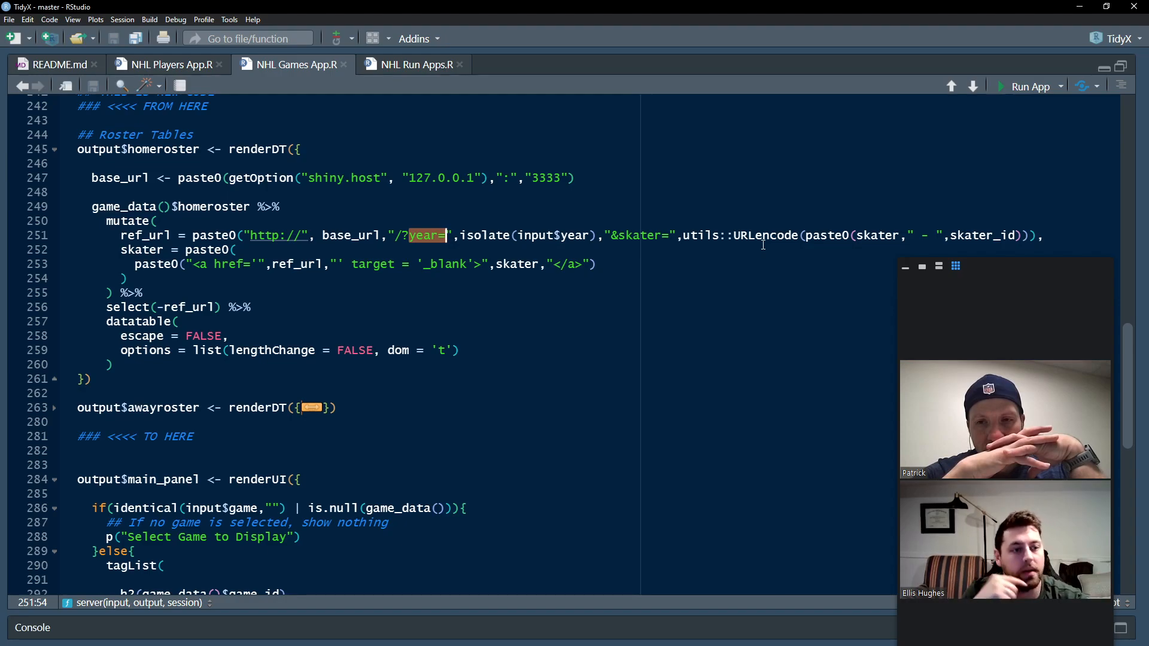
left_click(806, 235)
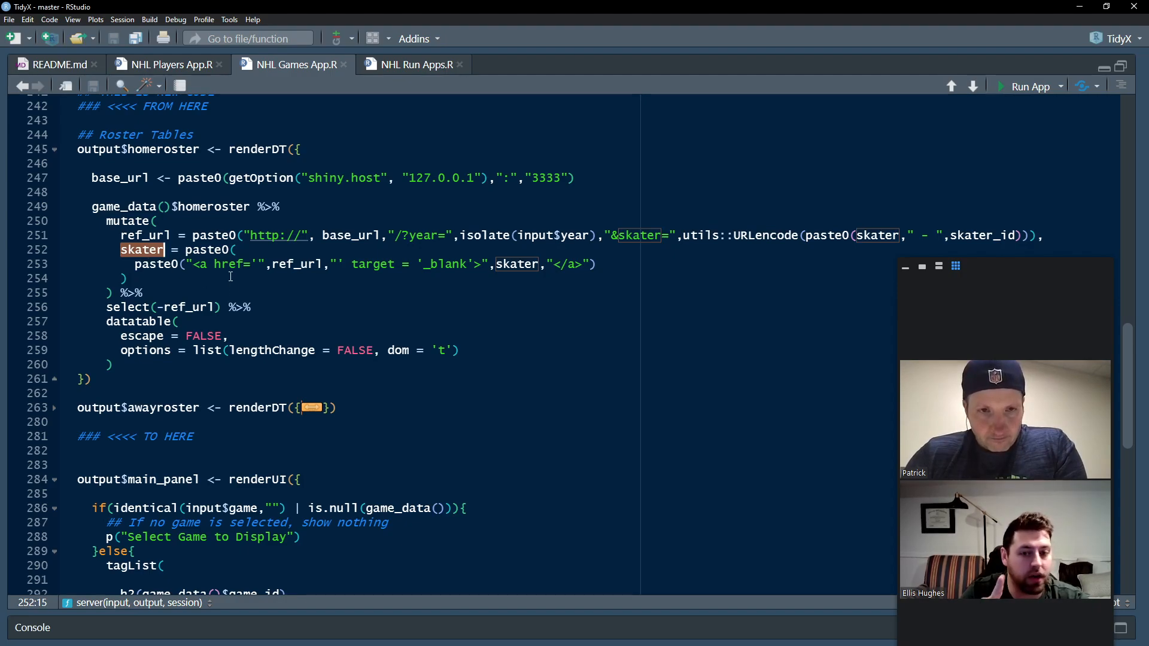
mouse_move(161, 249)
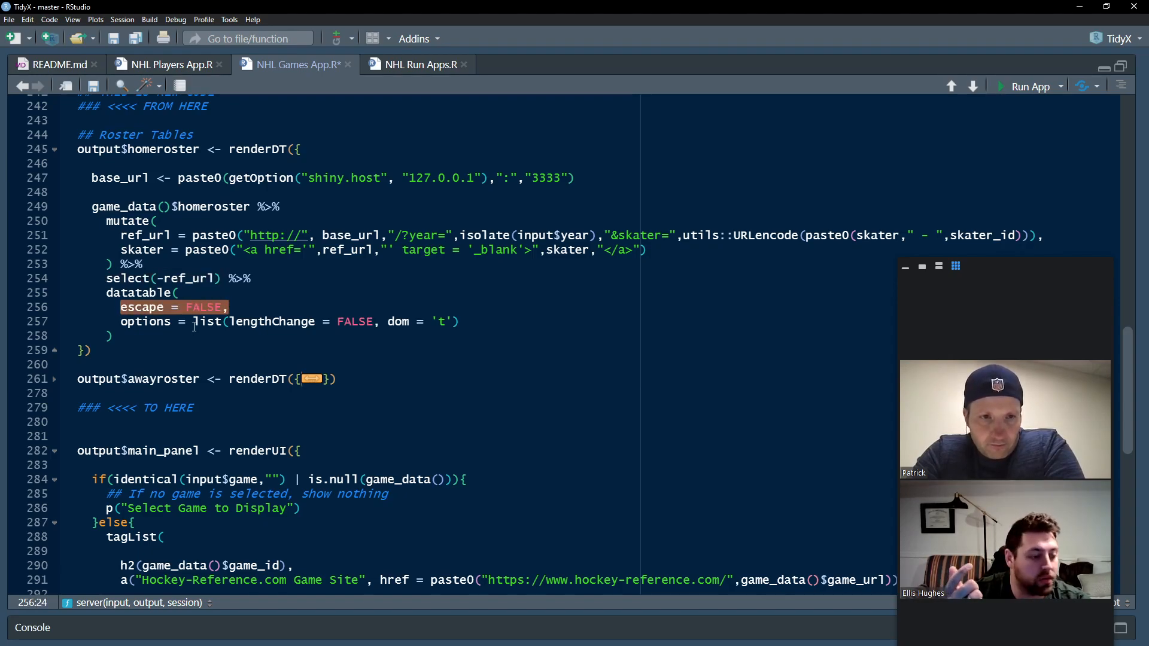
mouse_move(238, 169)
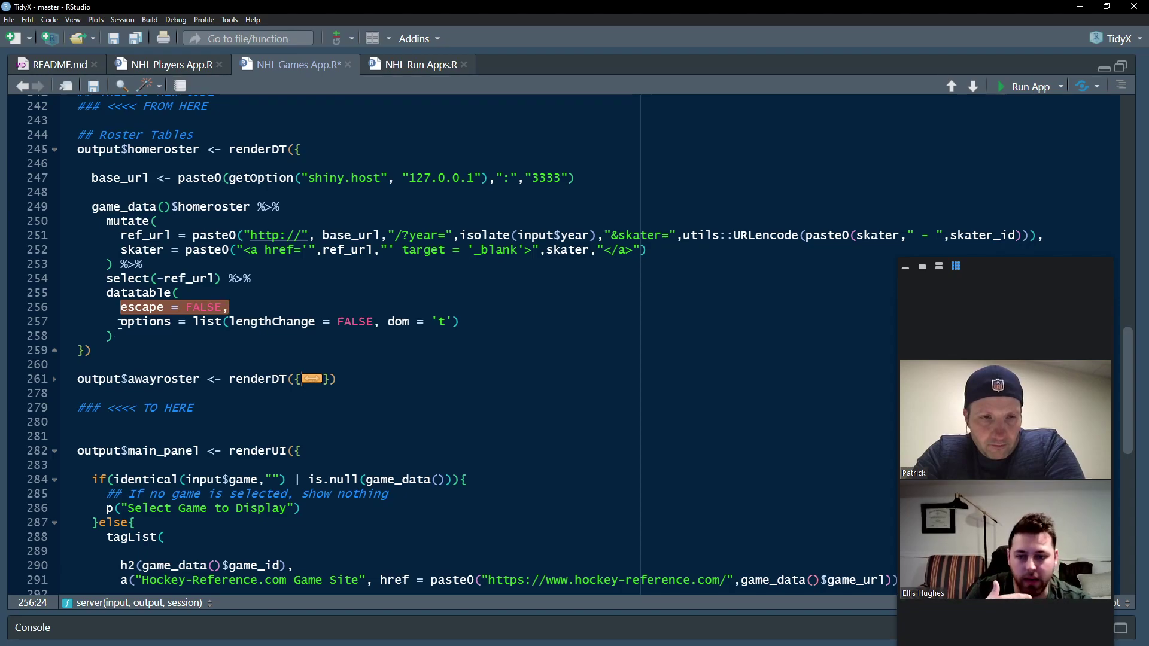
left_click(460, 322)
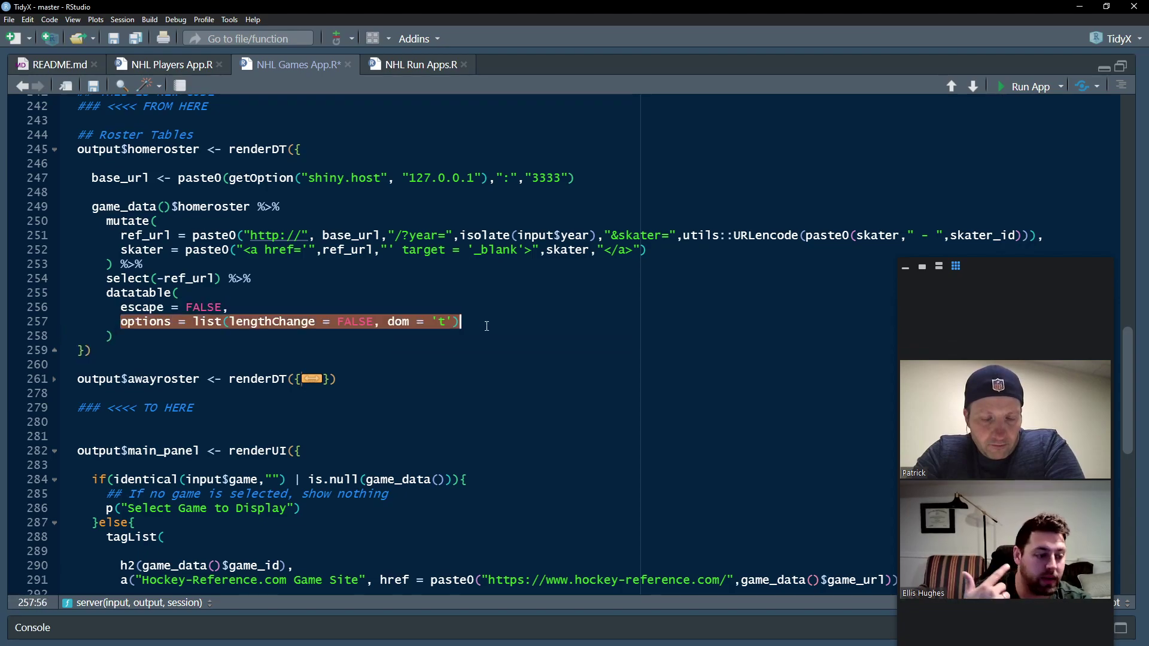
scroll("up", 3)
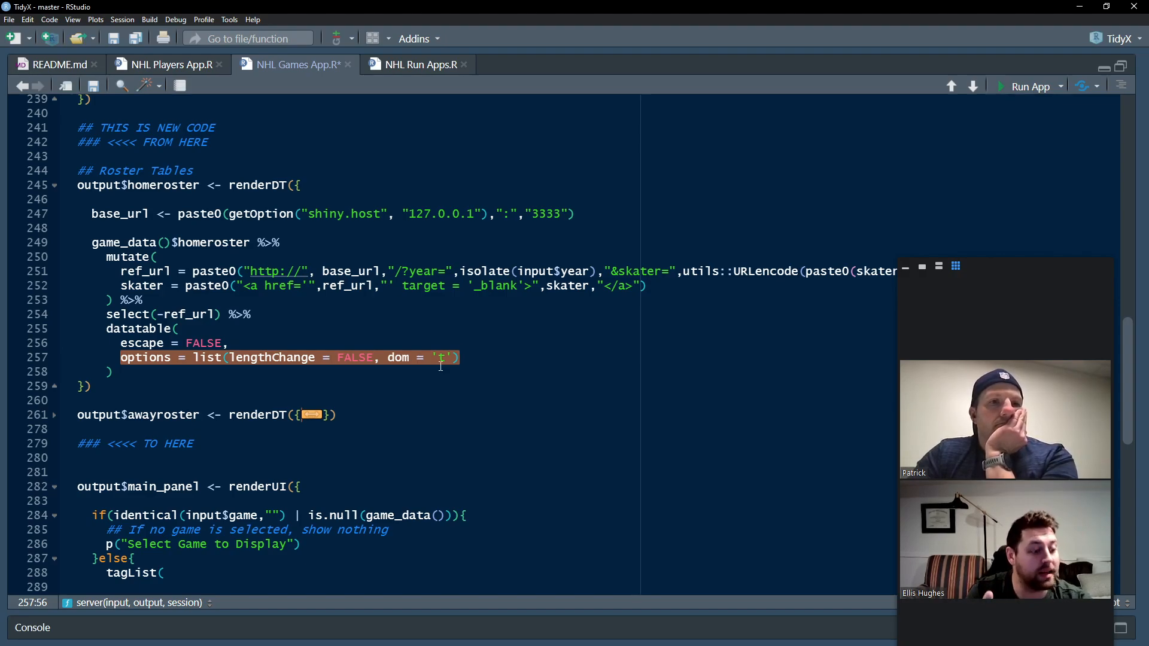
Step: Fold the homeroster block, review the roster heading lines, and switch to NHL Run Apps.R
left_click(53, 185)
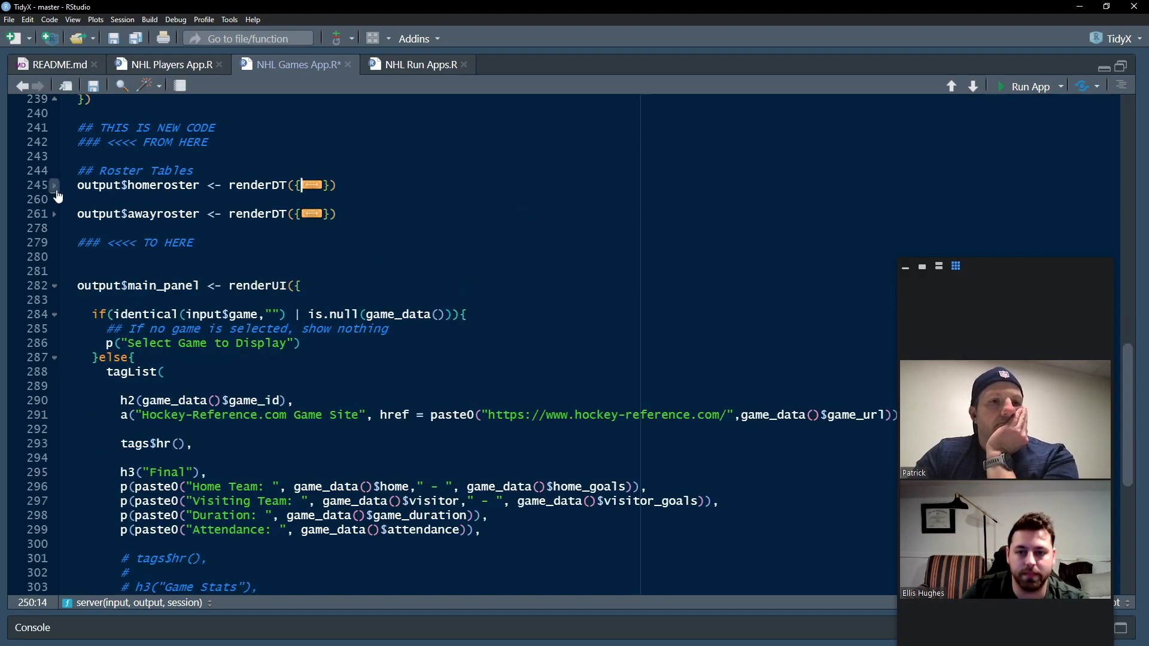
scroll("down", 3)
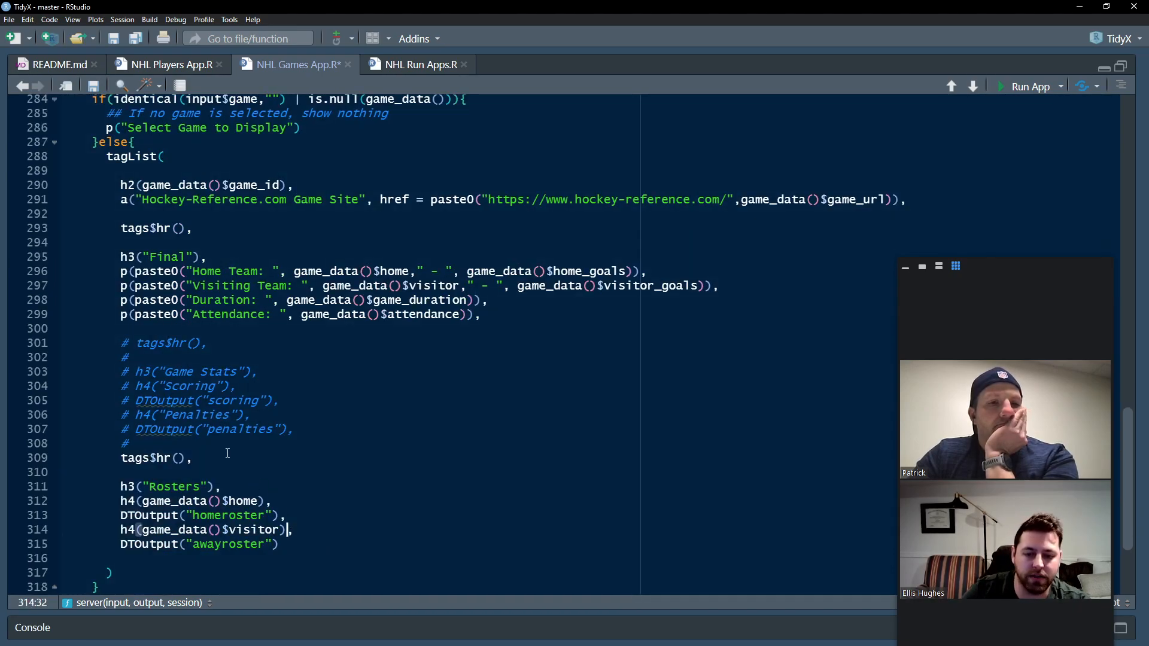
left_click(146, 486)
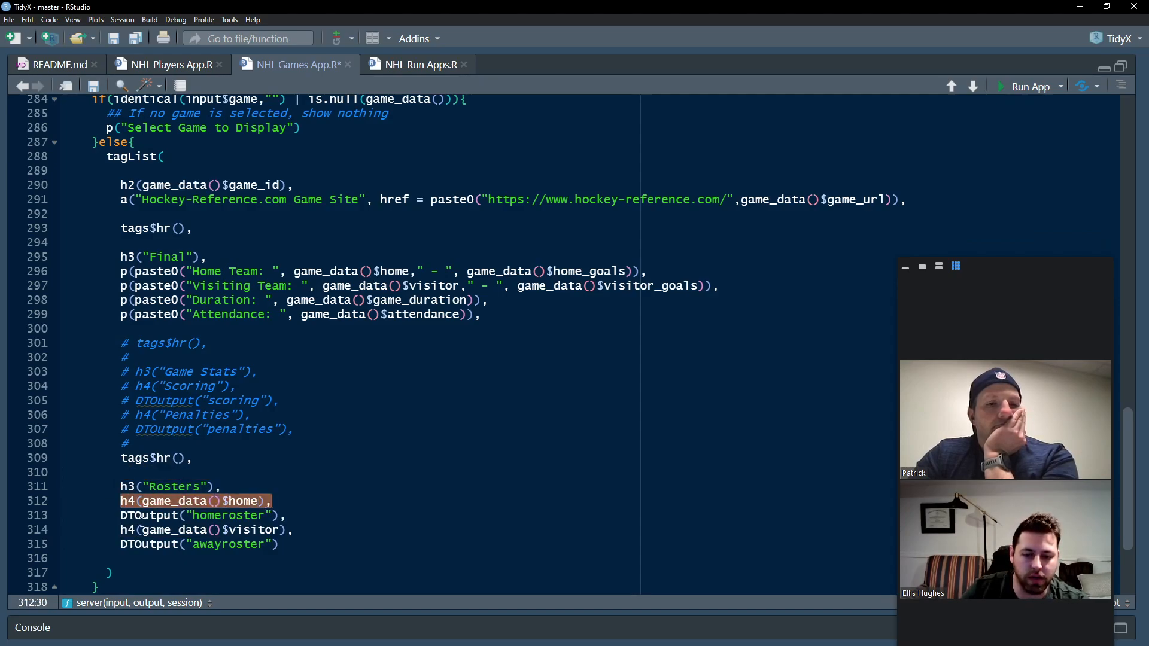
left_click(205, 529)
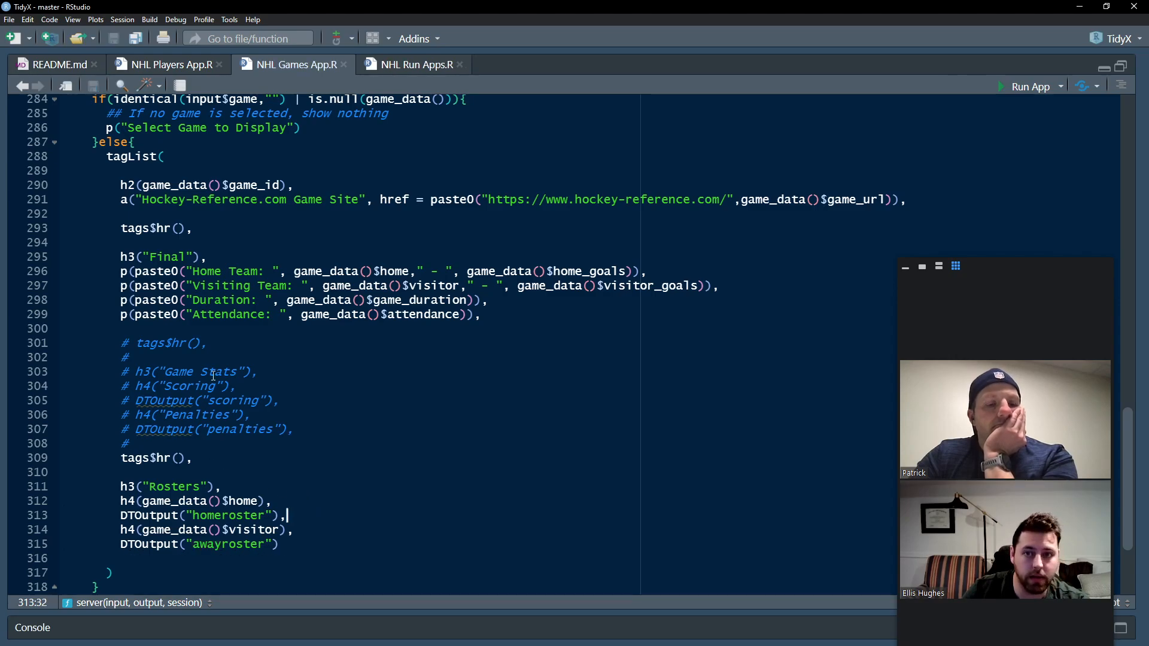
left_click(416, 64)
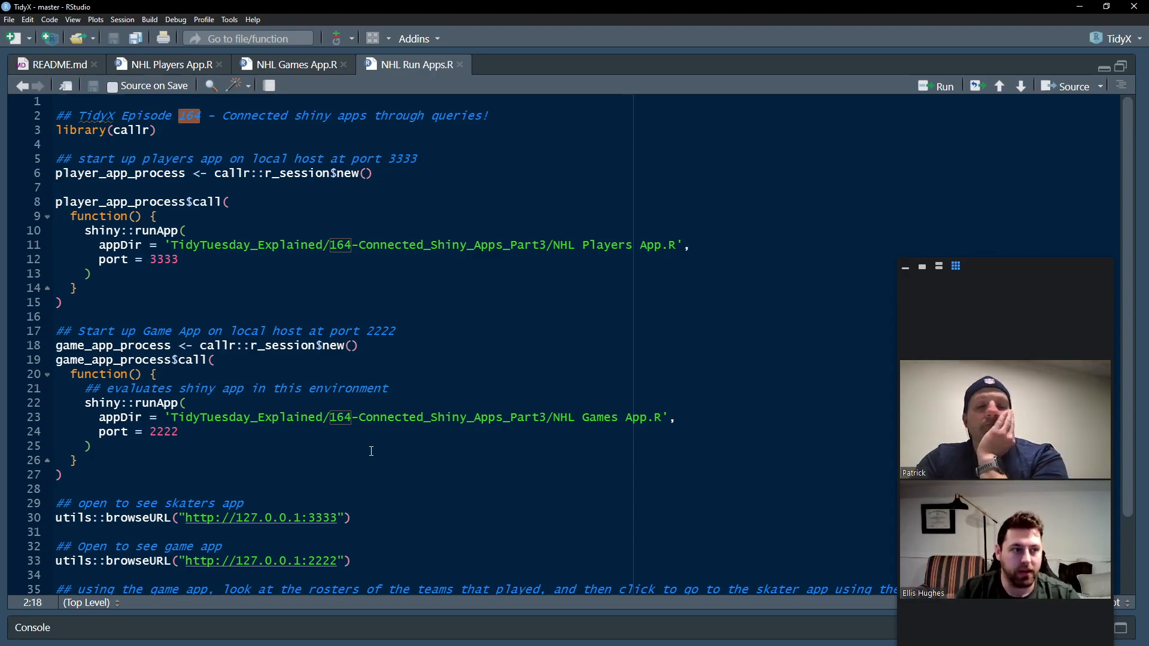
Step: Go back to NHL Games App.R and open then dismiss the Run App dropdown
left_click(291, 65)
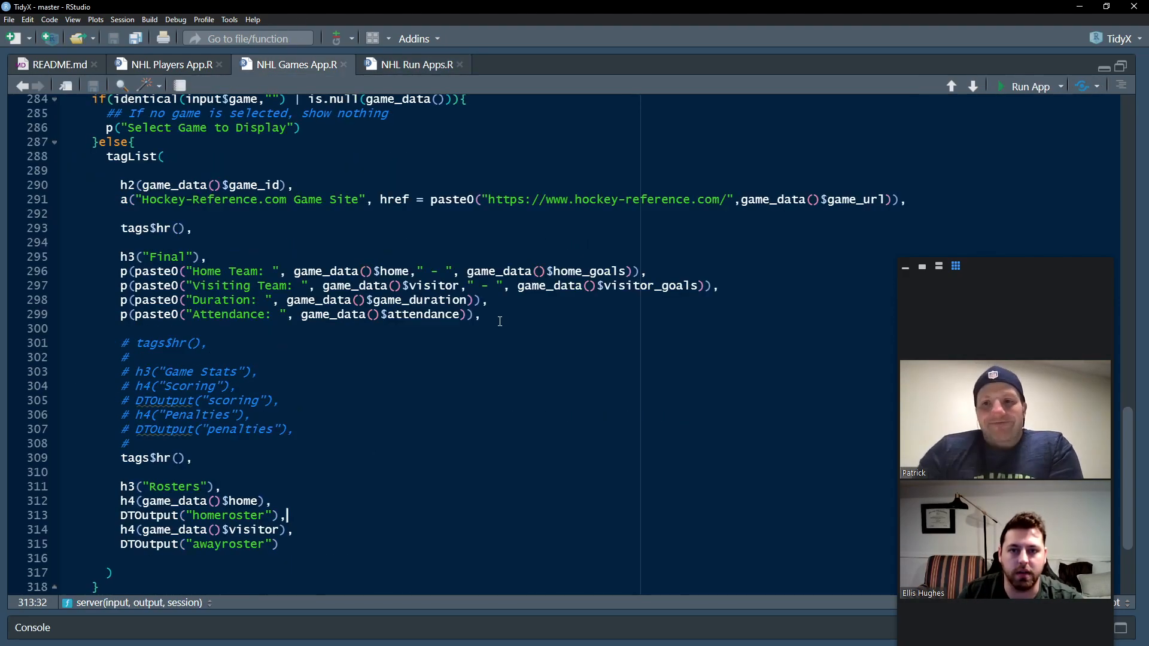
left_click(1061, 87)
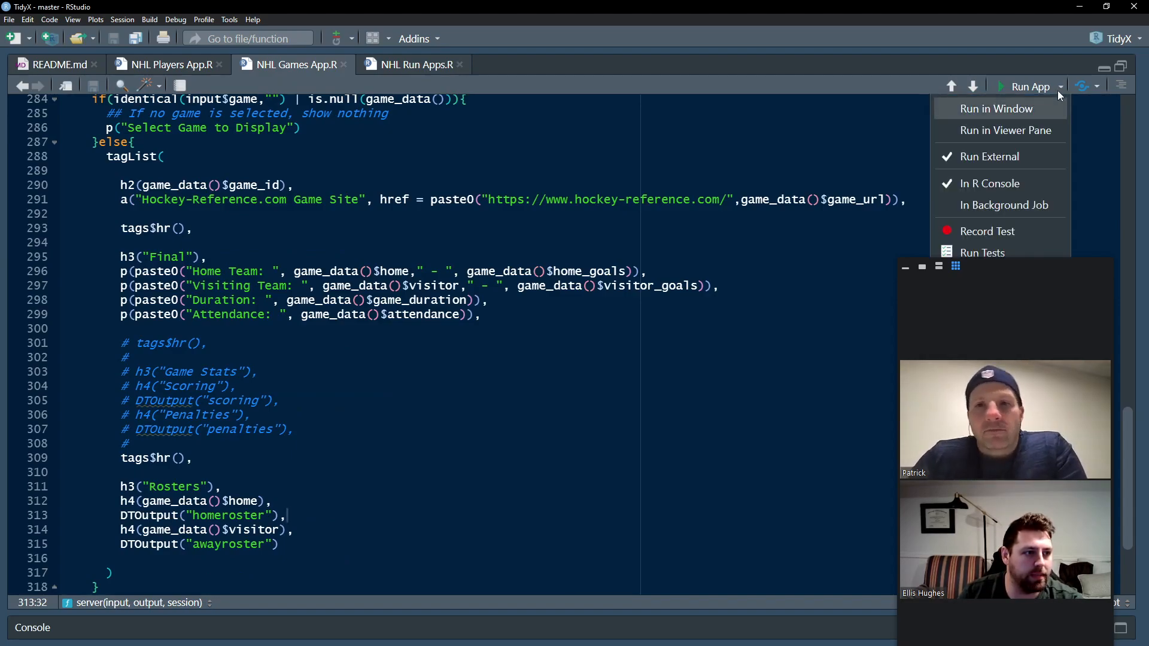
mouse_move(1006, 131)
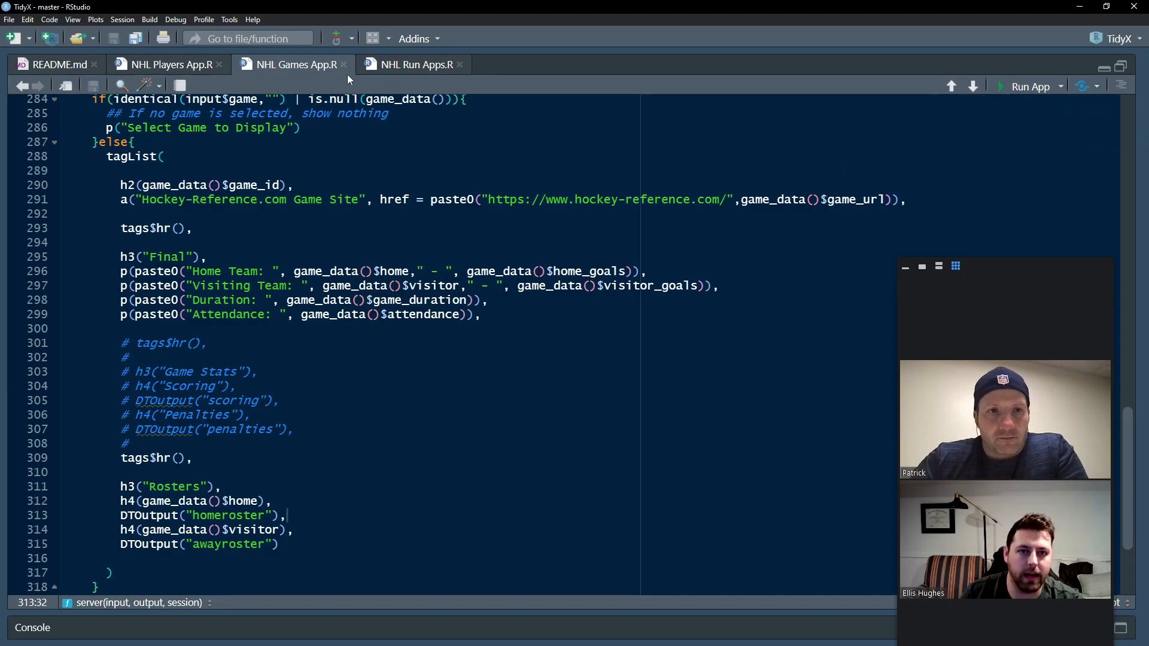
left_click(32, 627)
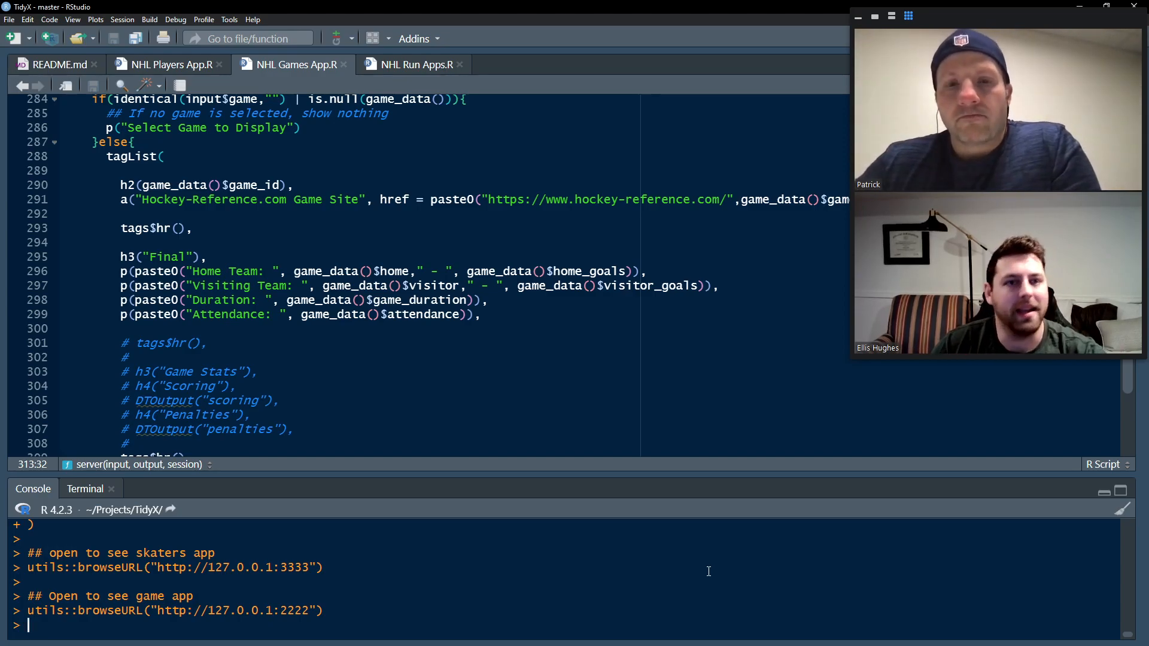
Step: Walk through the callr launch call for the players app on port 3333
left_click(418, 64)
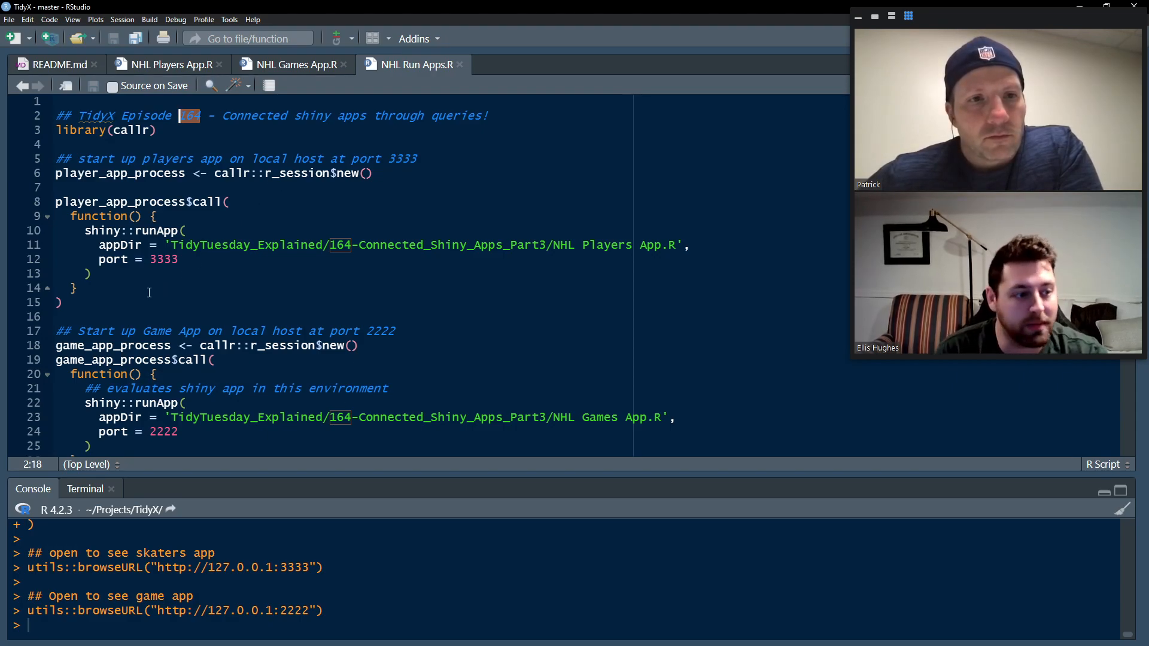
mouse_move(95, 198)
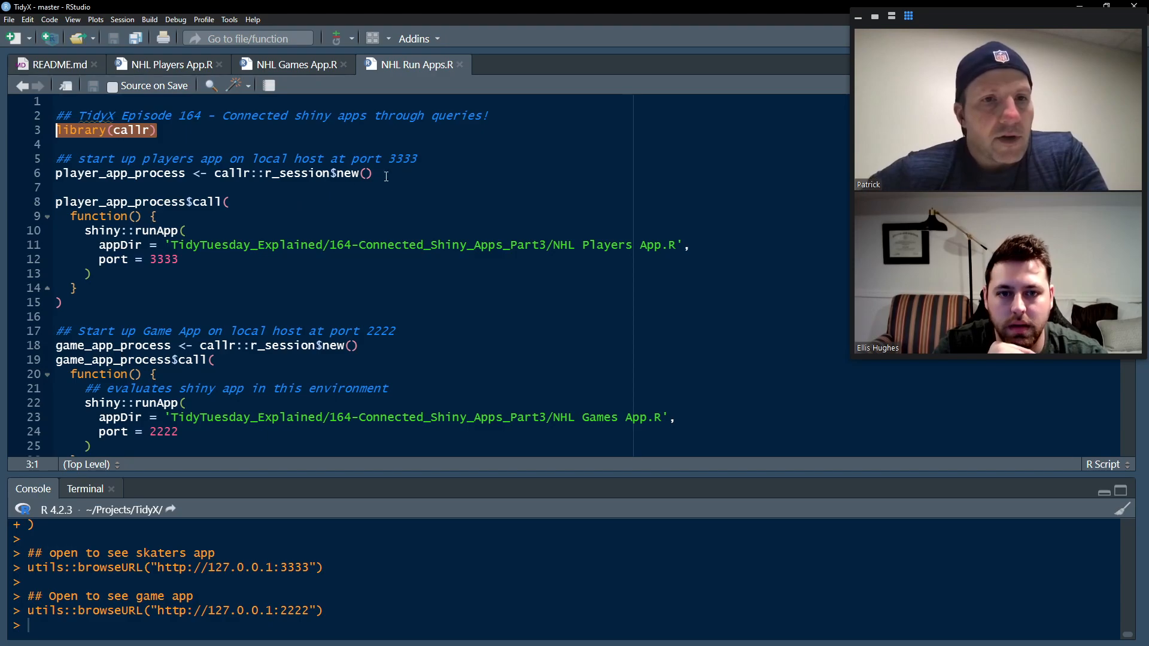
left_click(213, 173)
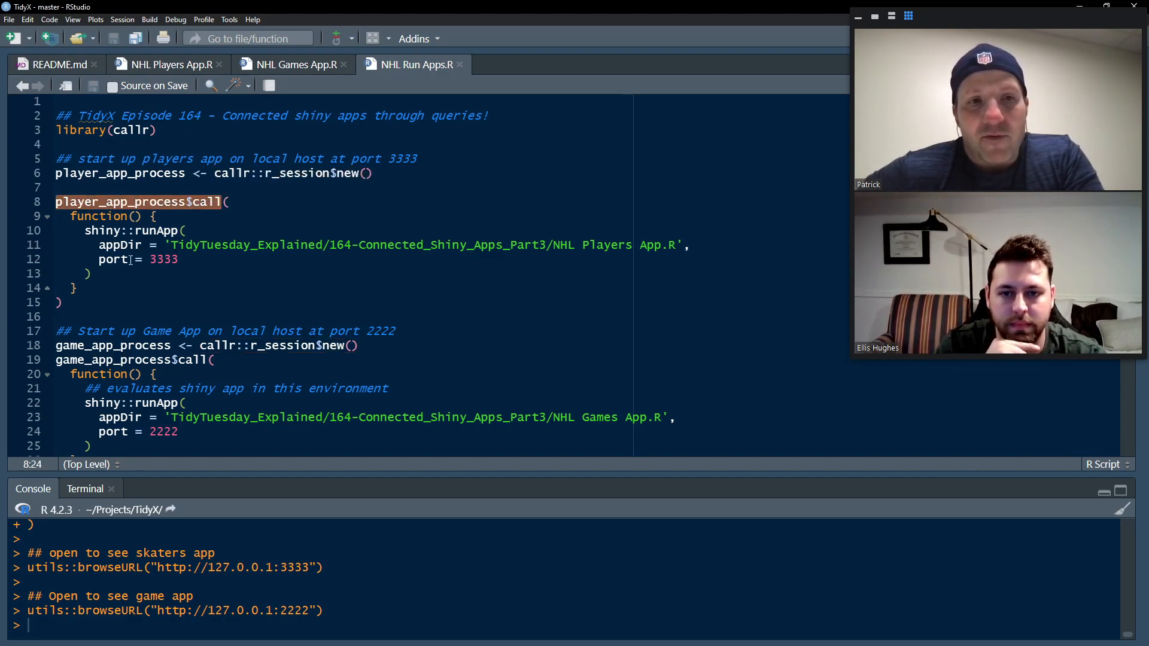
left_click(106, 173)
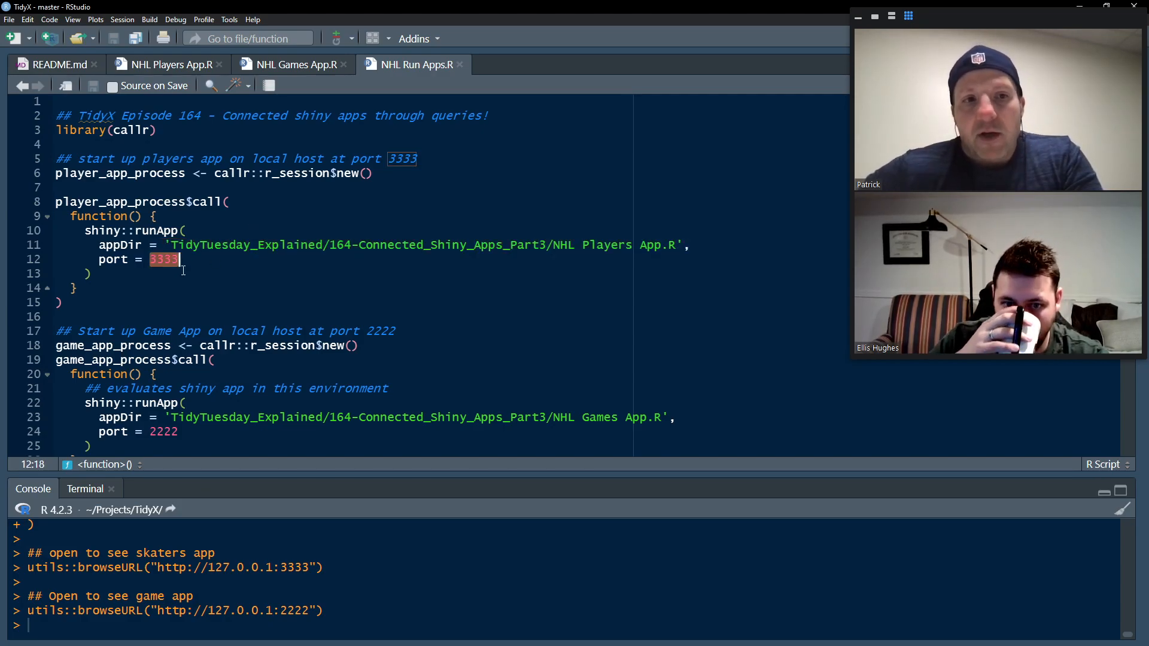
Step: Review the games app runApp call, its file path and launch block
scroll("down", 3)
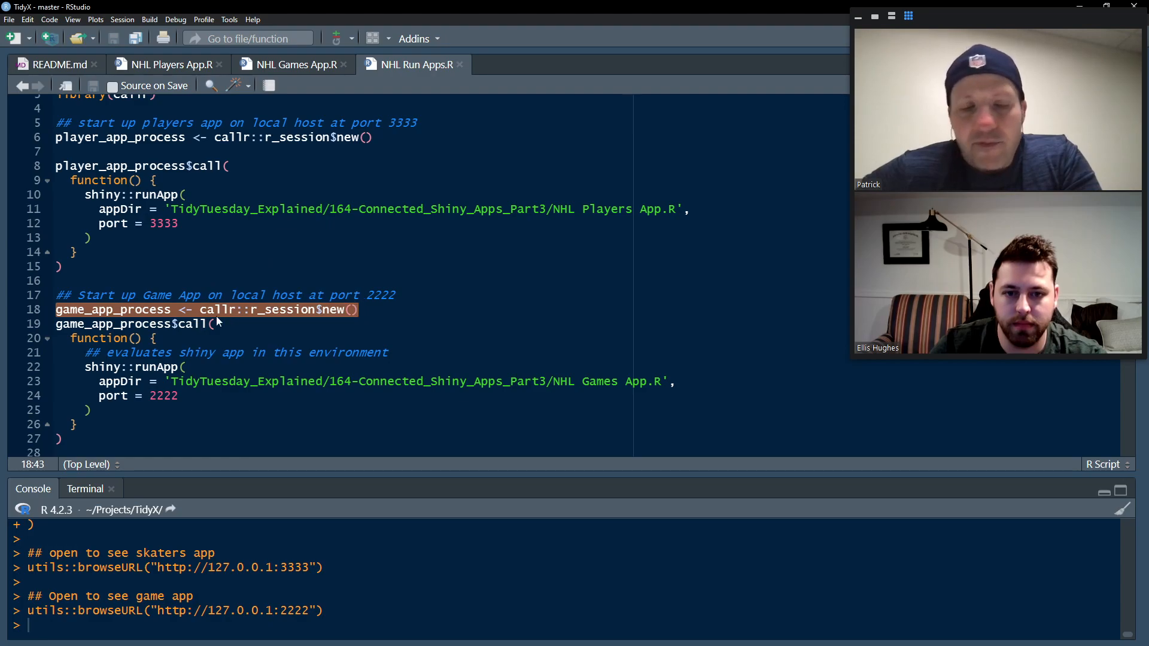
scroll("down", 3)
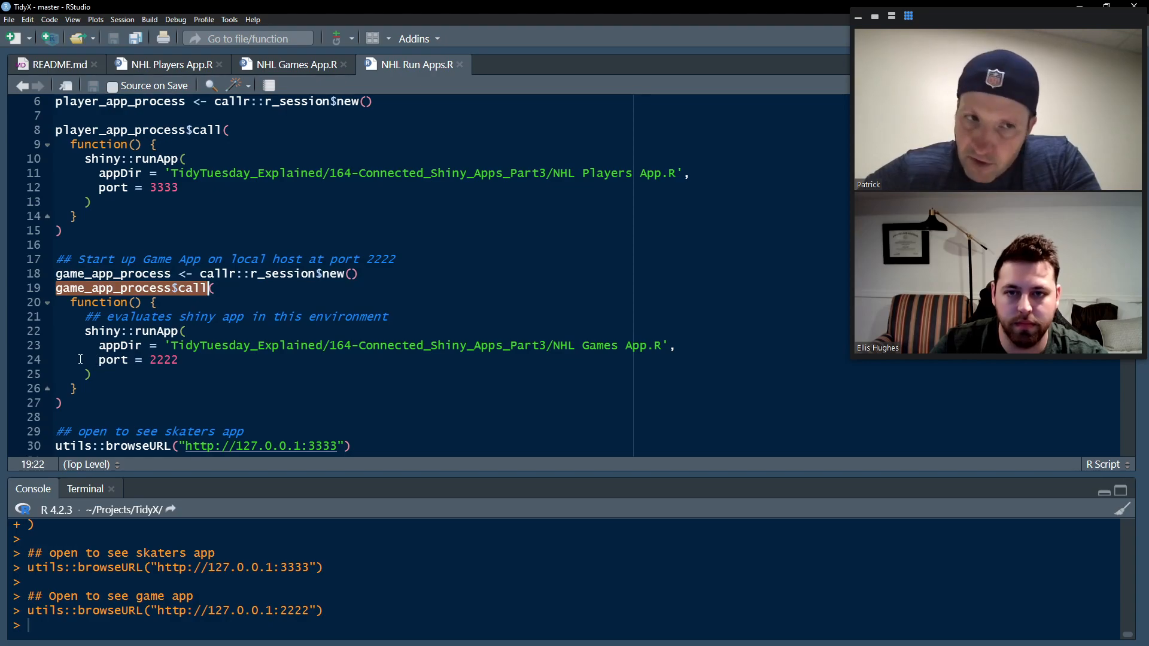
left_click(85, 330)
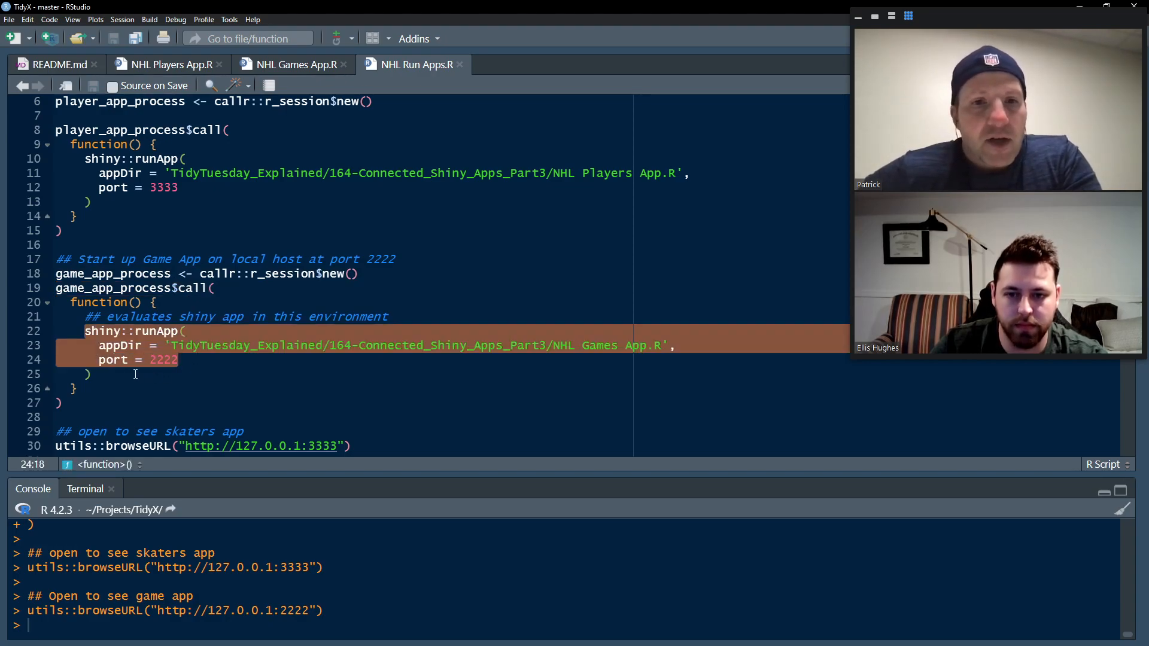
left_click(293, 345)
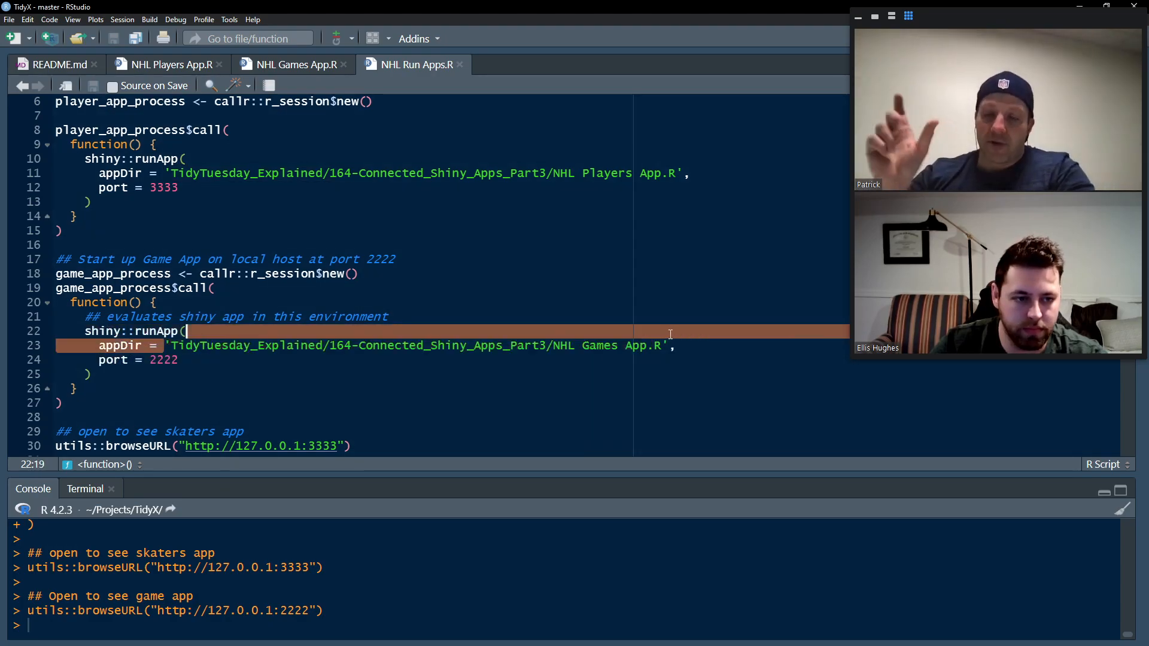
double_click(411, 345)
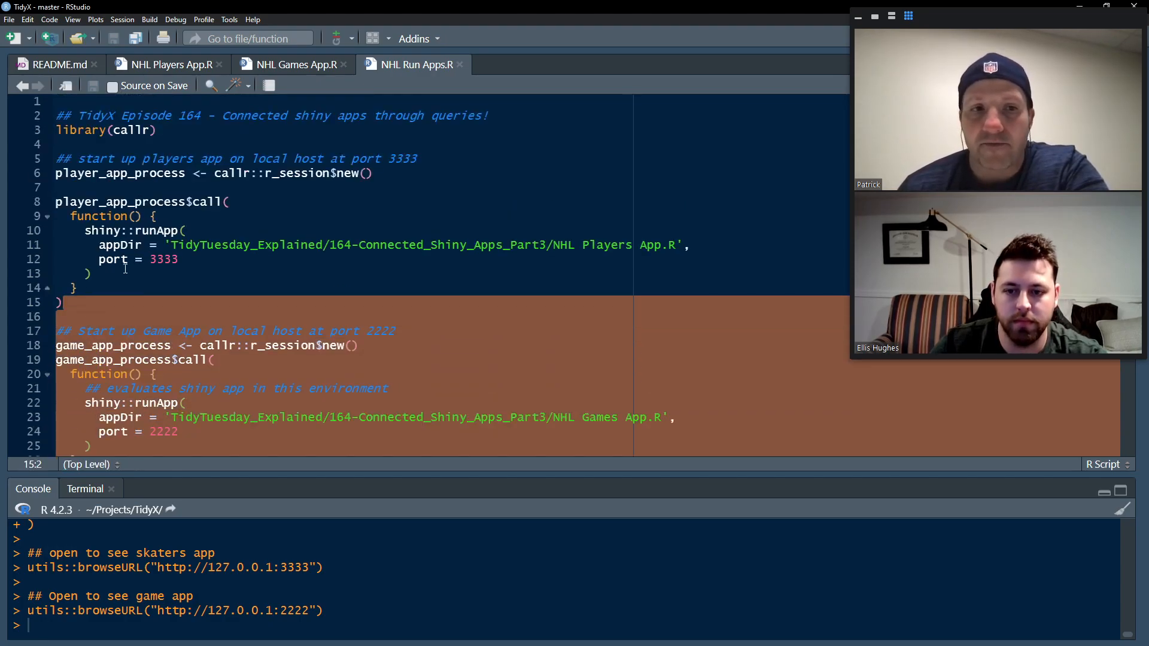
scroll("down", 3)
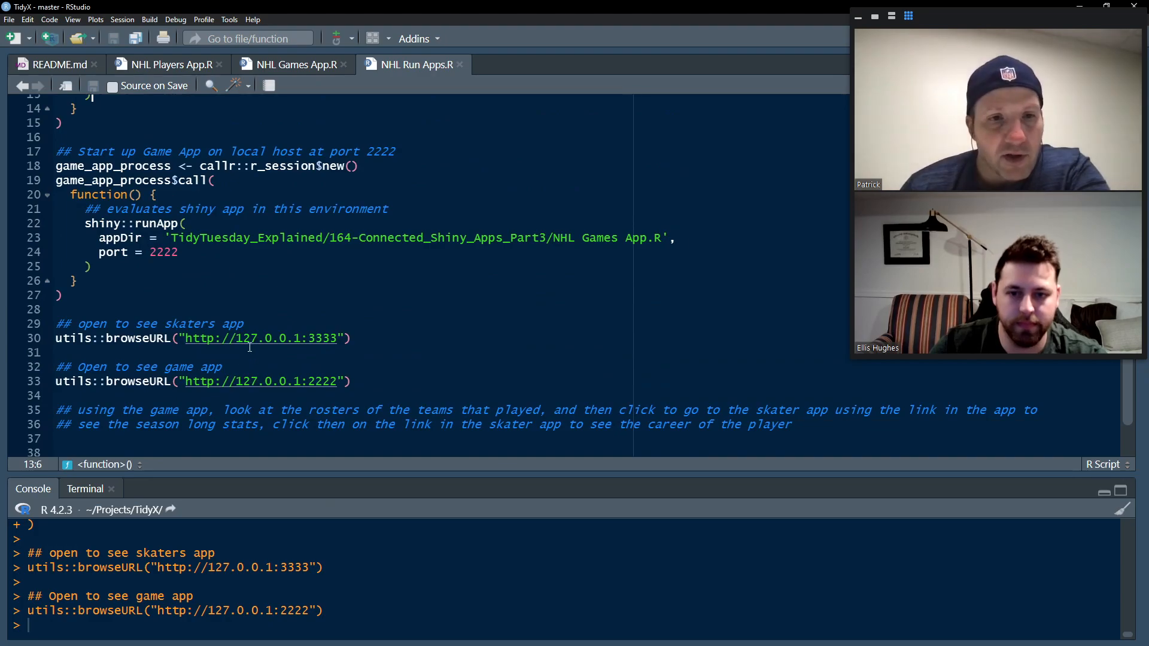
triple_click(198, 337)
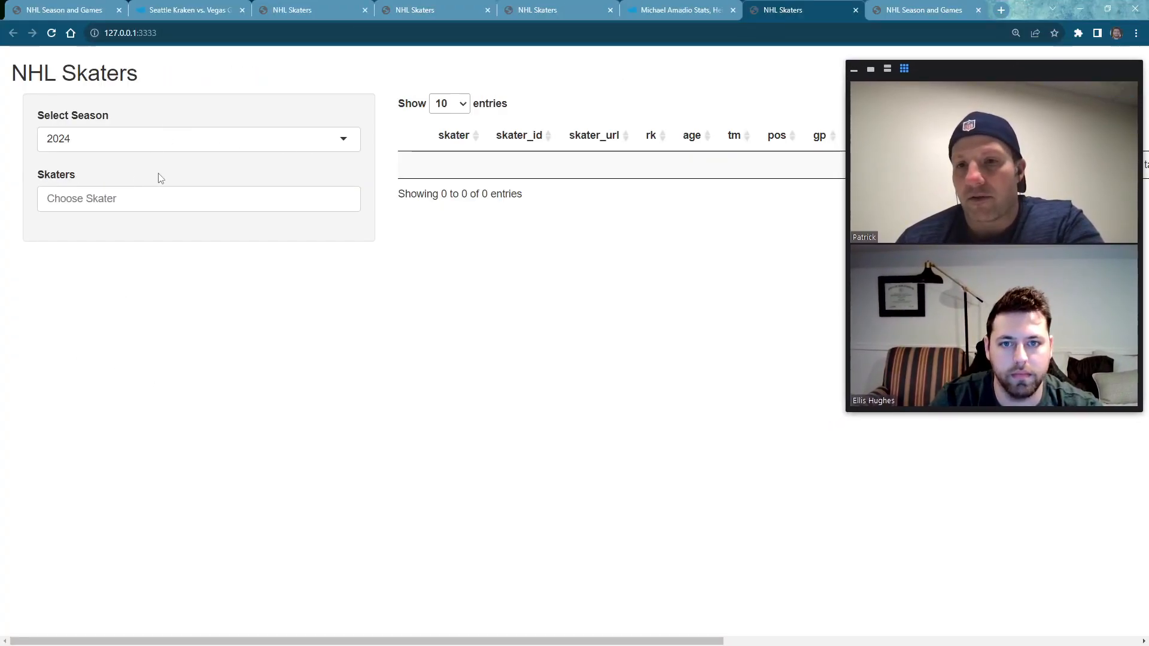
Step: Toggle between the NHL Season and Games and NHL Skaters tabs, then return to RStudio
left_click(921, 10)
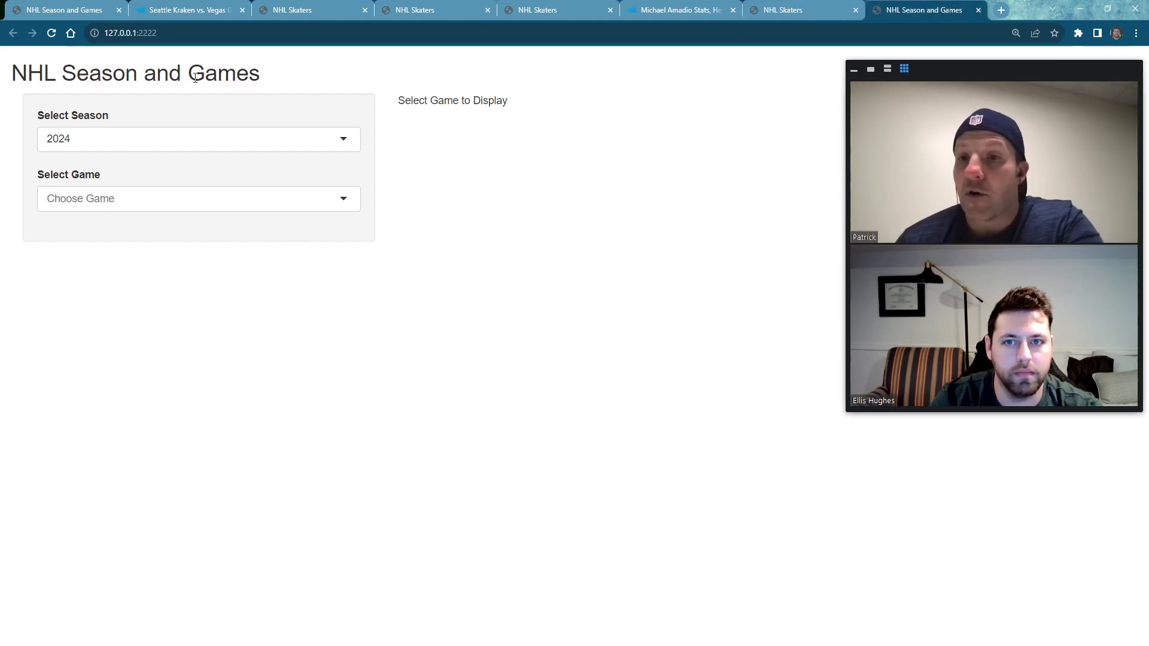
left_click(781, 10)
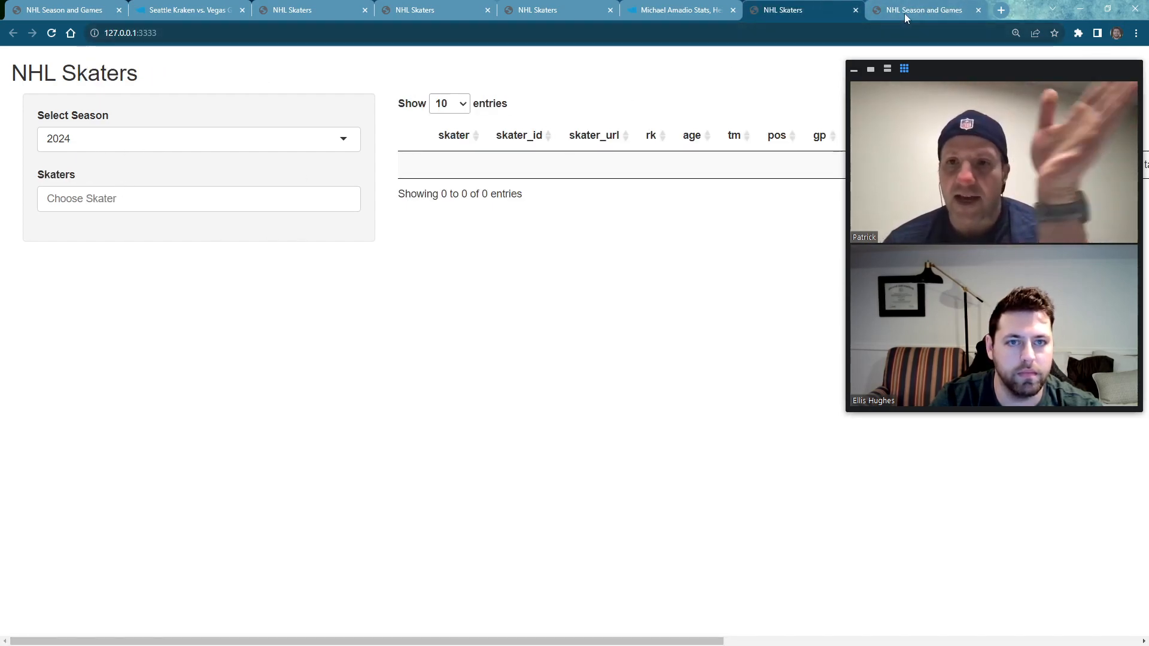
left_click(923, 9)
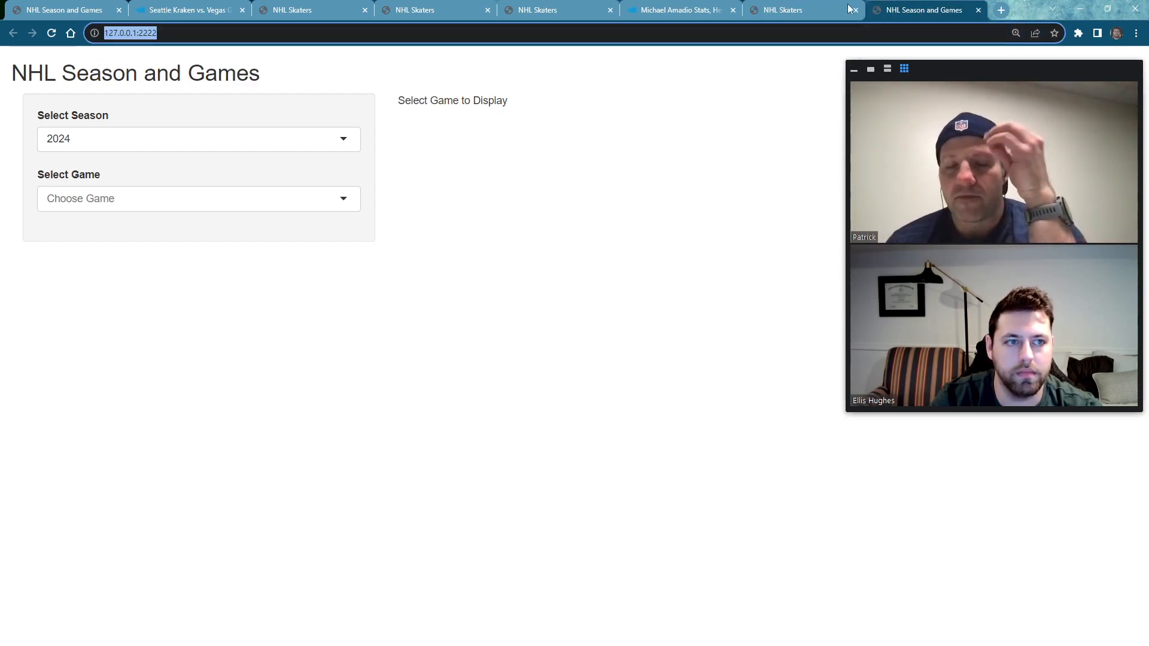
left_click(782, 10)
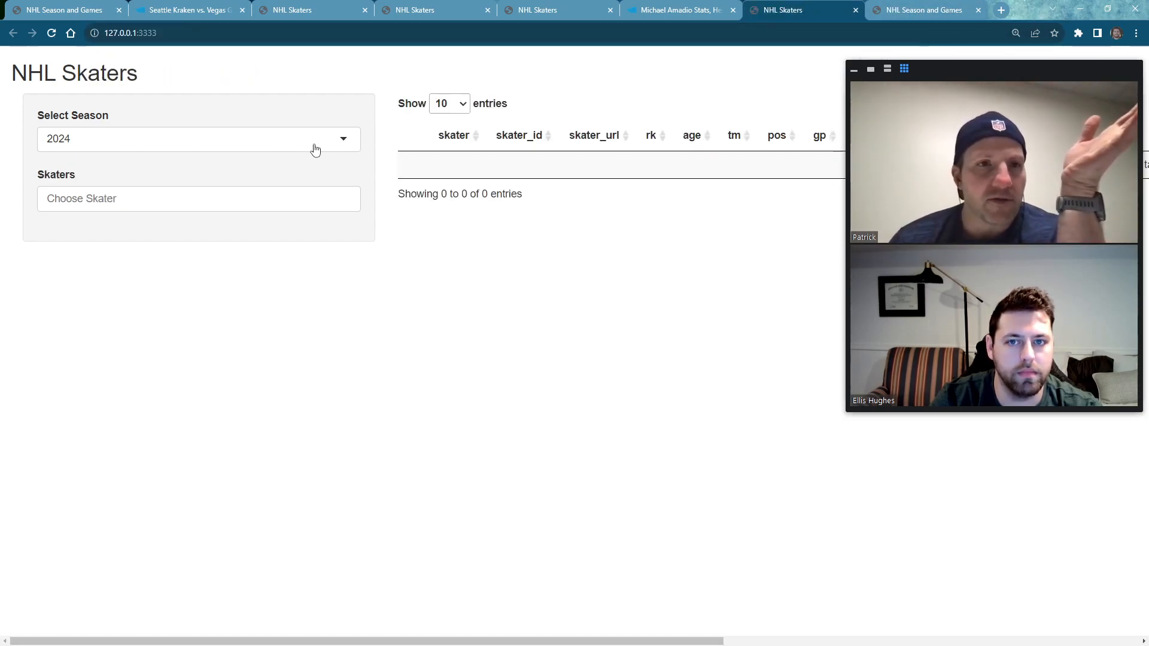
left_click(130, 32)
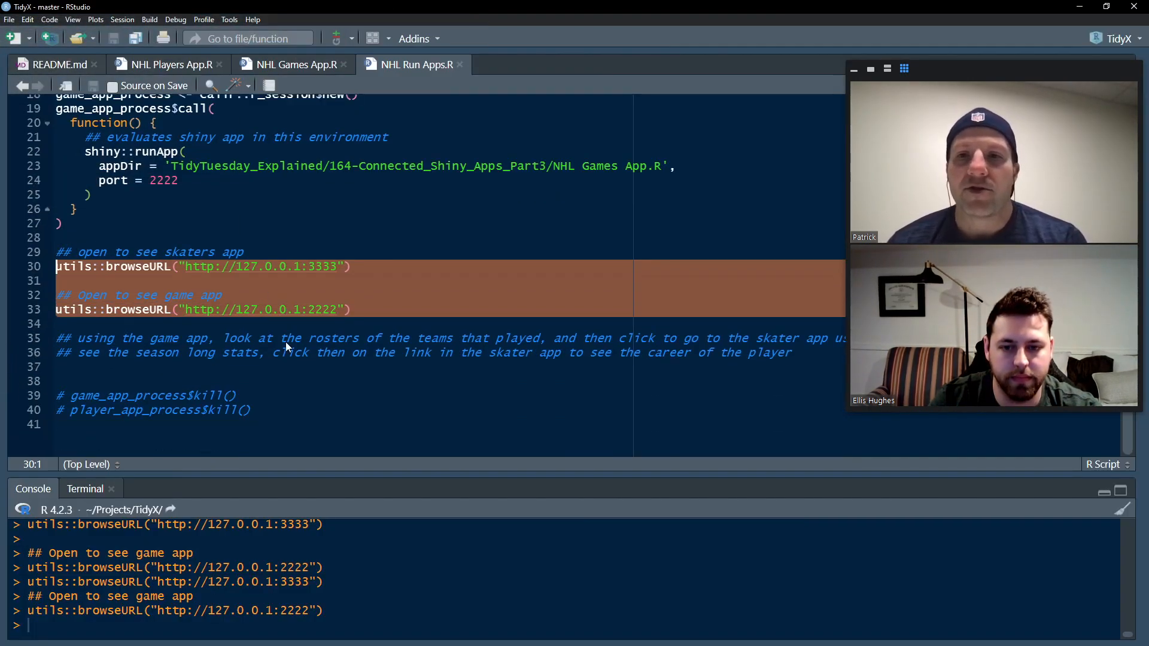
scroll("up", 3)
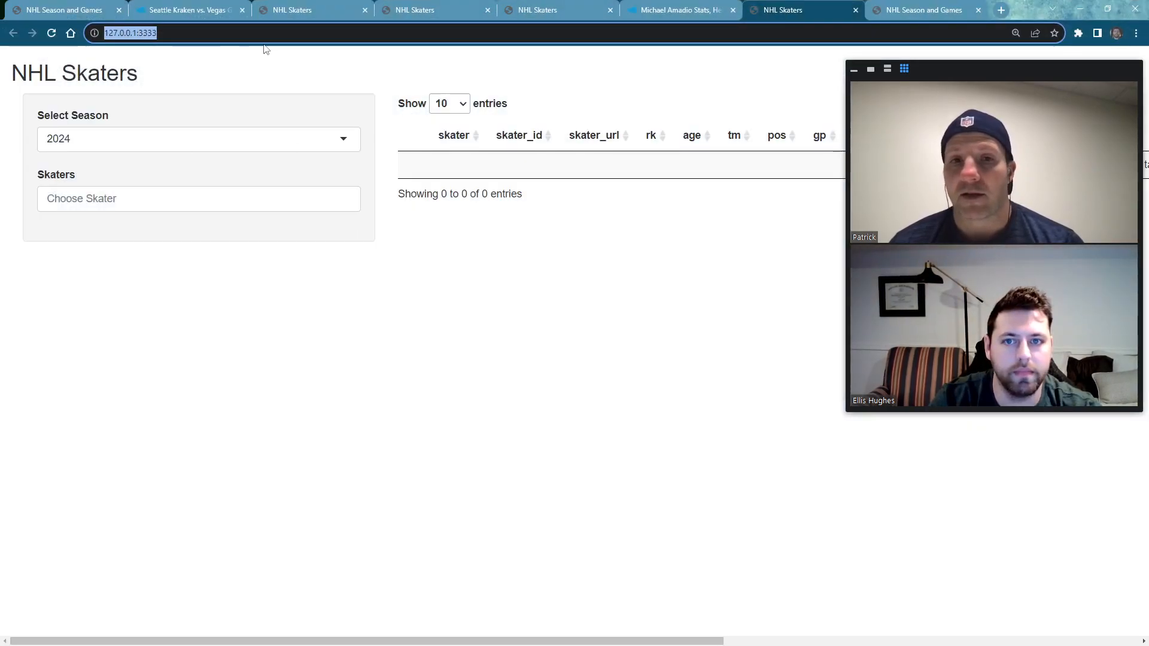
Step: Set the season to 2021 and select Kenny Agostino in the Skaters table
left_click(199, 138)
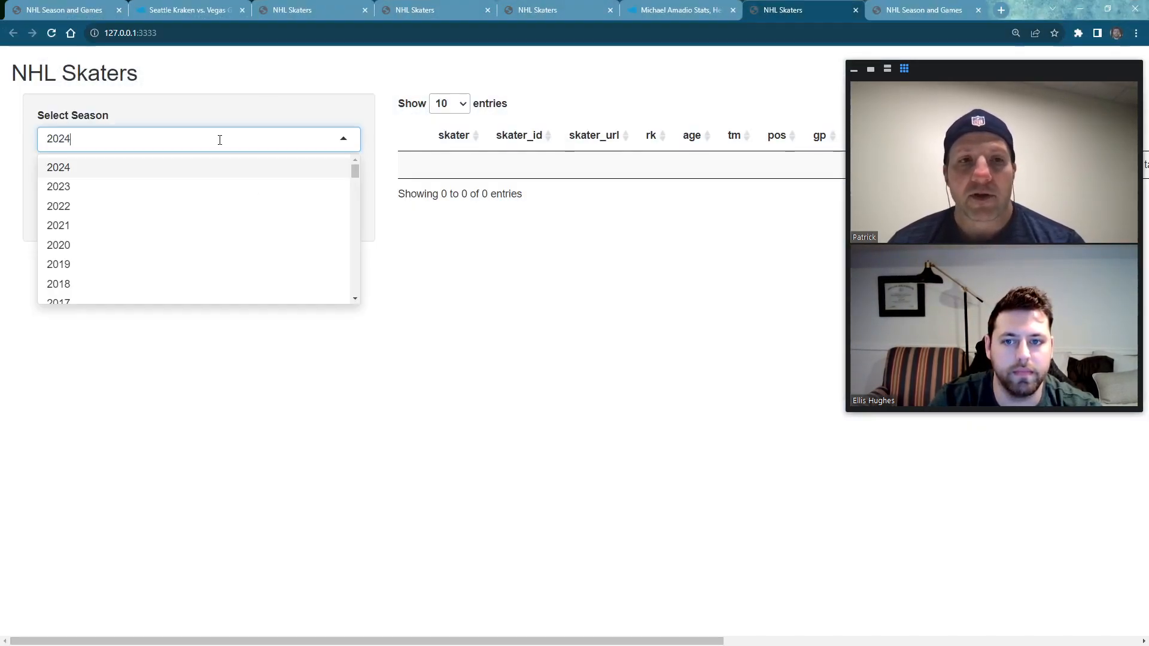
left_click(59, 225)
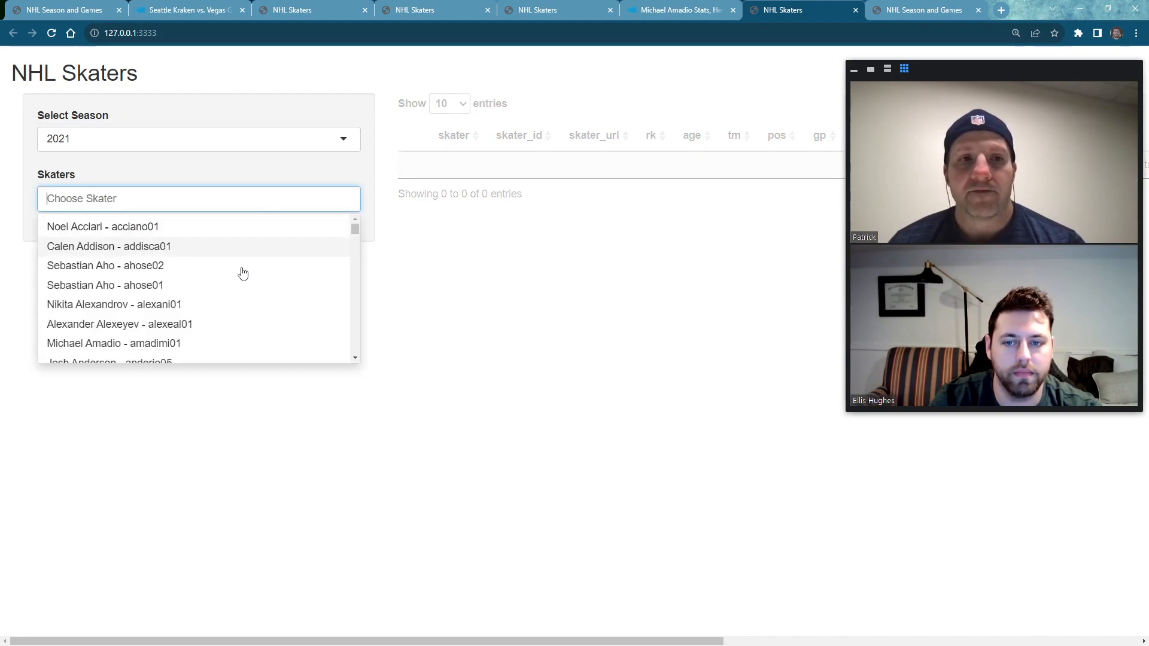
left_click(118, 324)
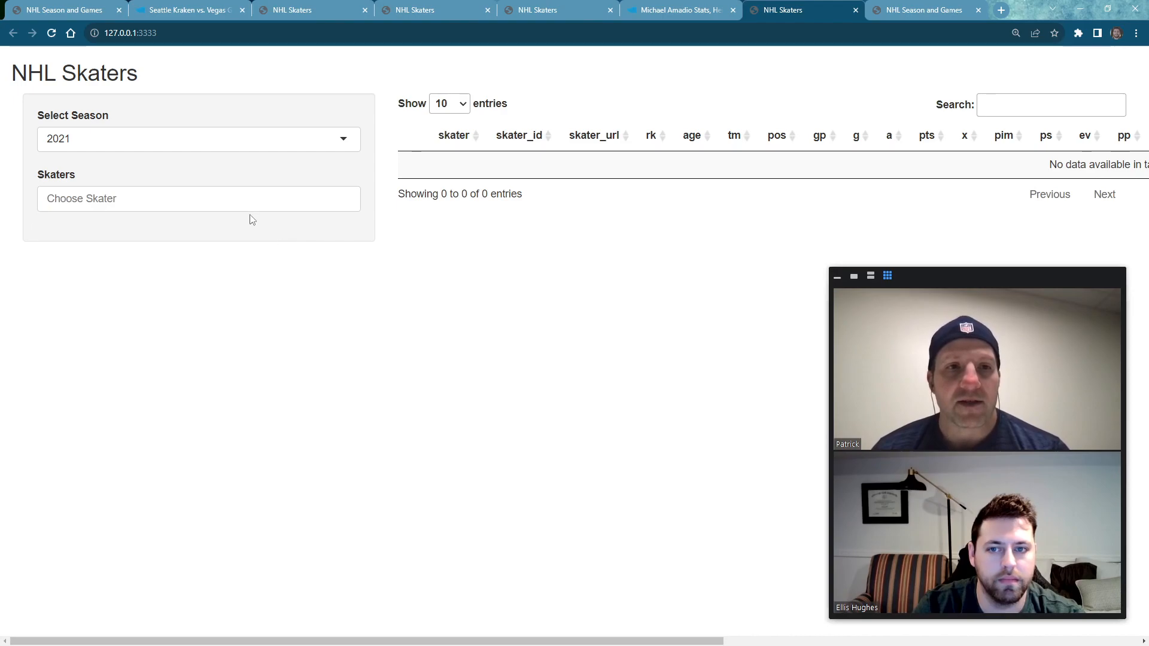
left_click(198, 198)
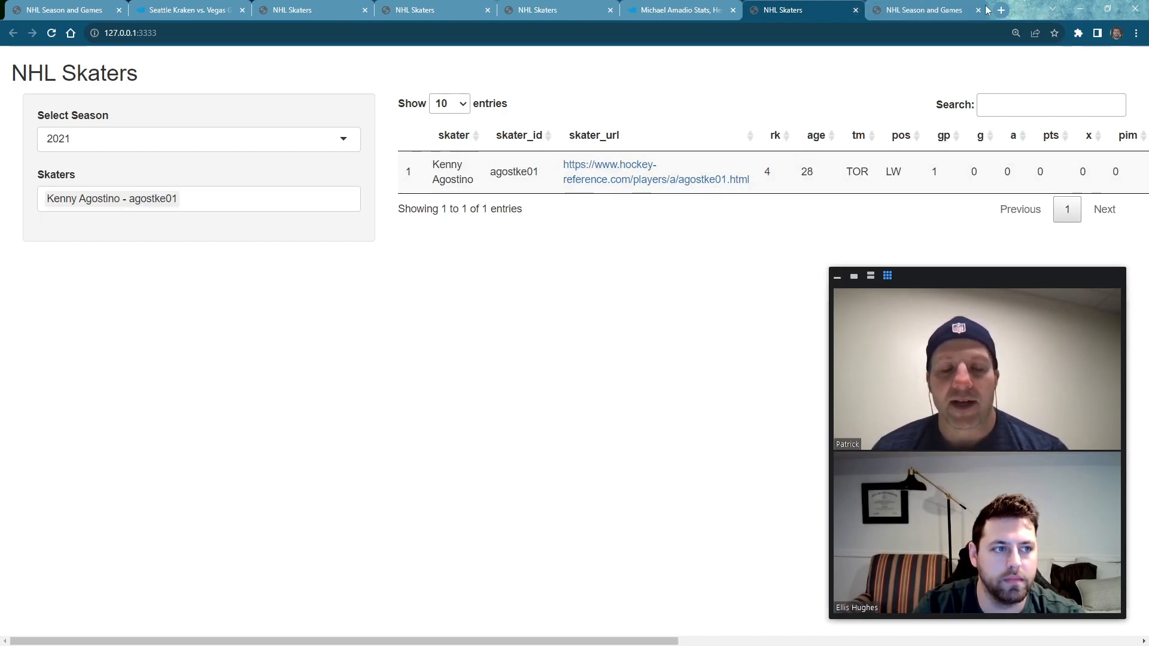
left_click(917, 9)
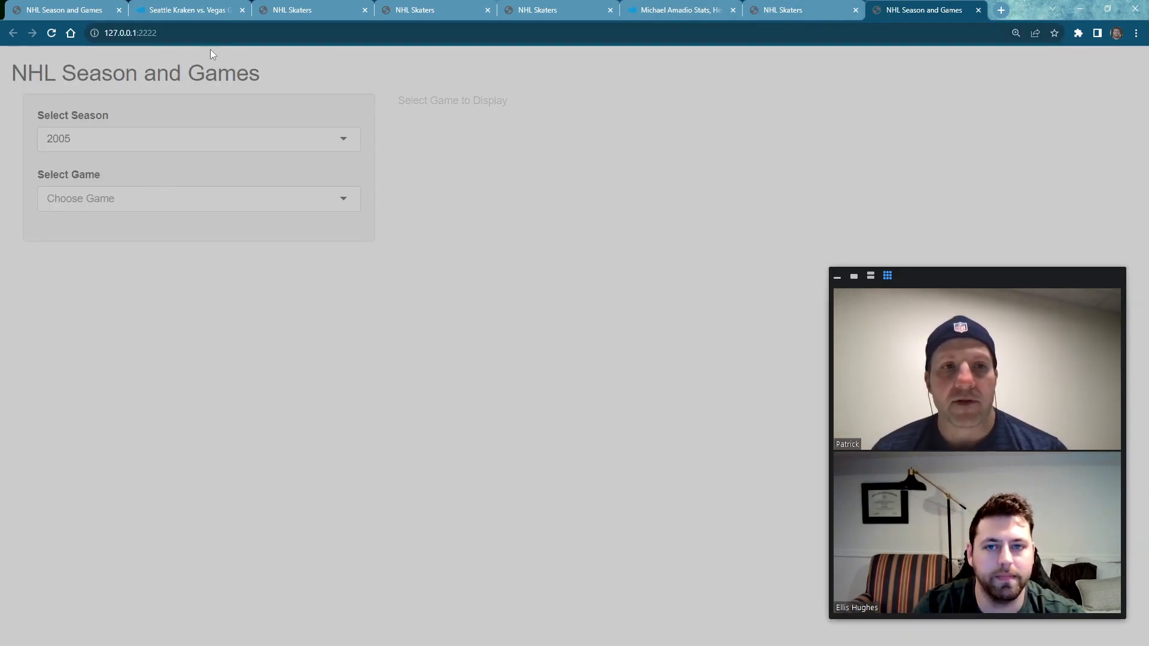
Step: Show the 2021-01-13 Penguins vs. Flyers game and follow Justin Braun to Hockey Reference
left_click(198, 138)
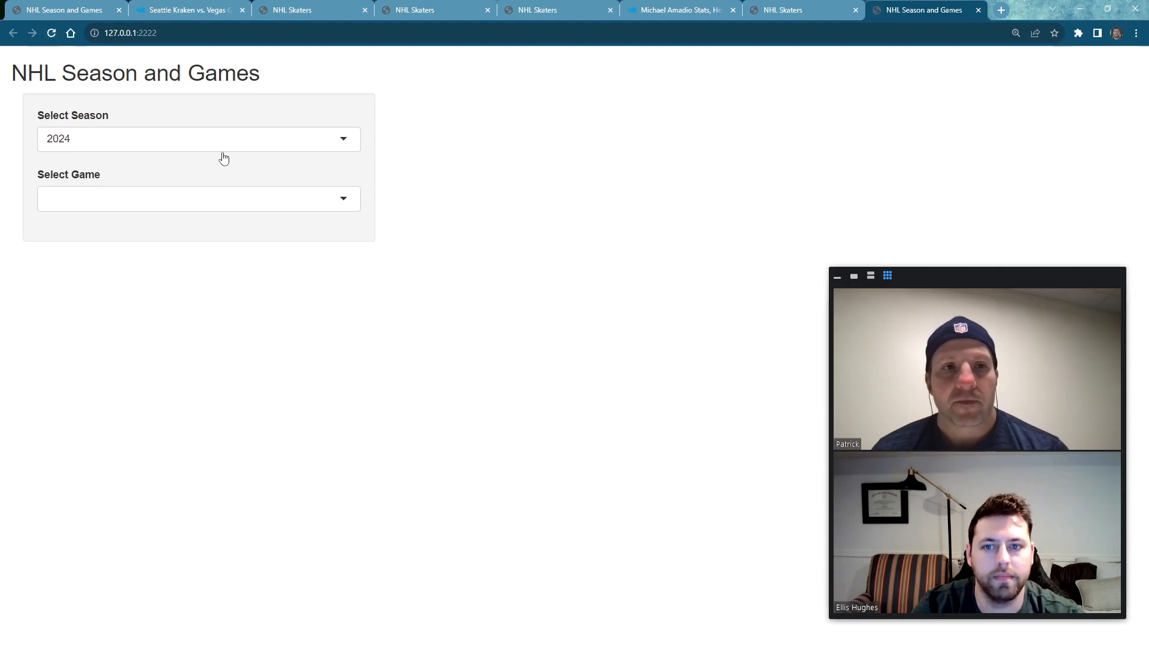
left_click(198, 140)
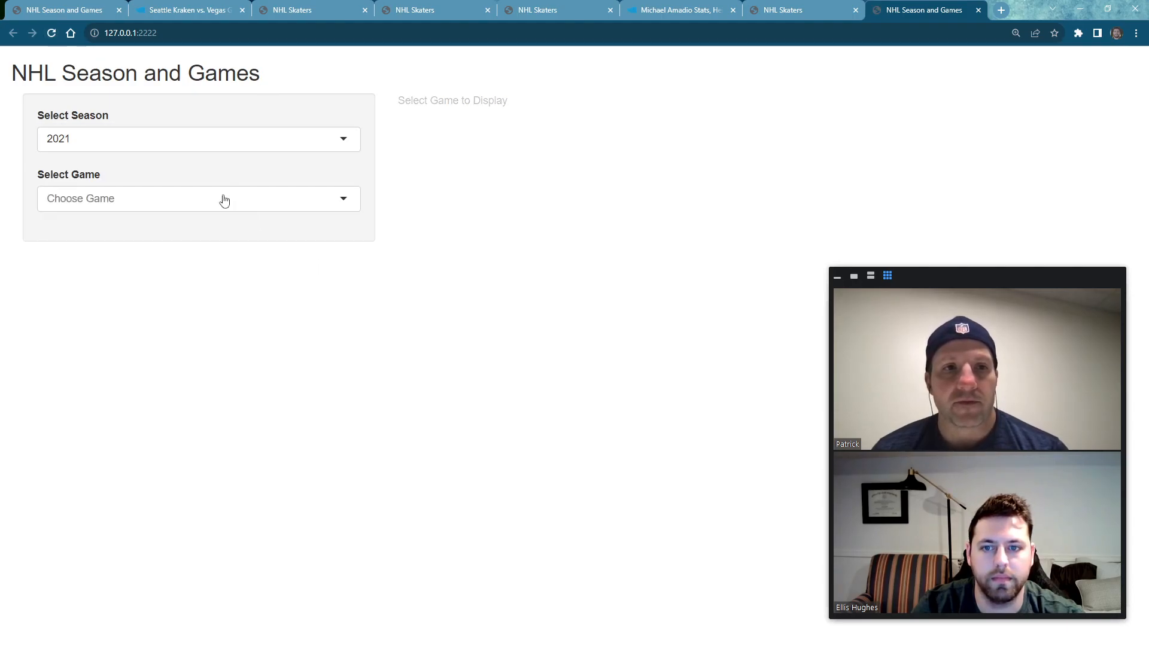
left_click(199, 199)
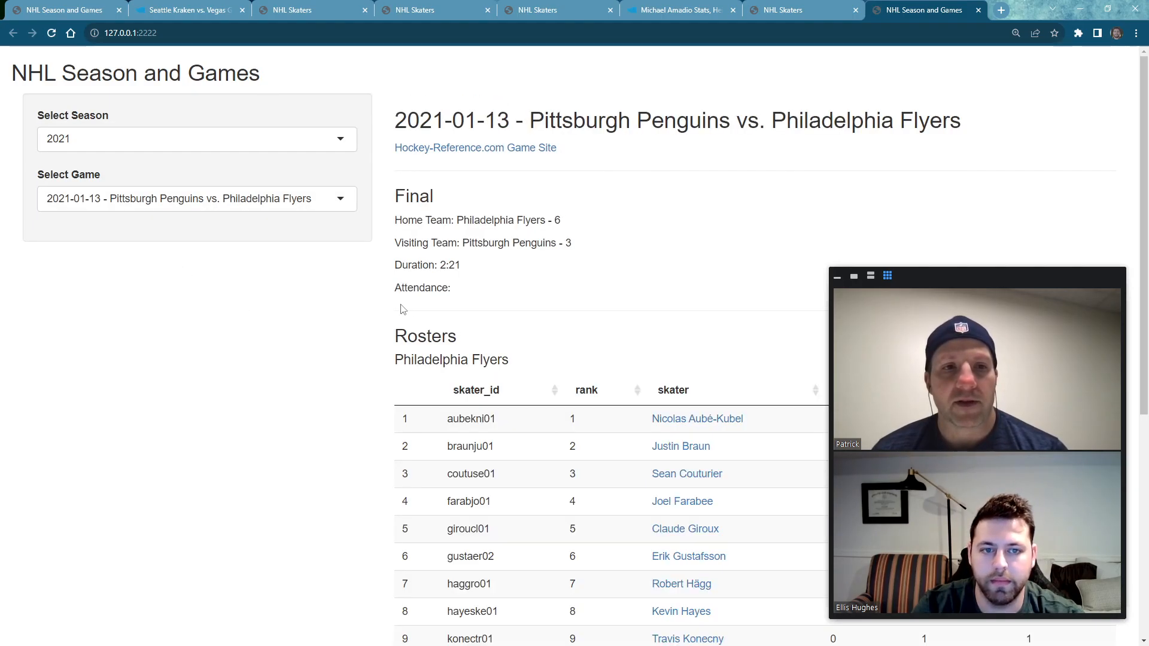
mouse_move(714, 309)
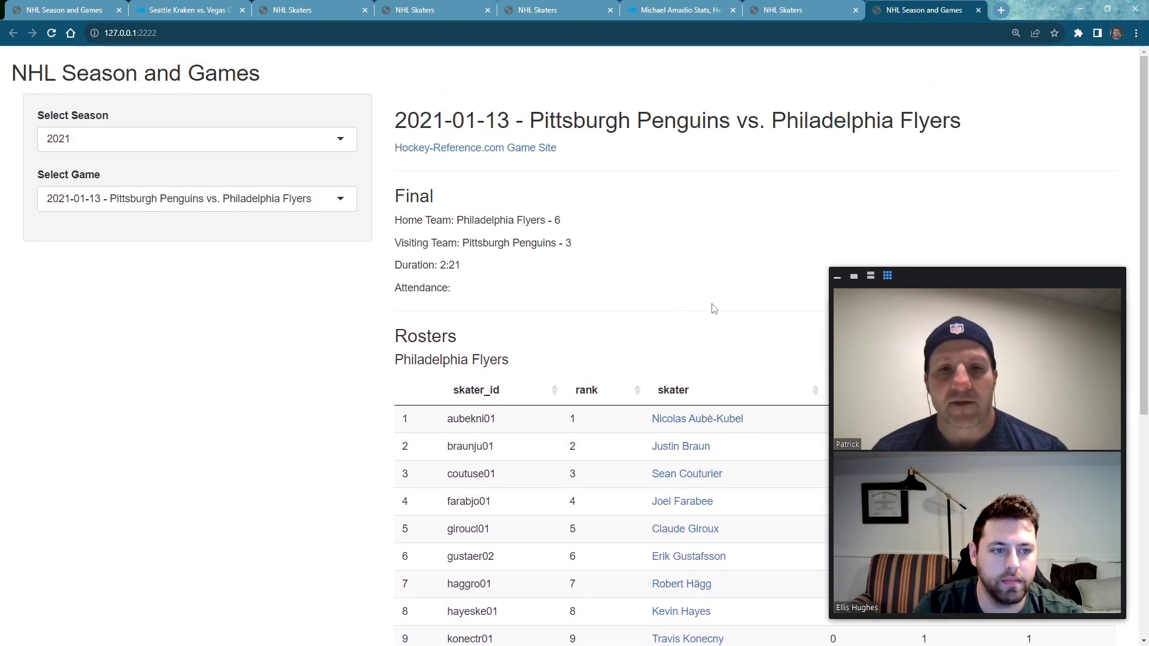
left_click(680, 447)
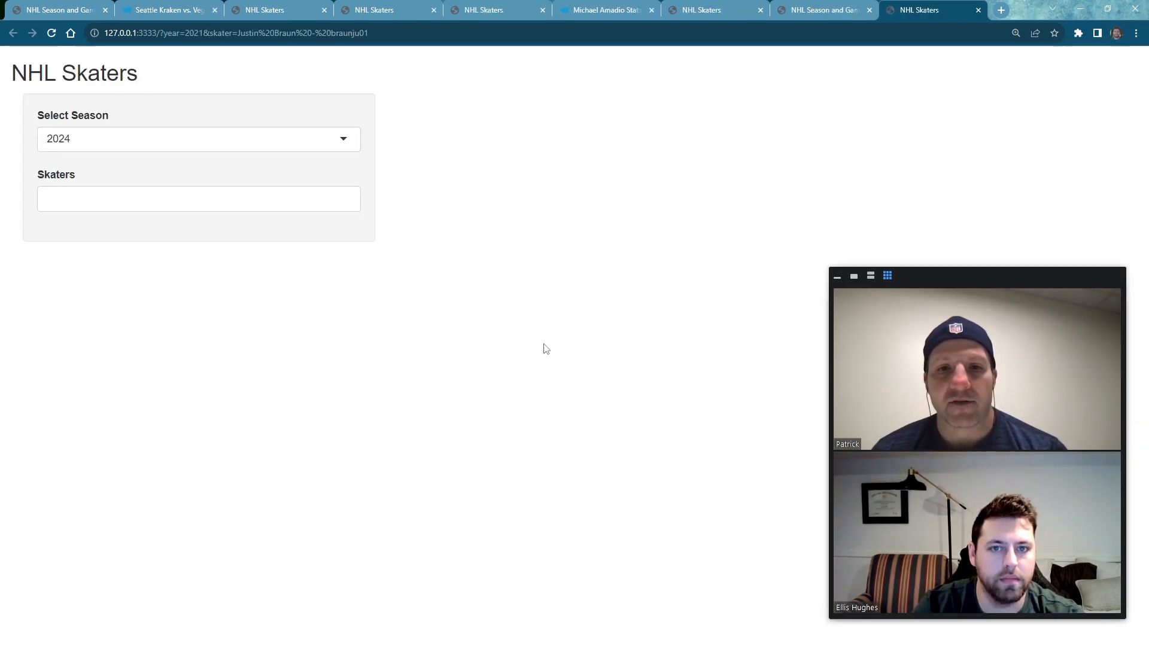
left_click(198, 139)
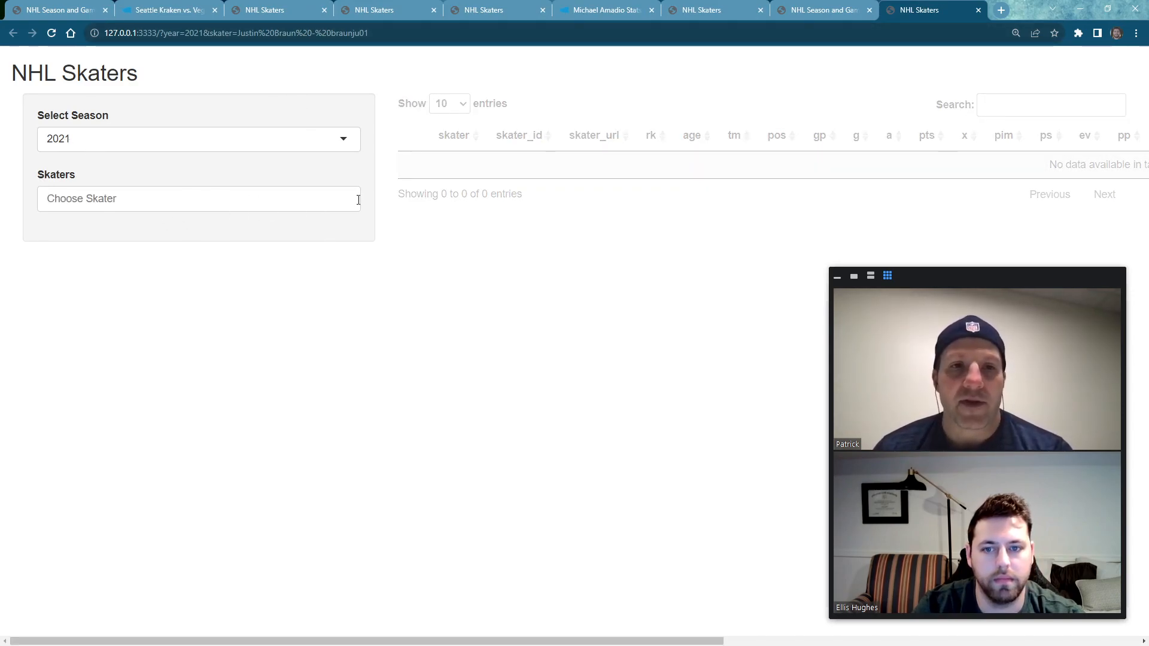
left_click(198, 198)
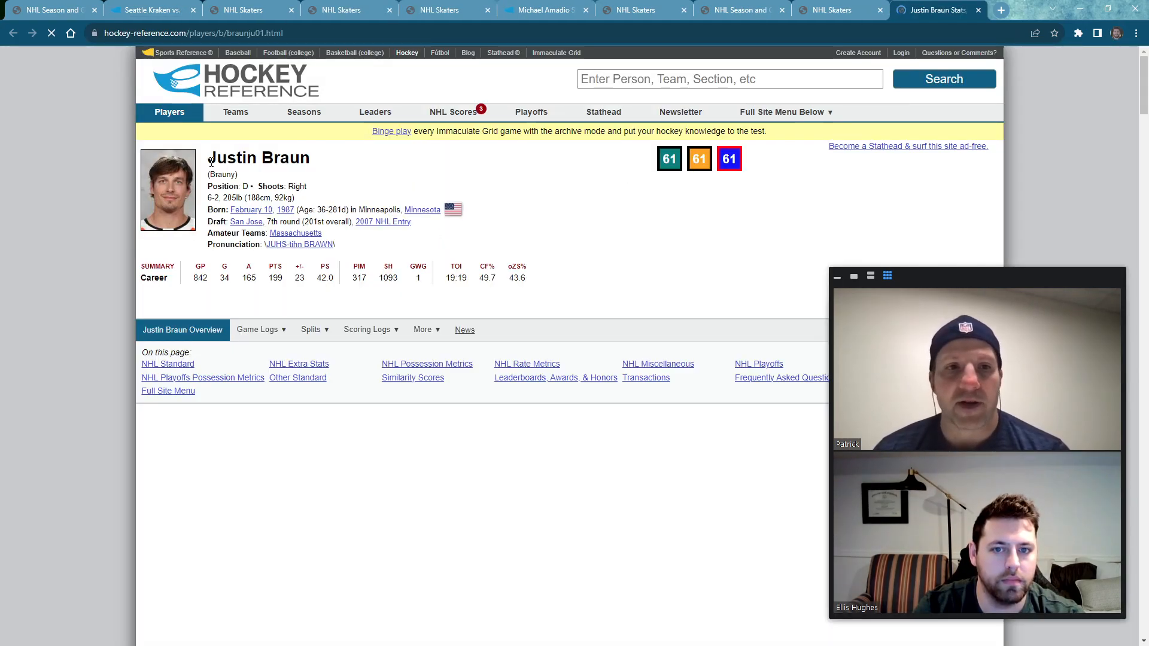
scroll("down", 3)
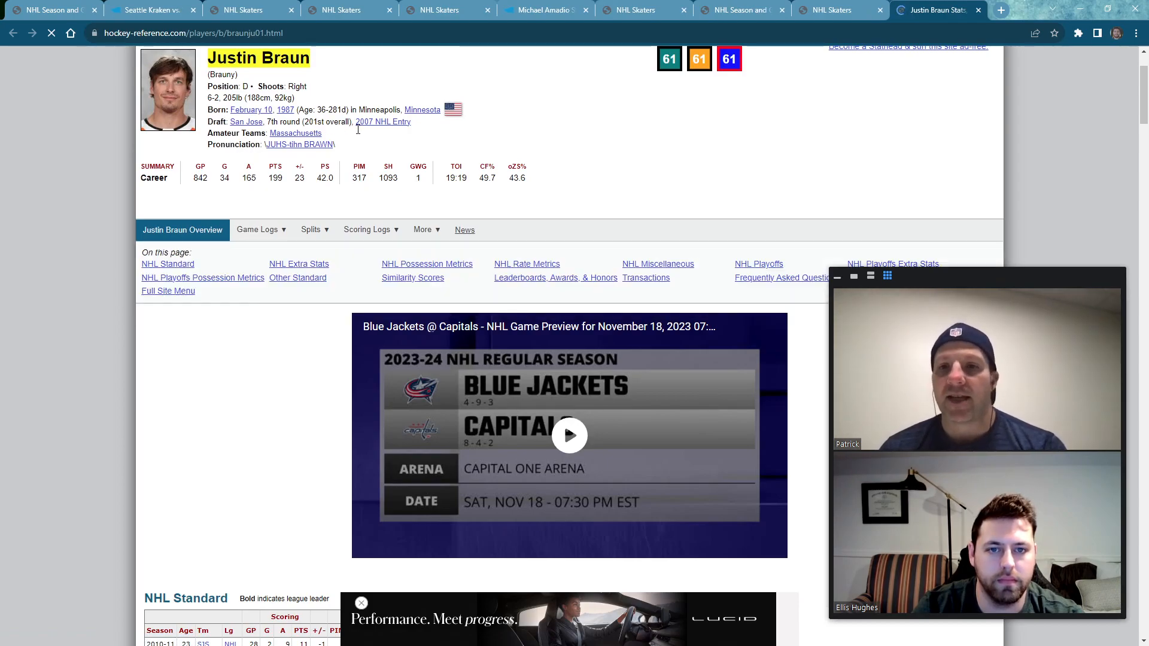
scroll("down", 3)
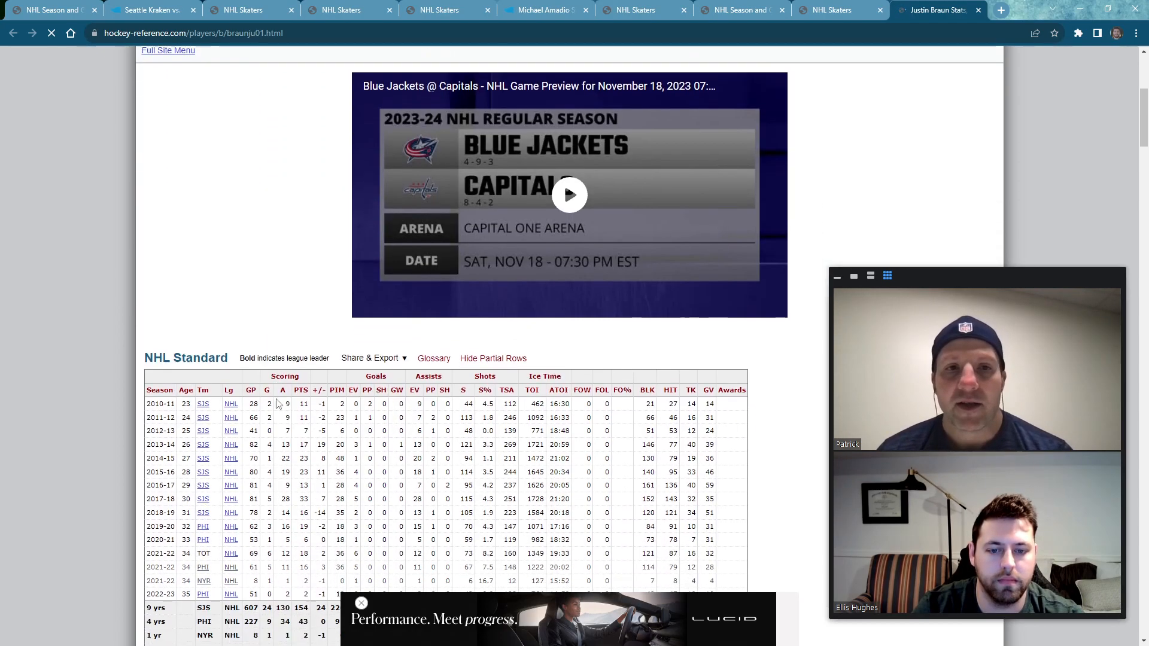
scroll("down", 3)
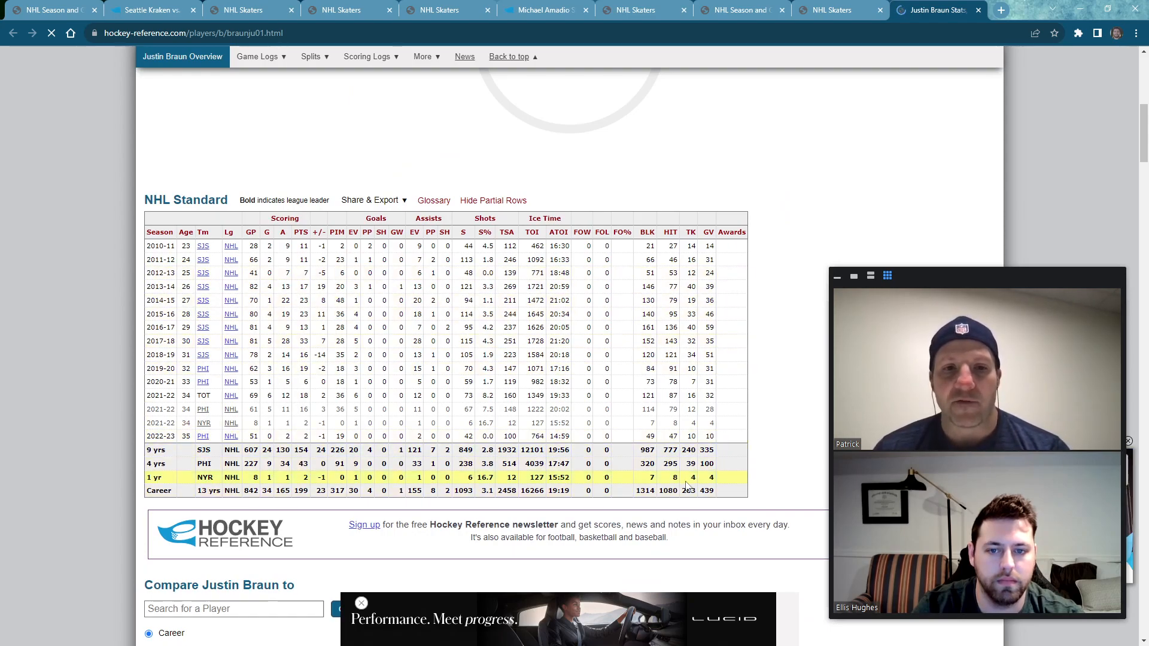
scroll("down", 3)
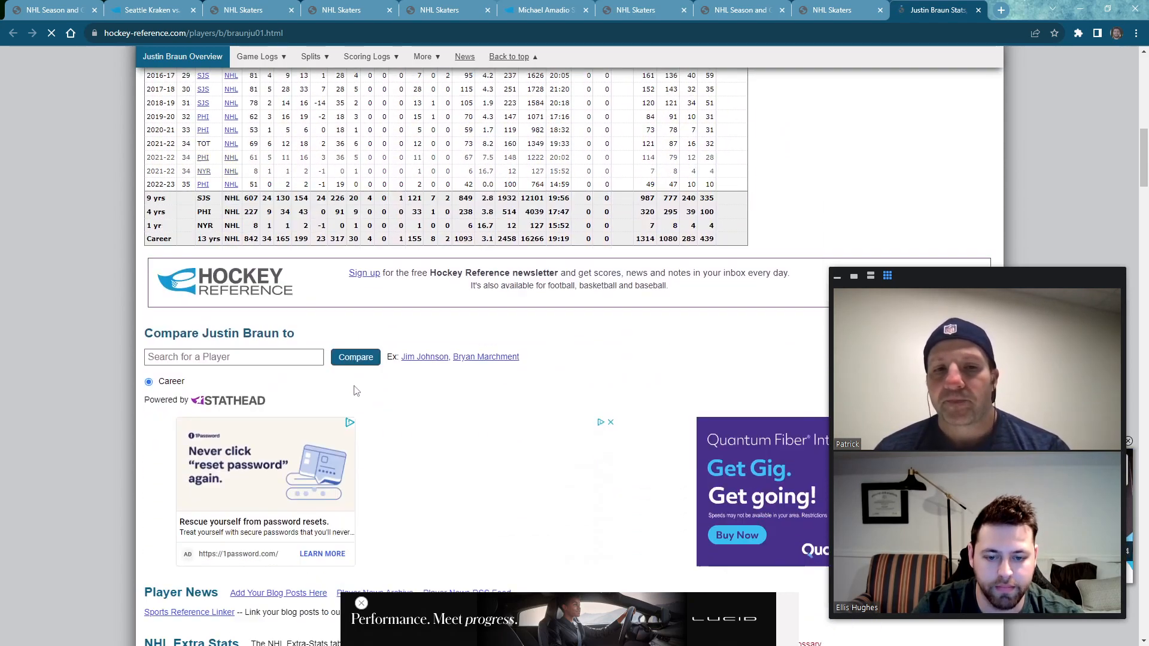
scroll("down", 3)
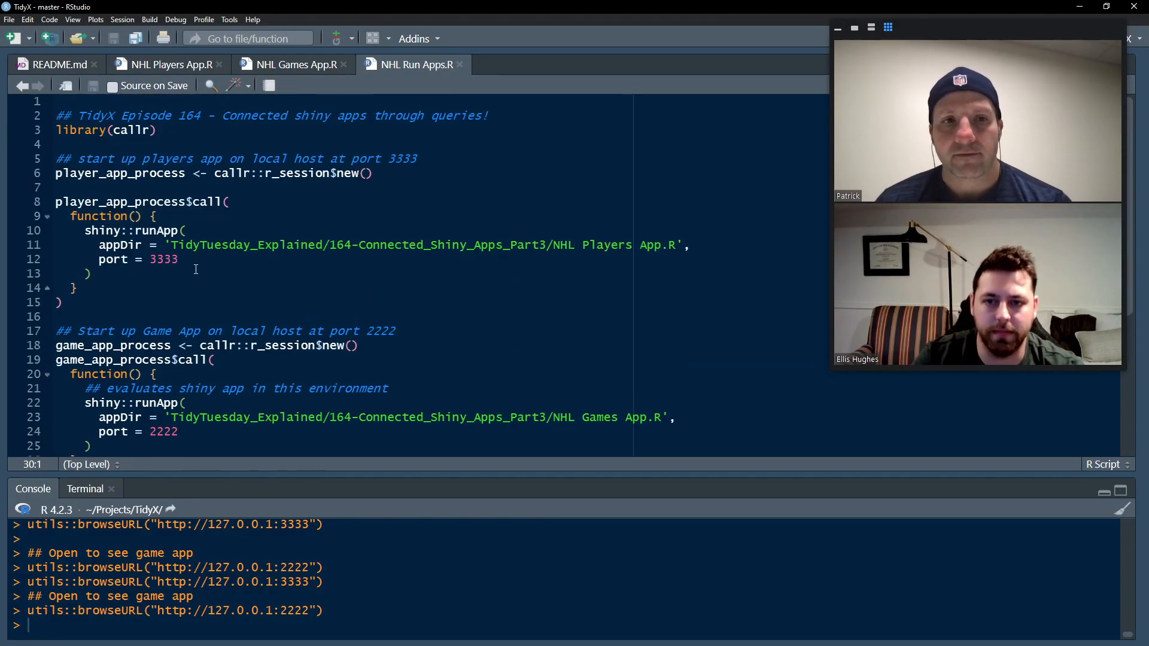
Step: Highlight callr on line 3 of NHL Run Apps.R, then clear the highlight
double_click(130, 129)
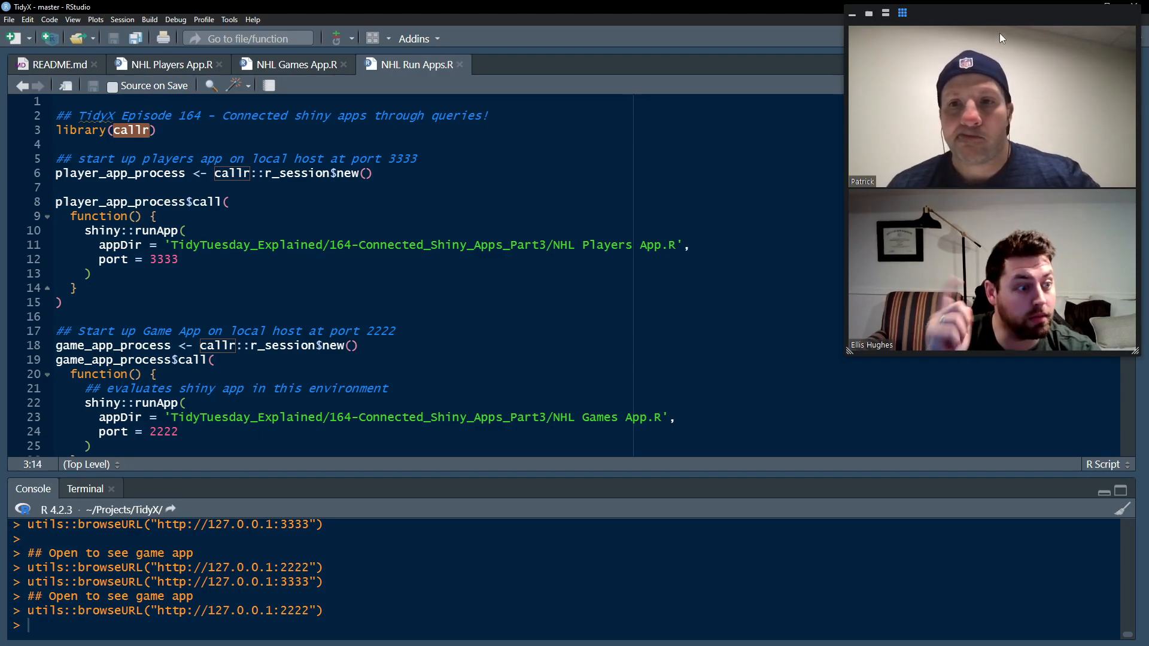
mouse_move(990, 39)
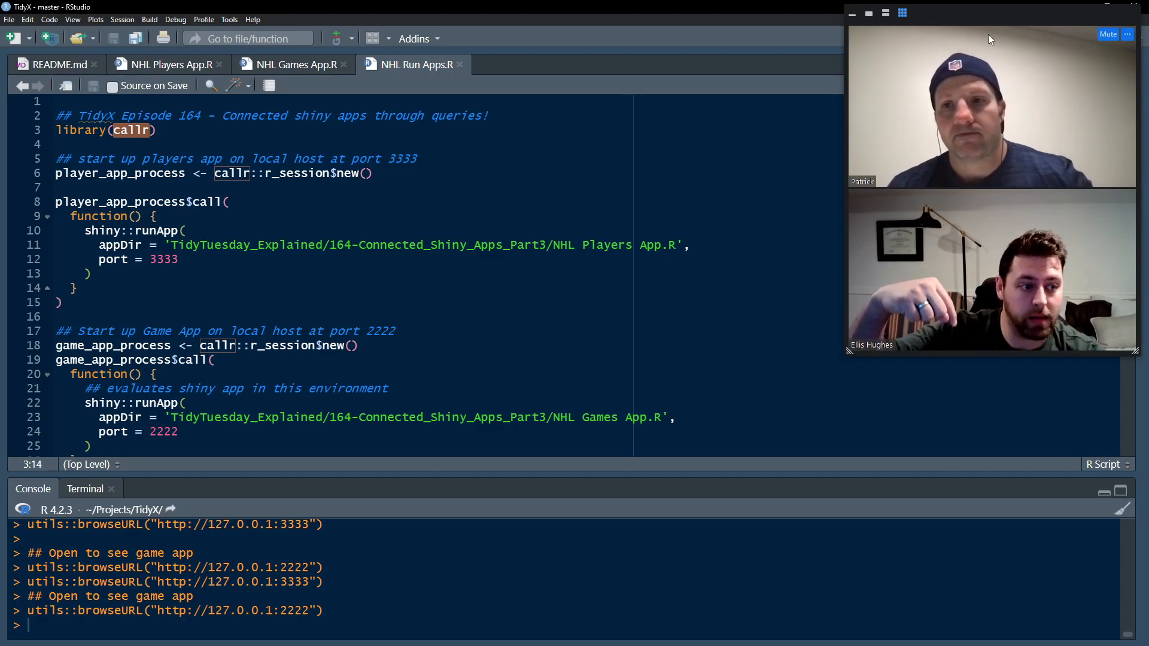
mouse_move(1061, 20)
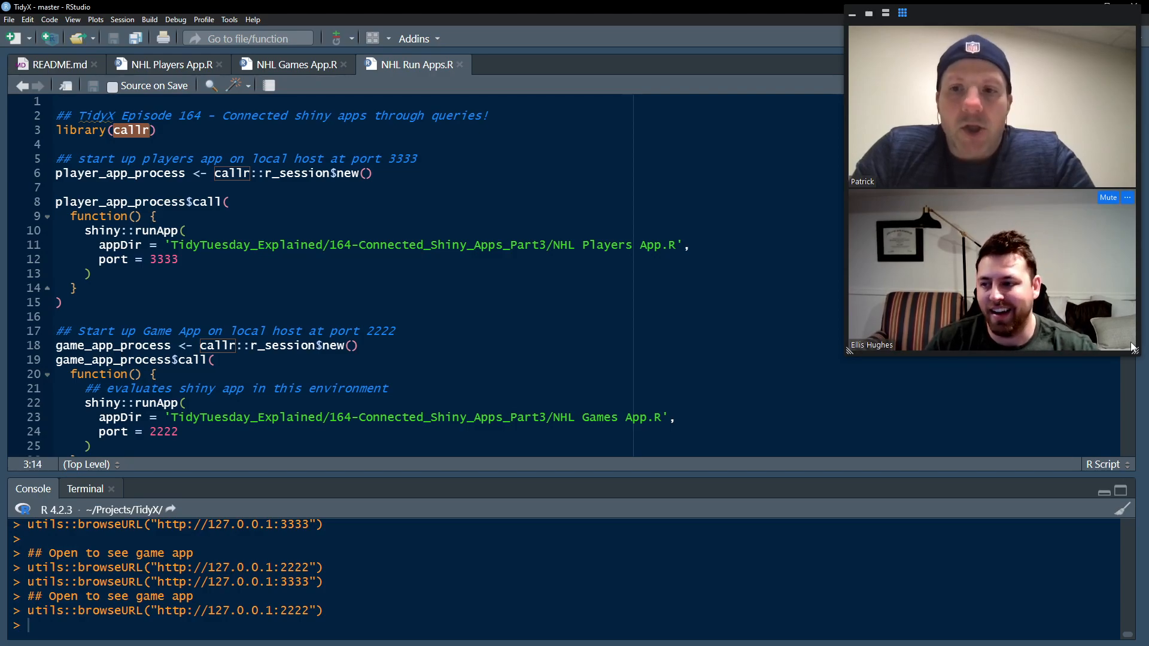
mouse_move(970, 409)
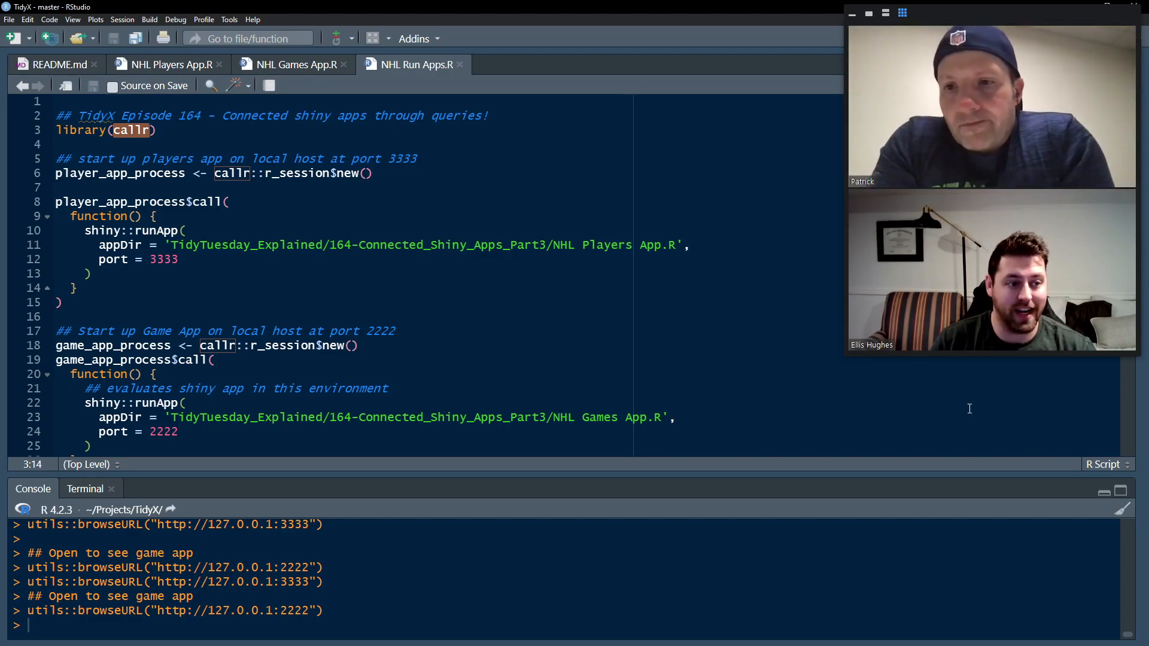
left_click(217, 359)
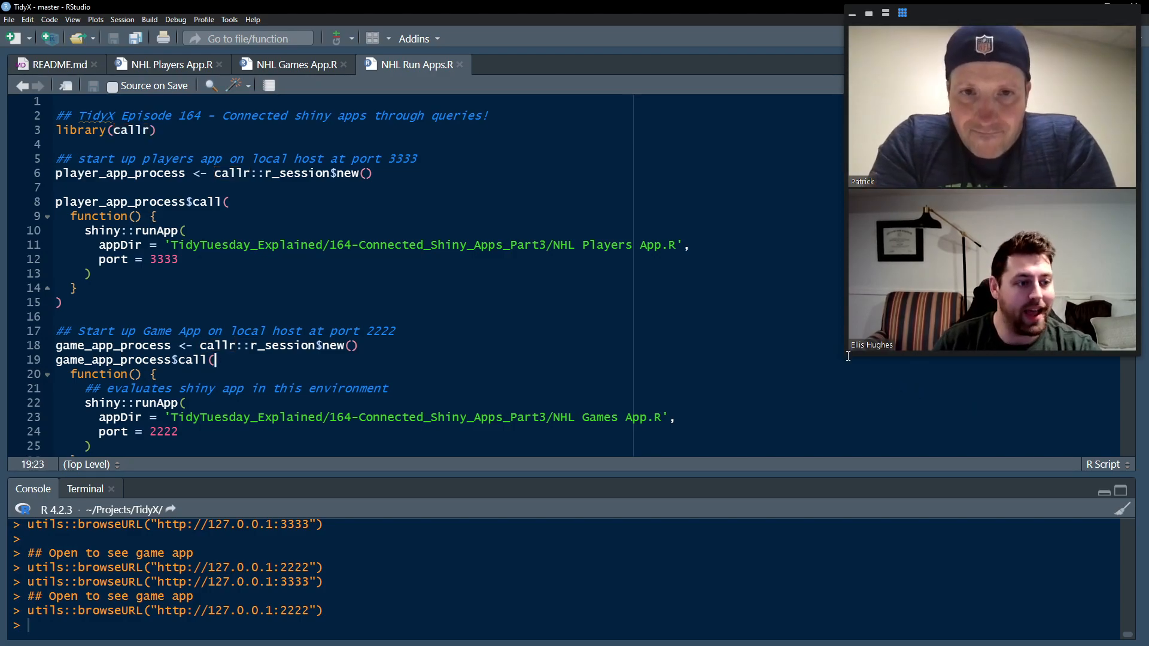